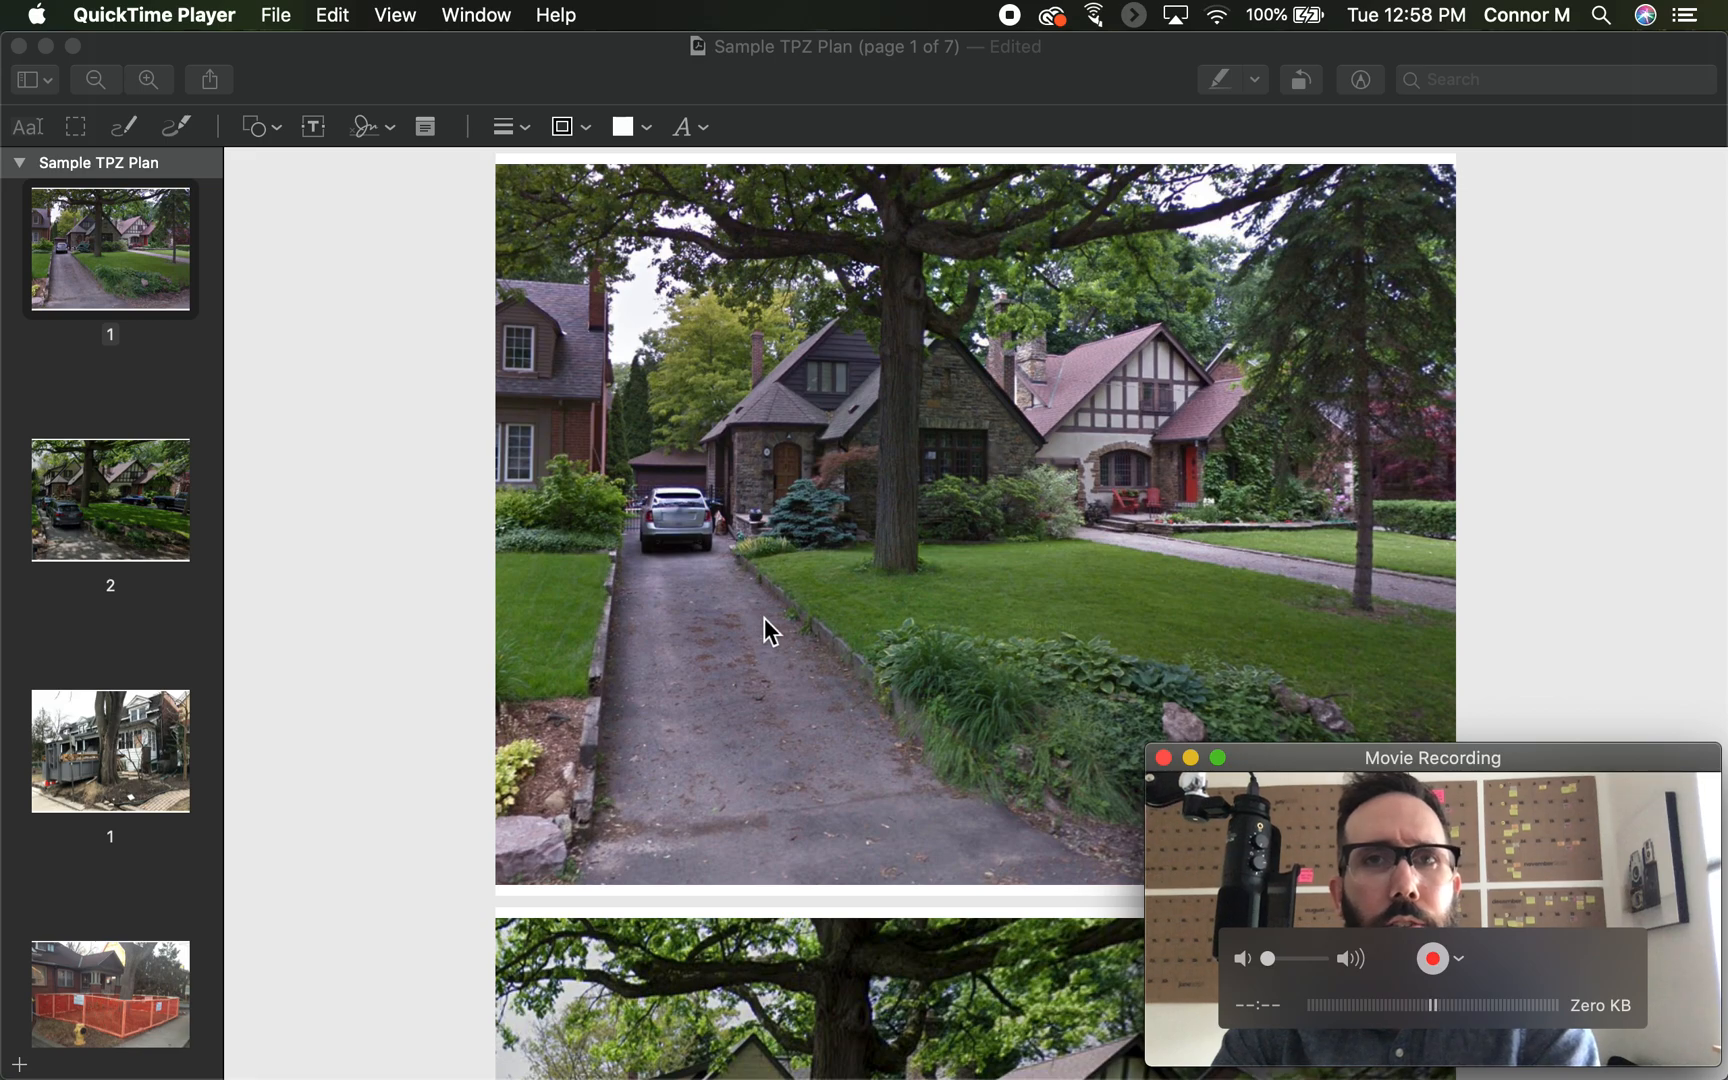
pyautogui.moveTo(707, 495)
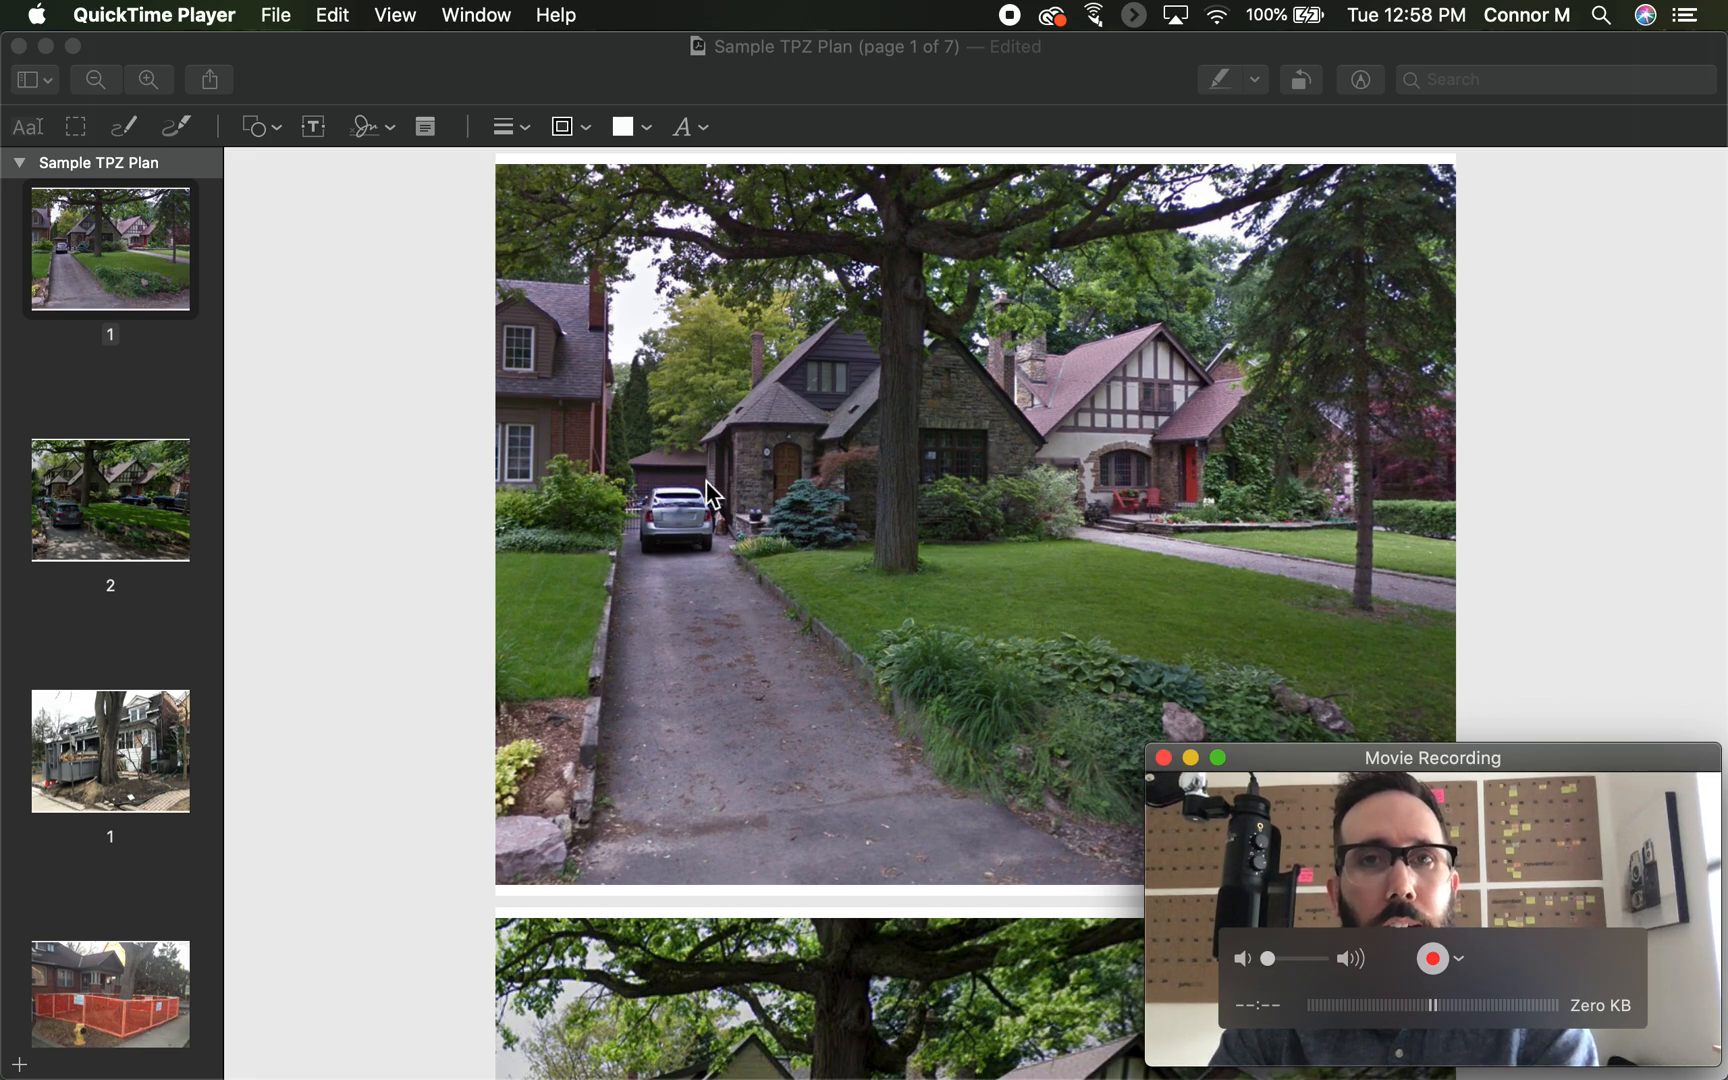
pyautogui.moveTo(189, 283)
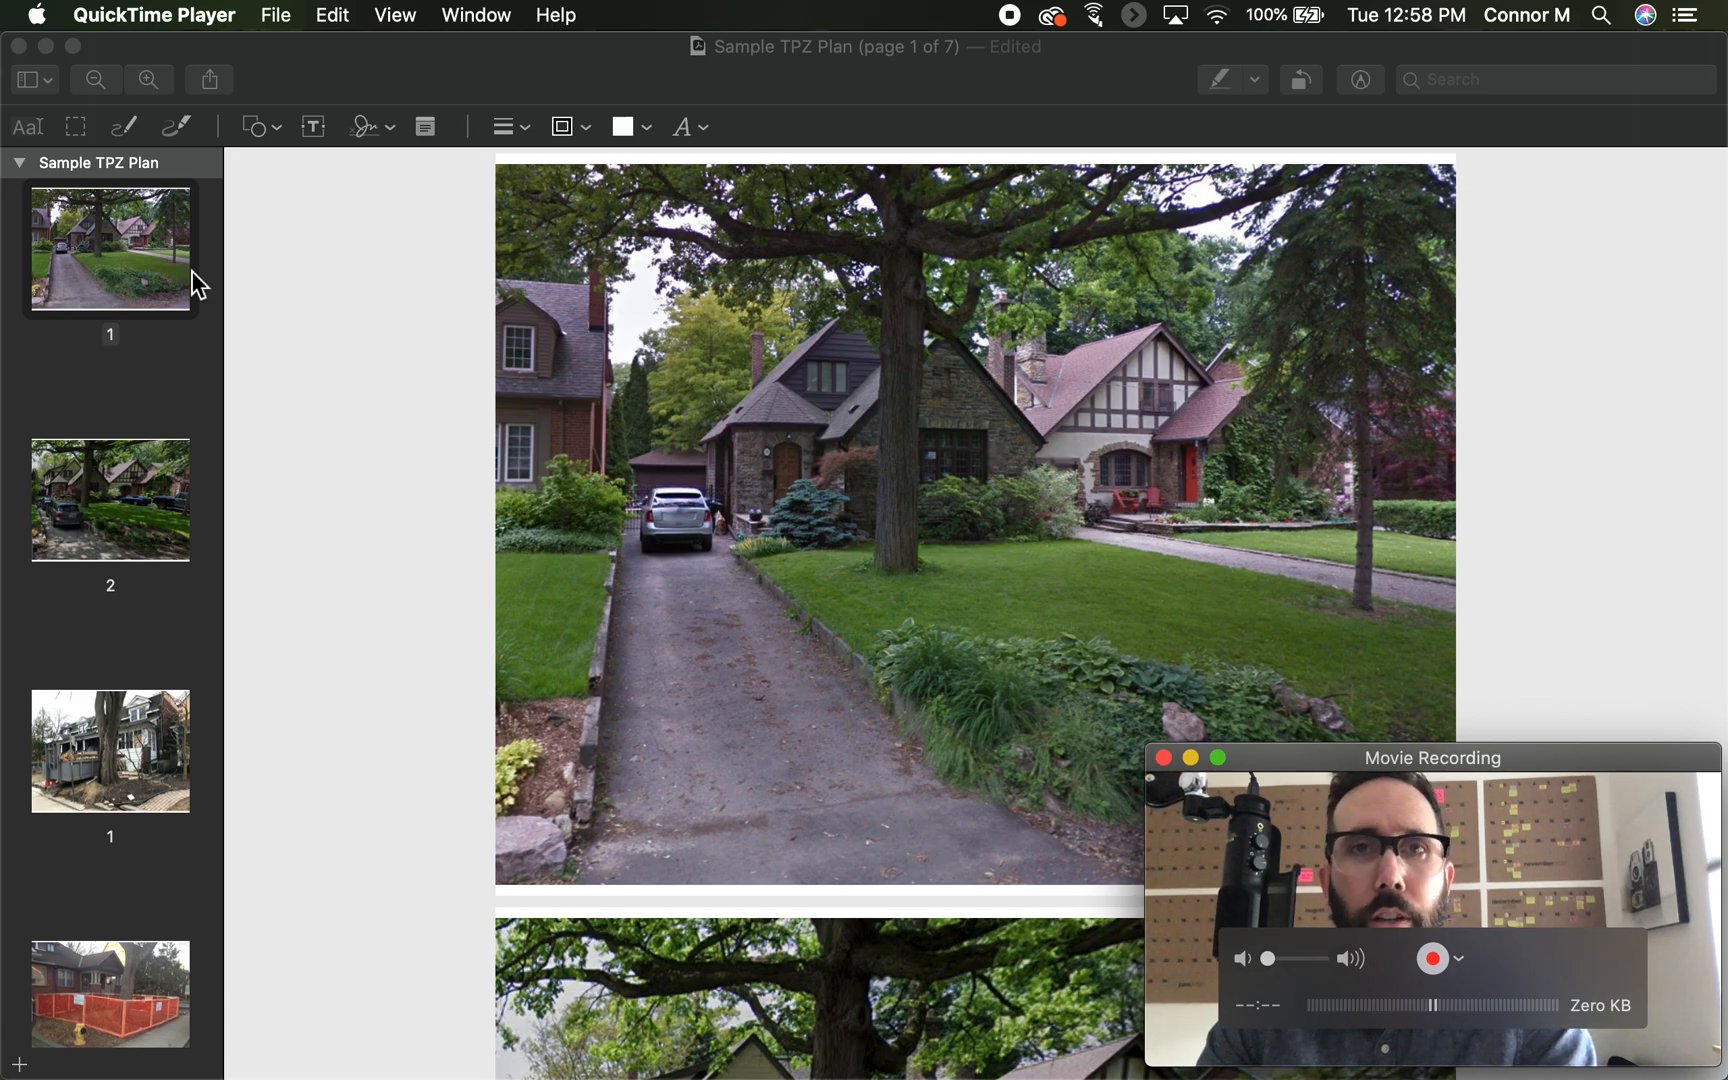
pyautogui.moveTo(476, 347)
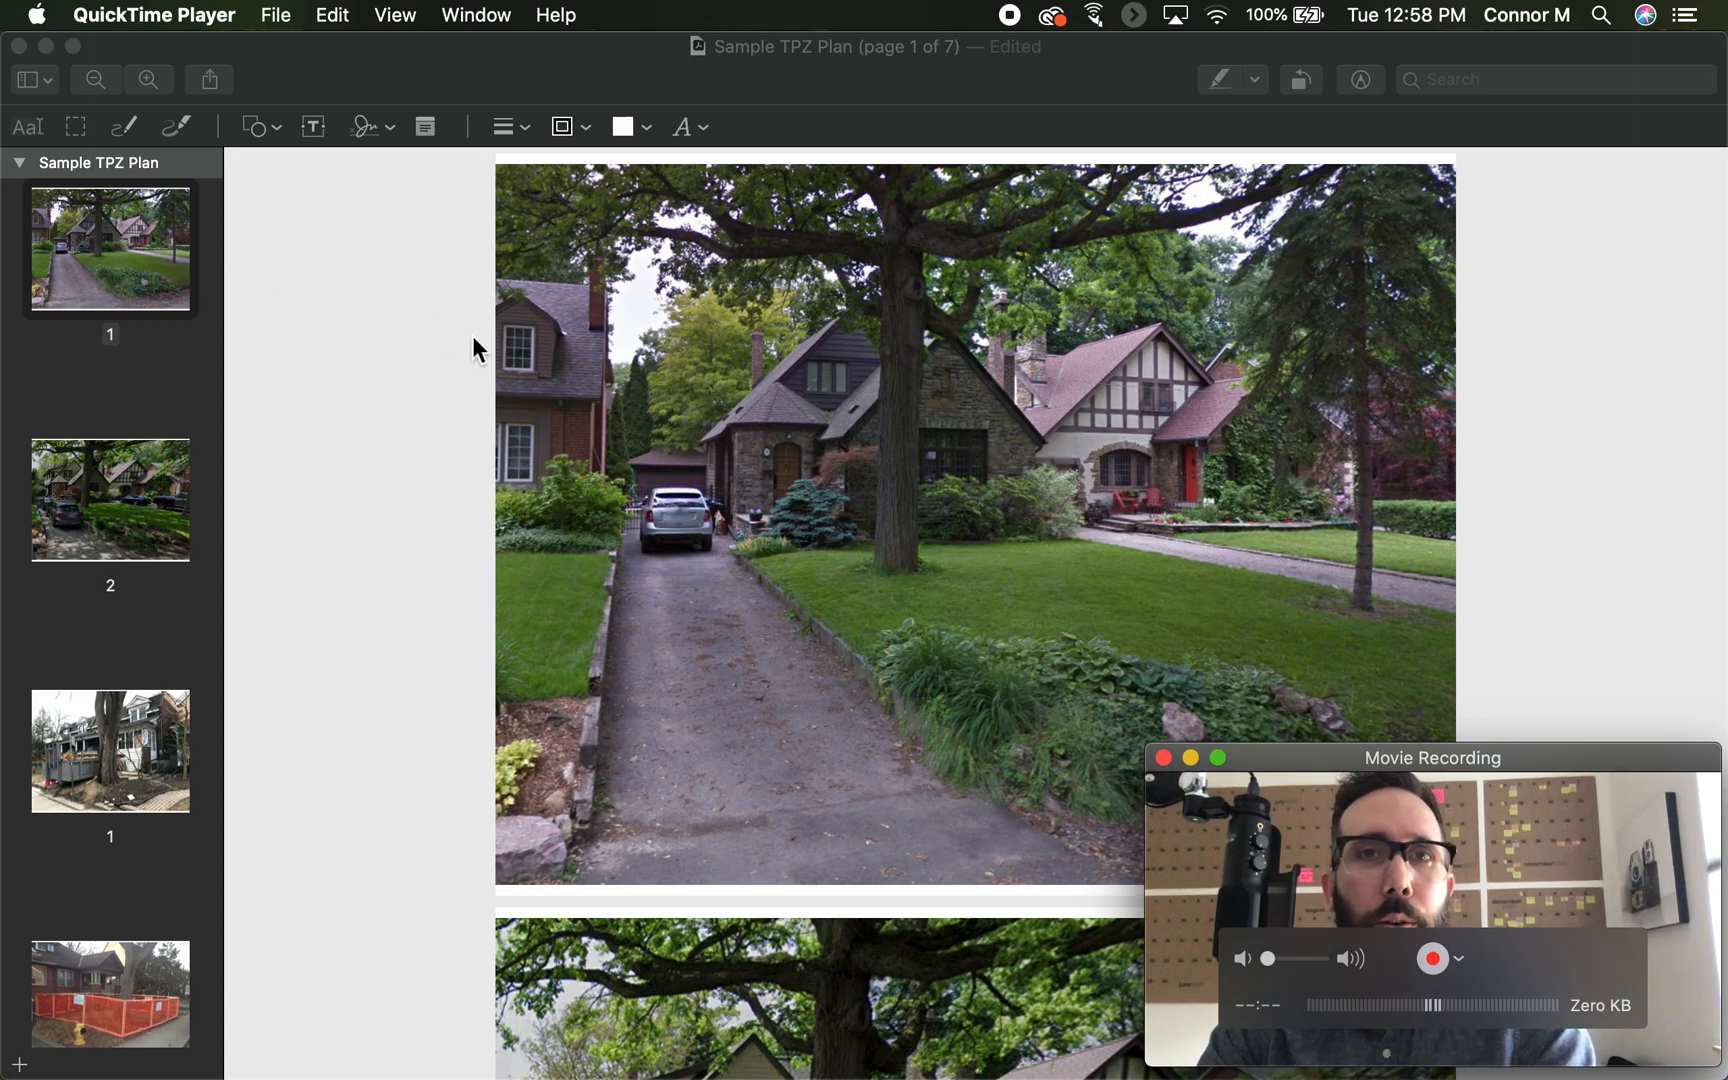
pyautogui.moveTo(854, 504)
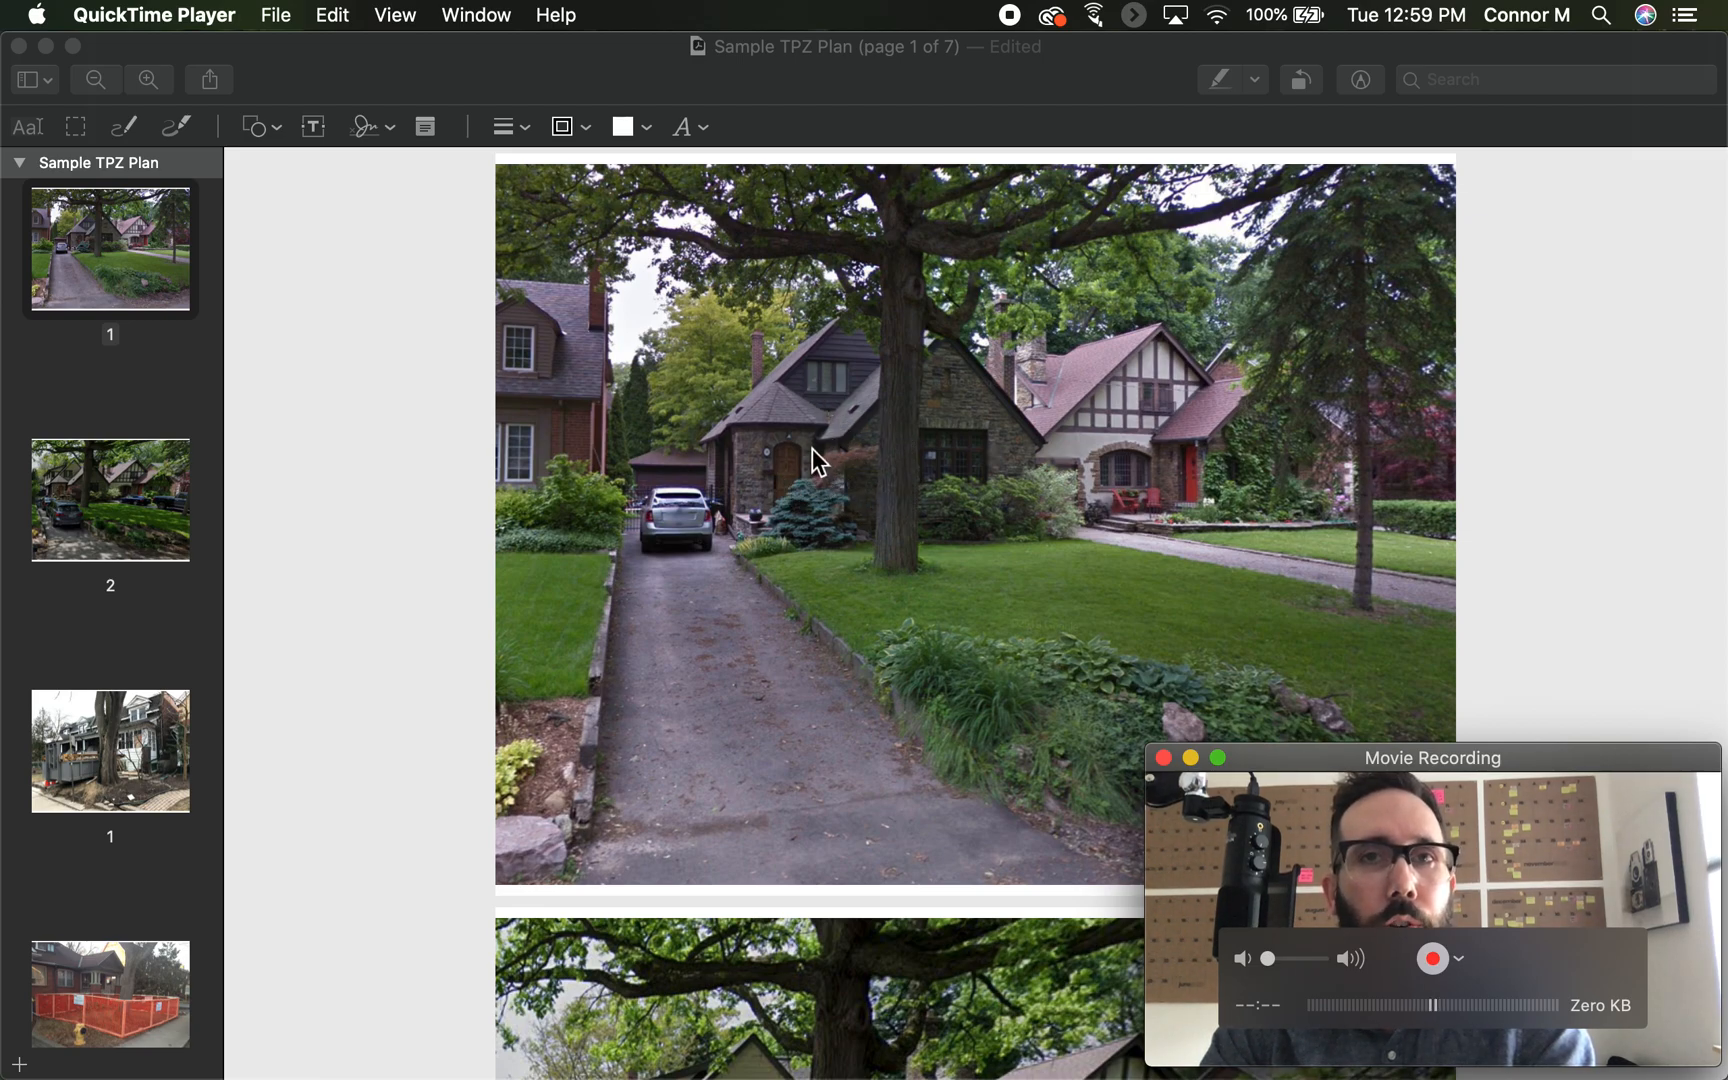
pyautogui.moveTo(800, 397)
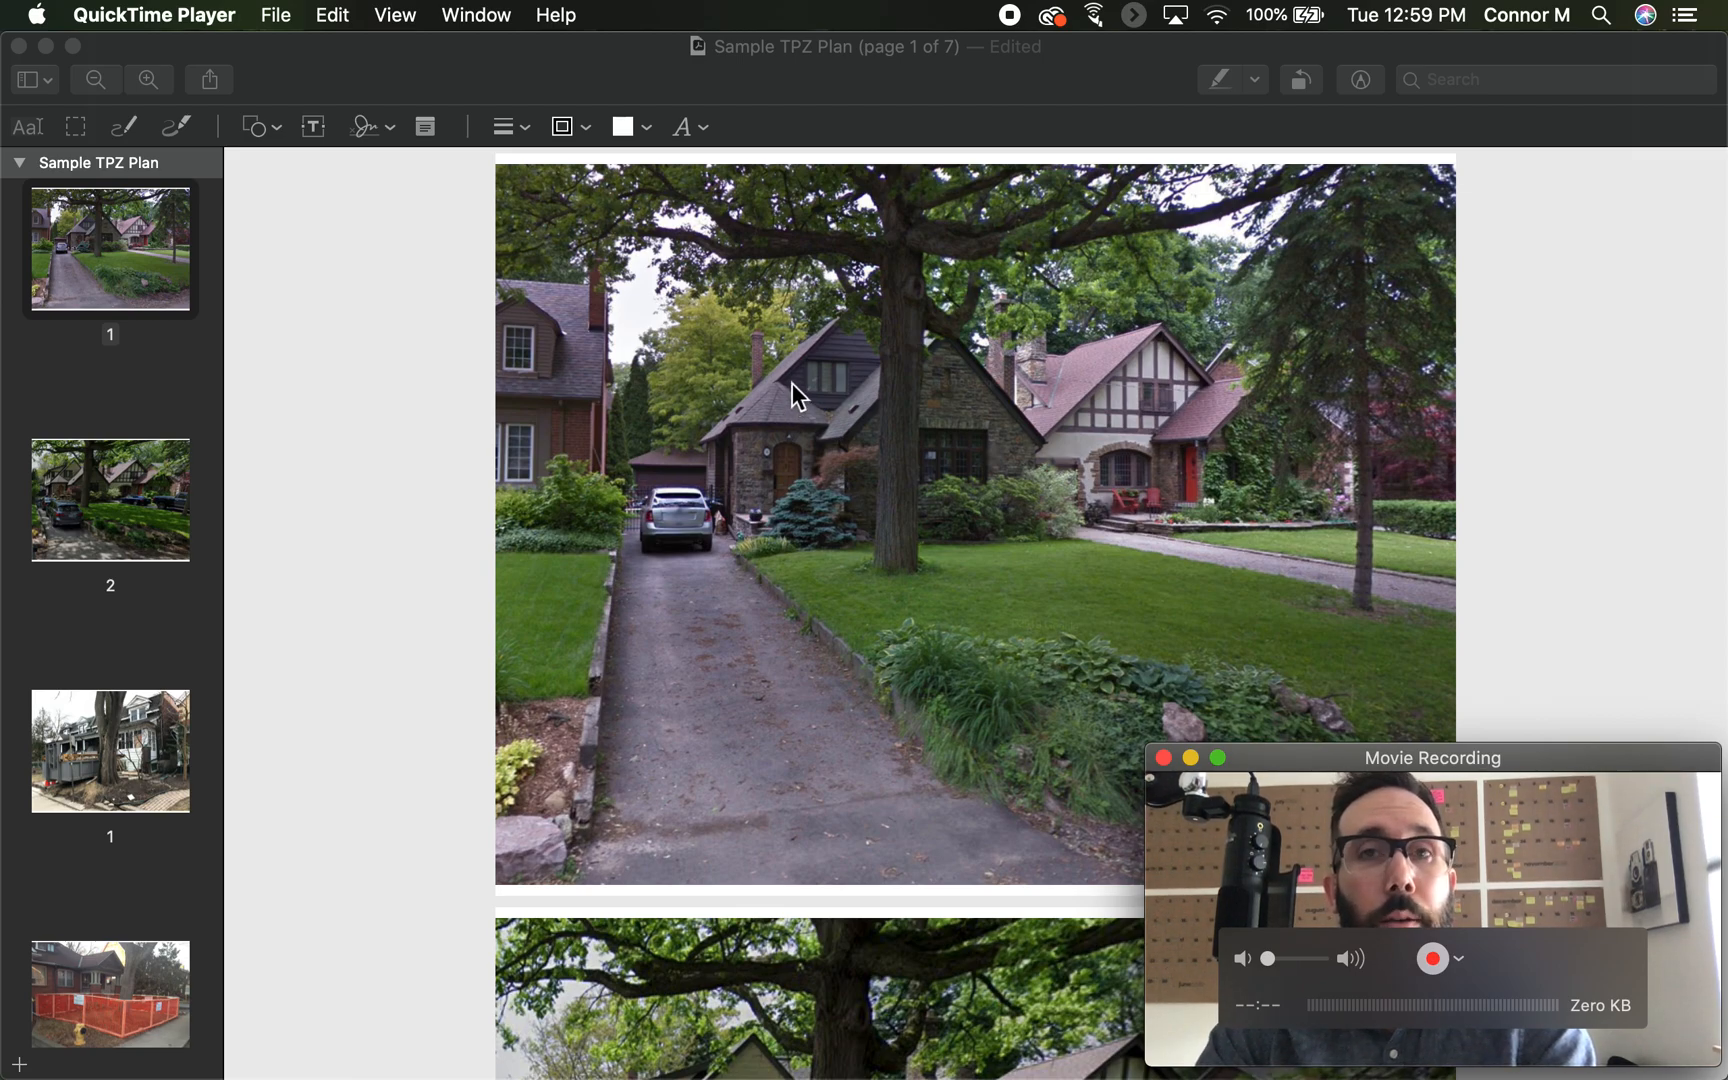
pyautogui.moveTo(887, 357)
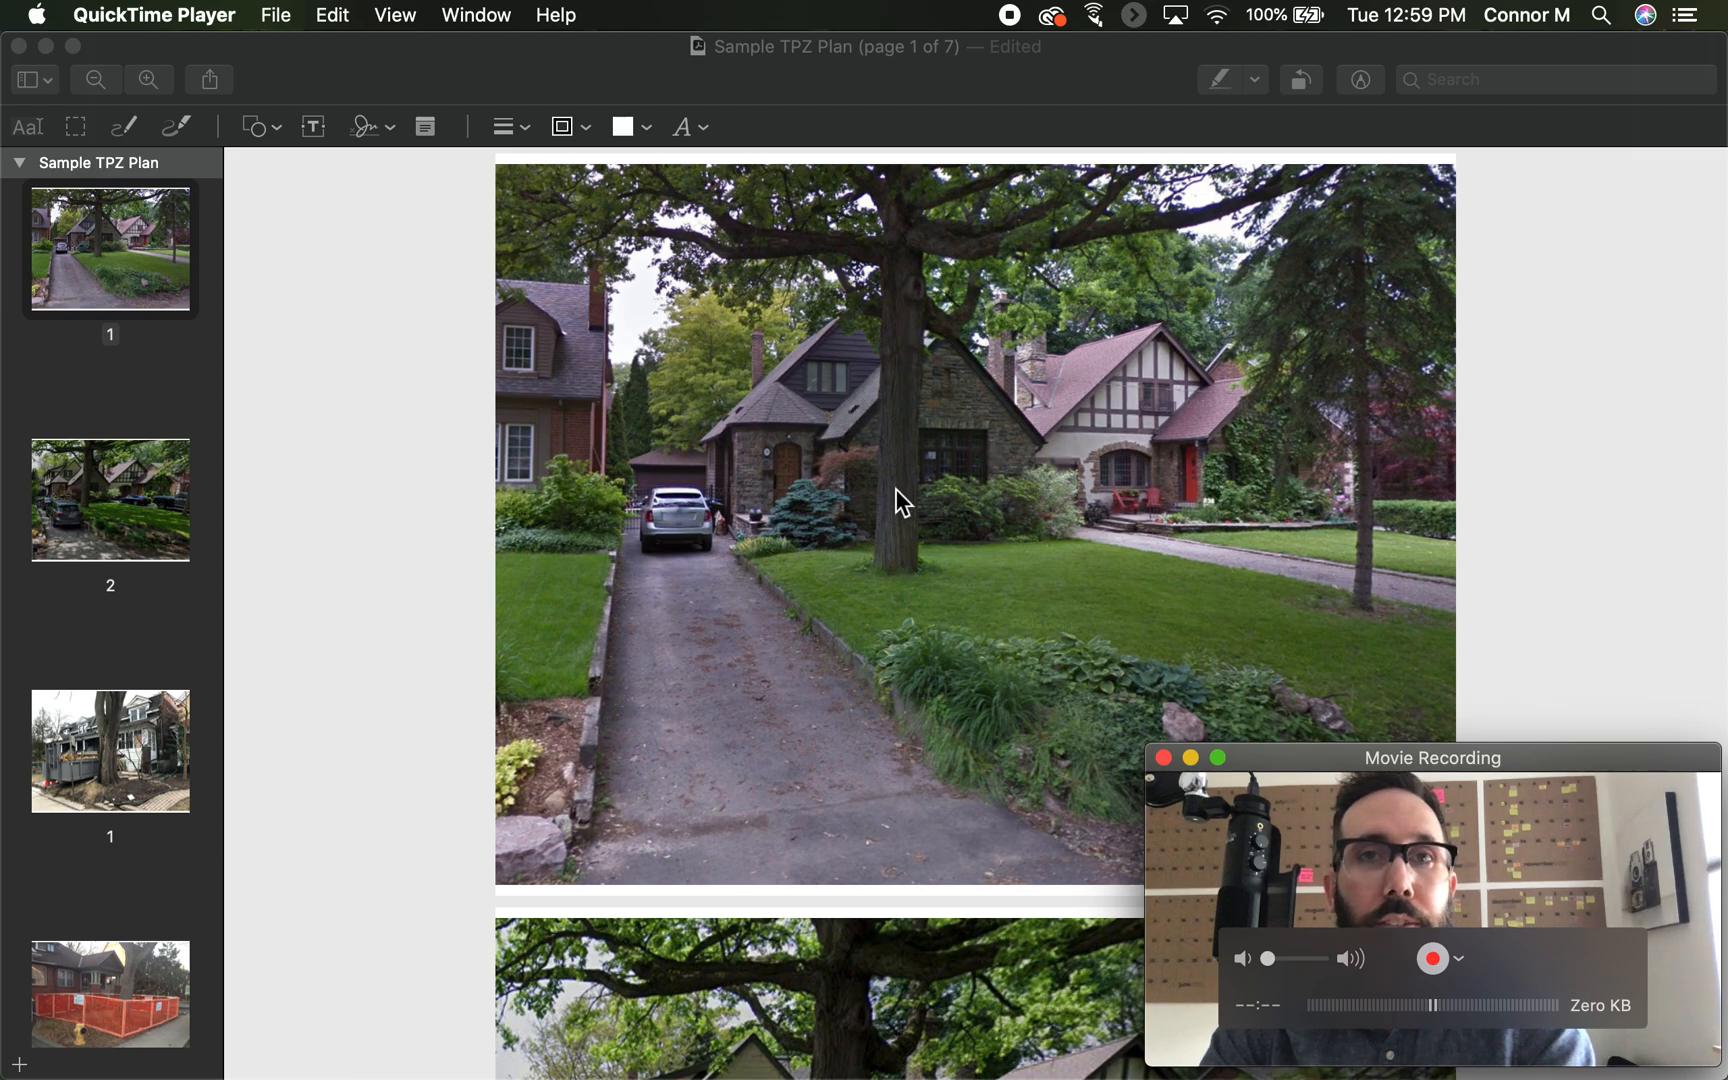
pyautogui.moveTo(910, 546)
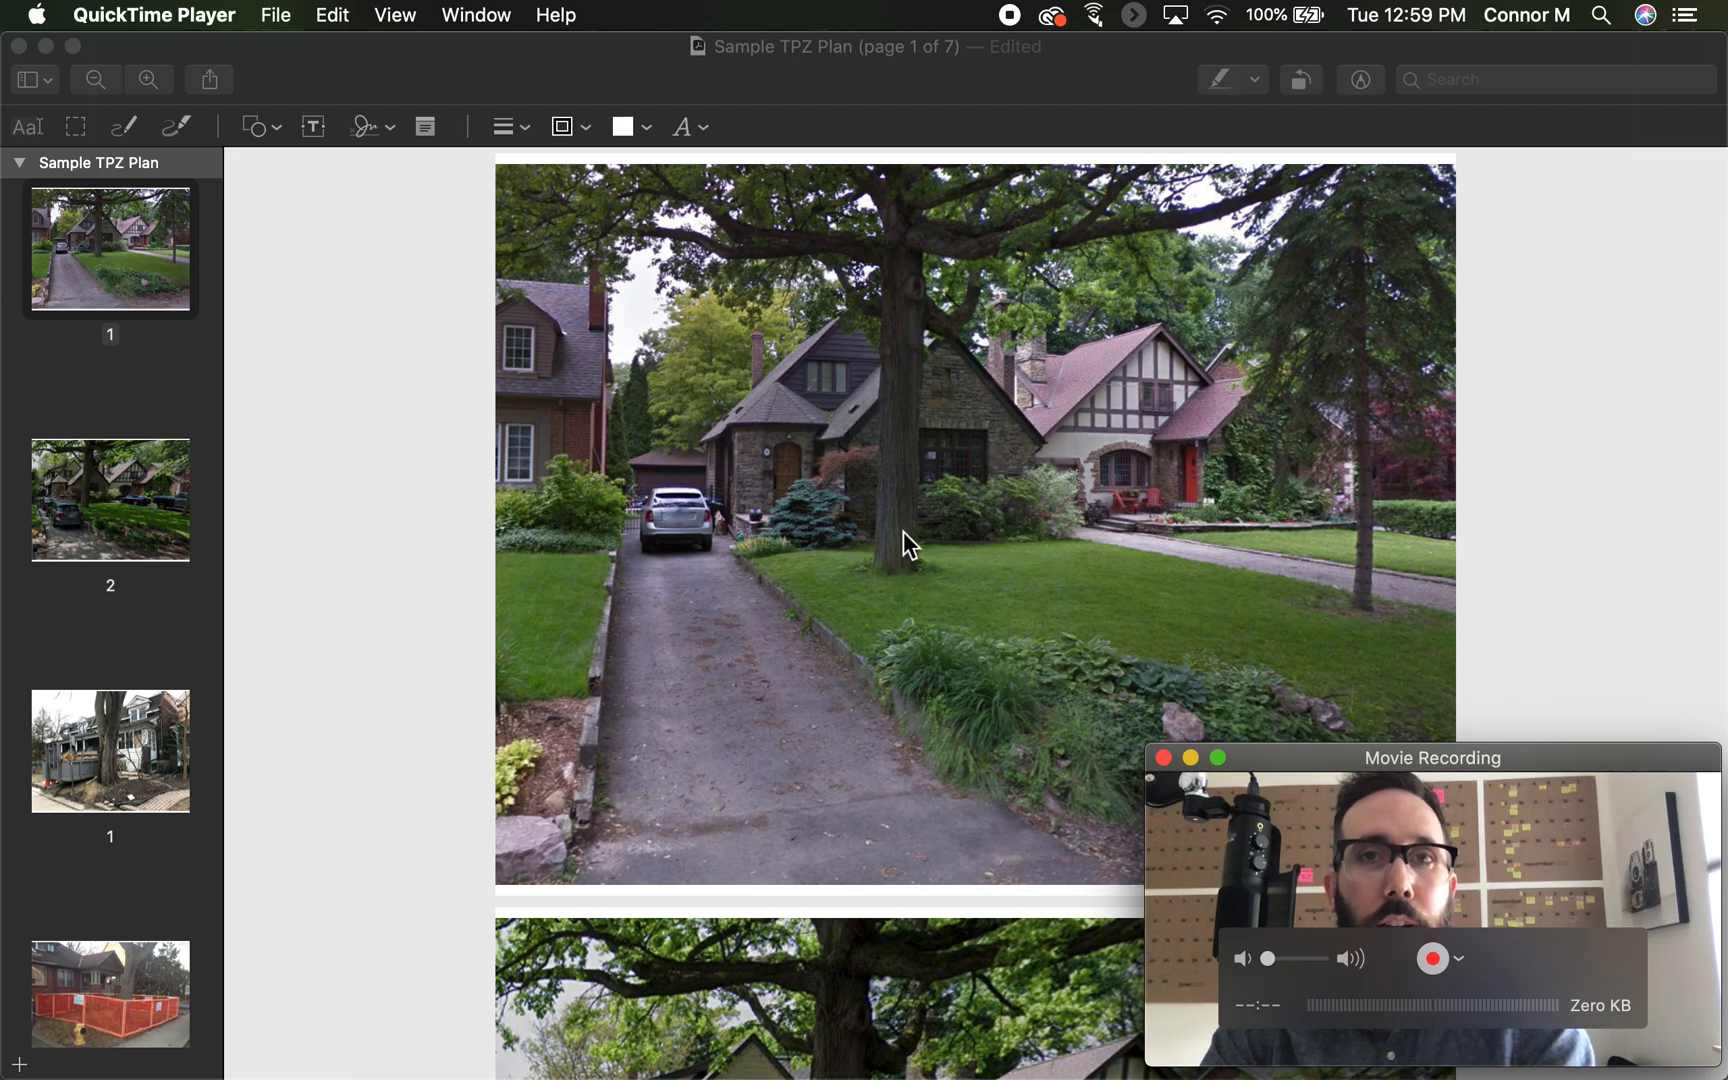
pyautogui.moveTo(1380, 584)
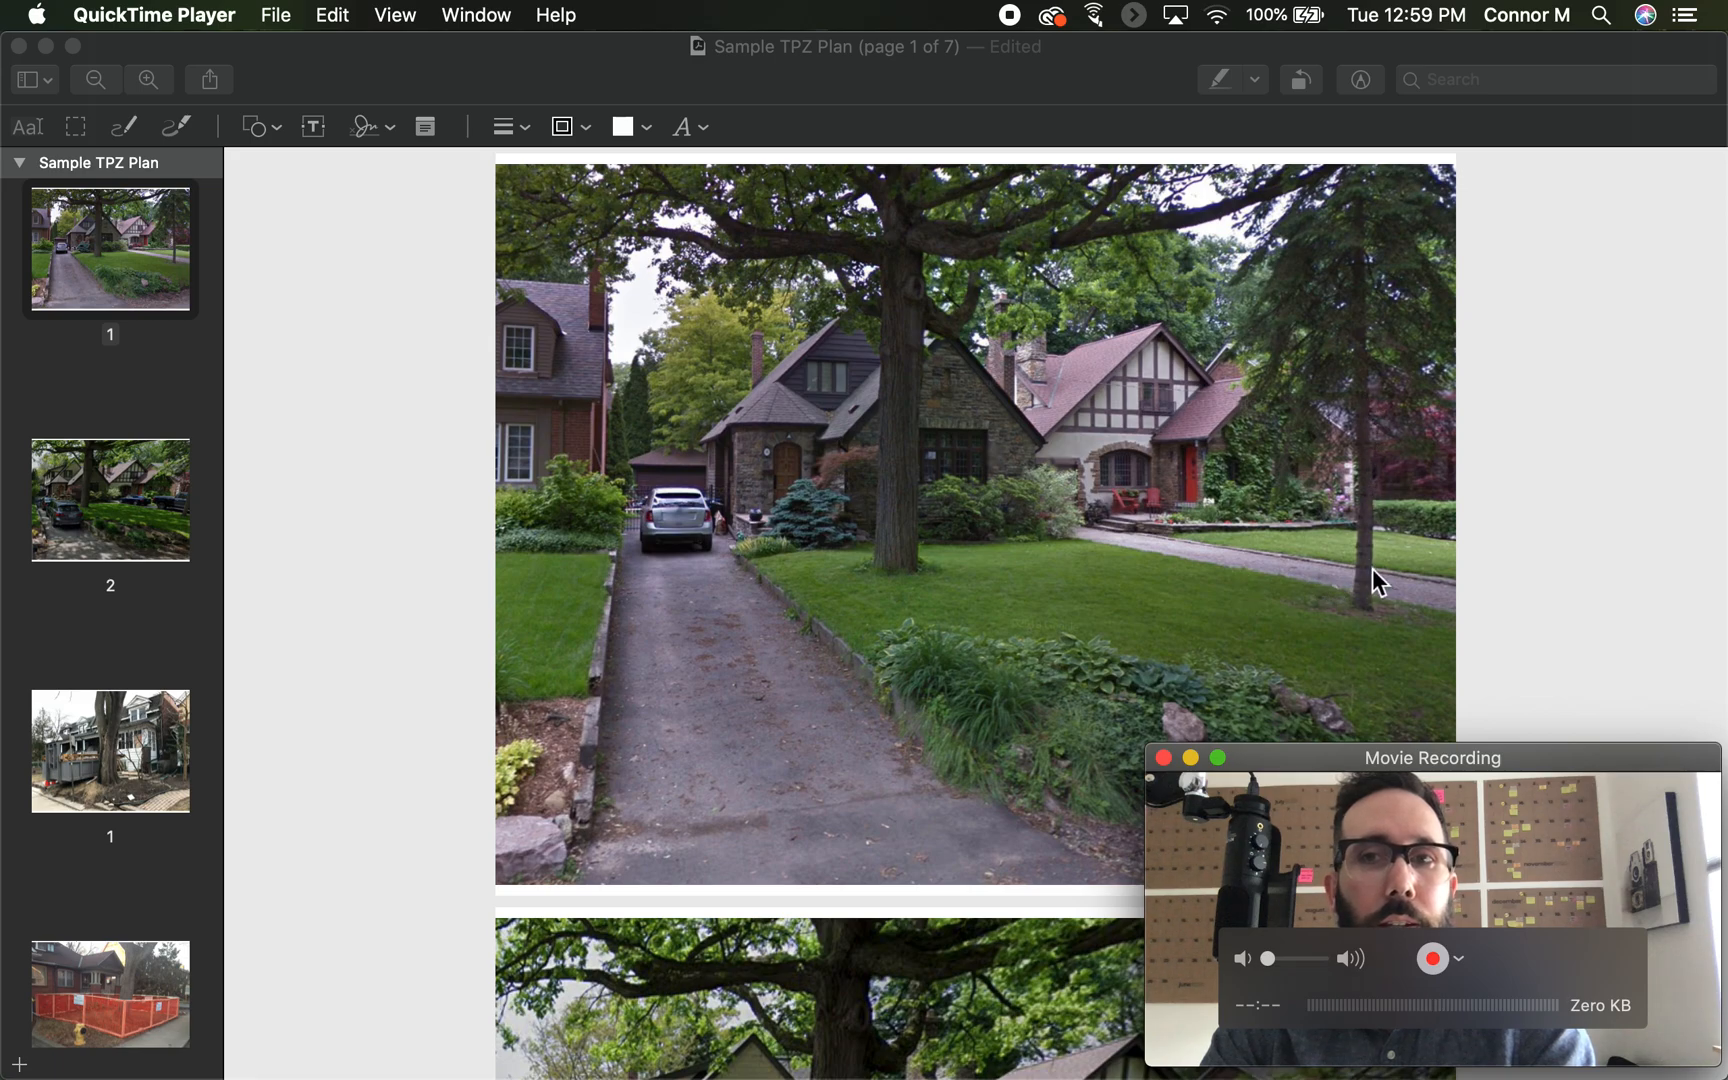
pyautogui.moveTo(1000, 595)
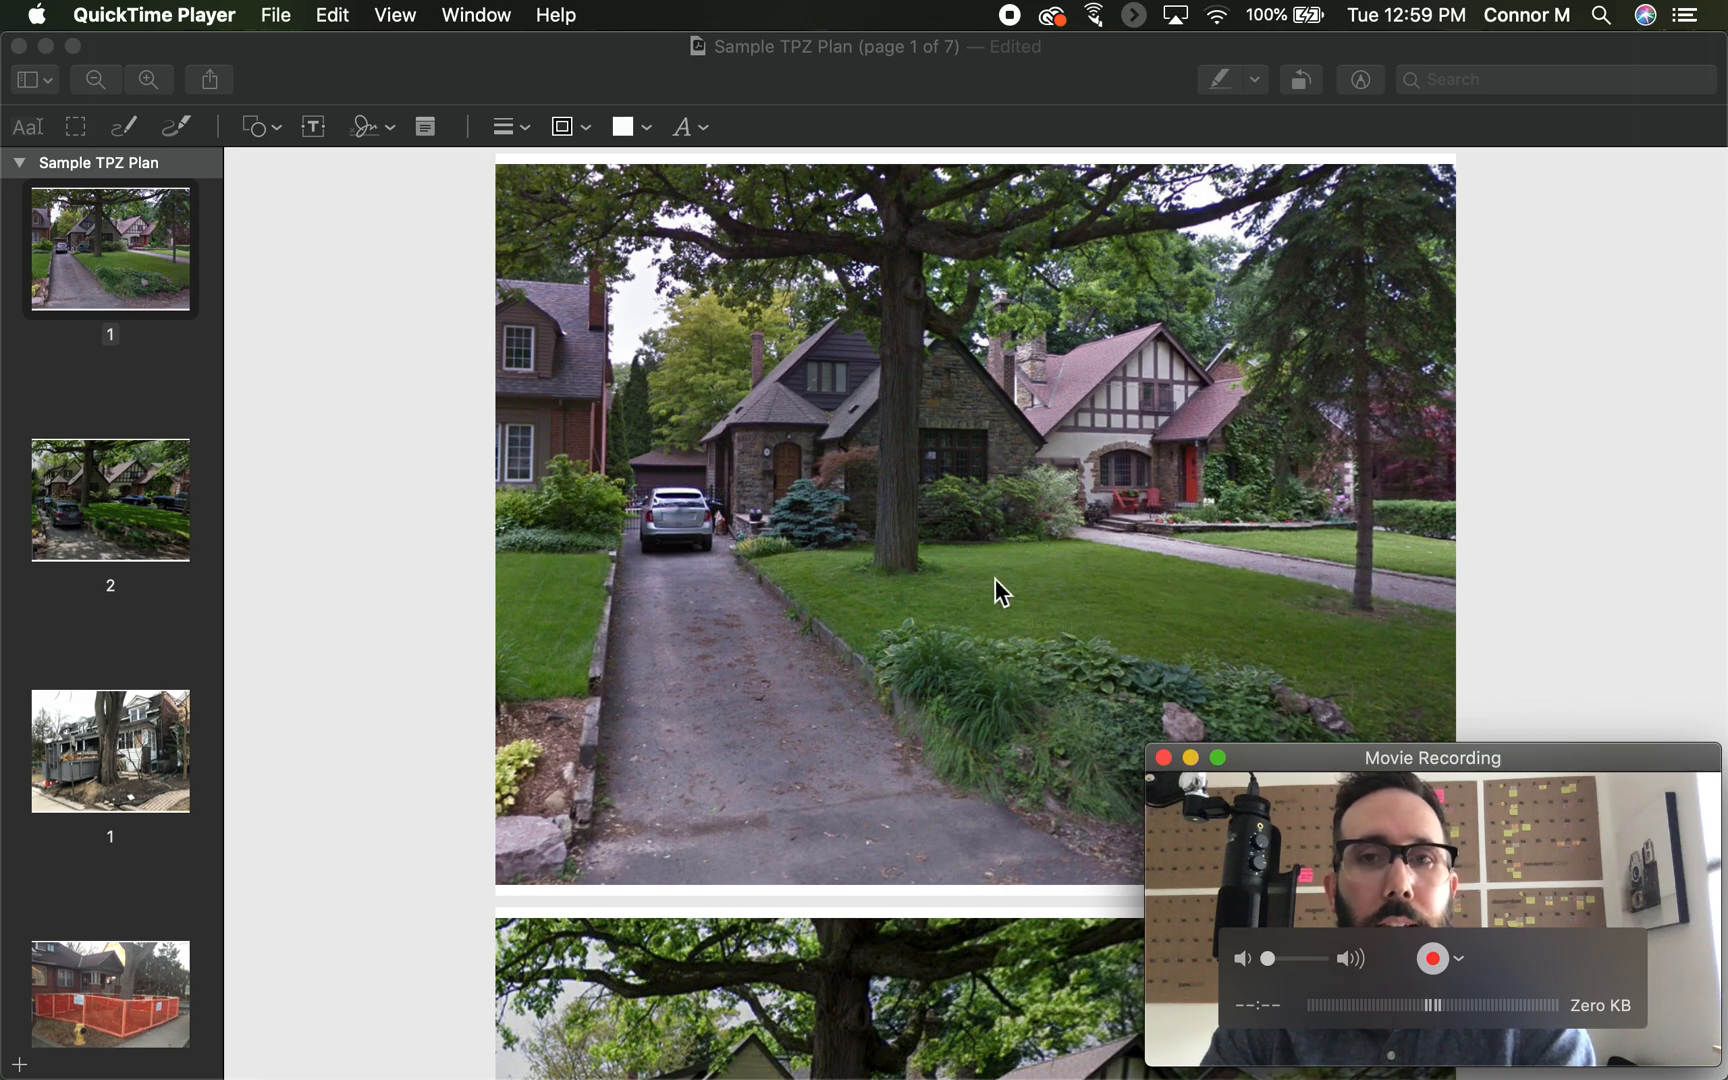
pyautogui.moveTo(1064, 588)
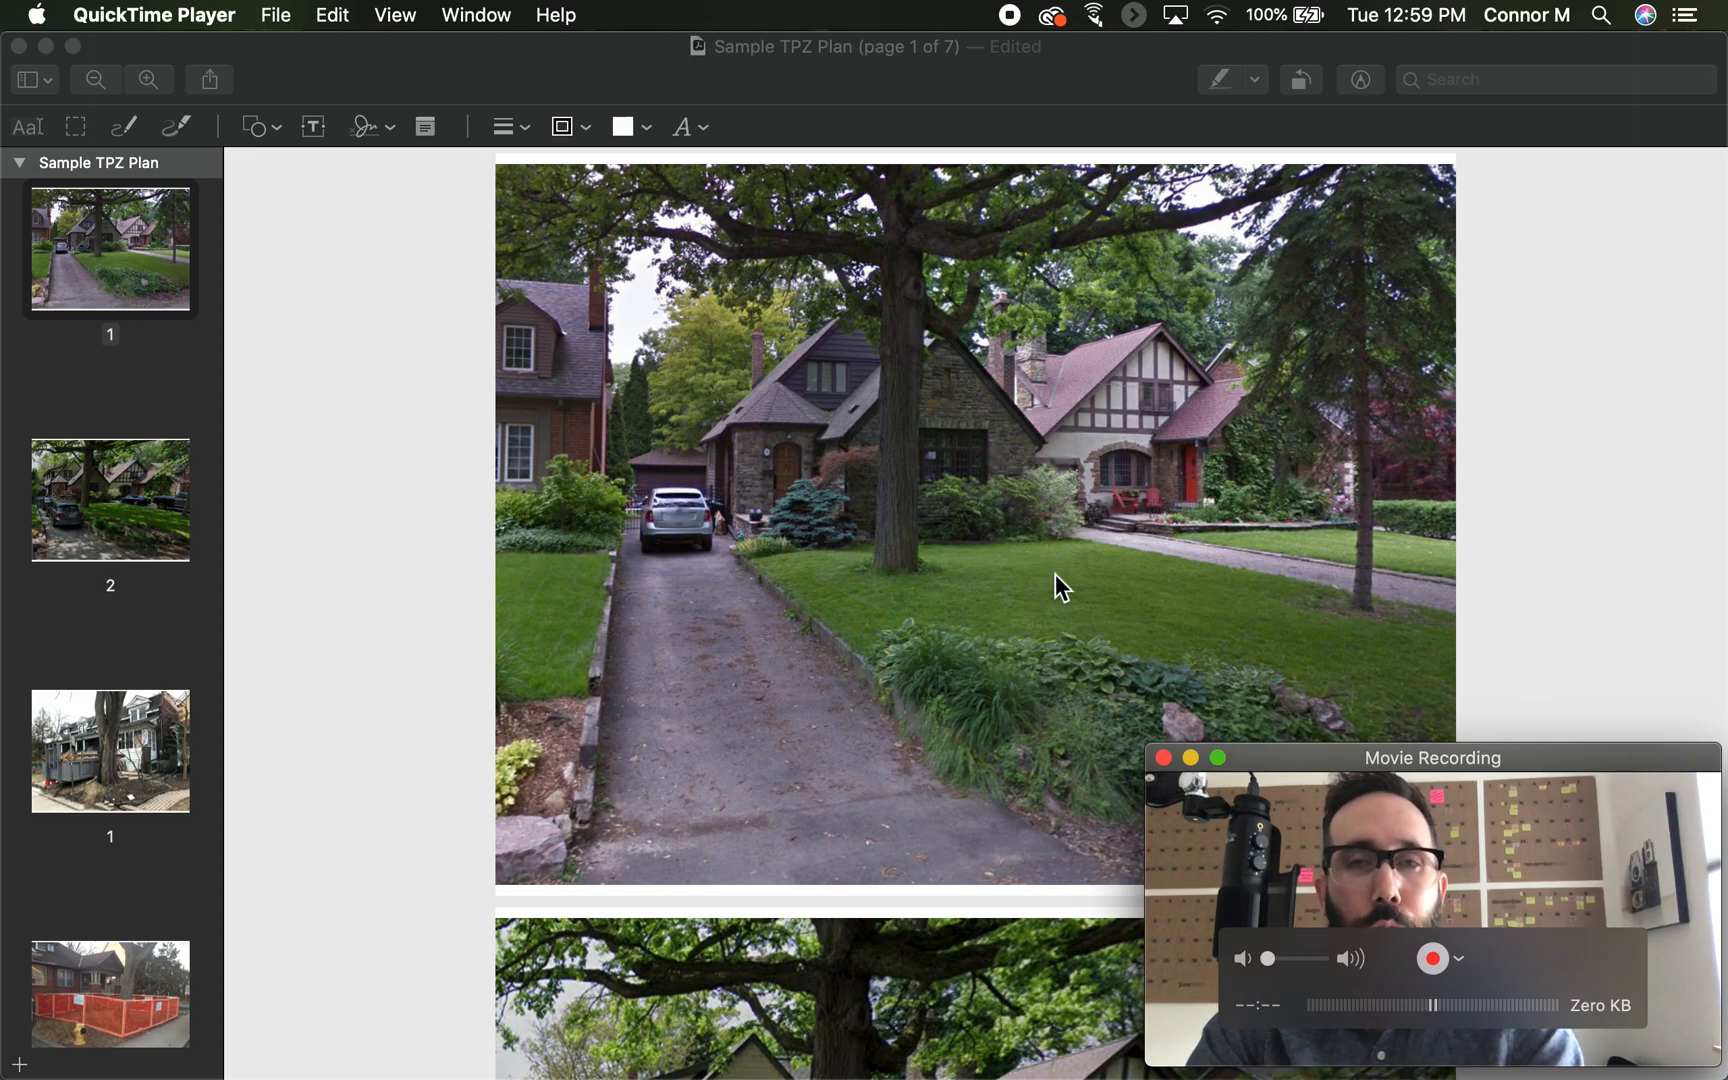
# - Show page 2 of the TPZ plan, the photo of cars parked under the tree
pyautogui.click(110, 502)
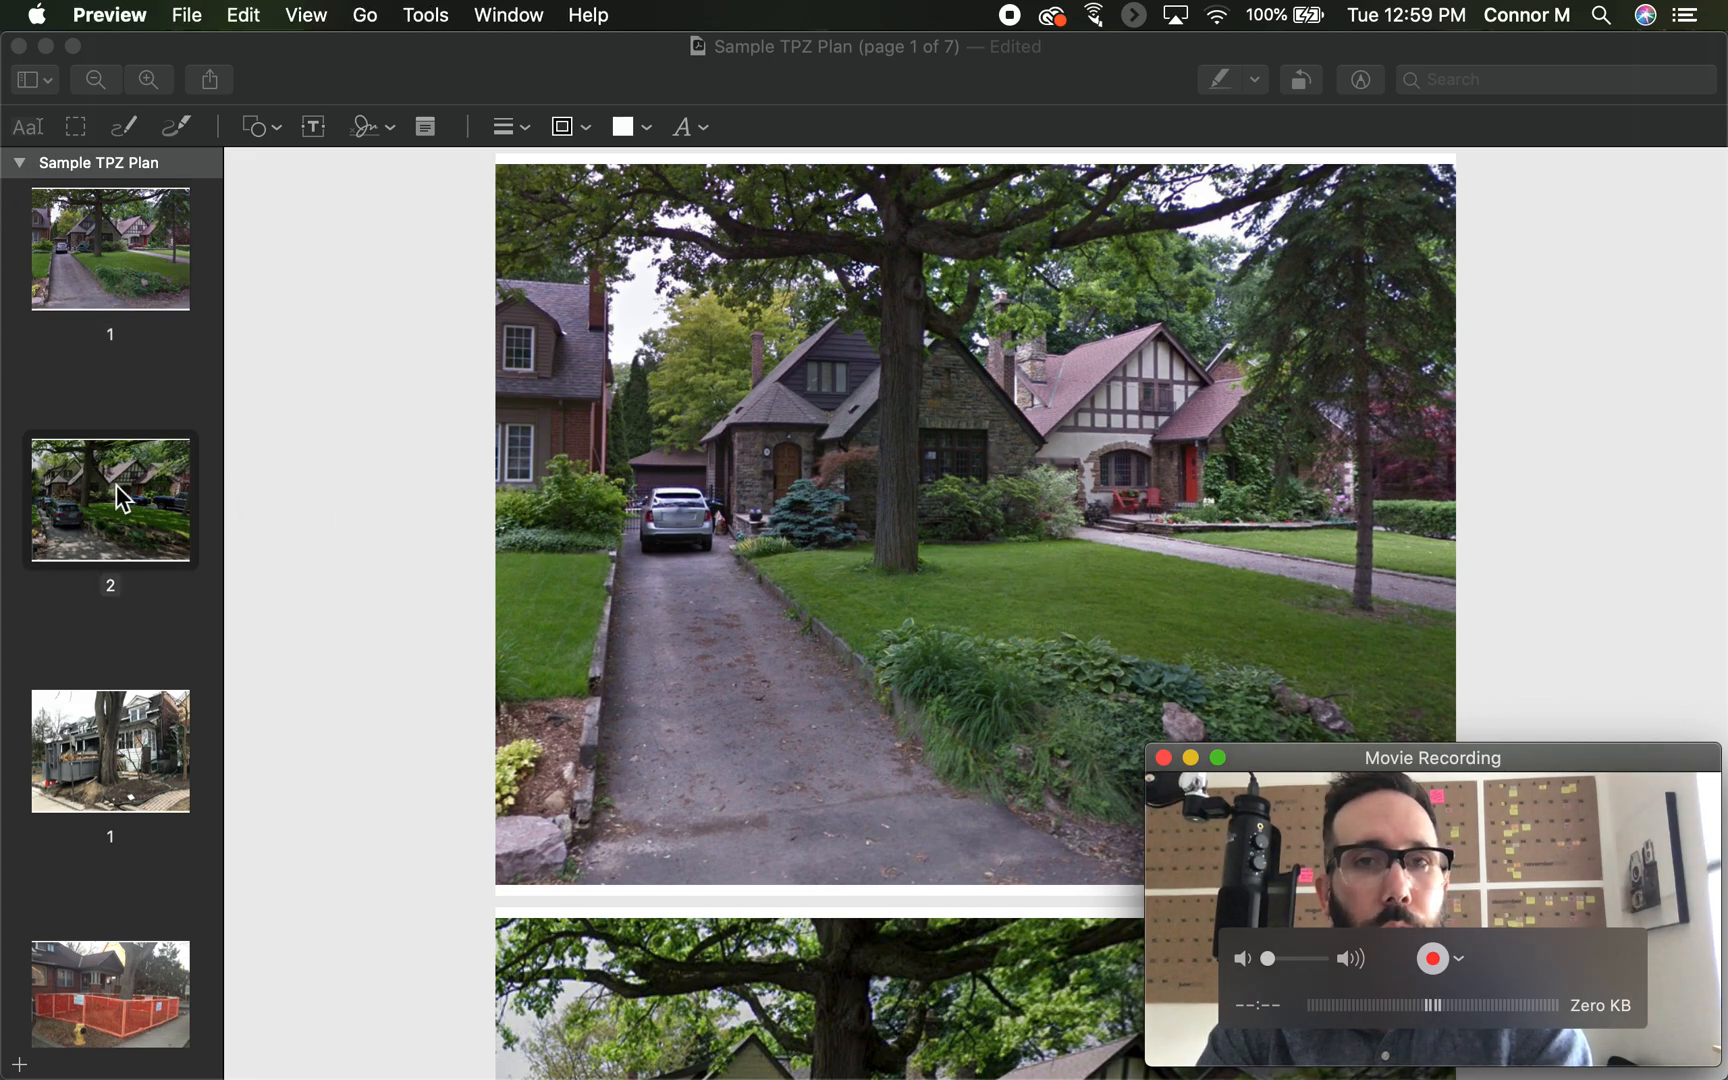
pyautogui.click(110, 501)
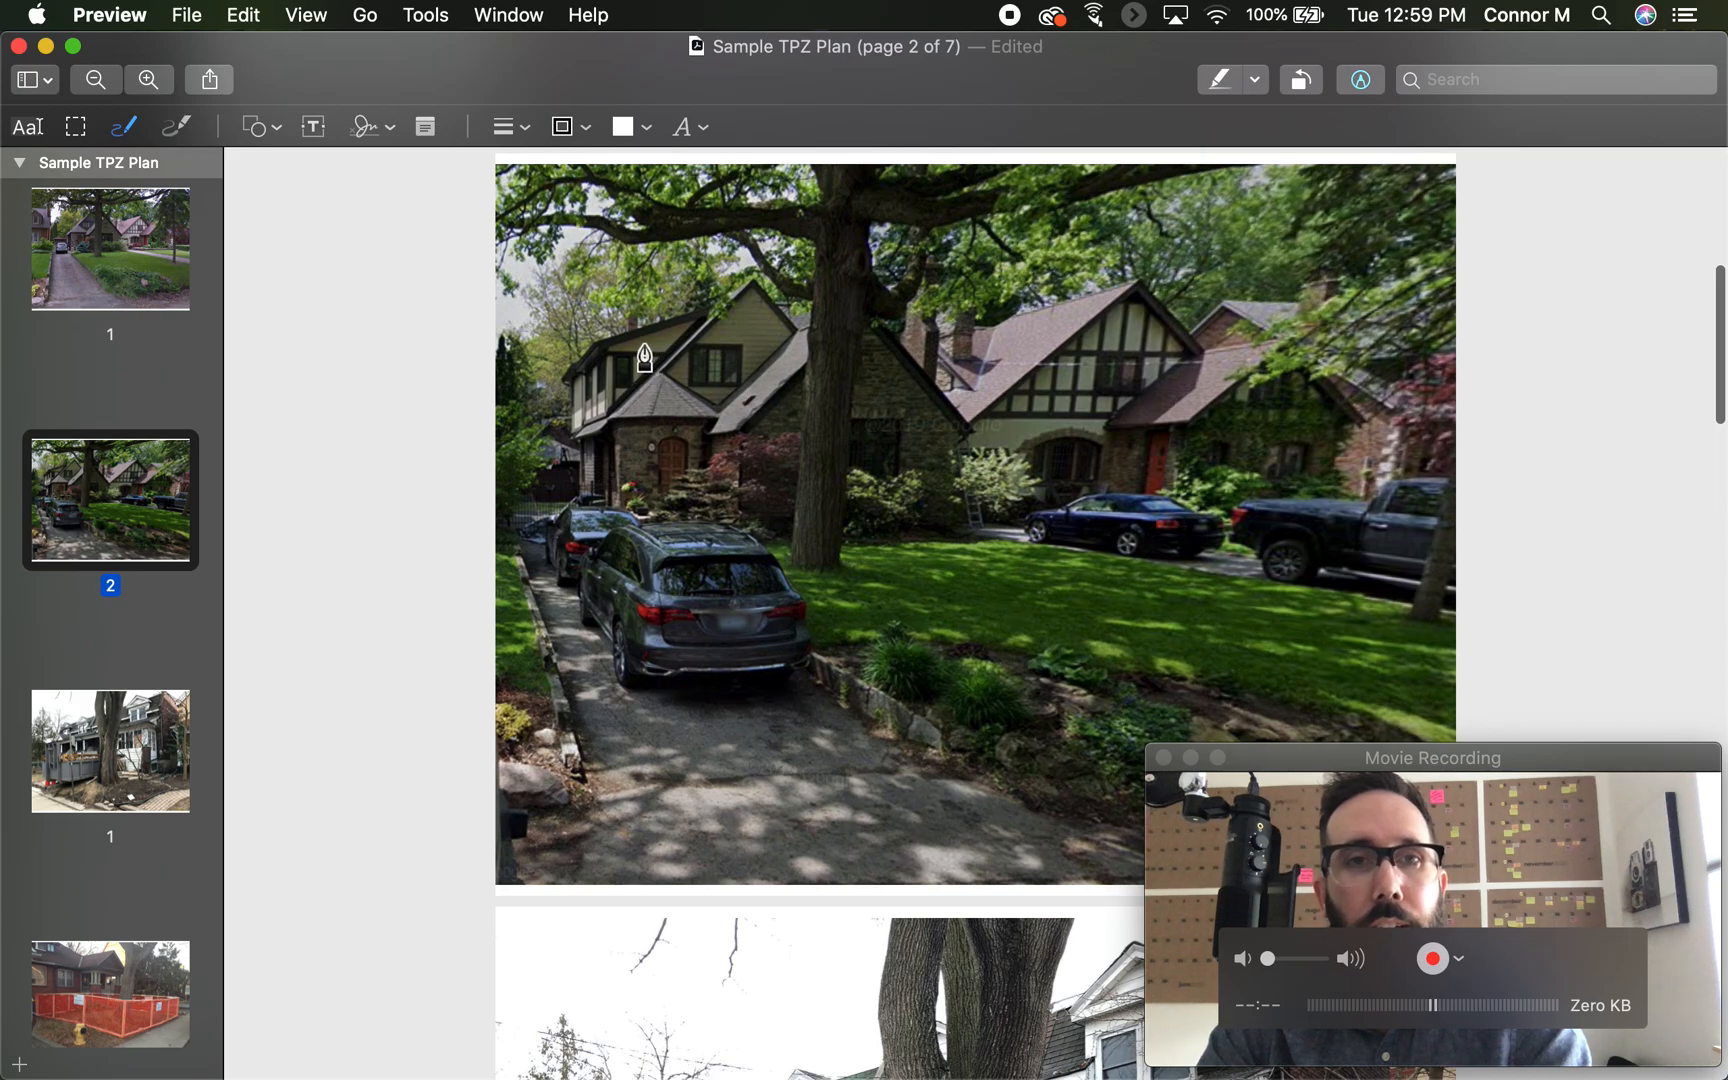
pyautogui.moveTo(659, 373)
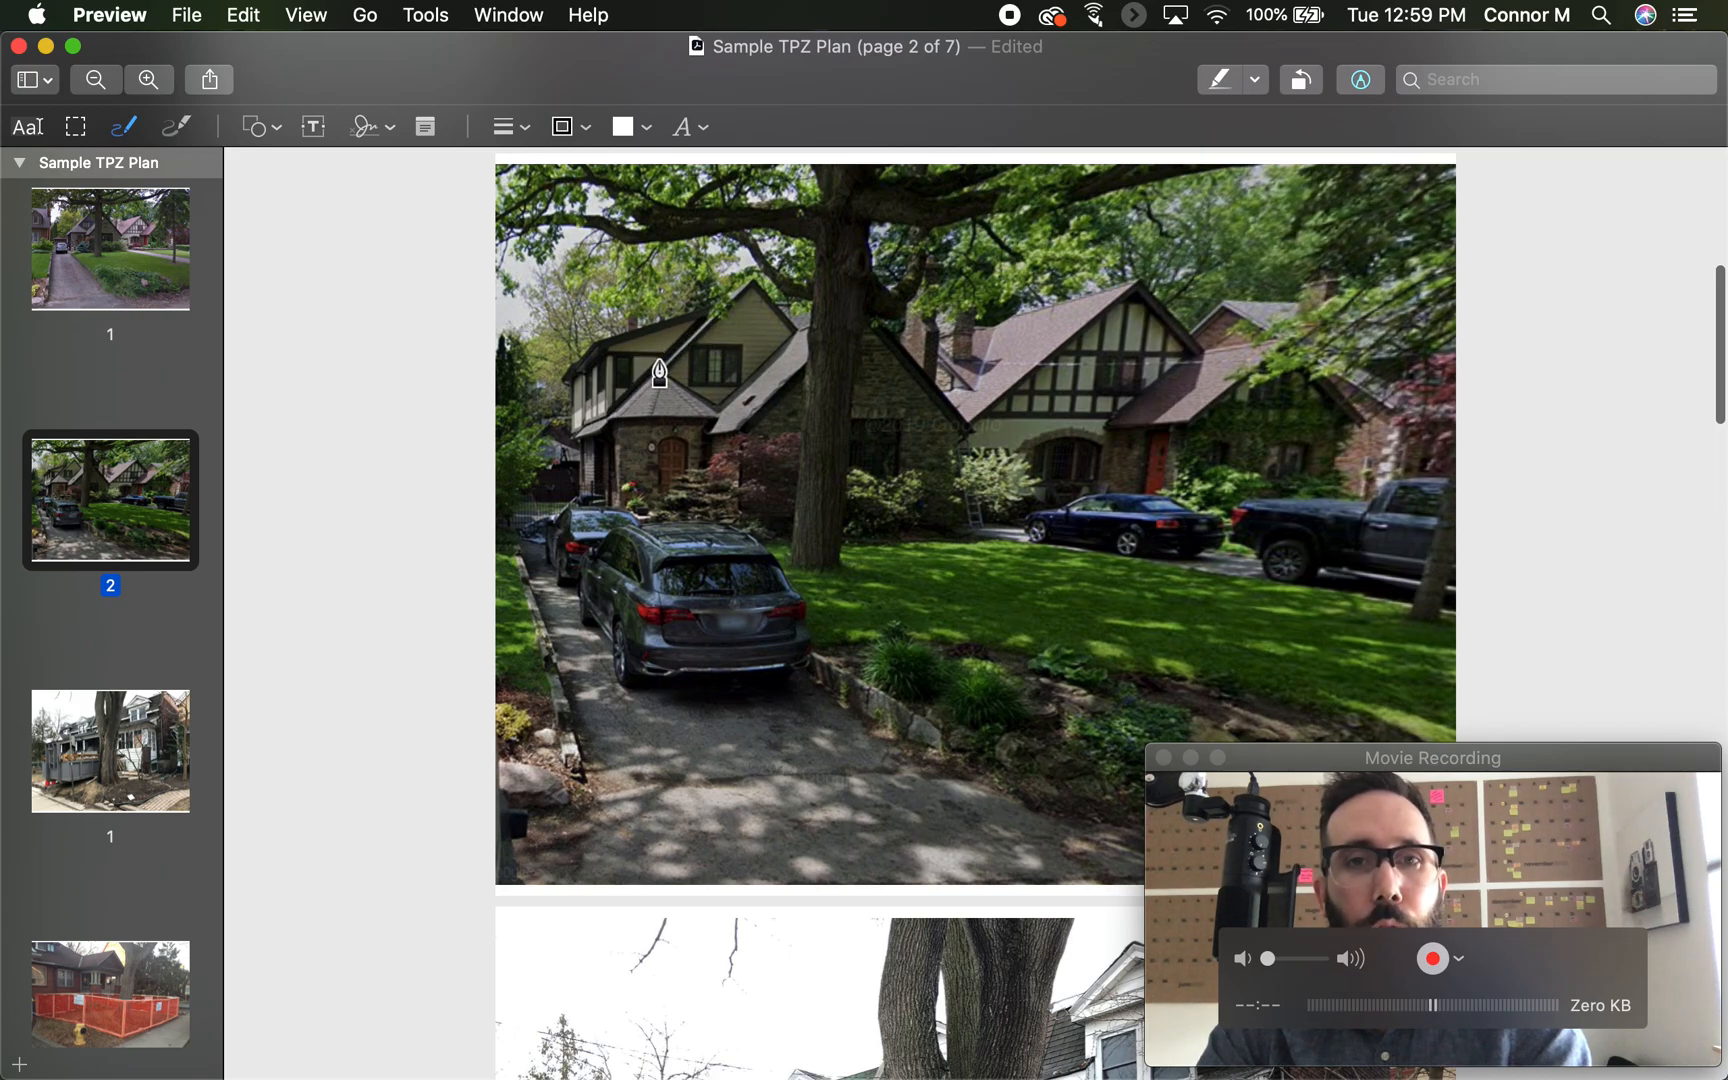
pyautogui.moveTo(816, 708)
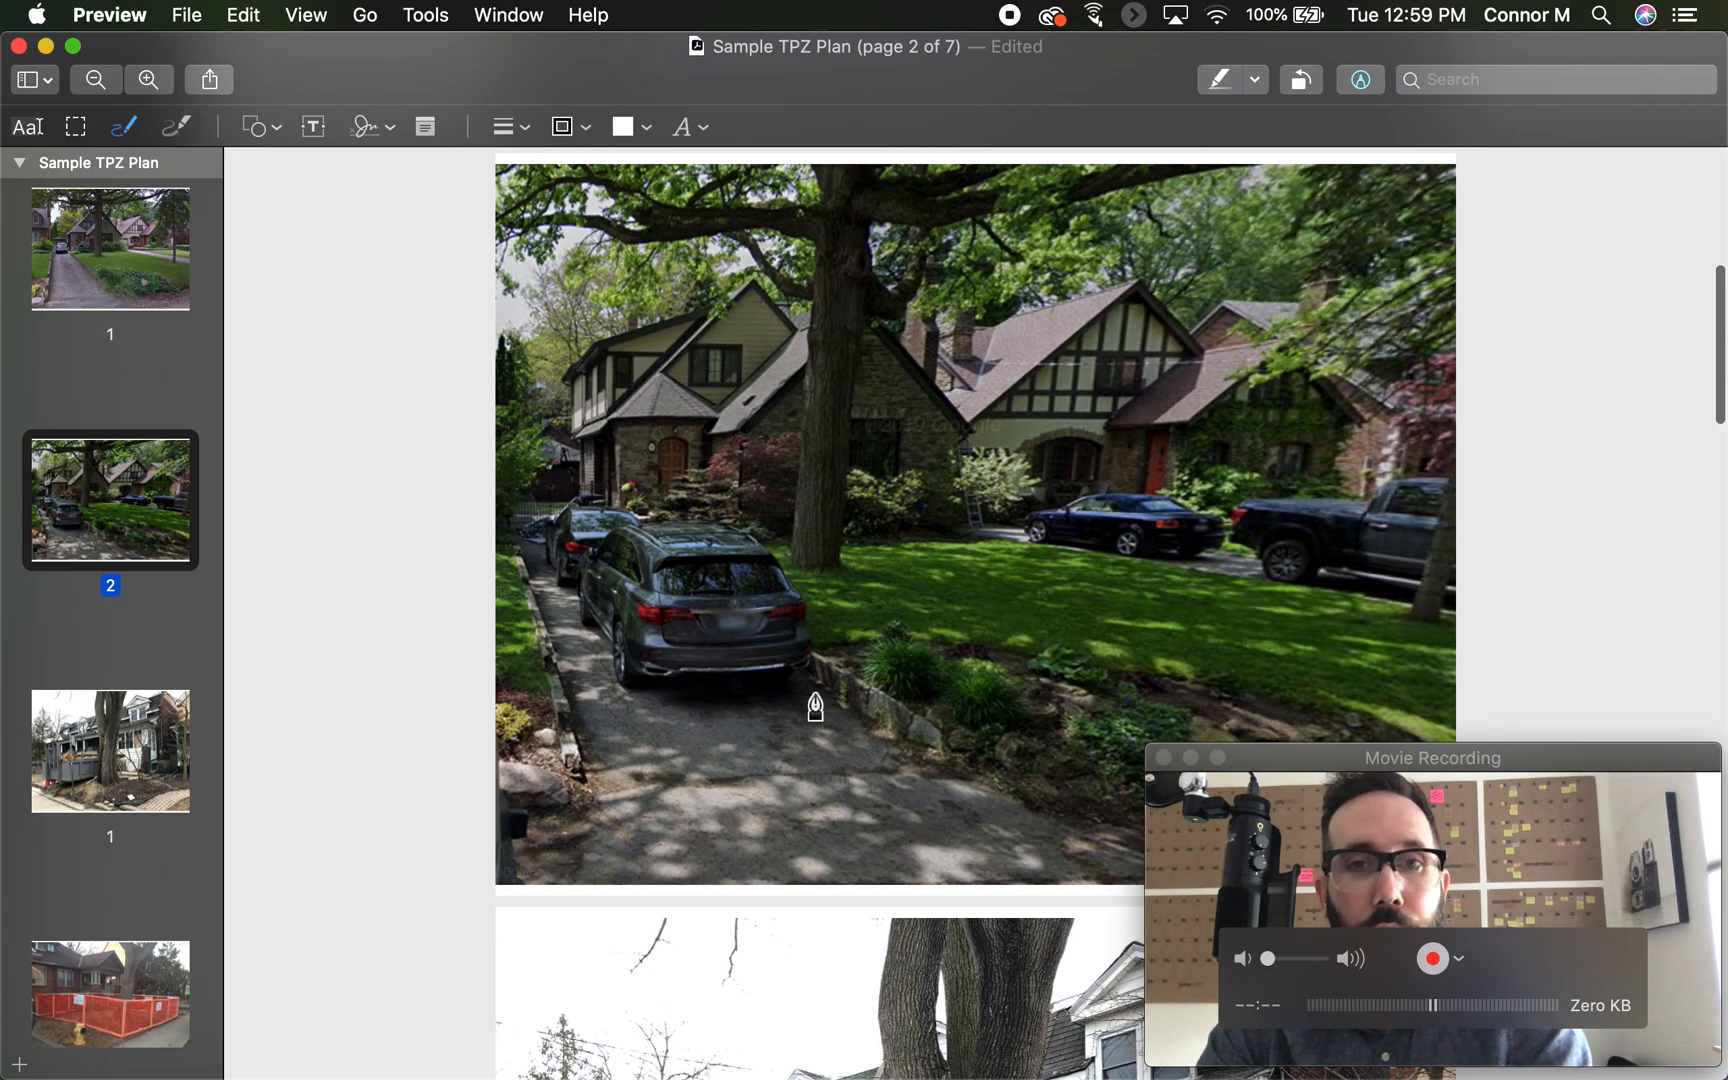
pyautogui.moveTo(1068, 648)
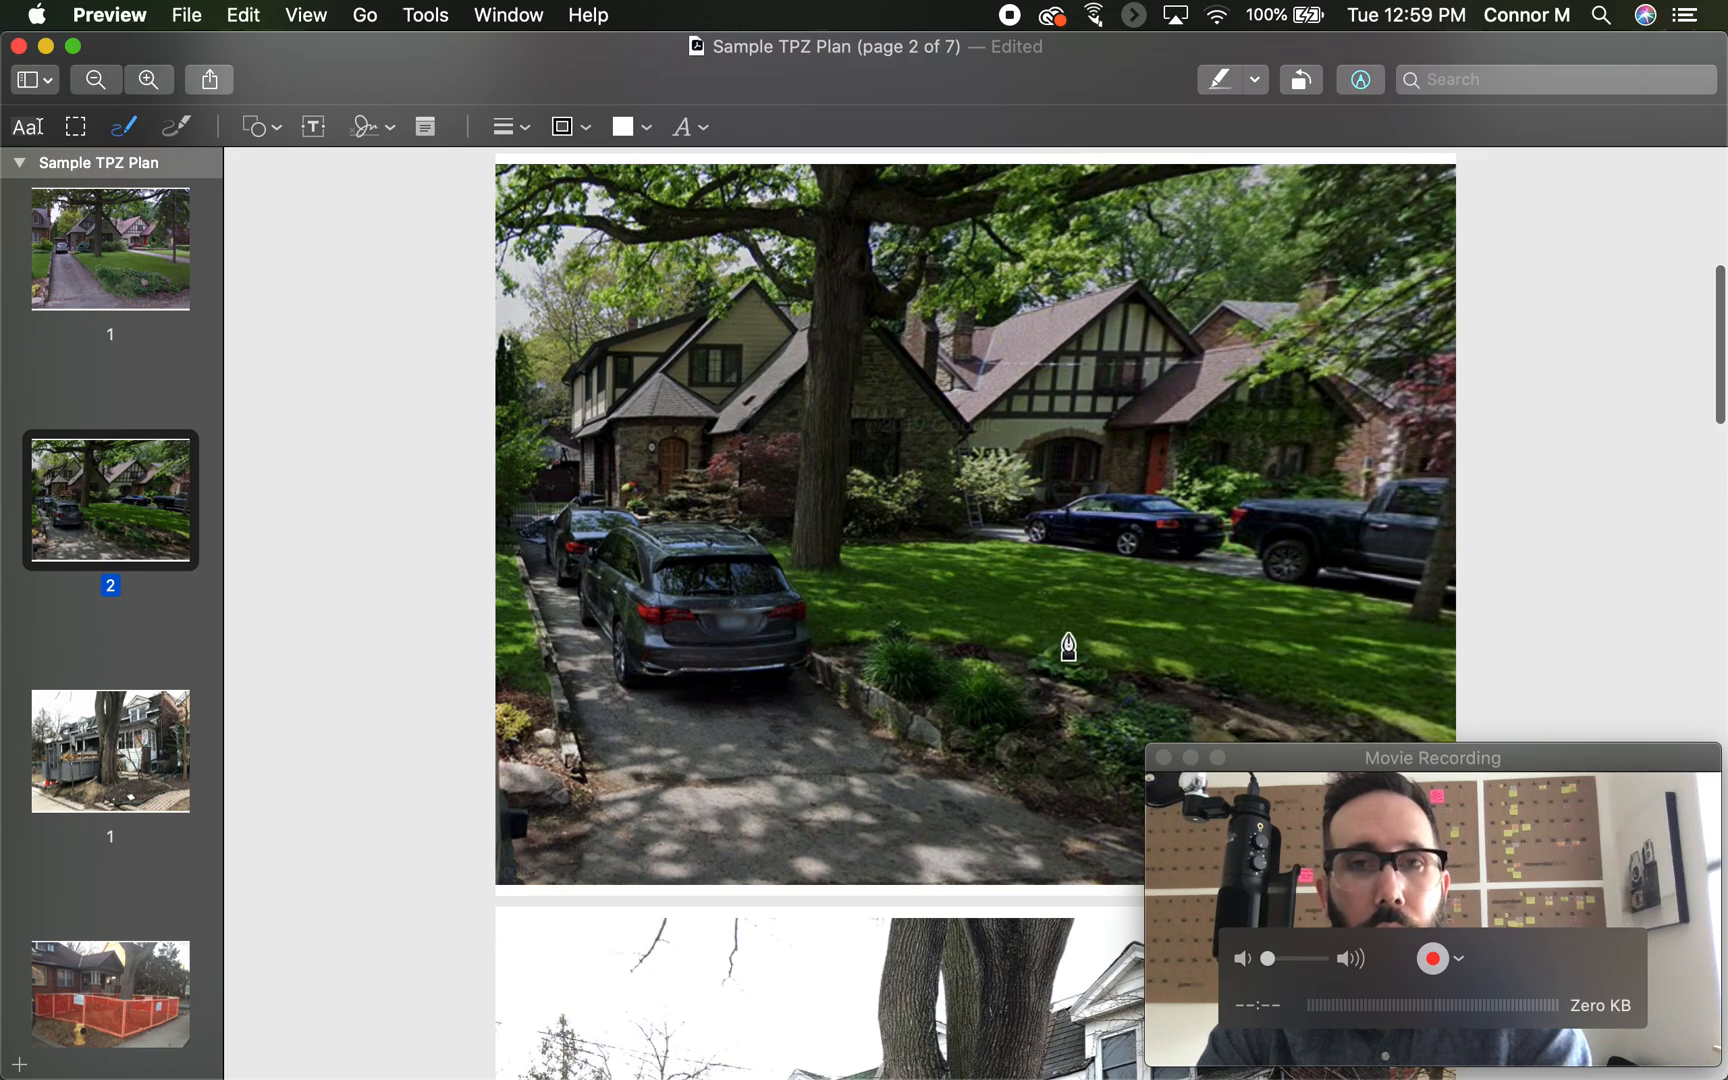
pyautogui.click(110, 252)
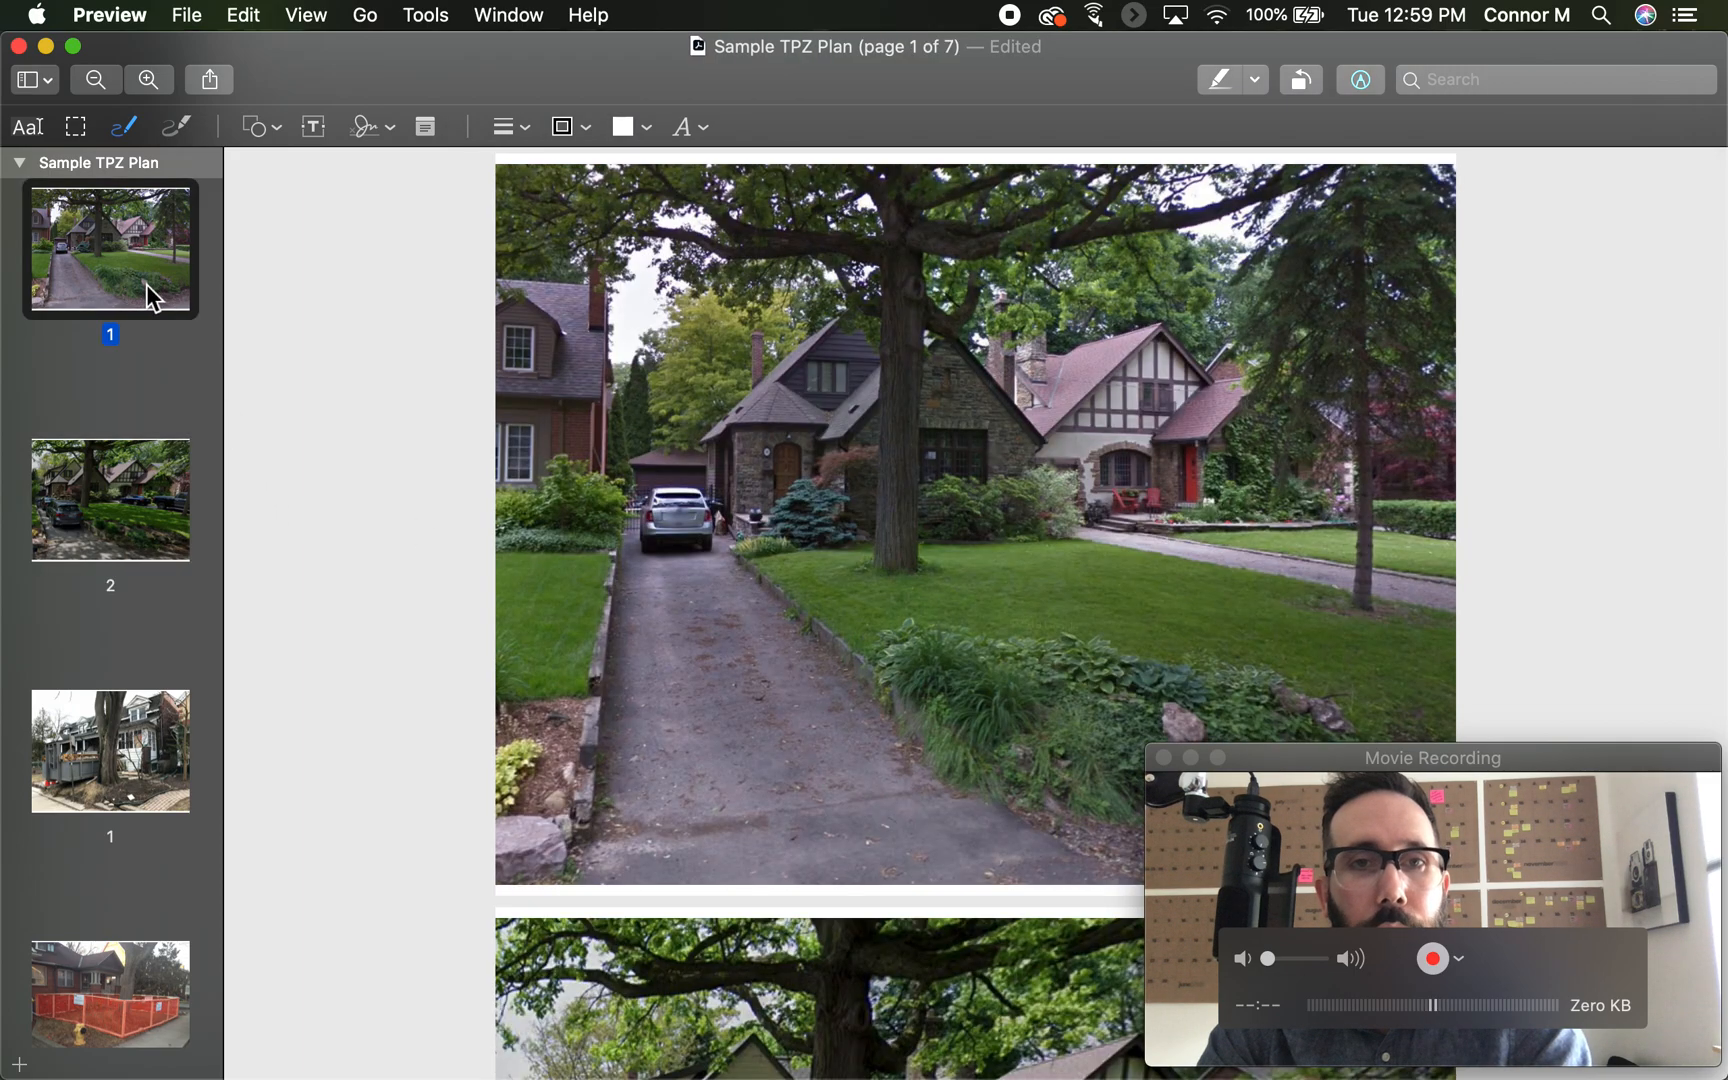
pyautogui.moveTo(137, 417)
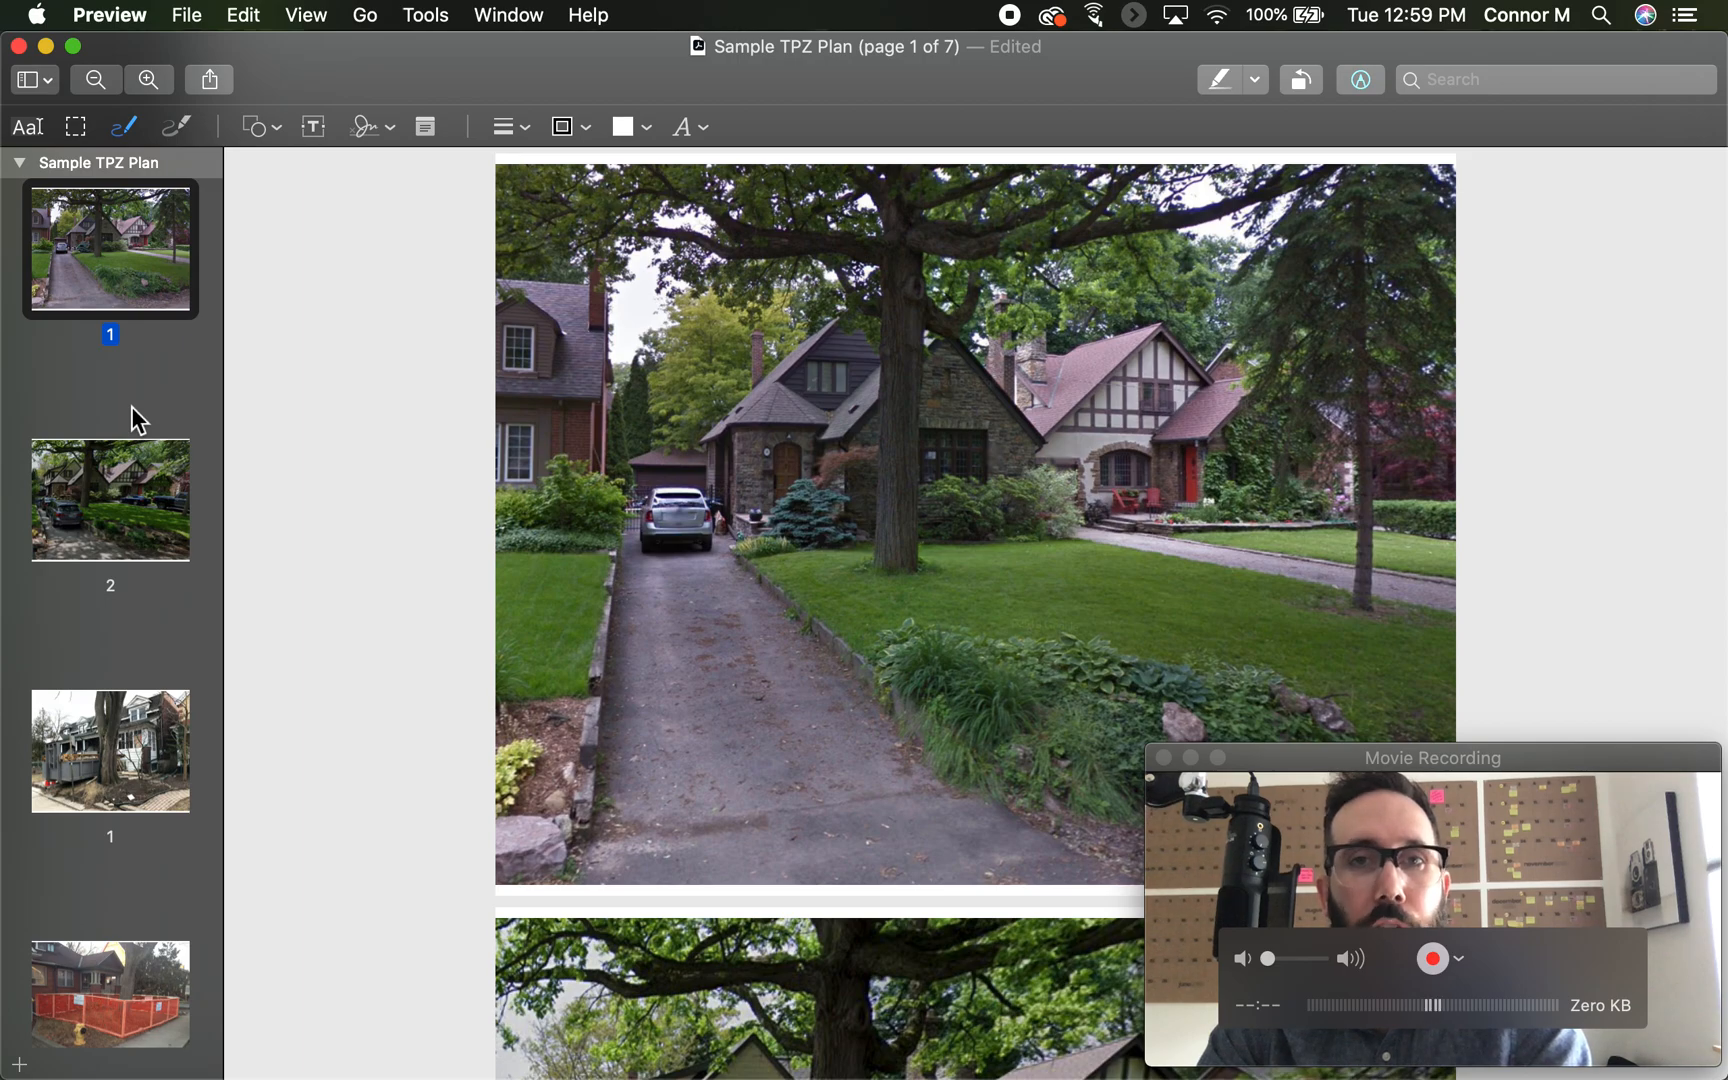
pyautogui.moveTo(1313, 653)
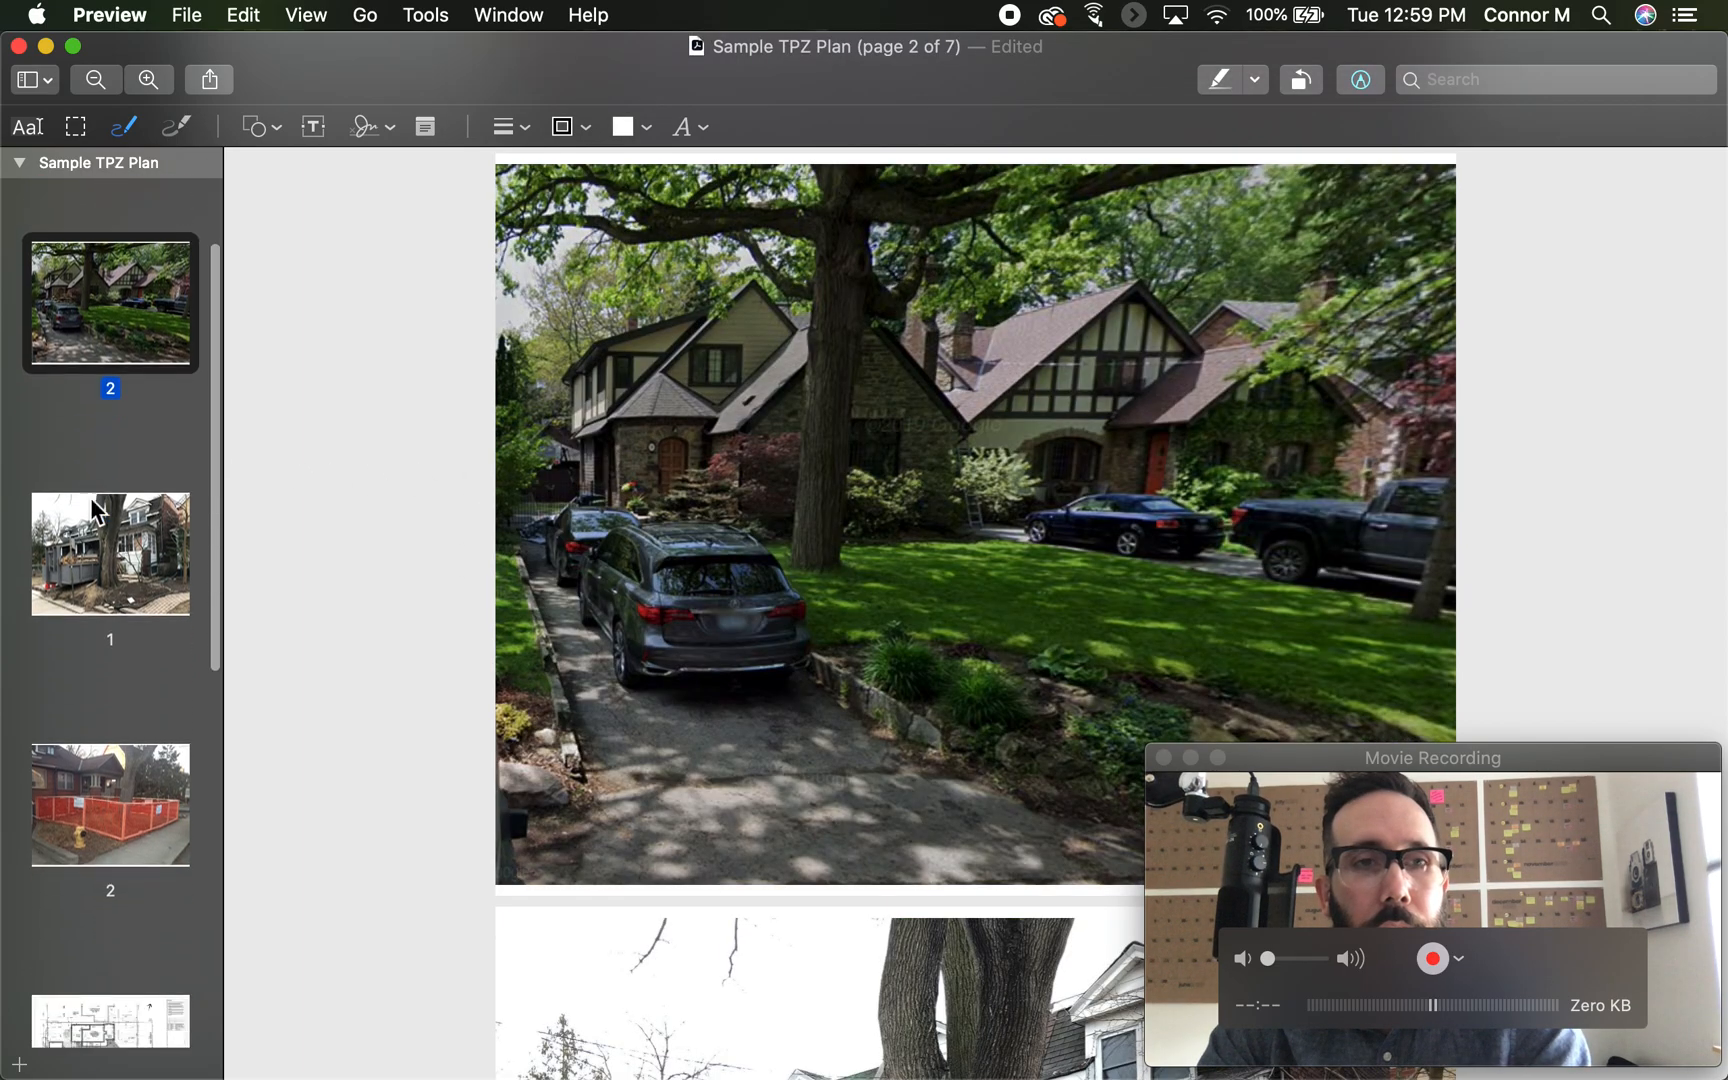
pyautogui.scroll(-3)
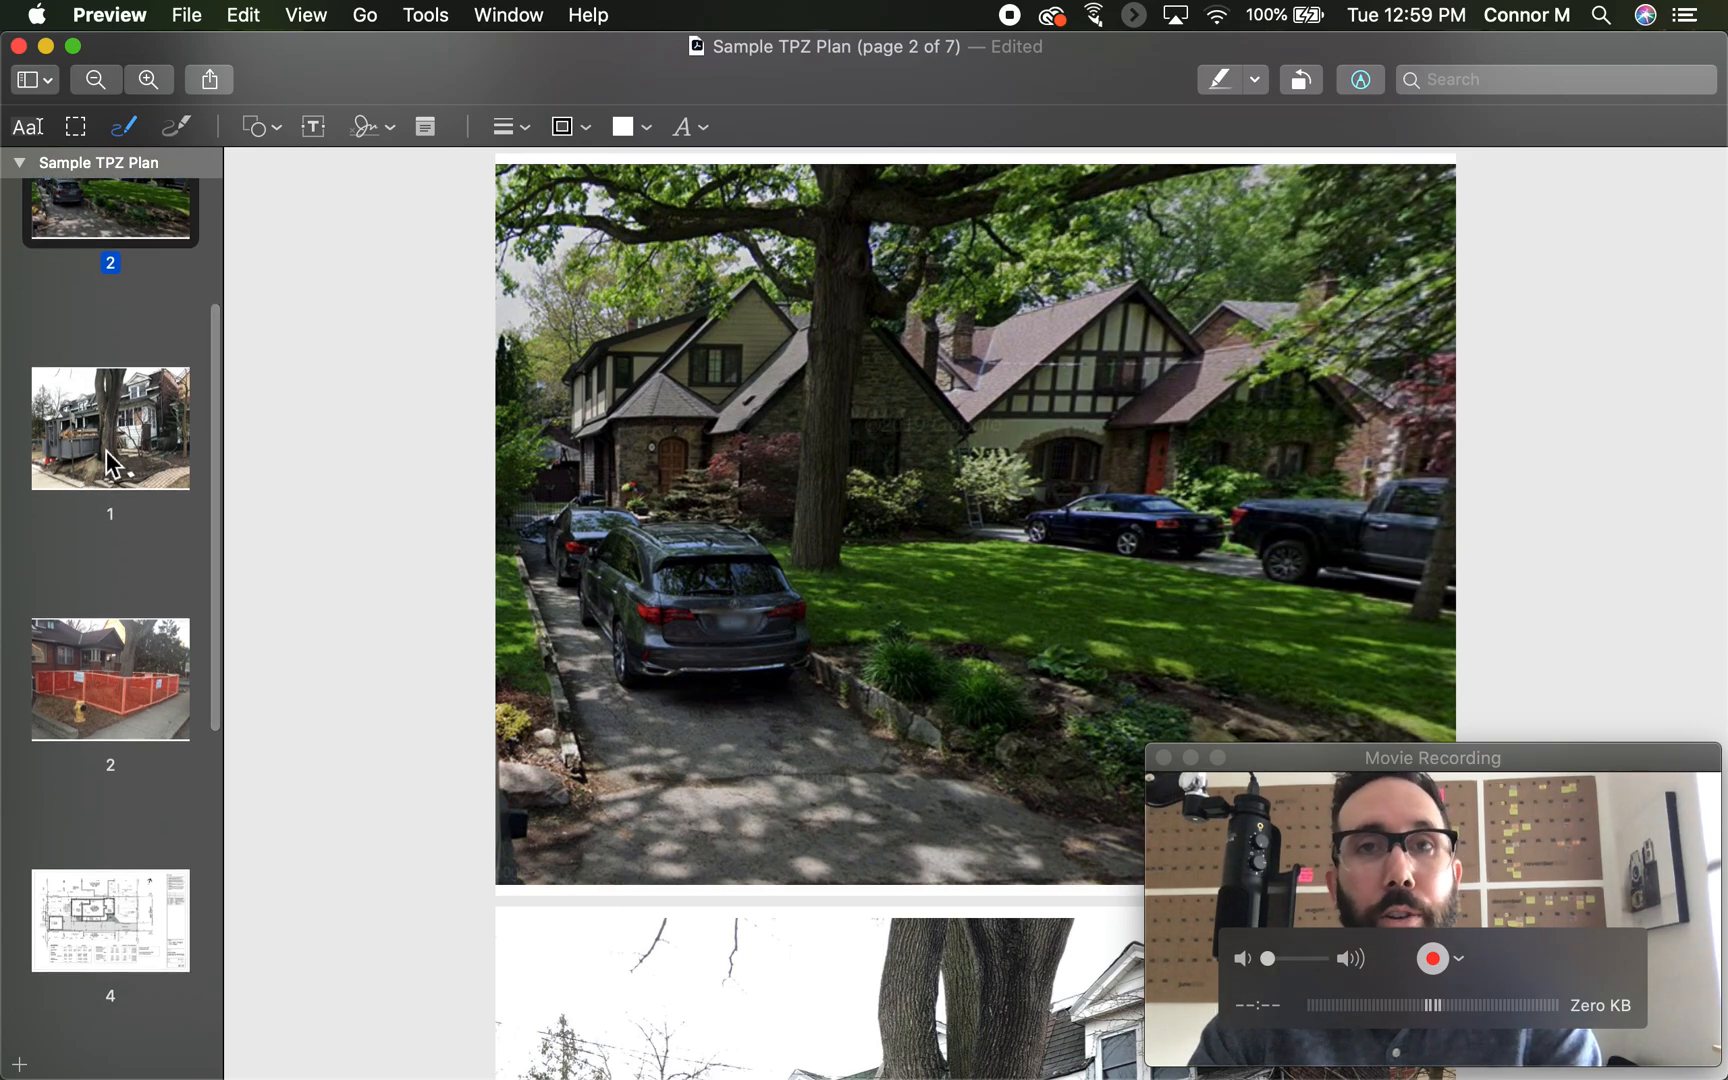
# - Display page 3, the construction bin beside the large street tree
pyautogui.click(110, 429)
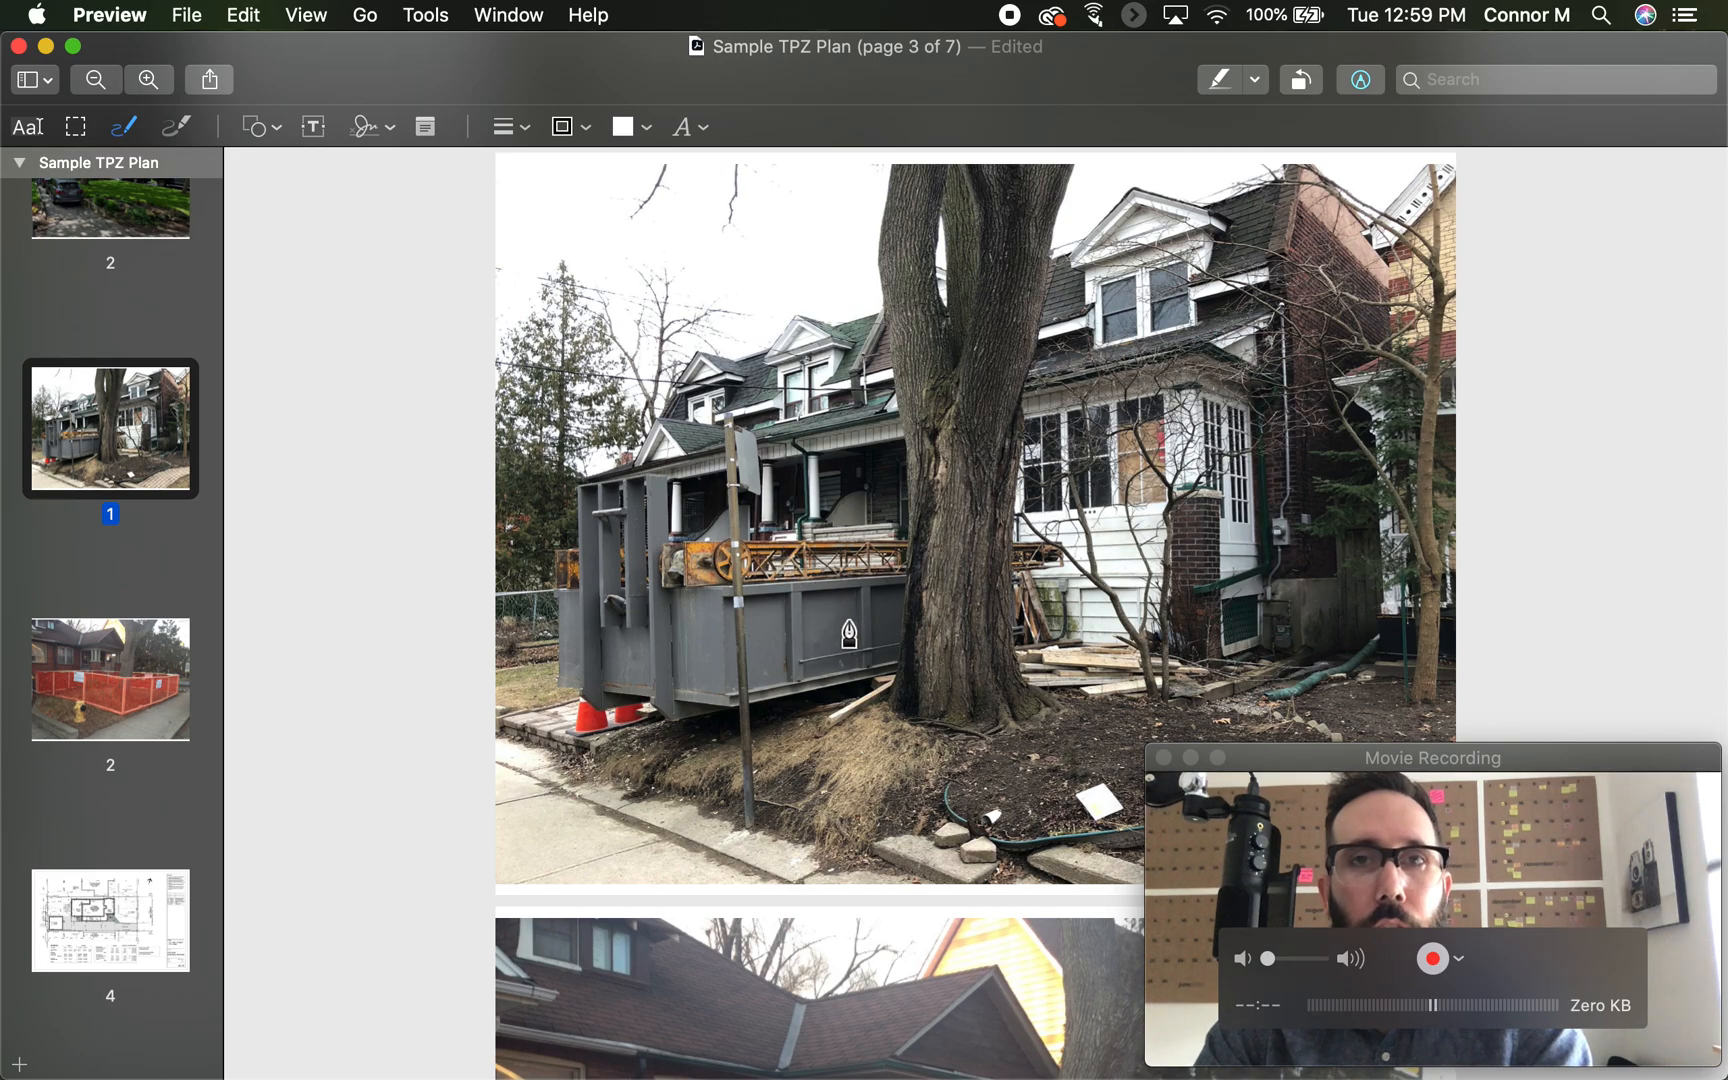
pyautogui.moveTo(1007, 698)
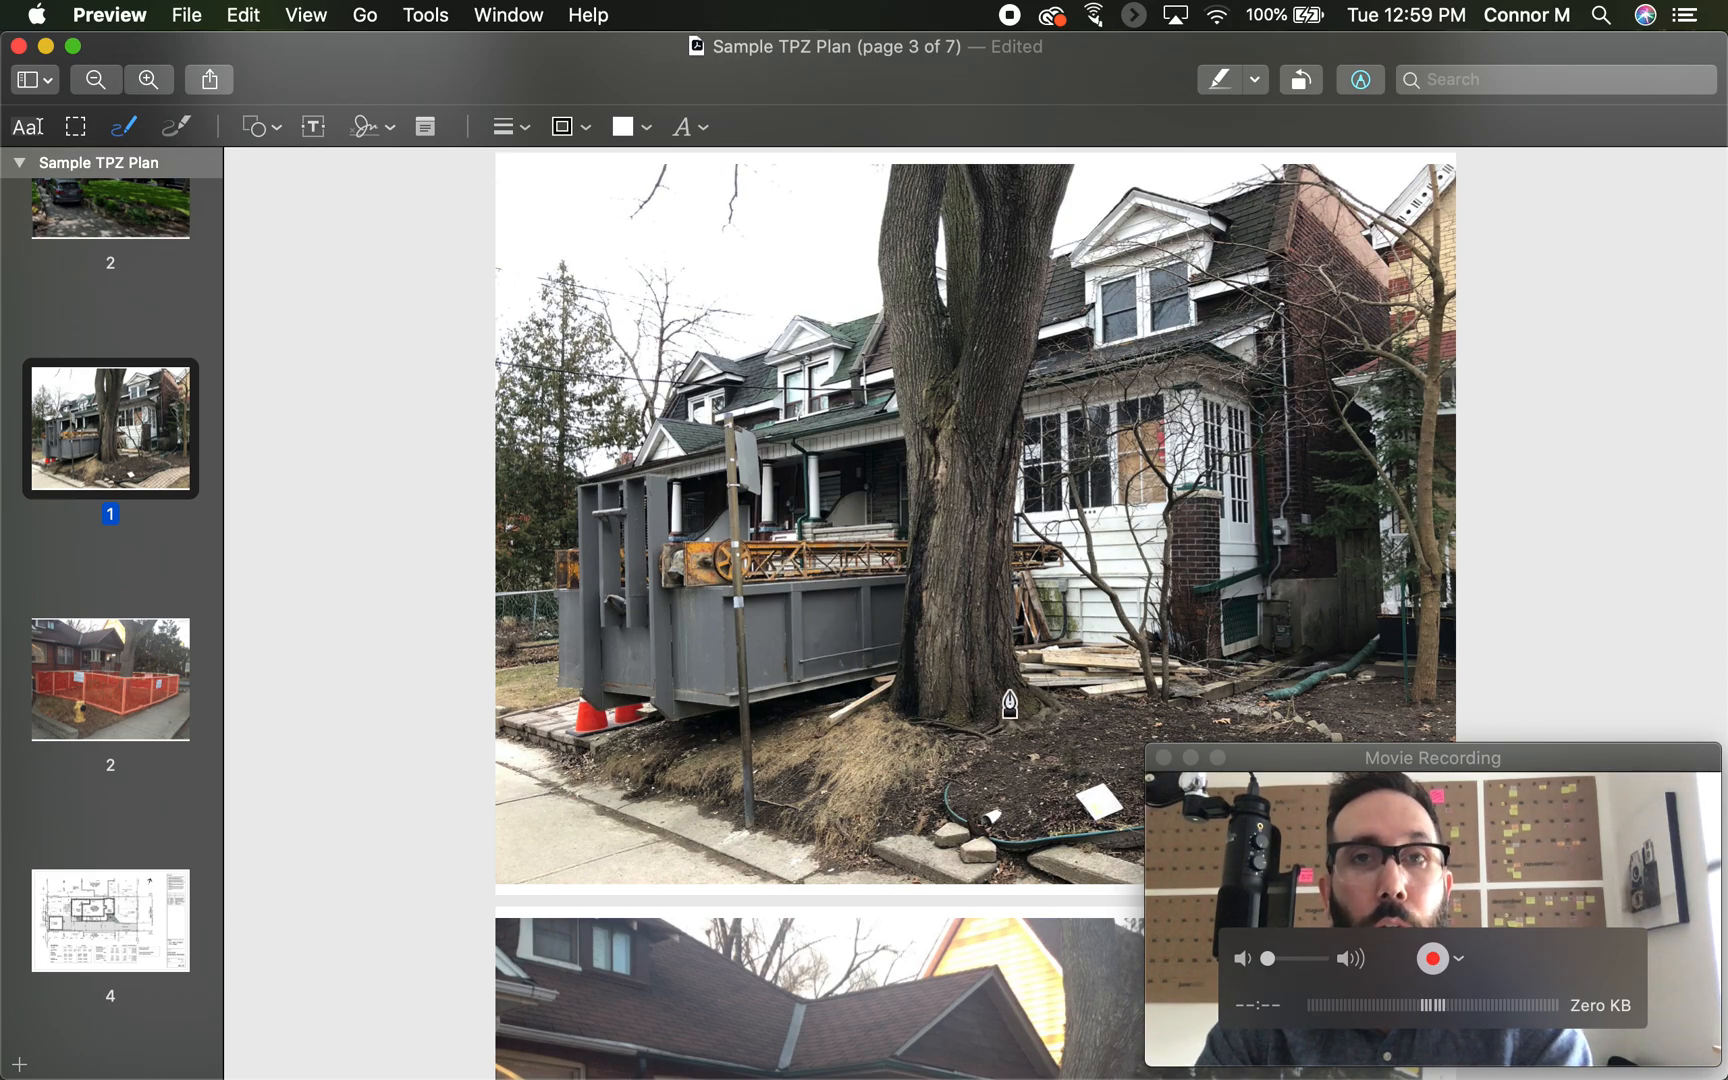
pyautogui.moveTo(879, 748)
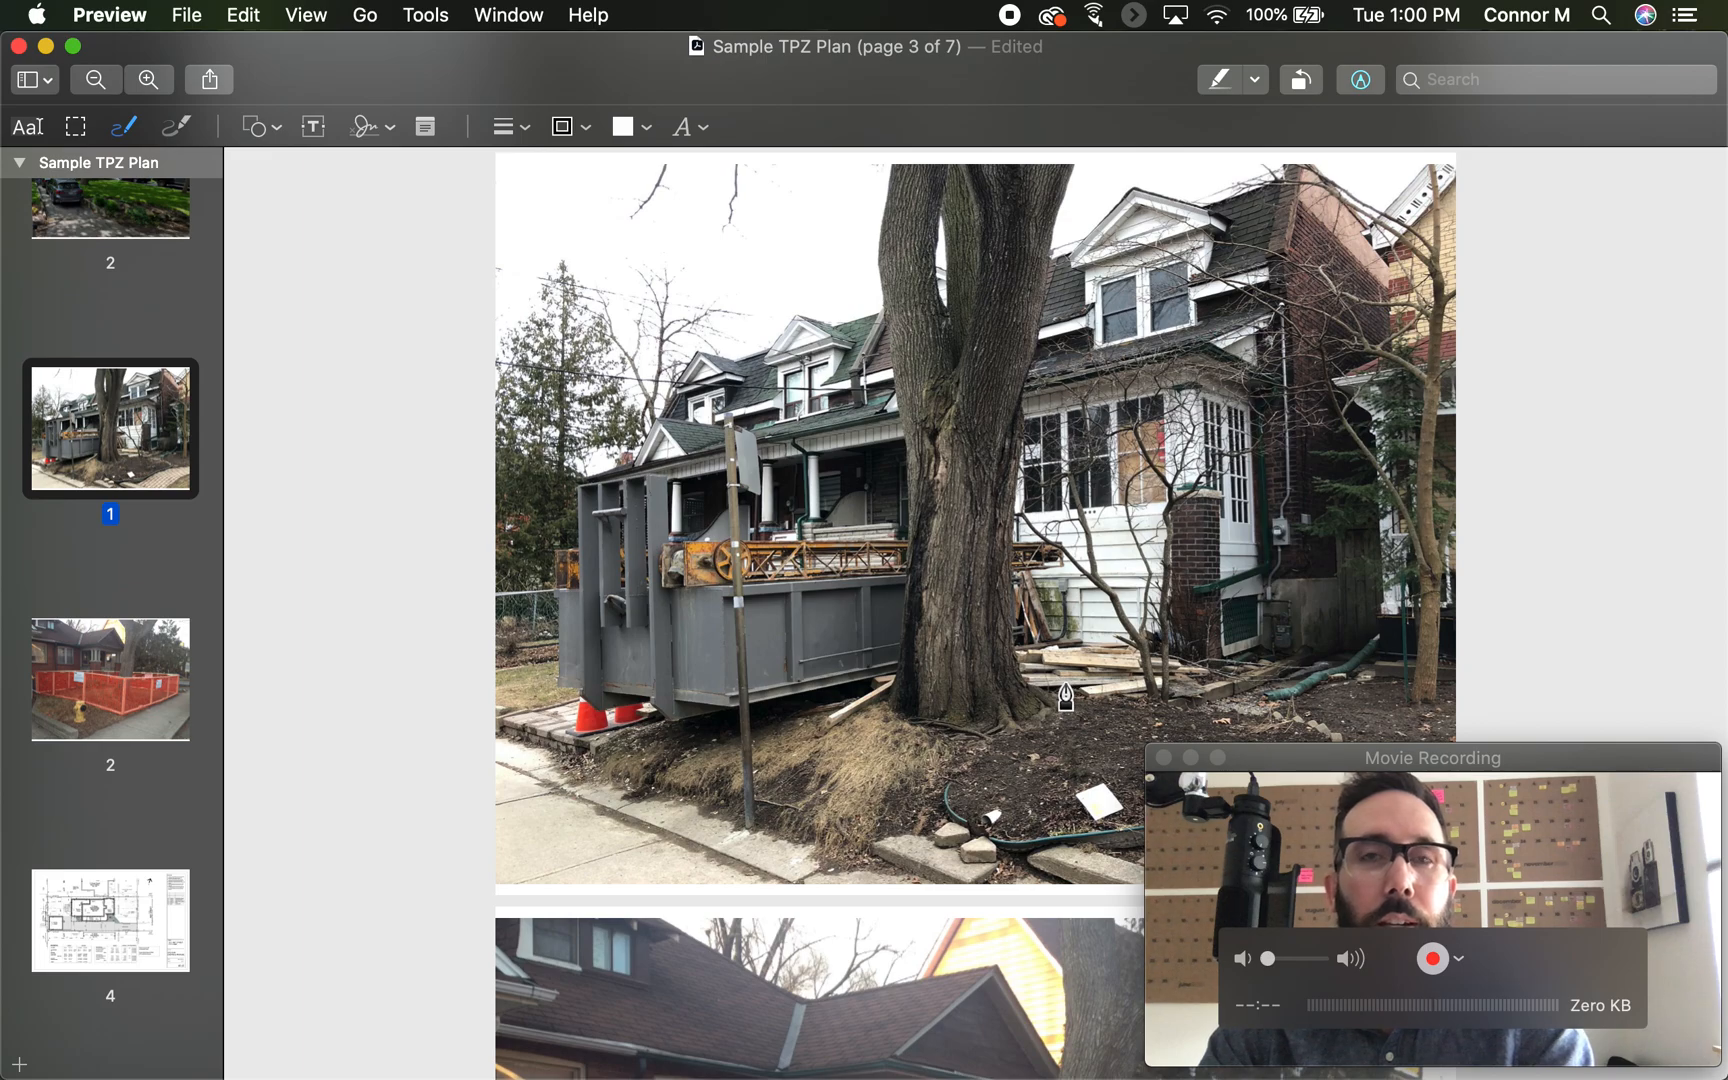
pyautogui.moveTo(846, 643)
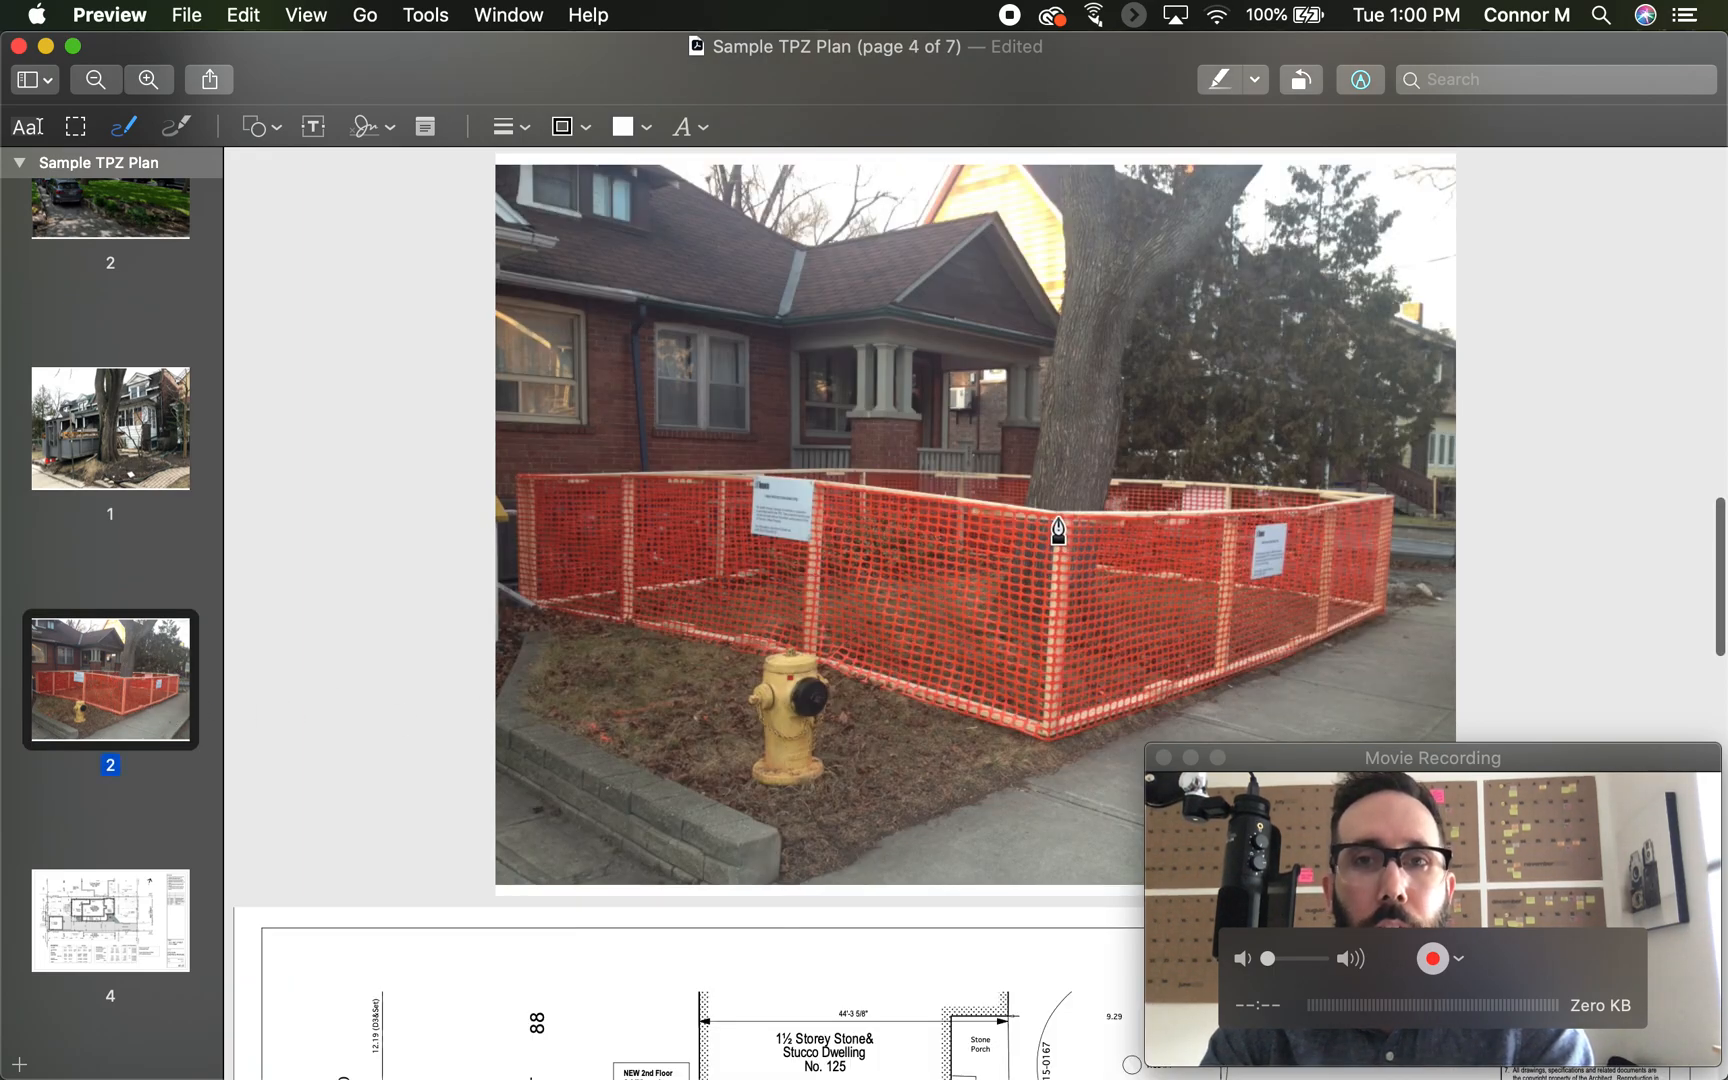
pyautogui.moveTo(1062, 601)
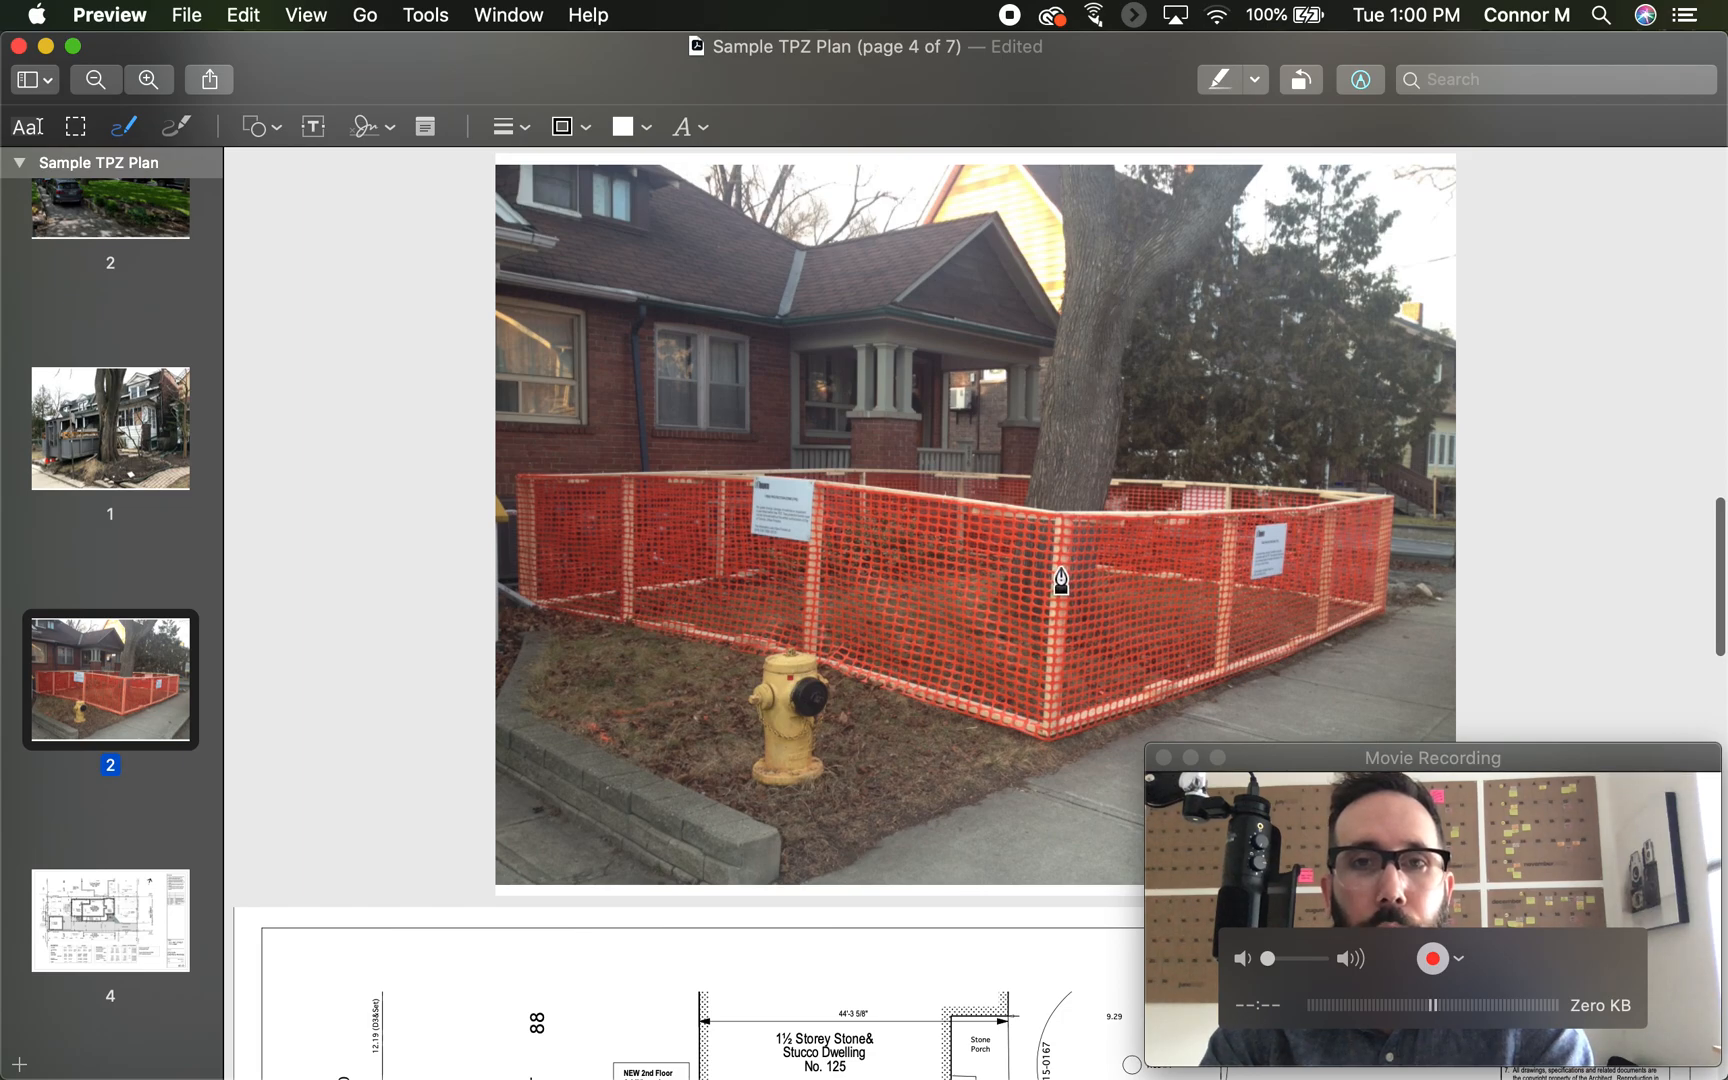
pyautogui.moveTo(1014, 573)
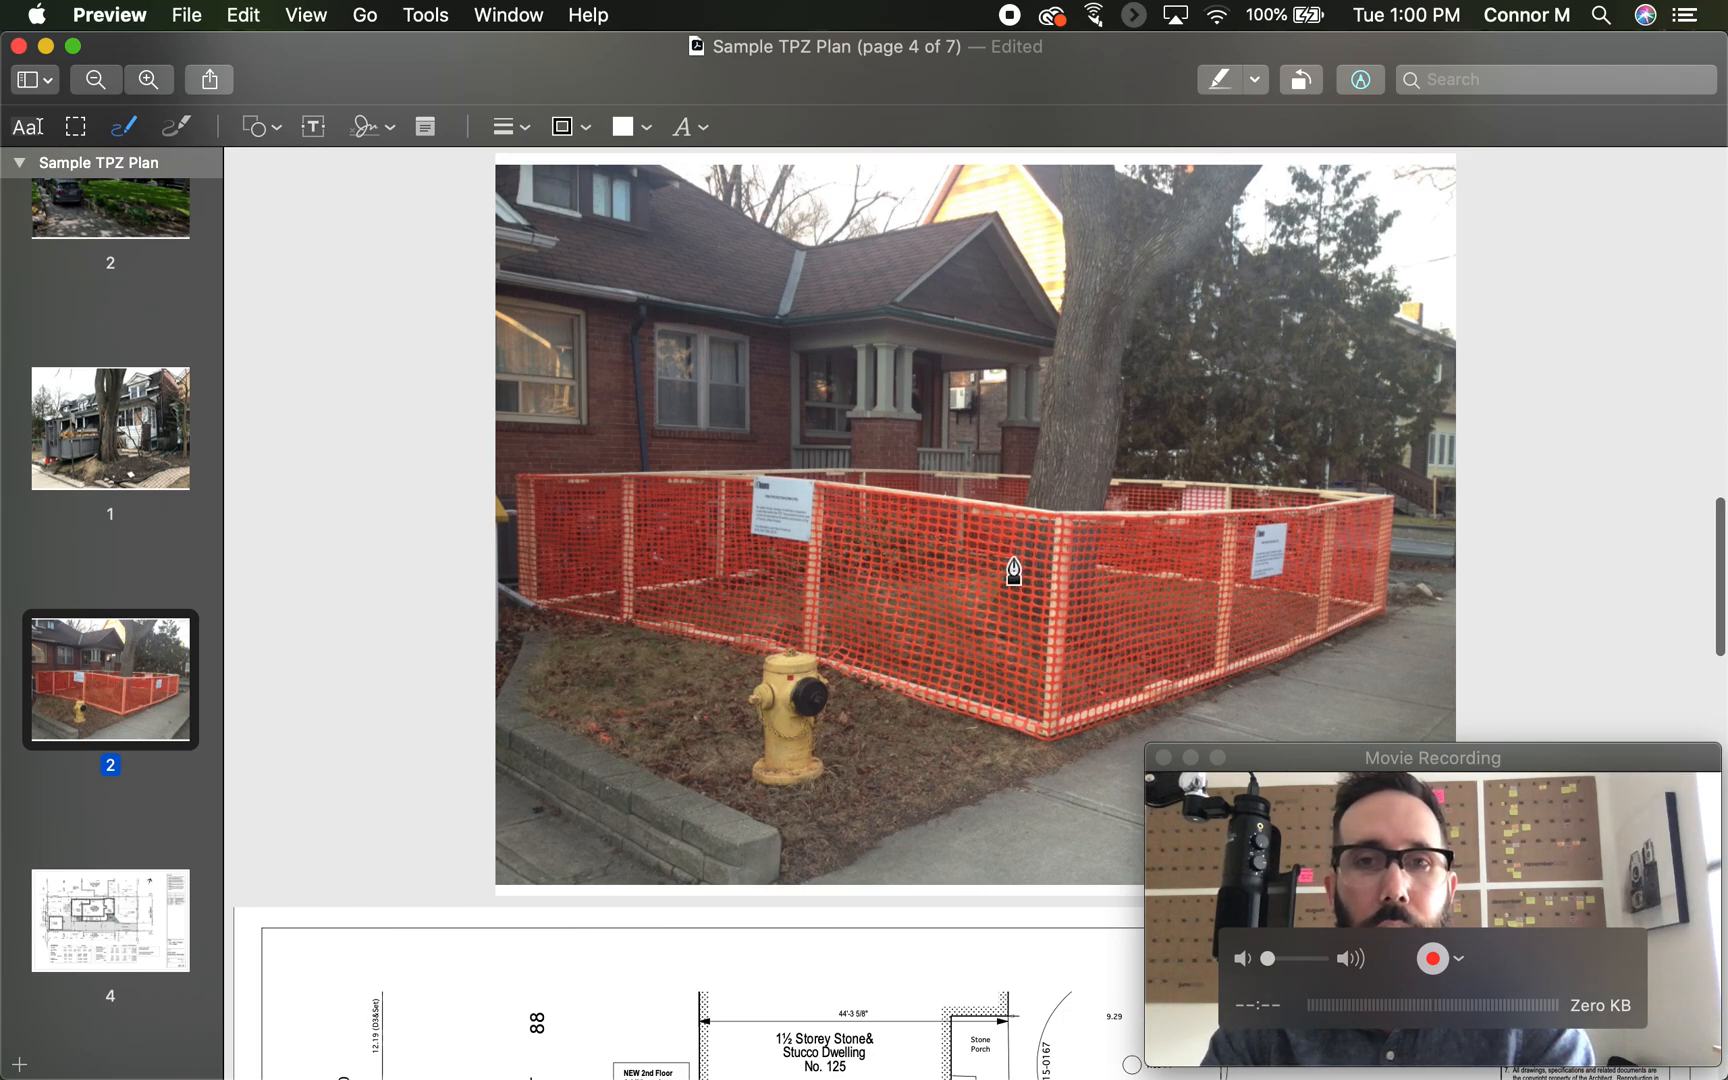
pyautogui.moveTo(1182, 589)
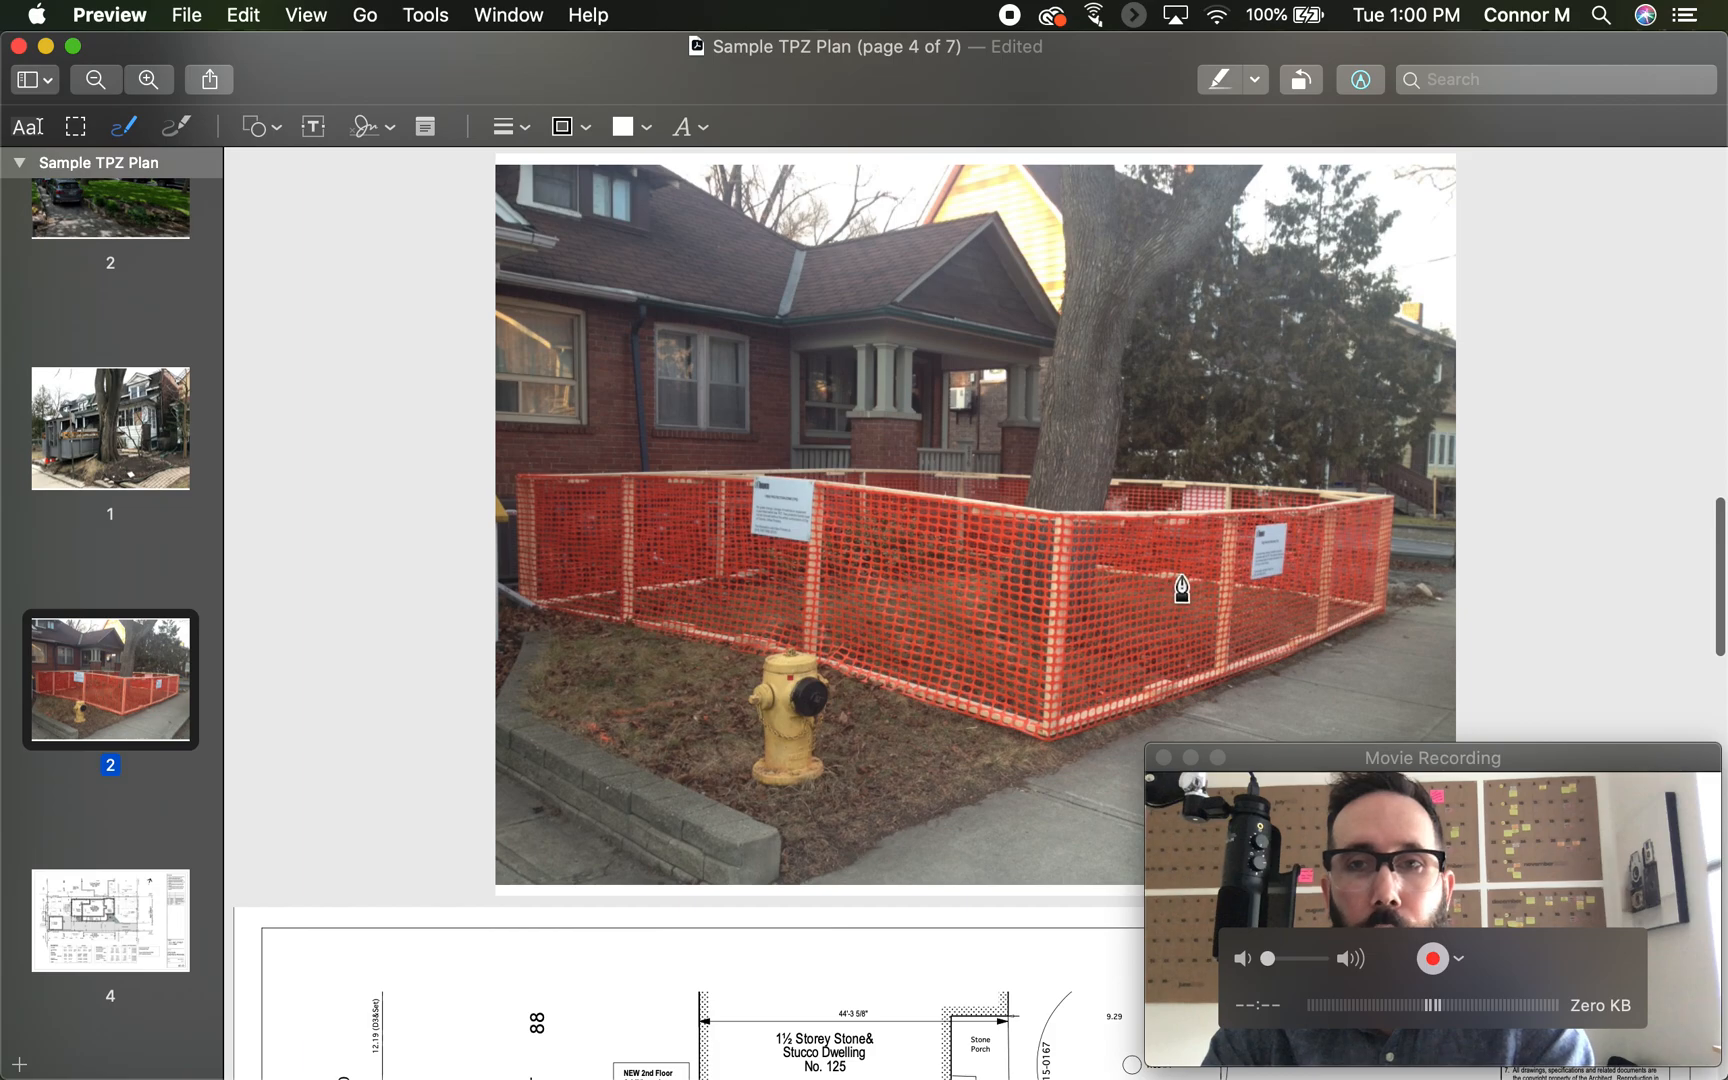
pyautogui.moveTo(1283, 578)
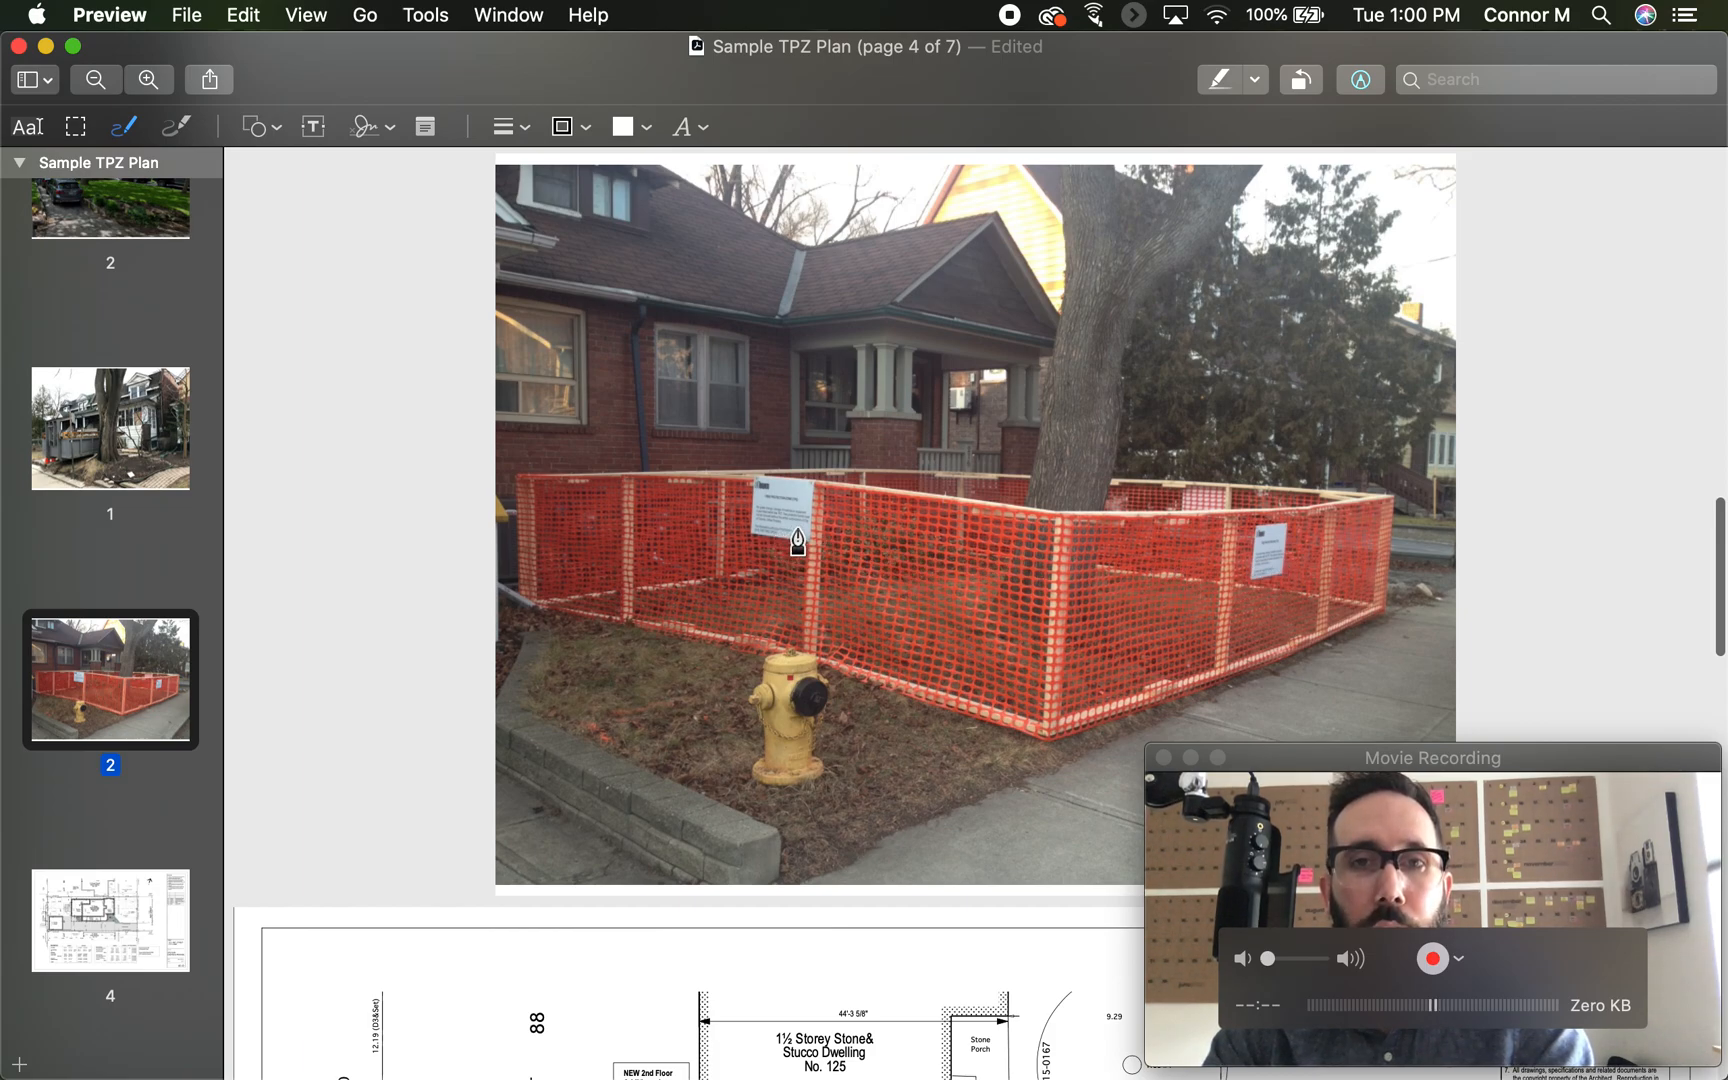
pyautogui.moveTo(1060, 615)
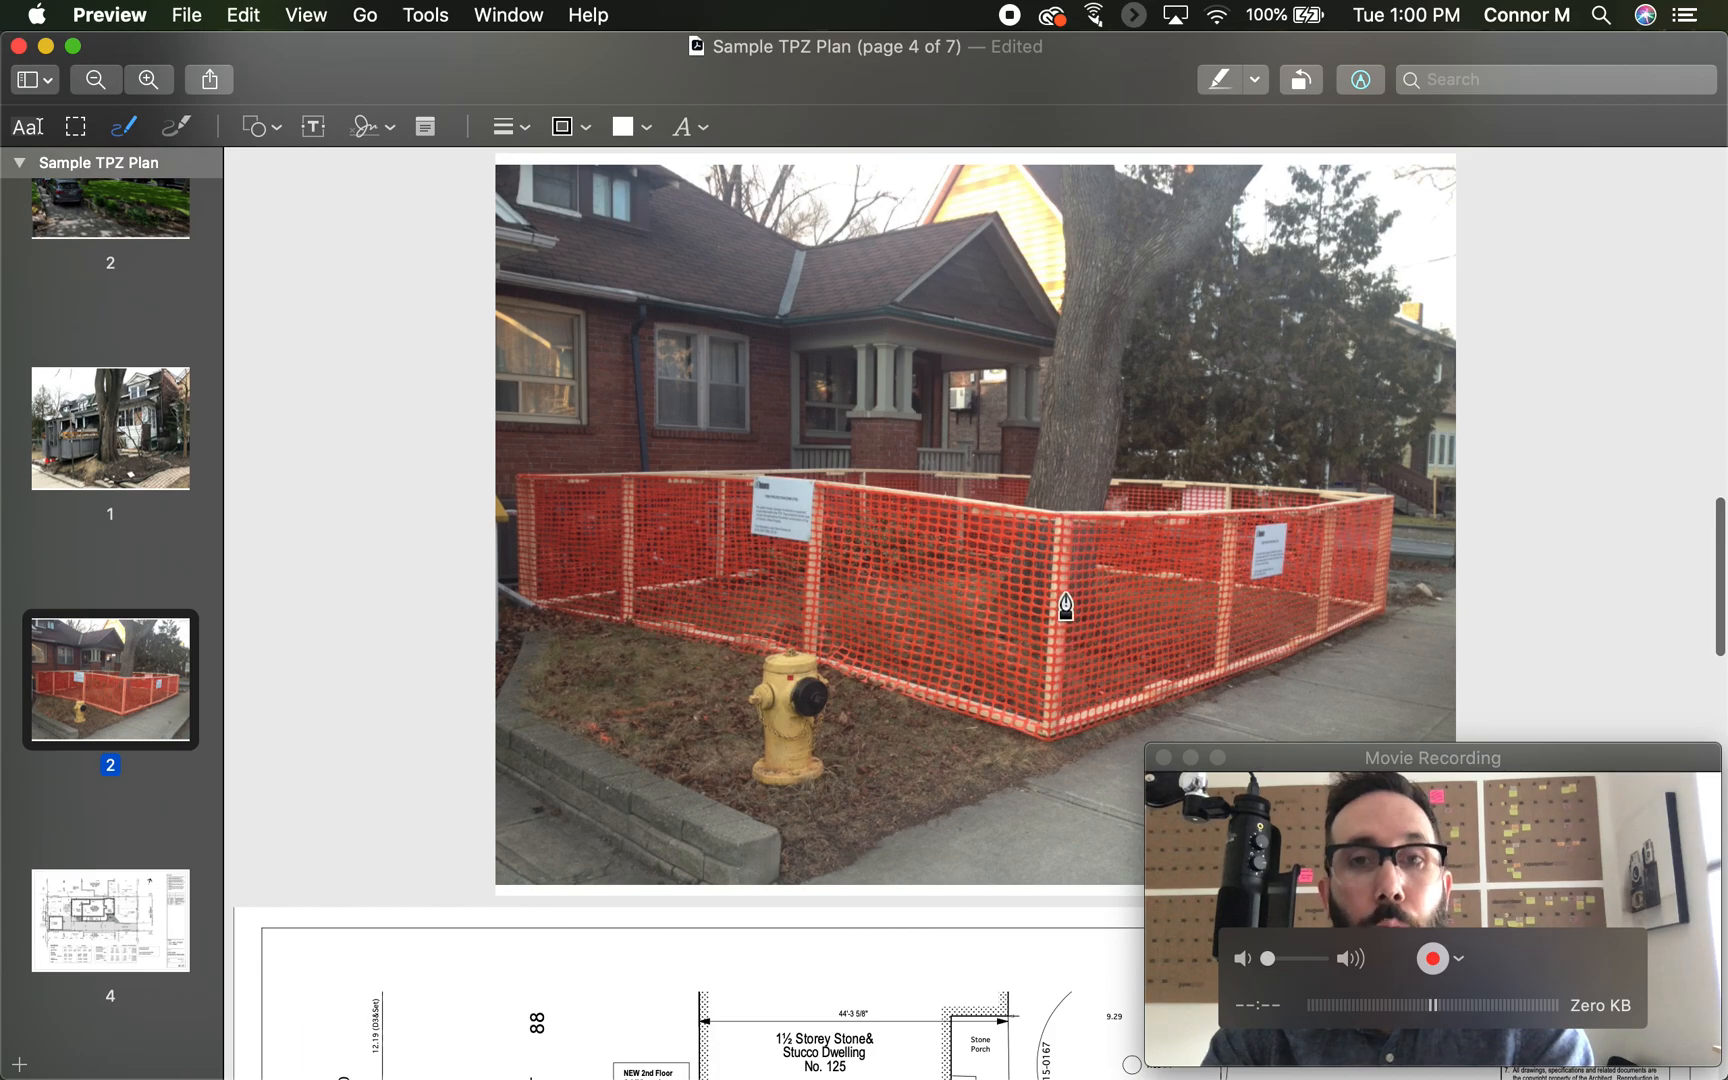
pyautogui.moveTo(1052, 721)
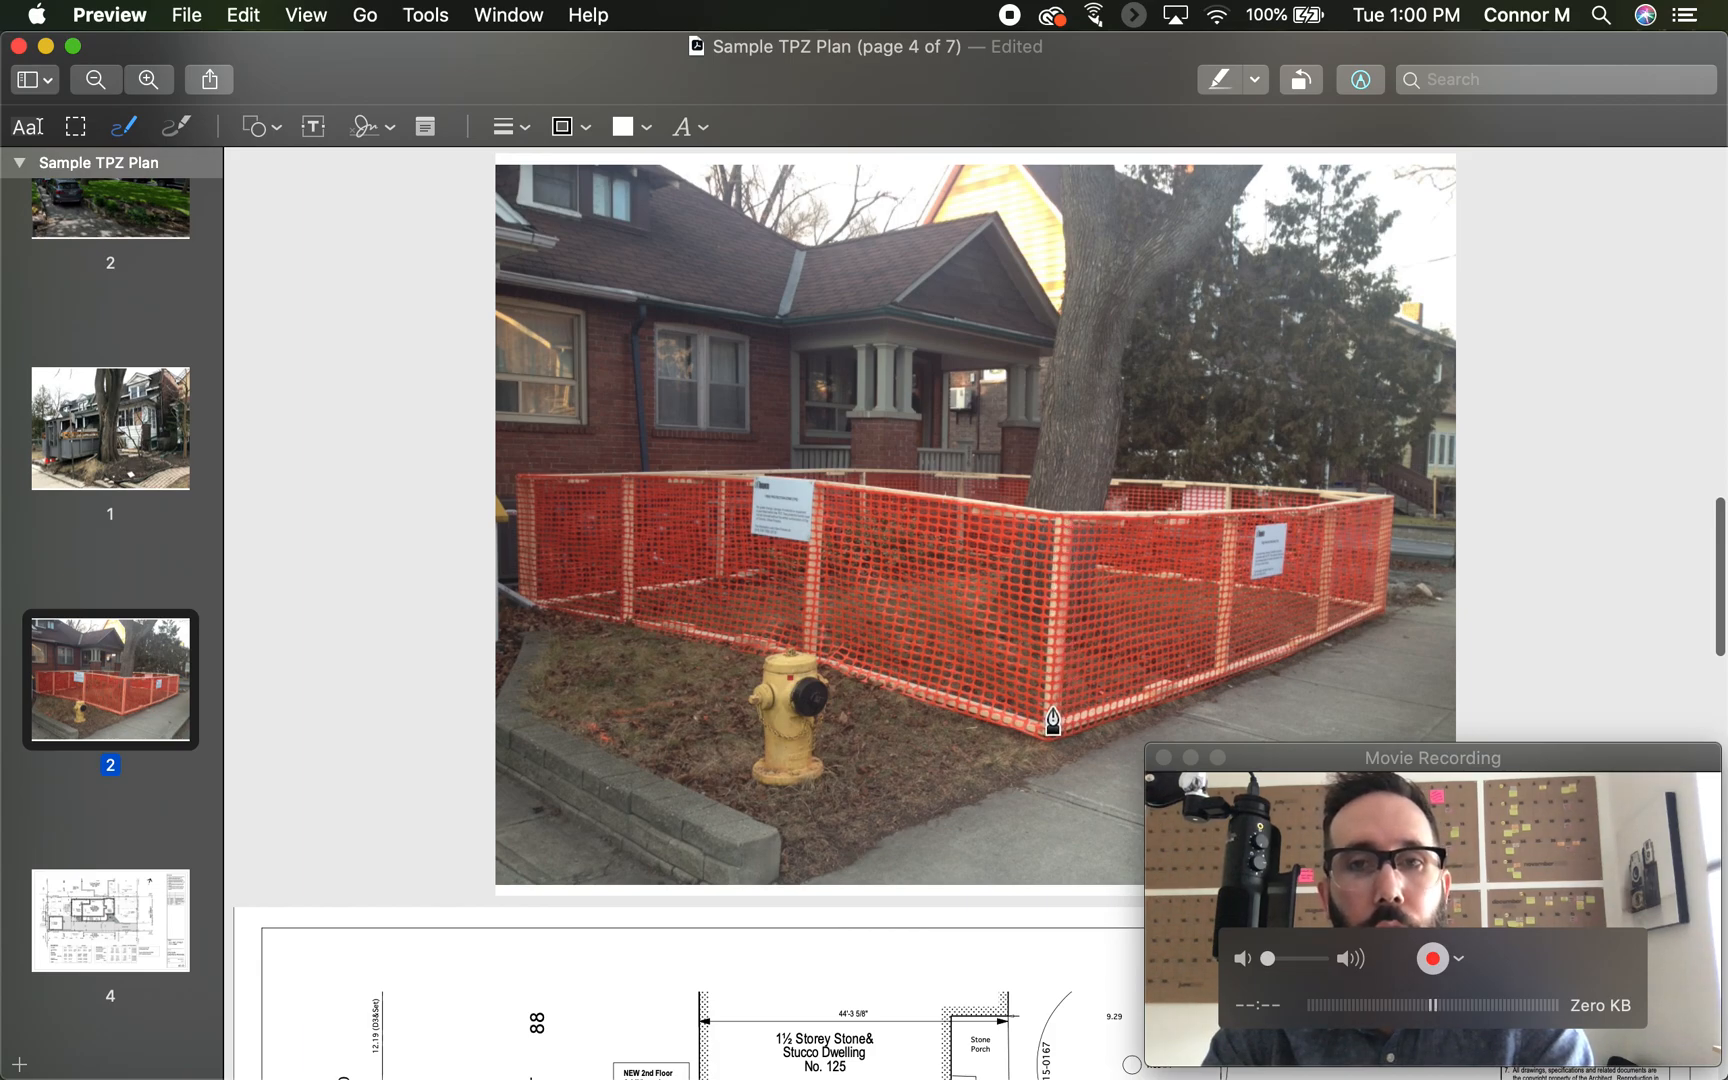
pyautogui.moveTo(878, 601)
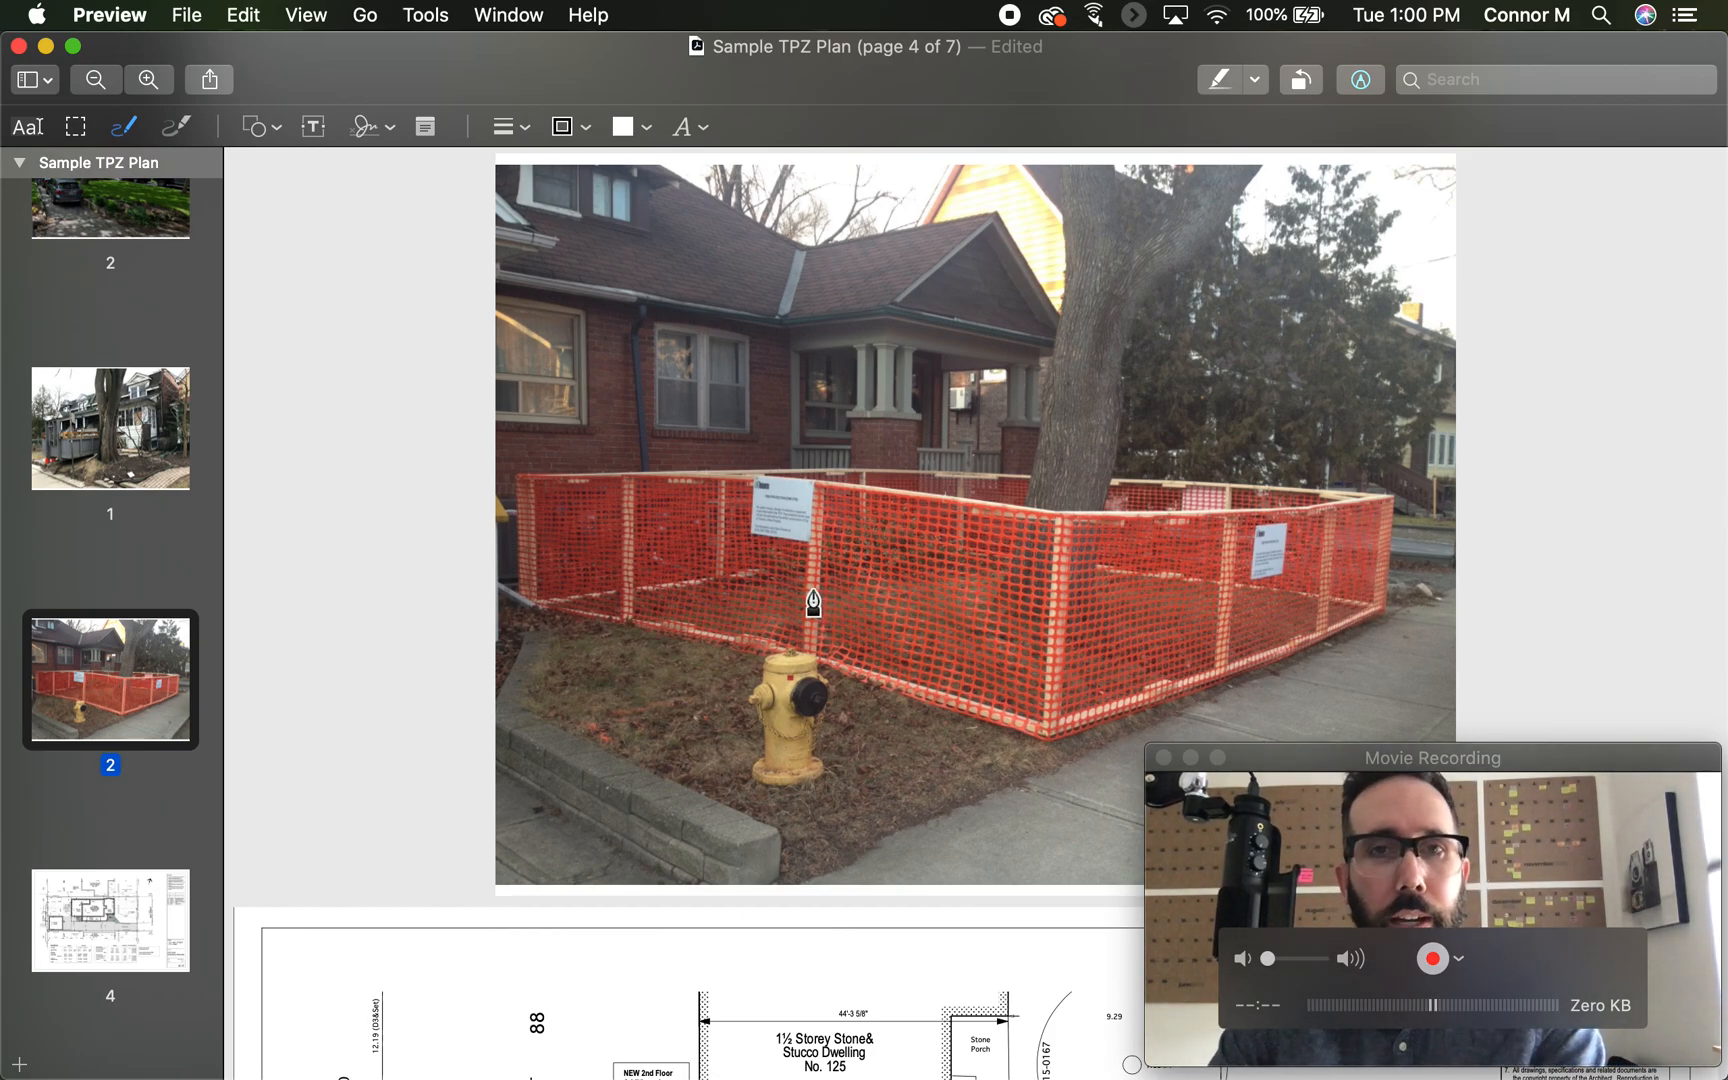
pyautogui.moveTo(251, 610)
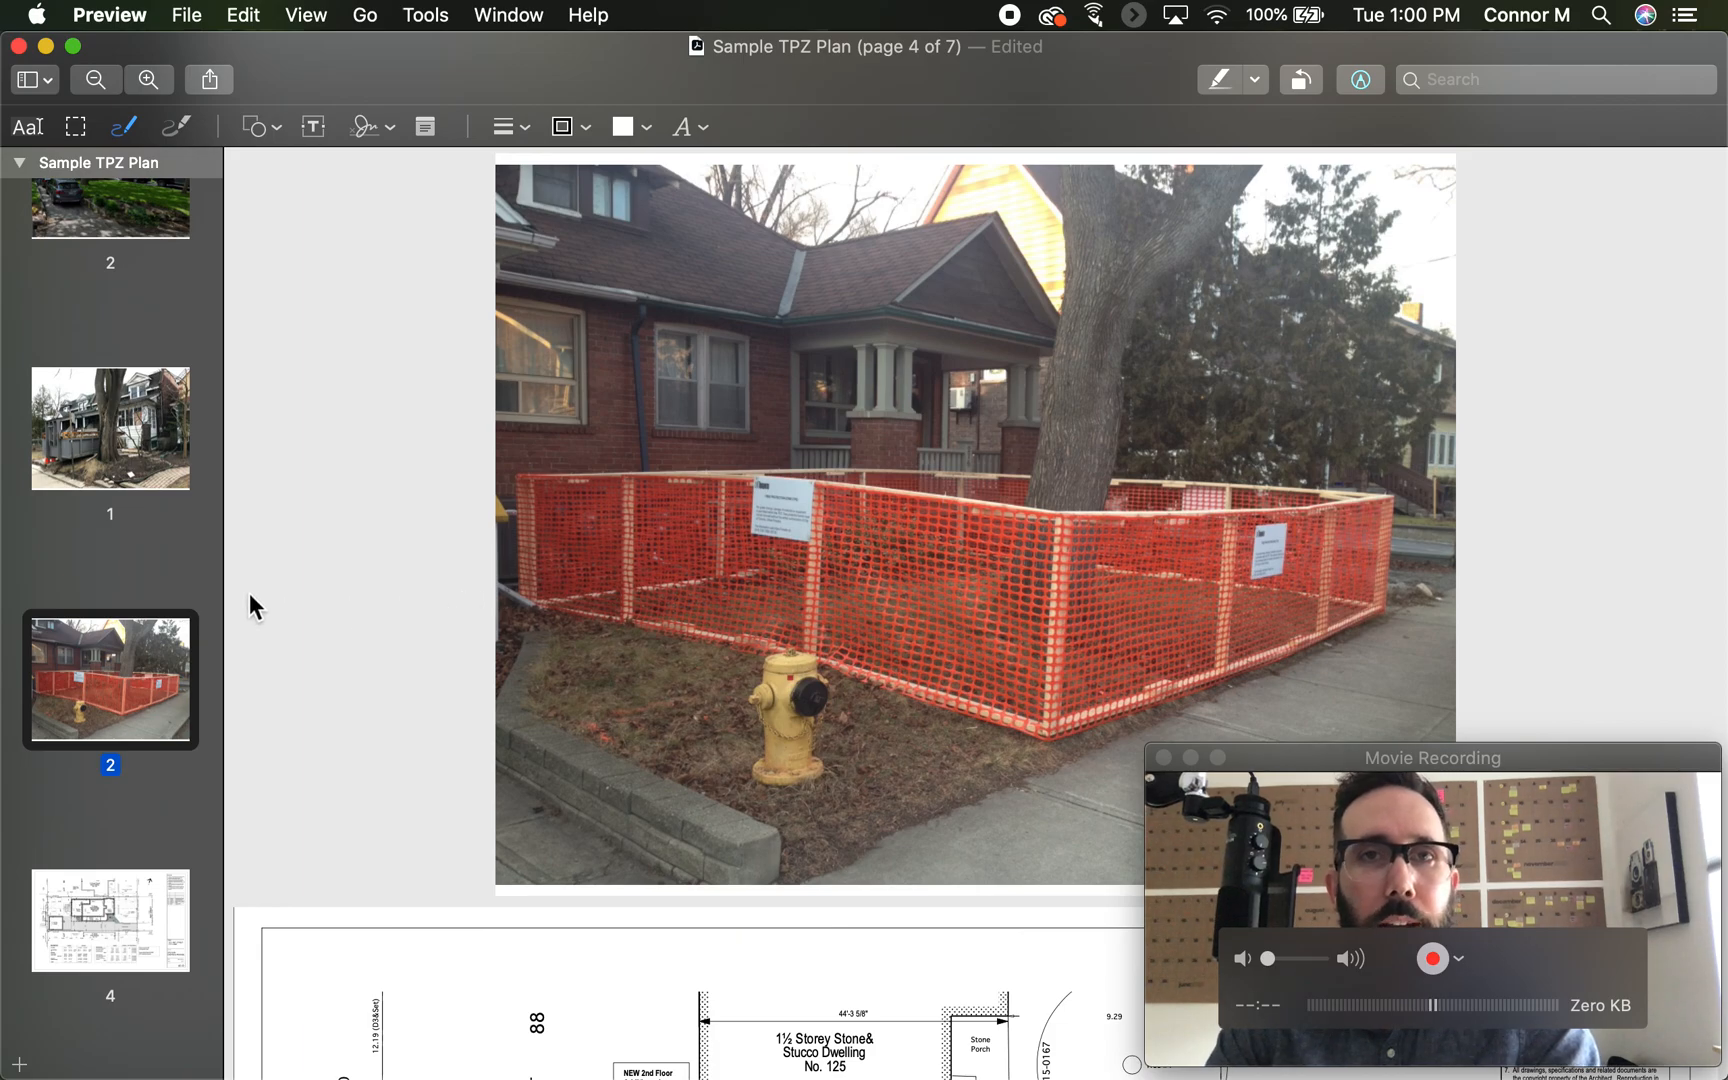
# - Scroll down to page 5, the site-plan drawing with lot layout and tree locations
pyautogui.scroll(-3)
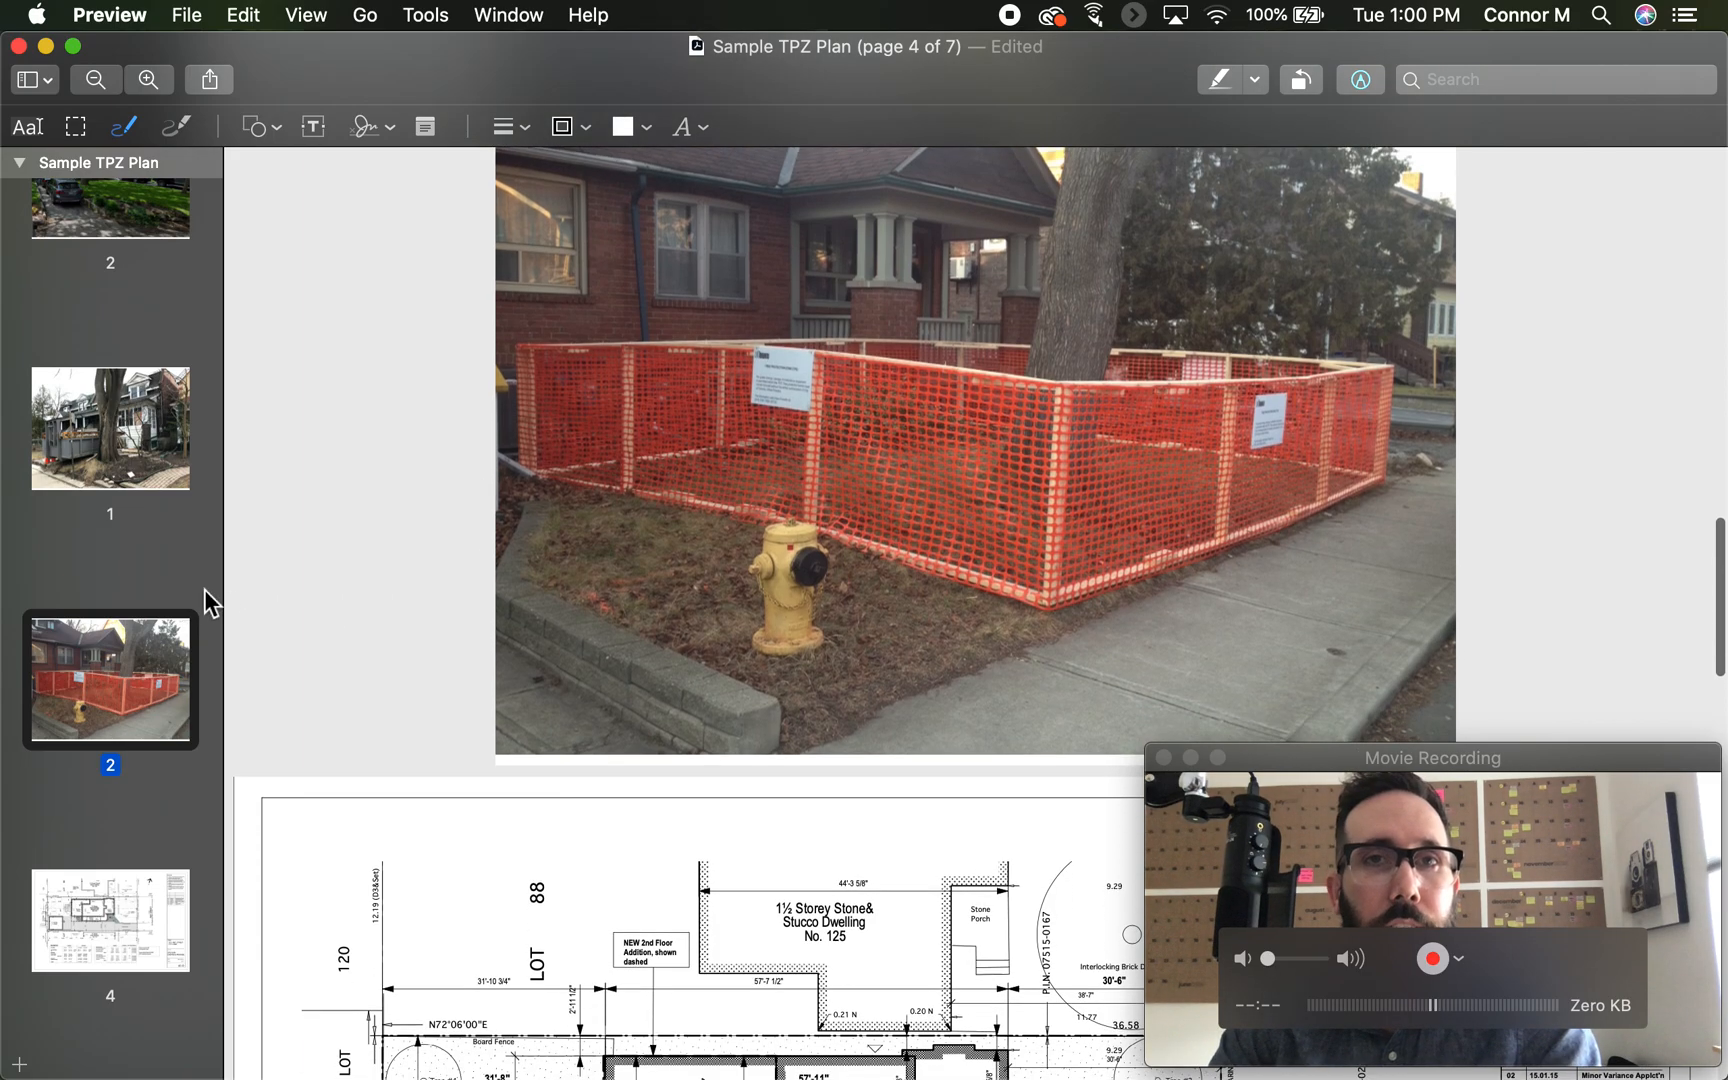
pyautogui.scroll(-3)
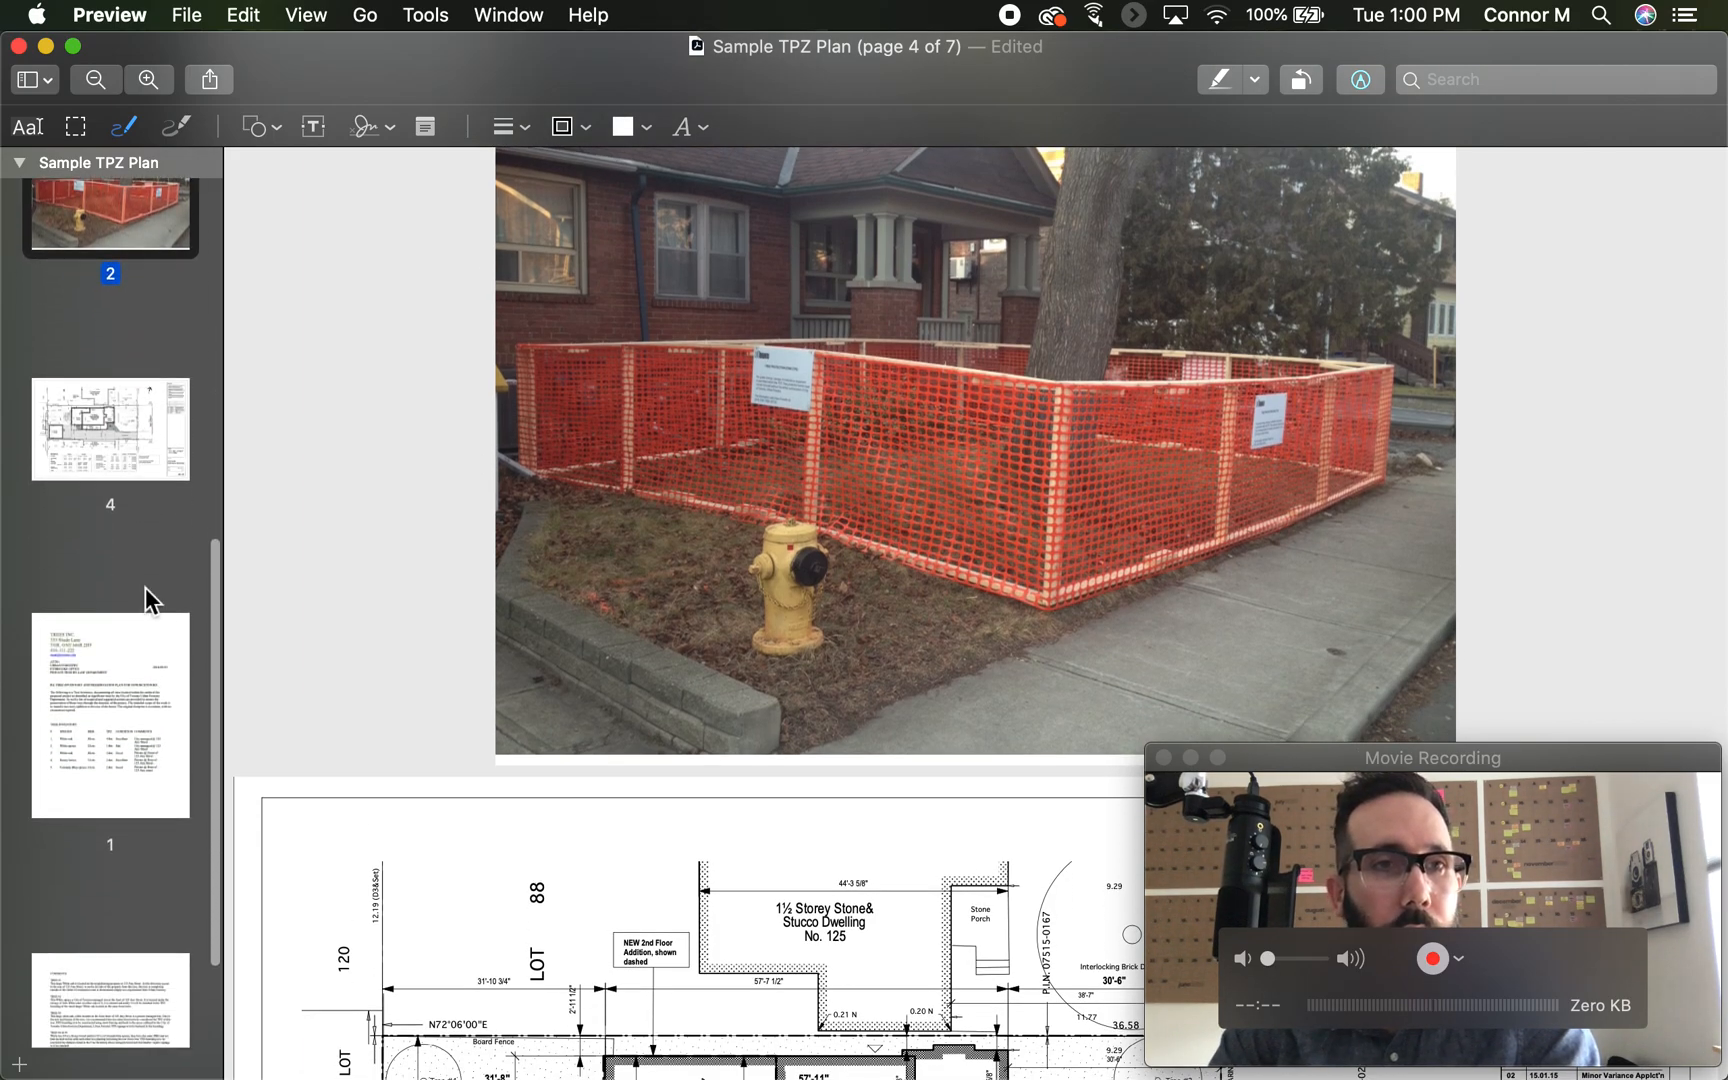
pyautogui.scroll(-3)
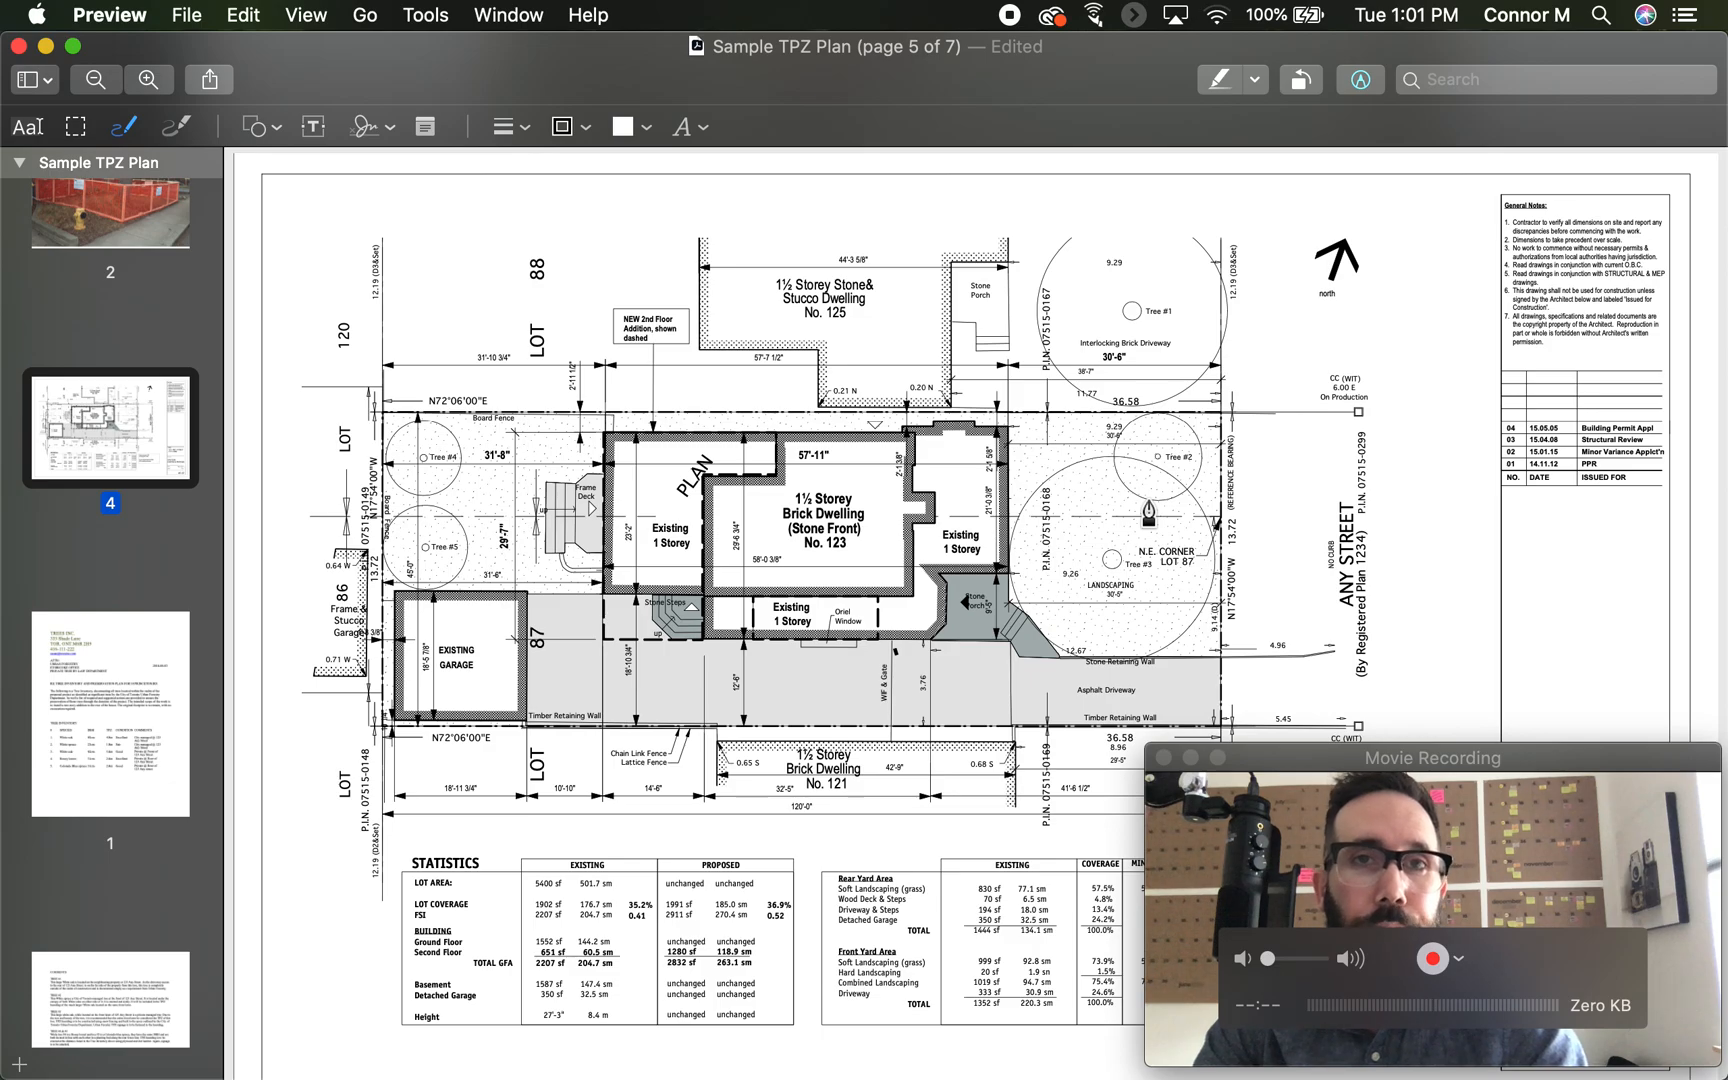
pyautogui.moveTo(1097, 352)
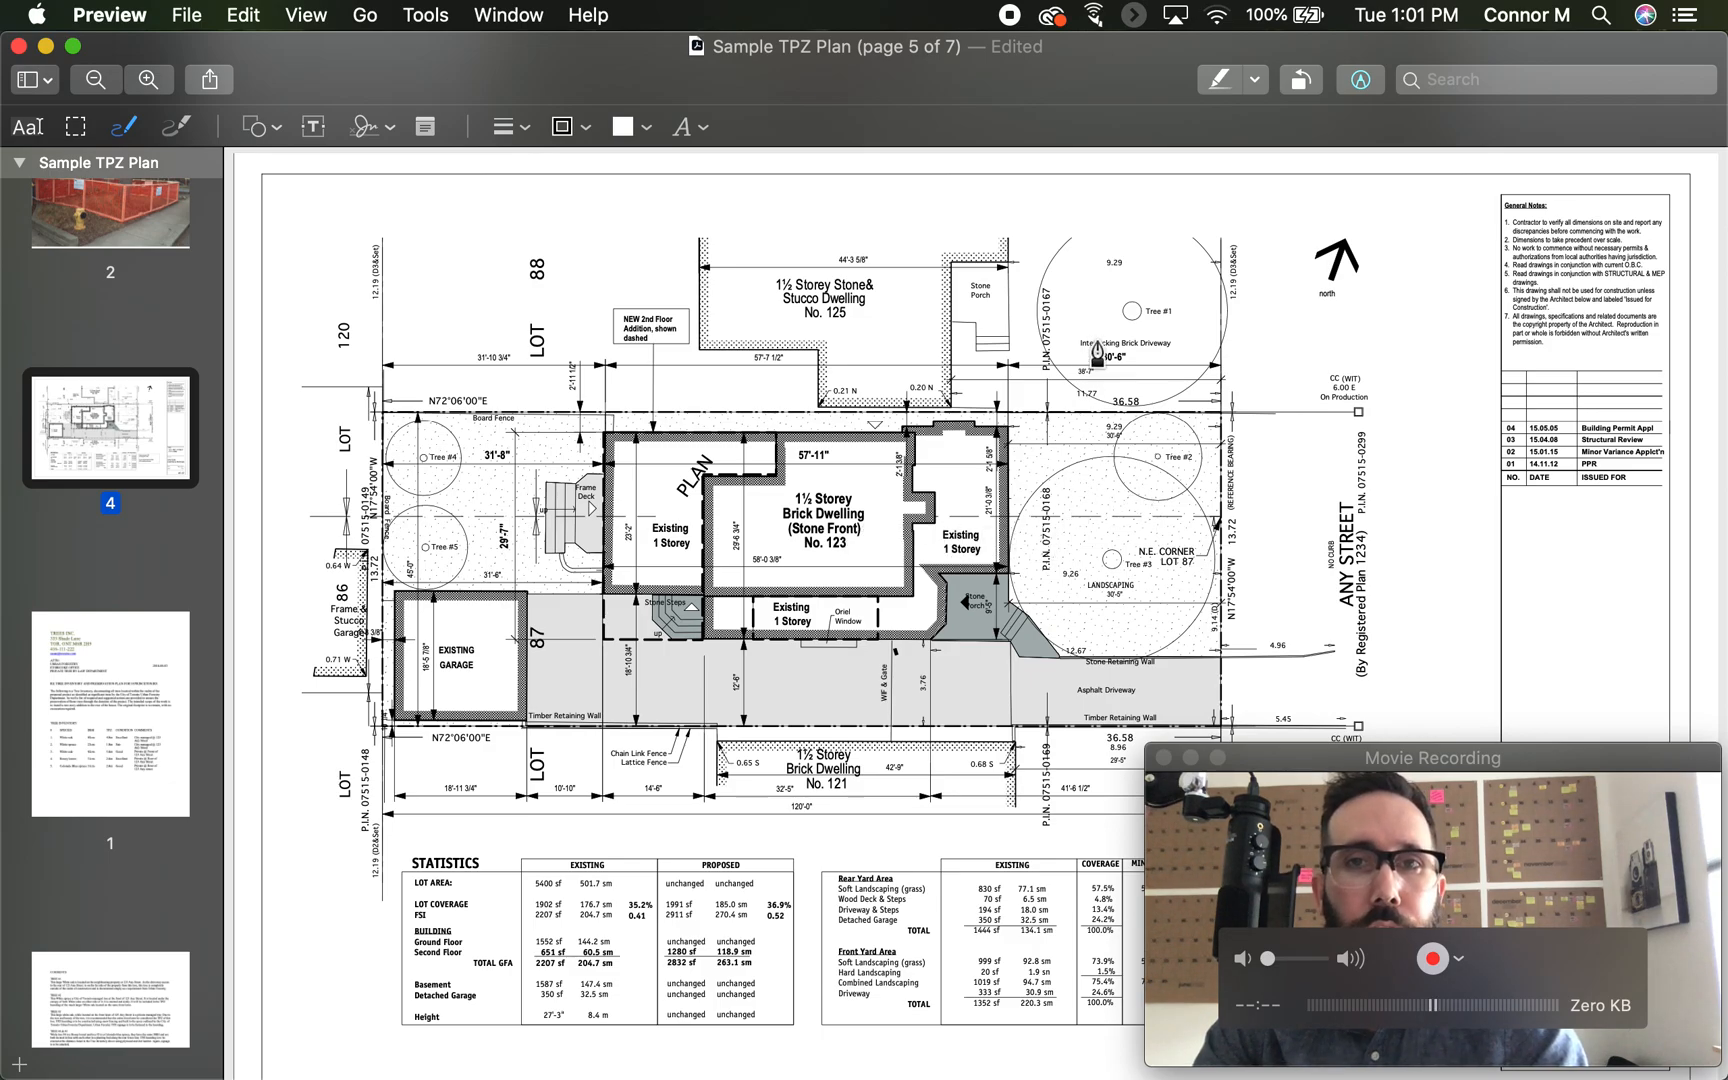
pyautogui.moveTo(1141, 562)
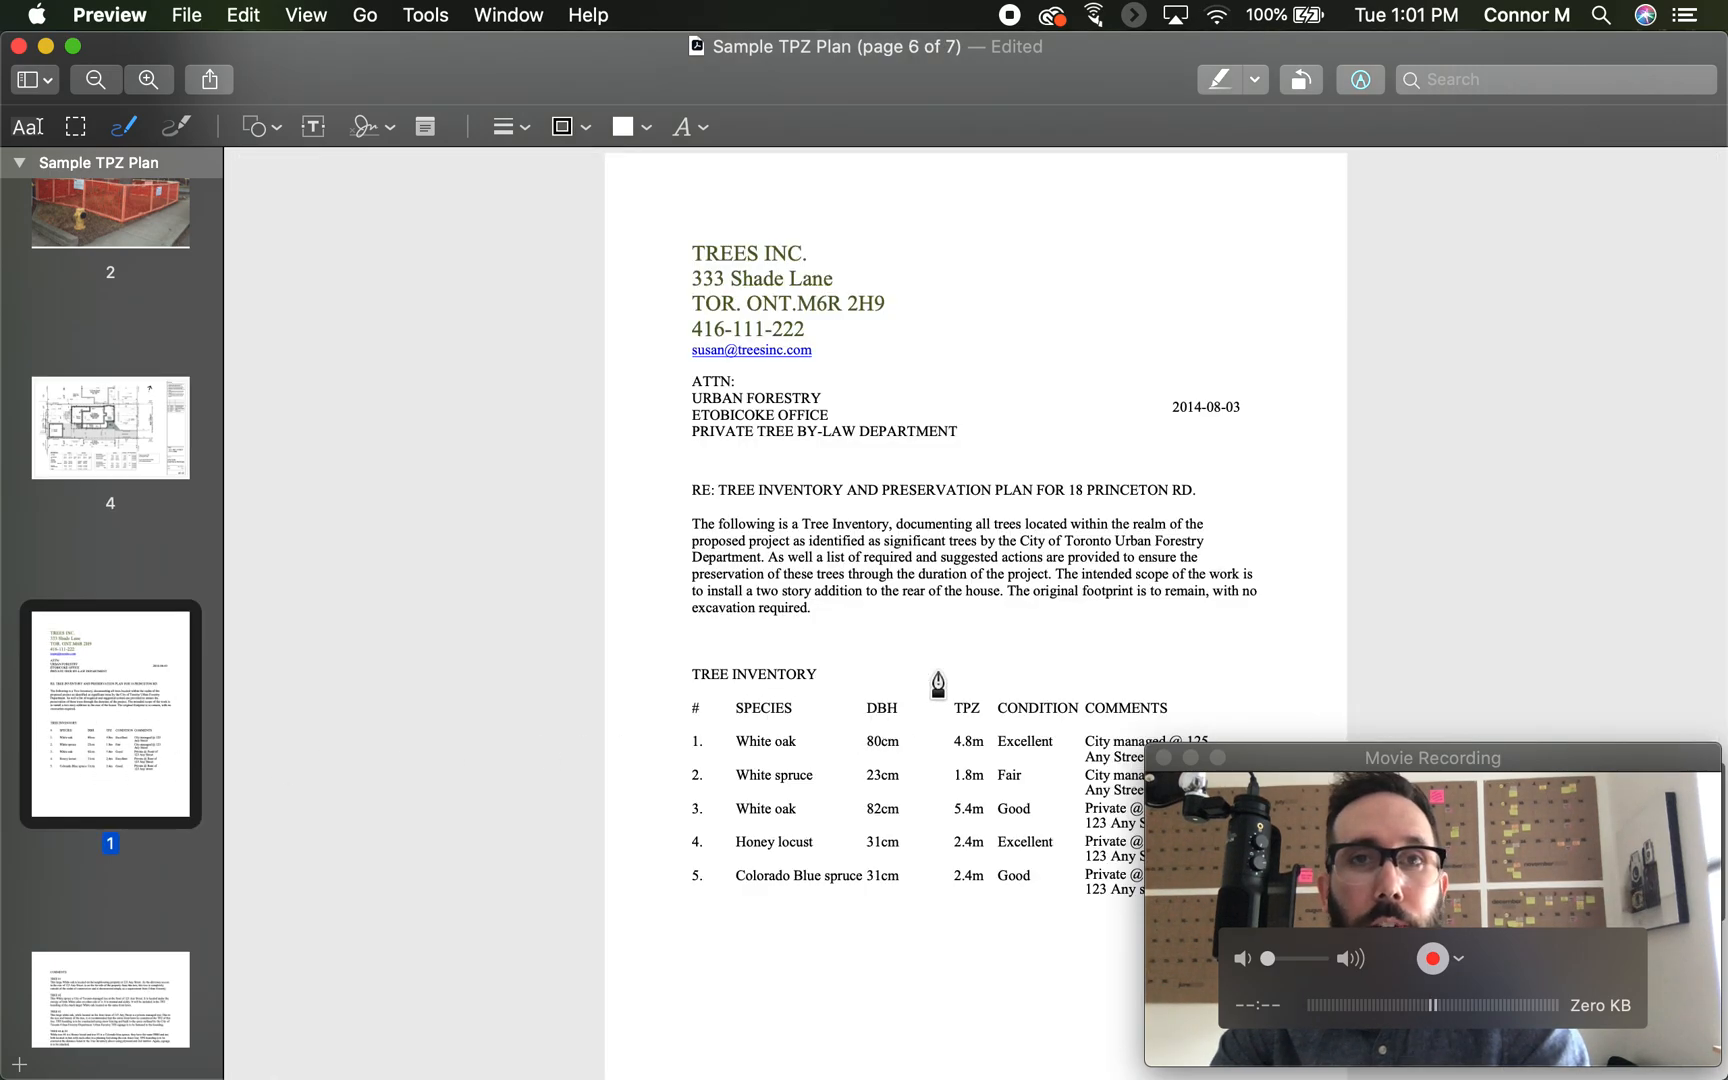
pyautogui.moveTo(720, 770)
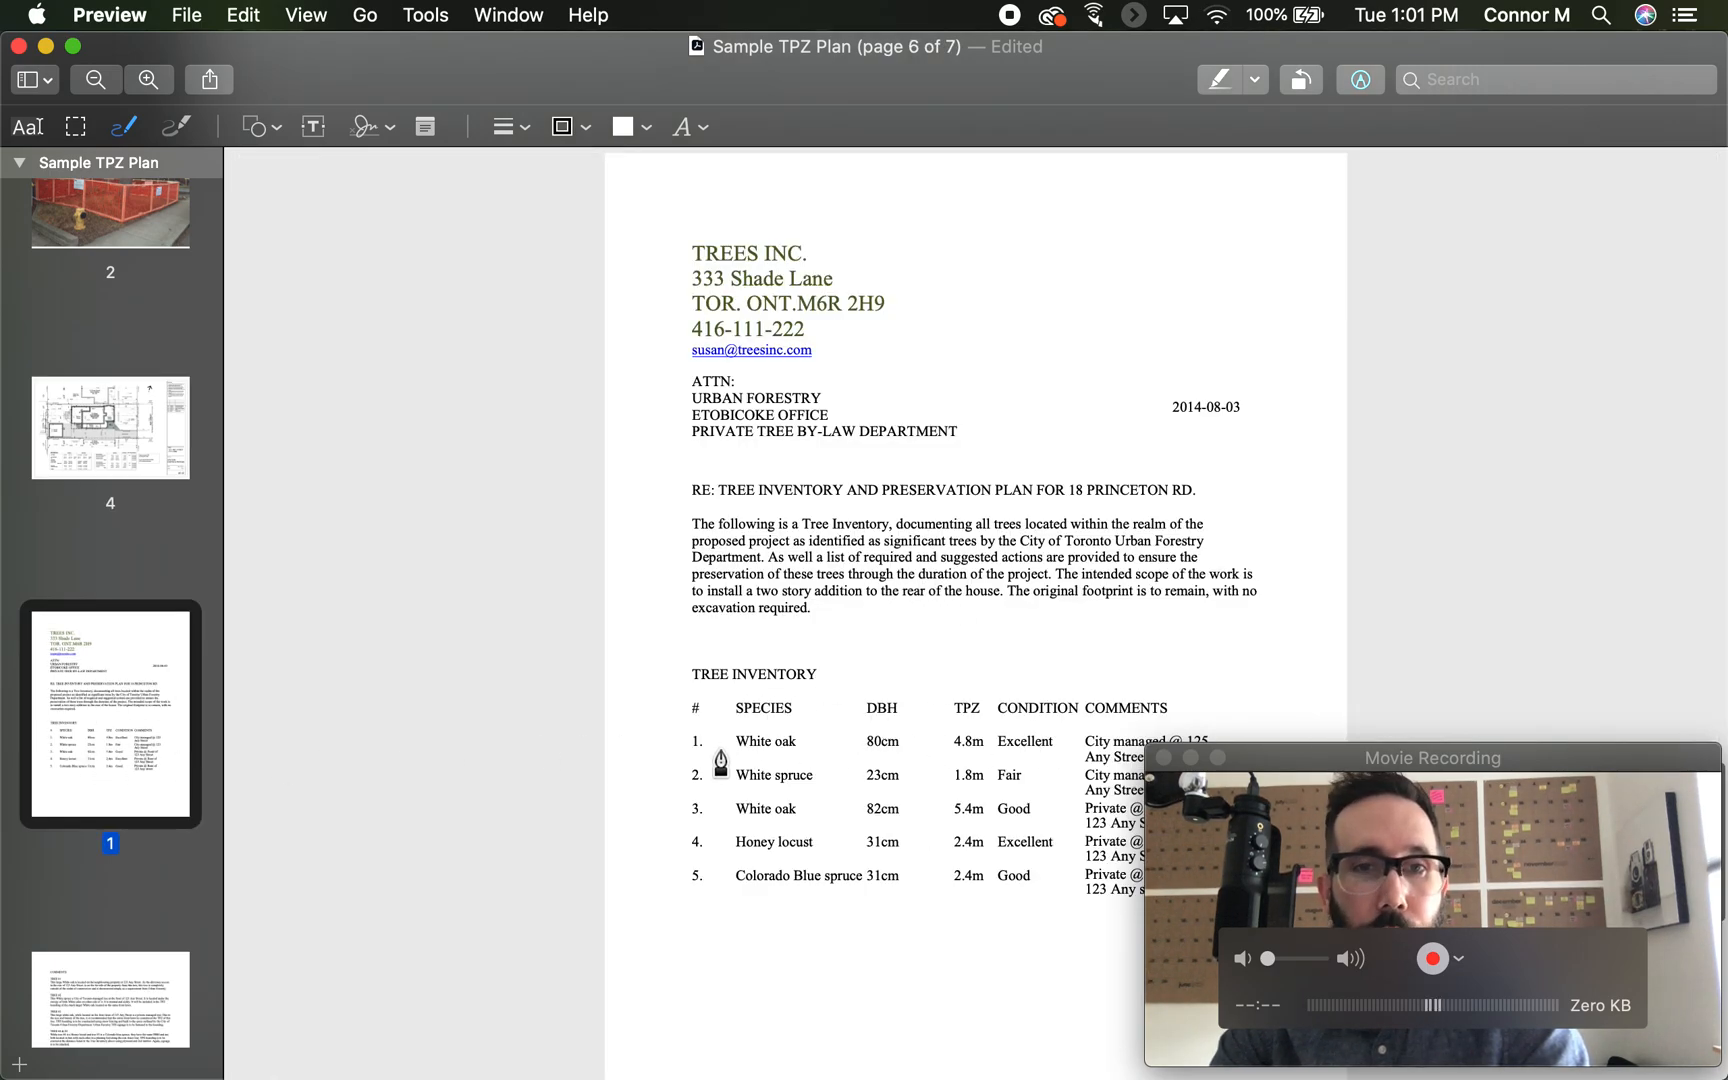
pyautogui.moveTo(687, 808)
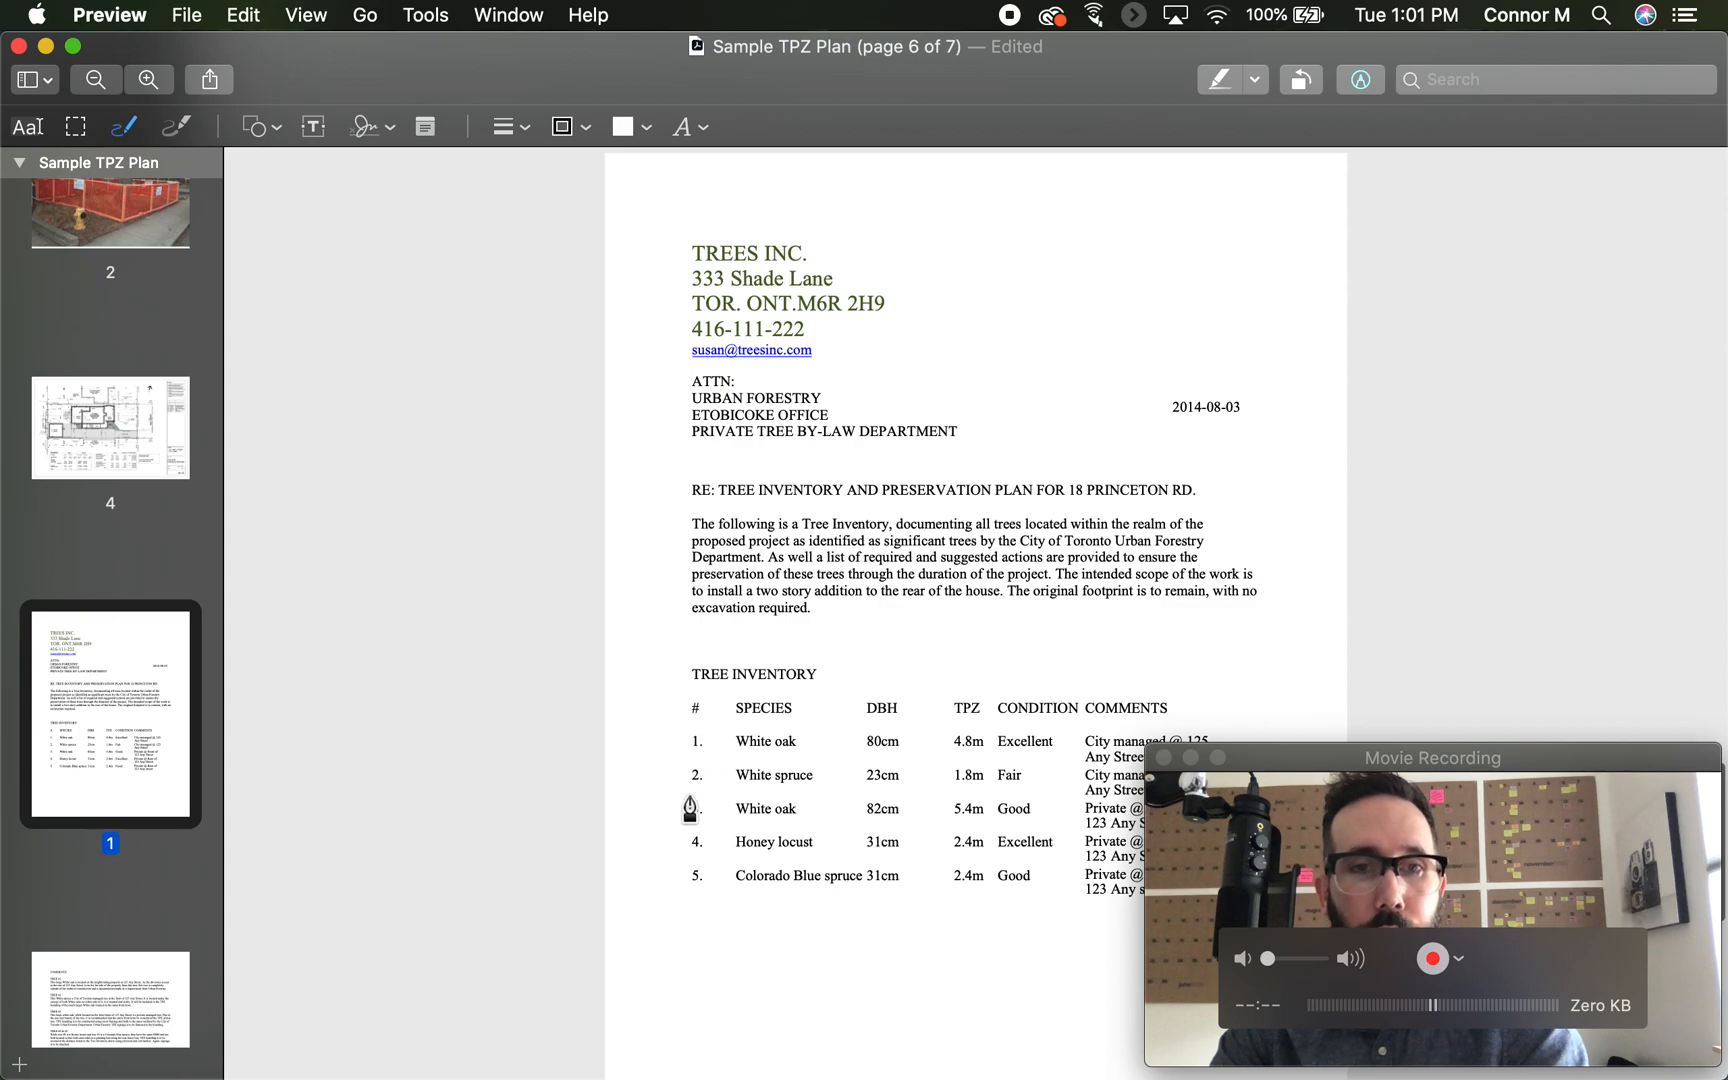
pyautogui.moveTo(758, 776)
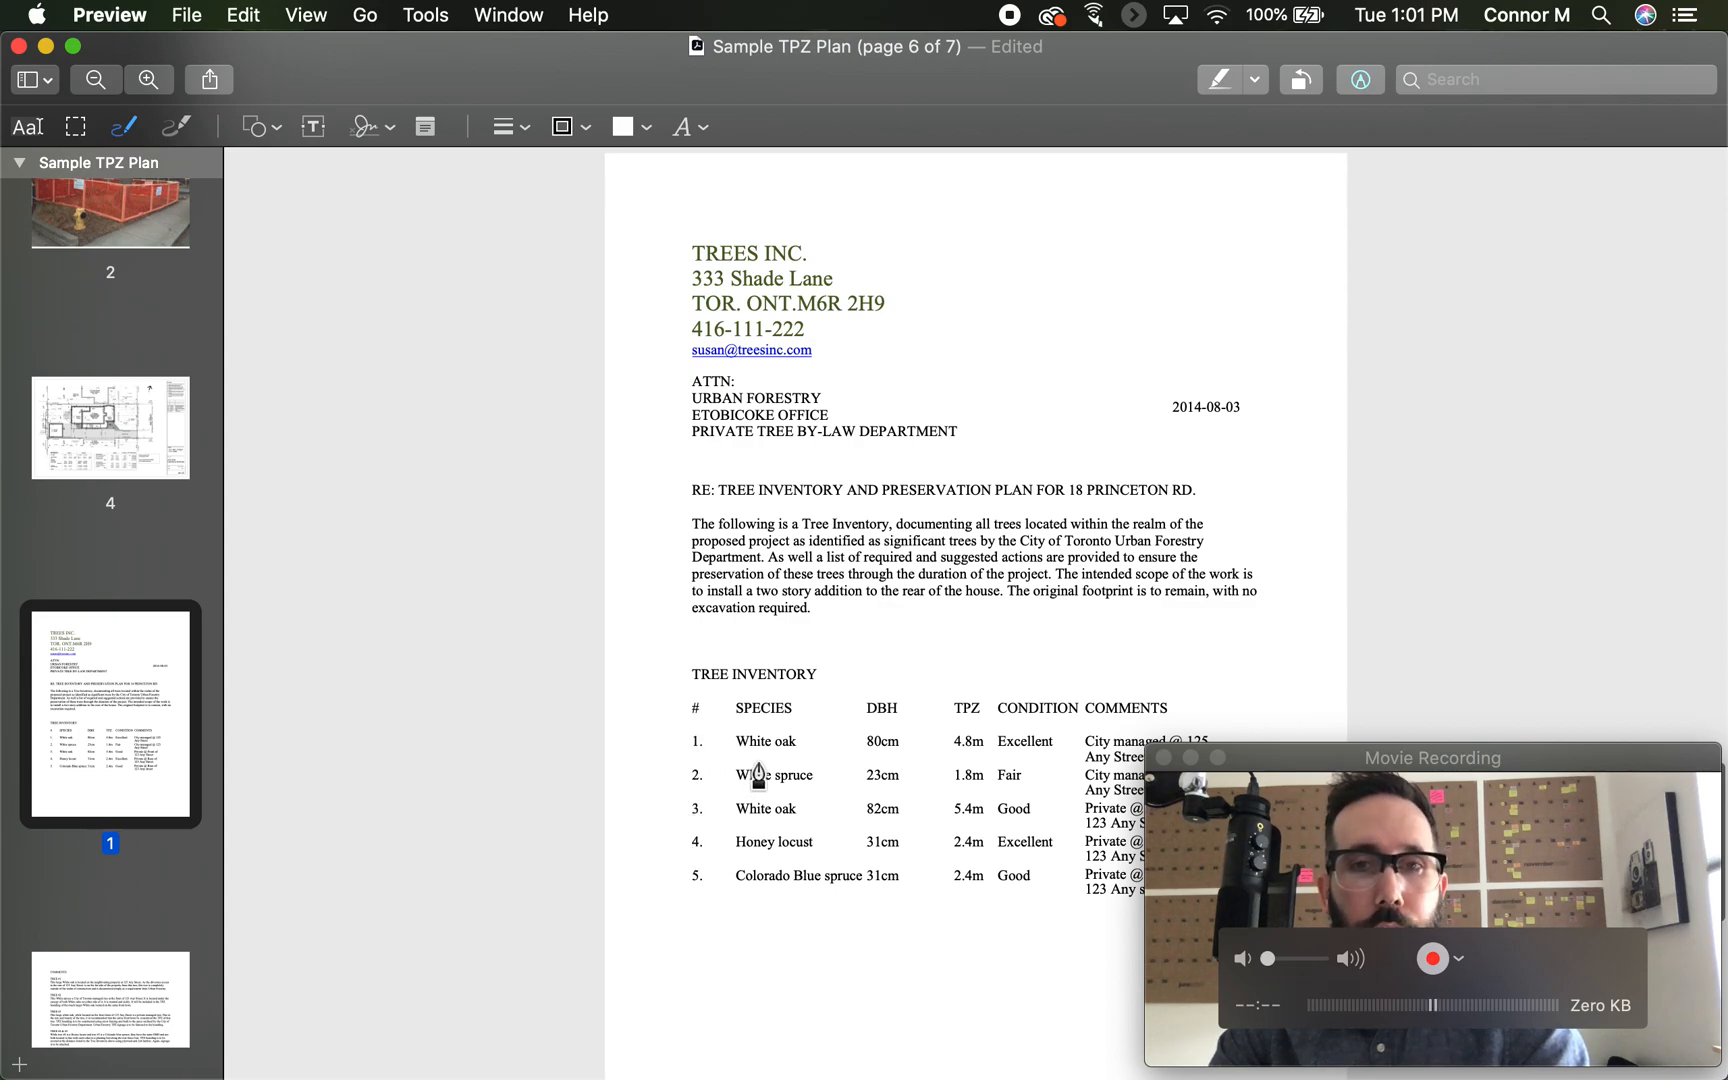
# - View the Trees Inc. letter page with its five-tree inventory table
pyautogui.scroll(-3)
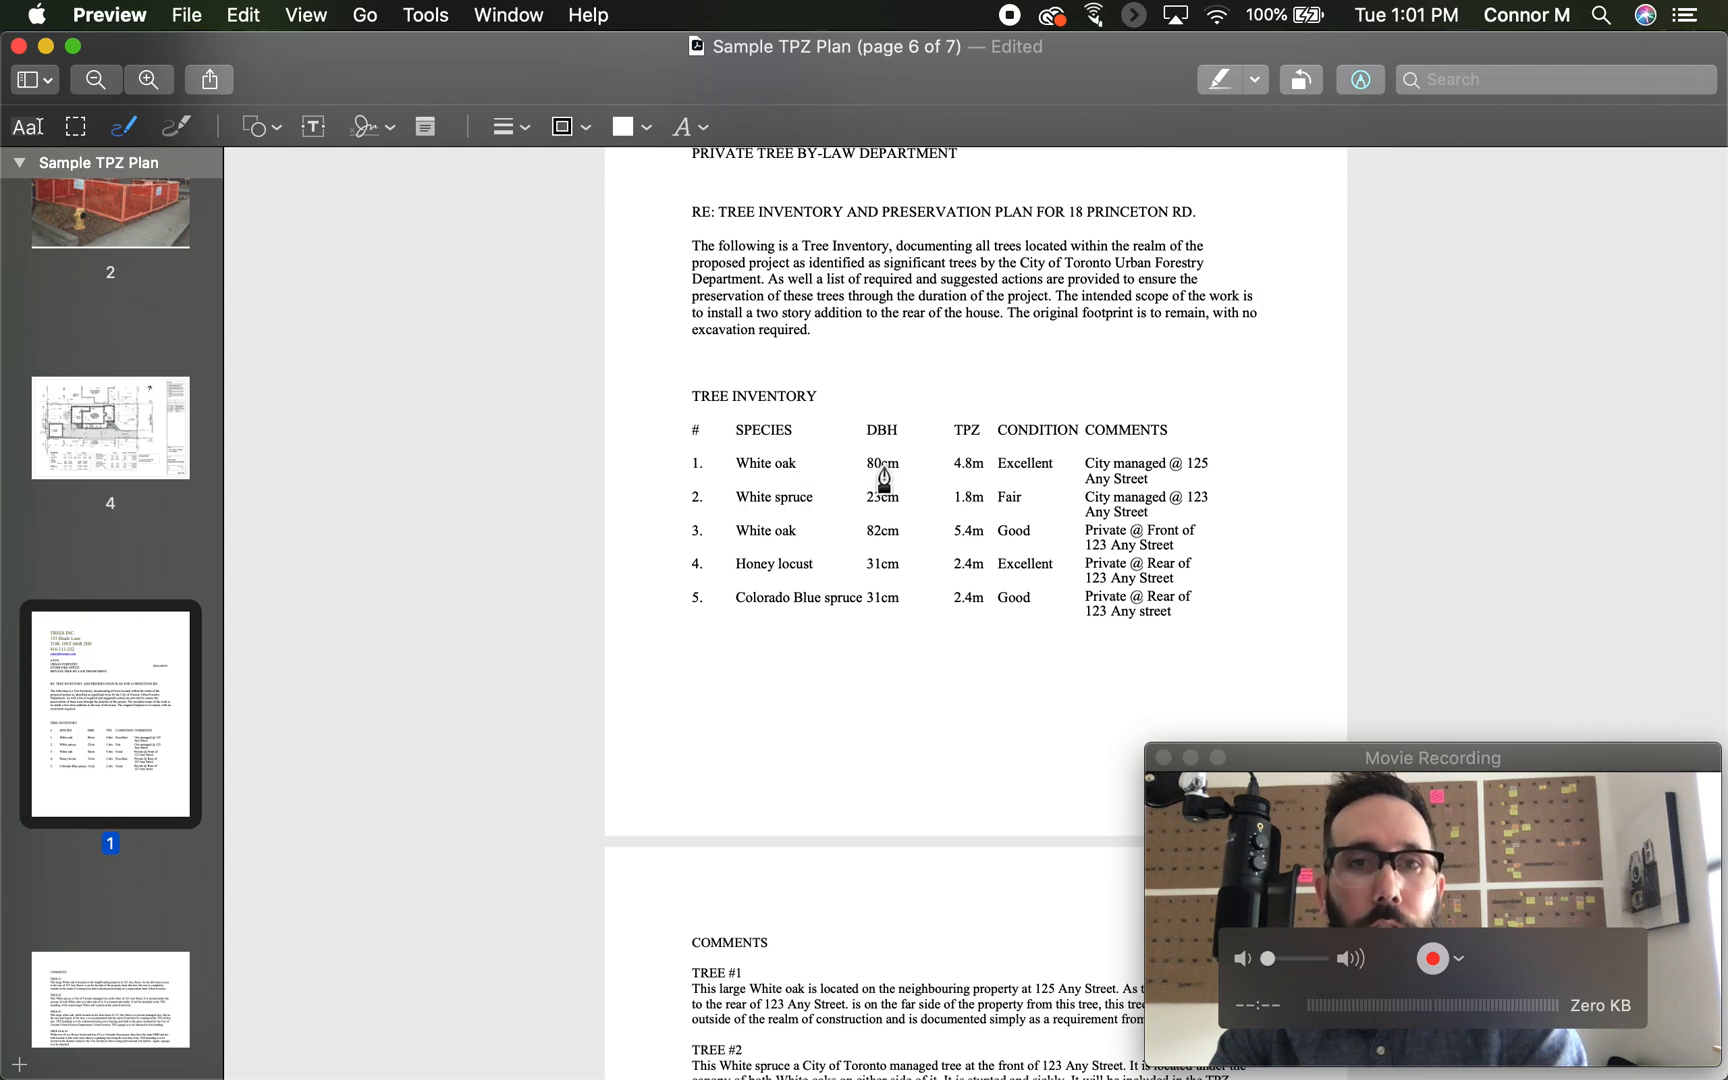
pyautogui.moveTo(874, 445)
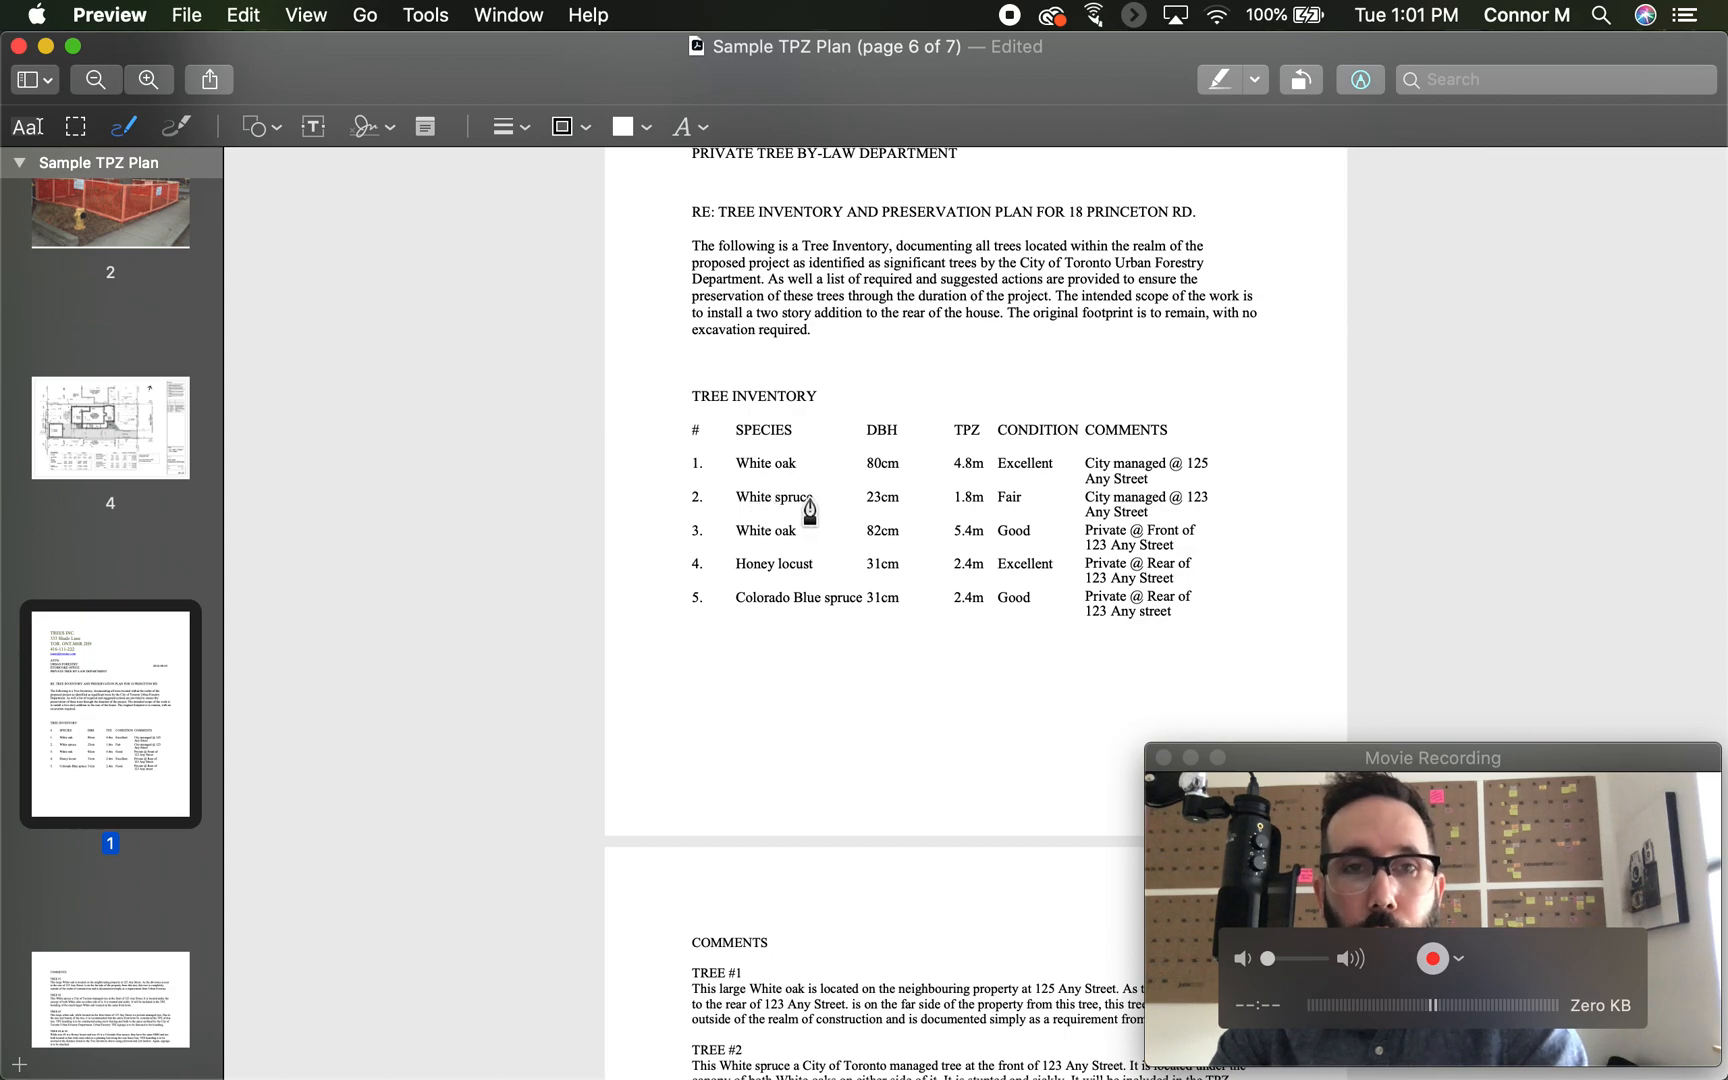
pyautogui.moveTo(758, 535)
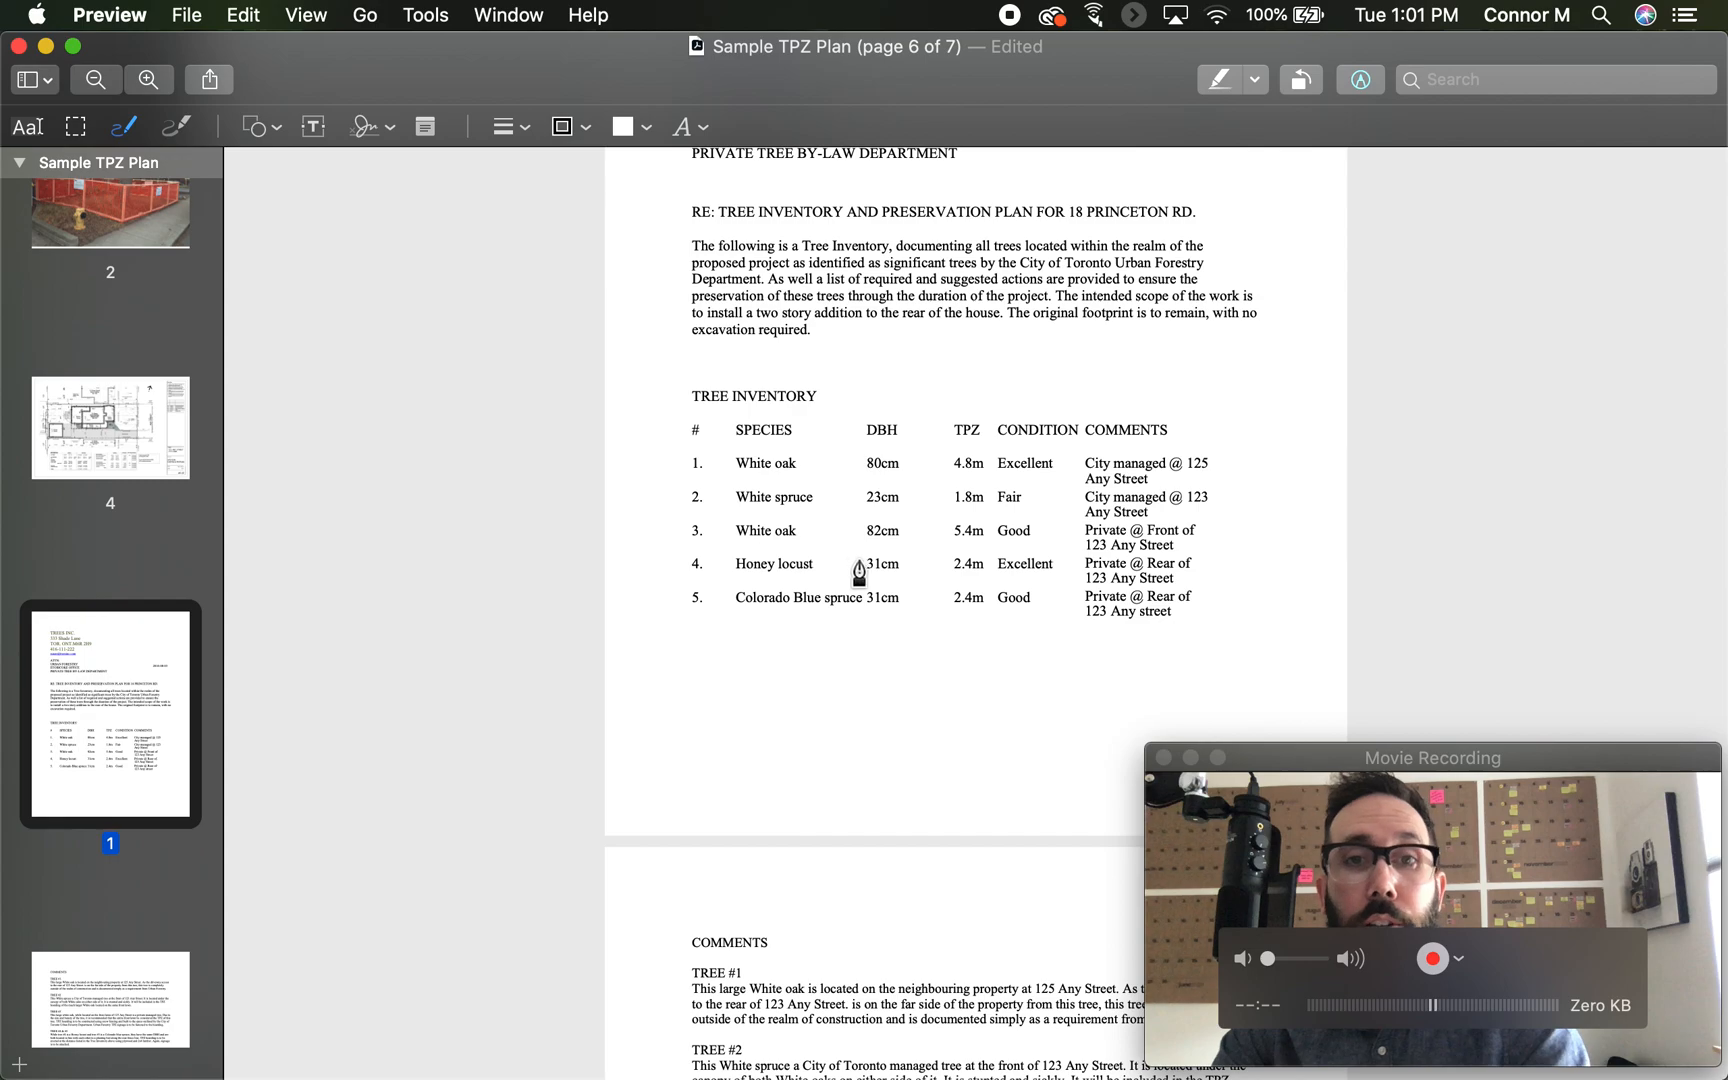
pyautogui.moveTo(841, 607)
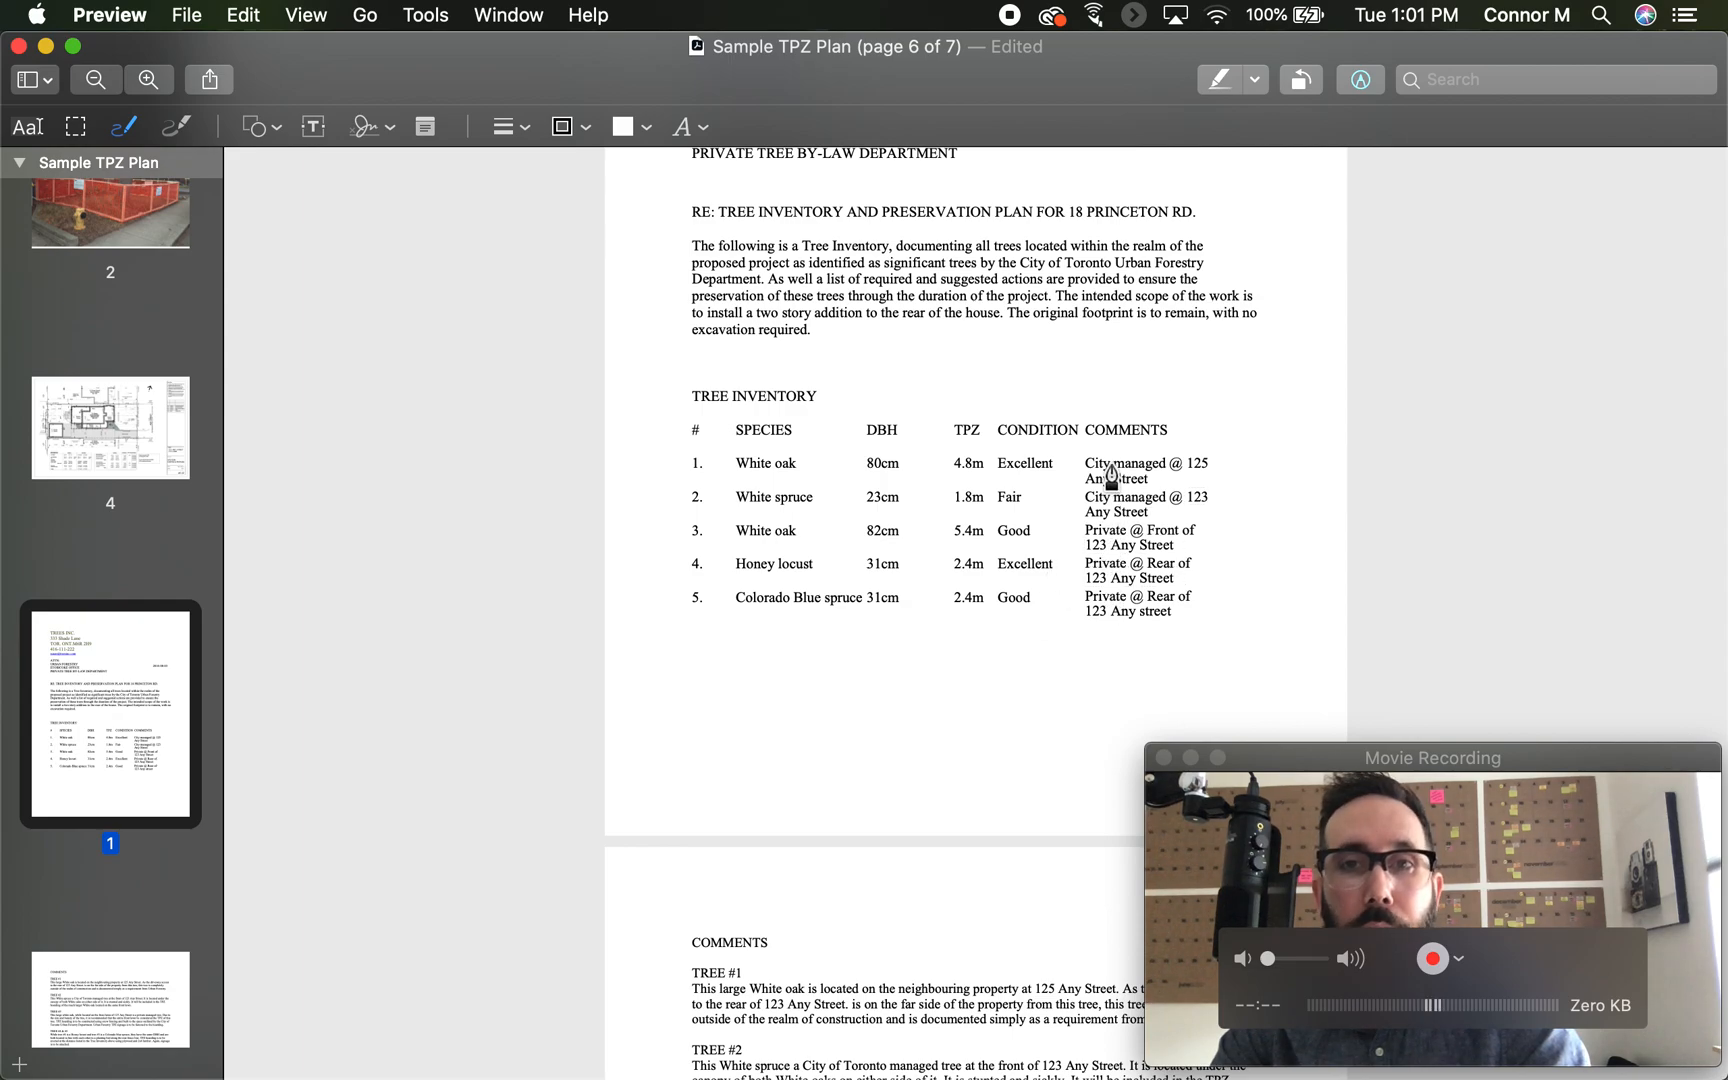
pyautogui.moveTo(1106, 544)
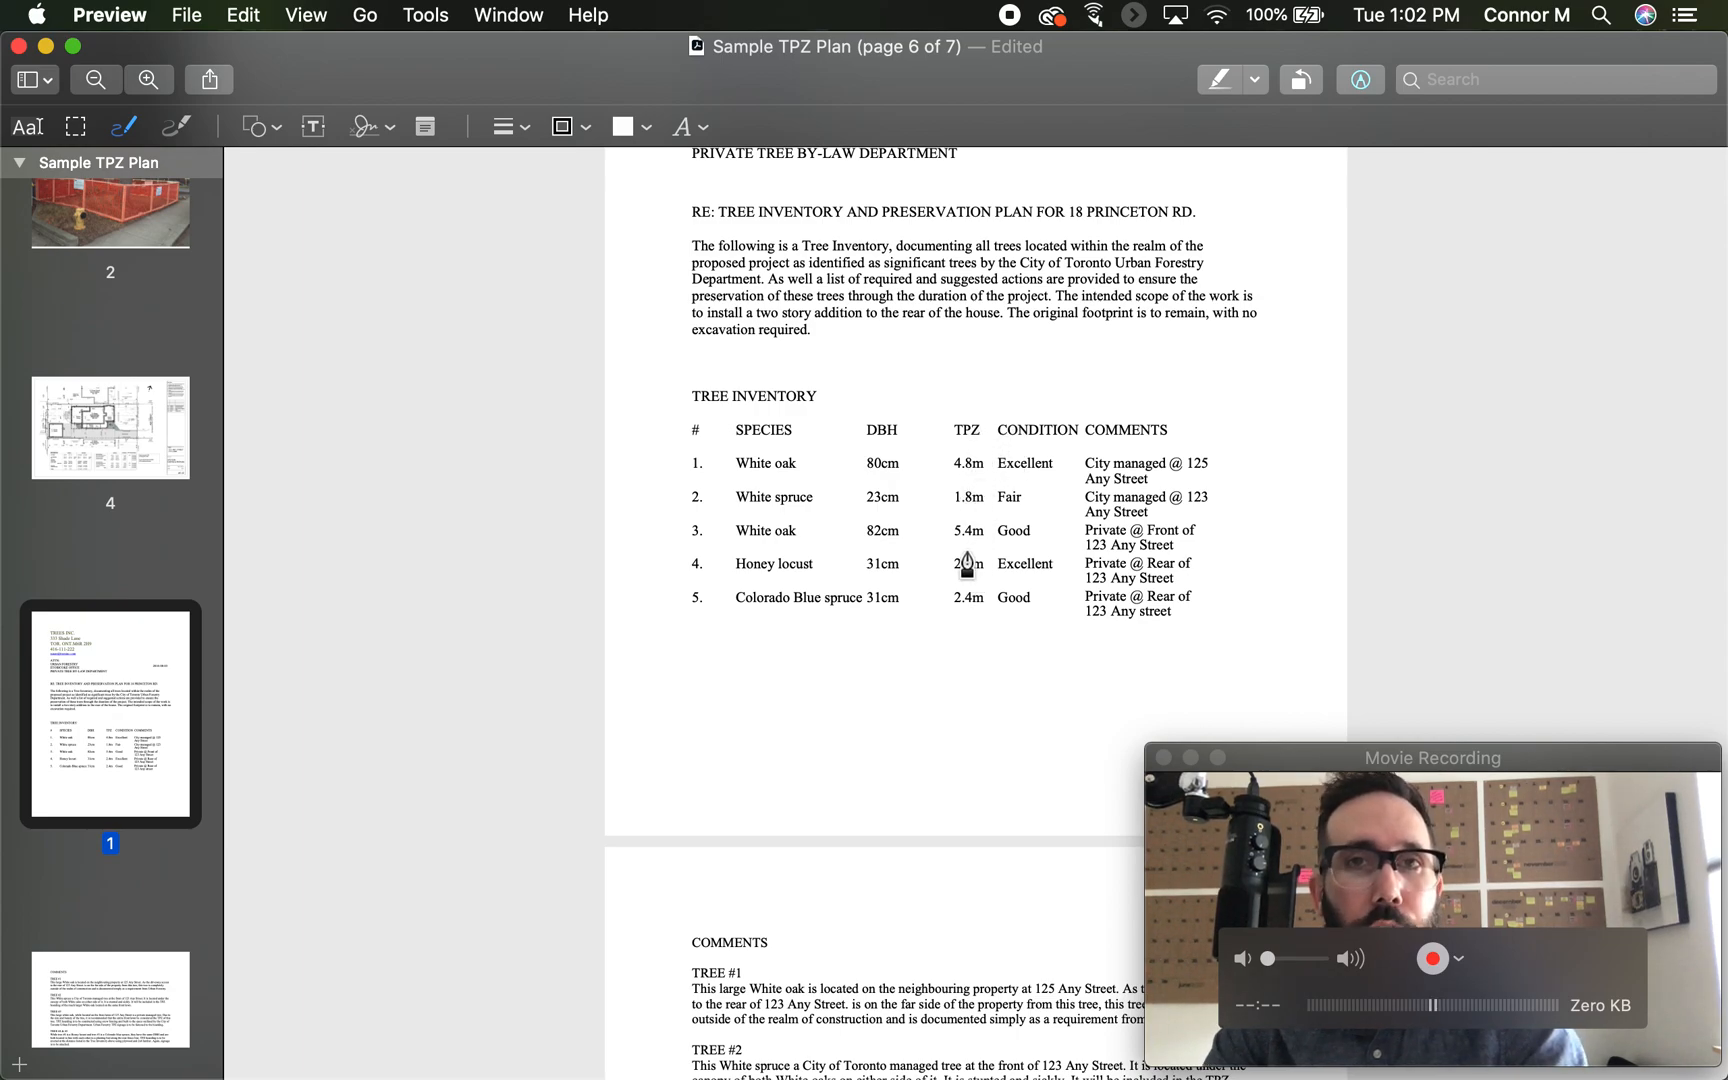
pyautogui.scroll(3)
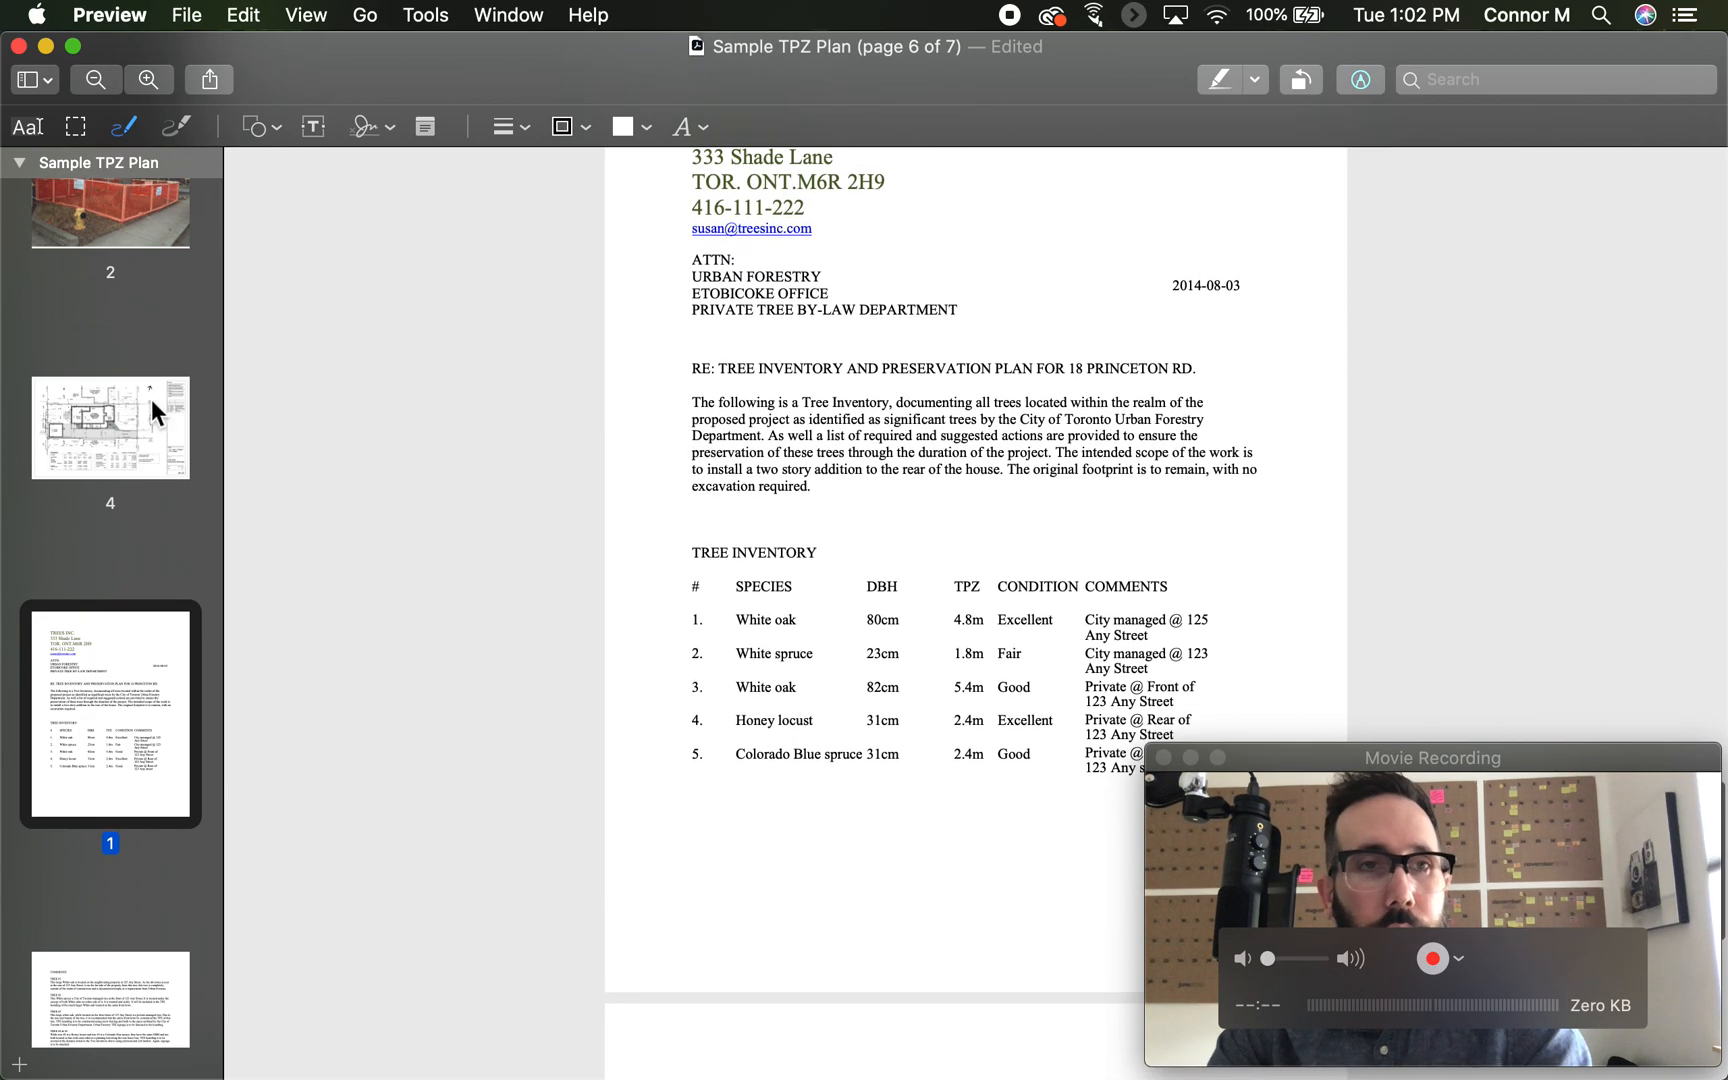
pyautogui.scroll(-3)
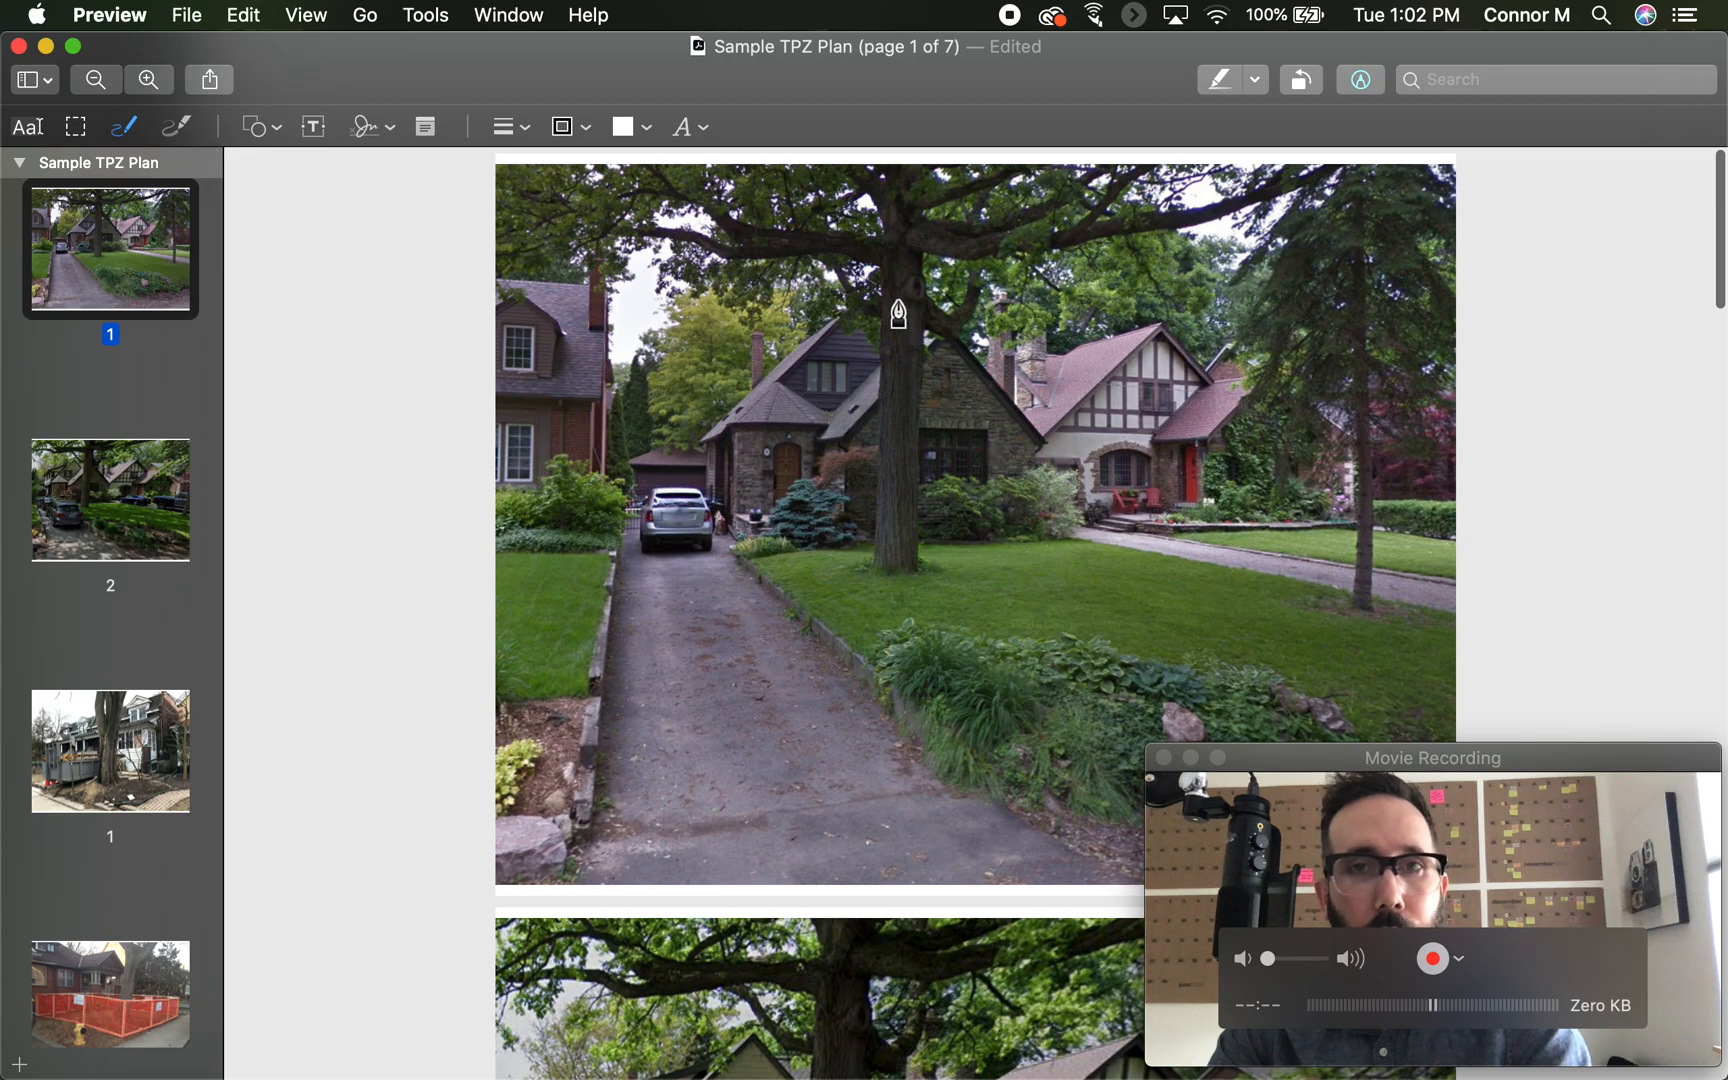
pyautogui.moveTo(1344, 603)
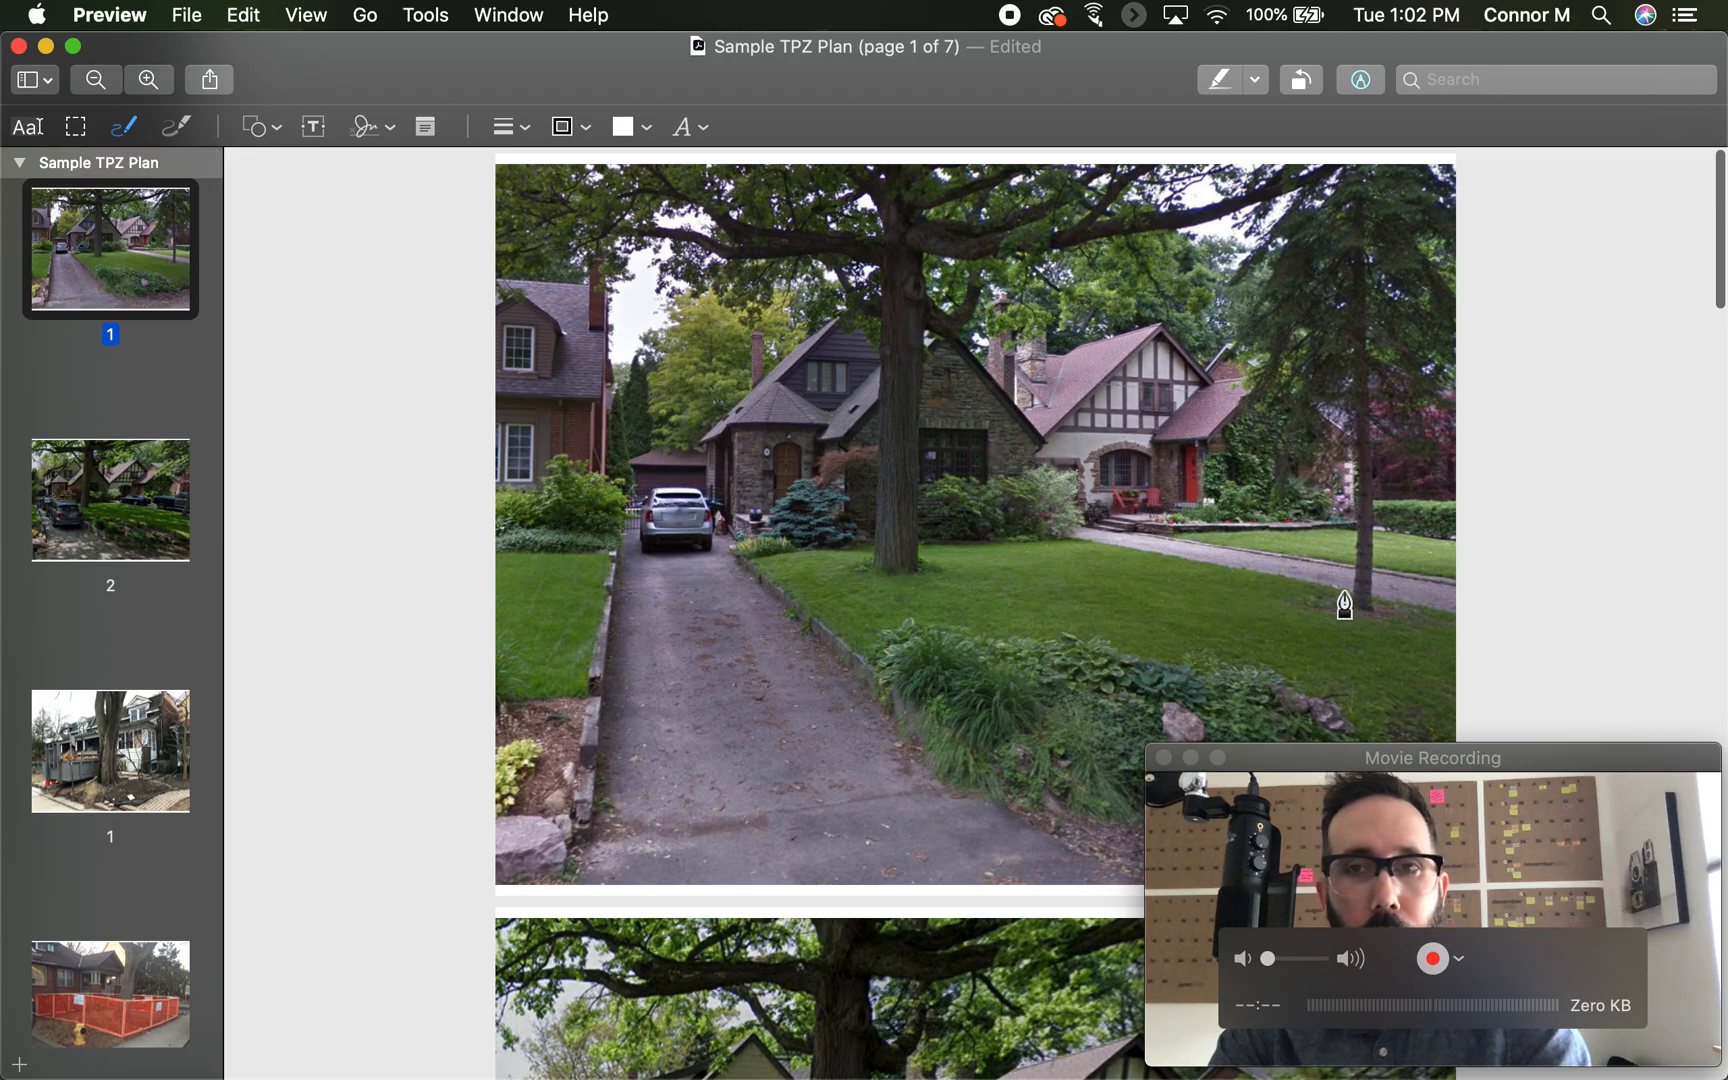
pyautogui.moveTo(1350, 568)
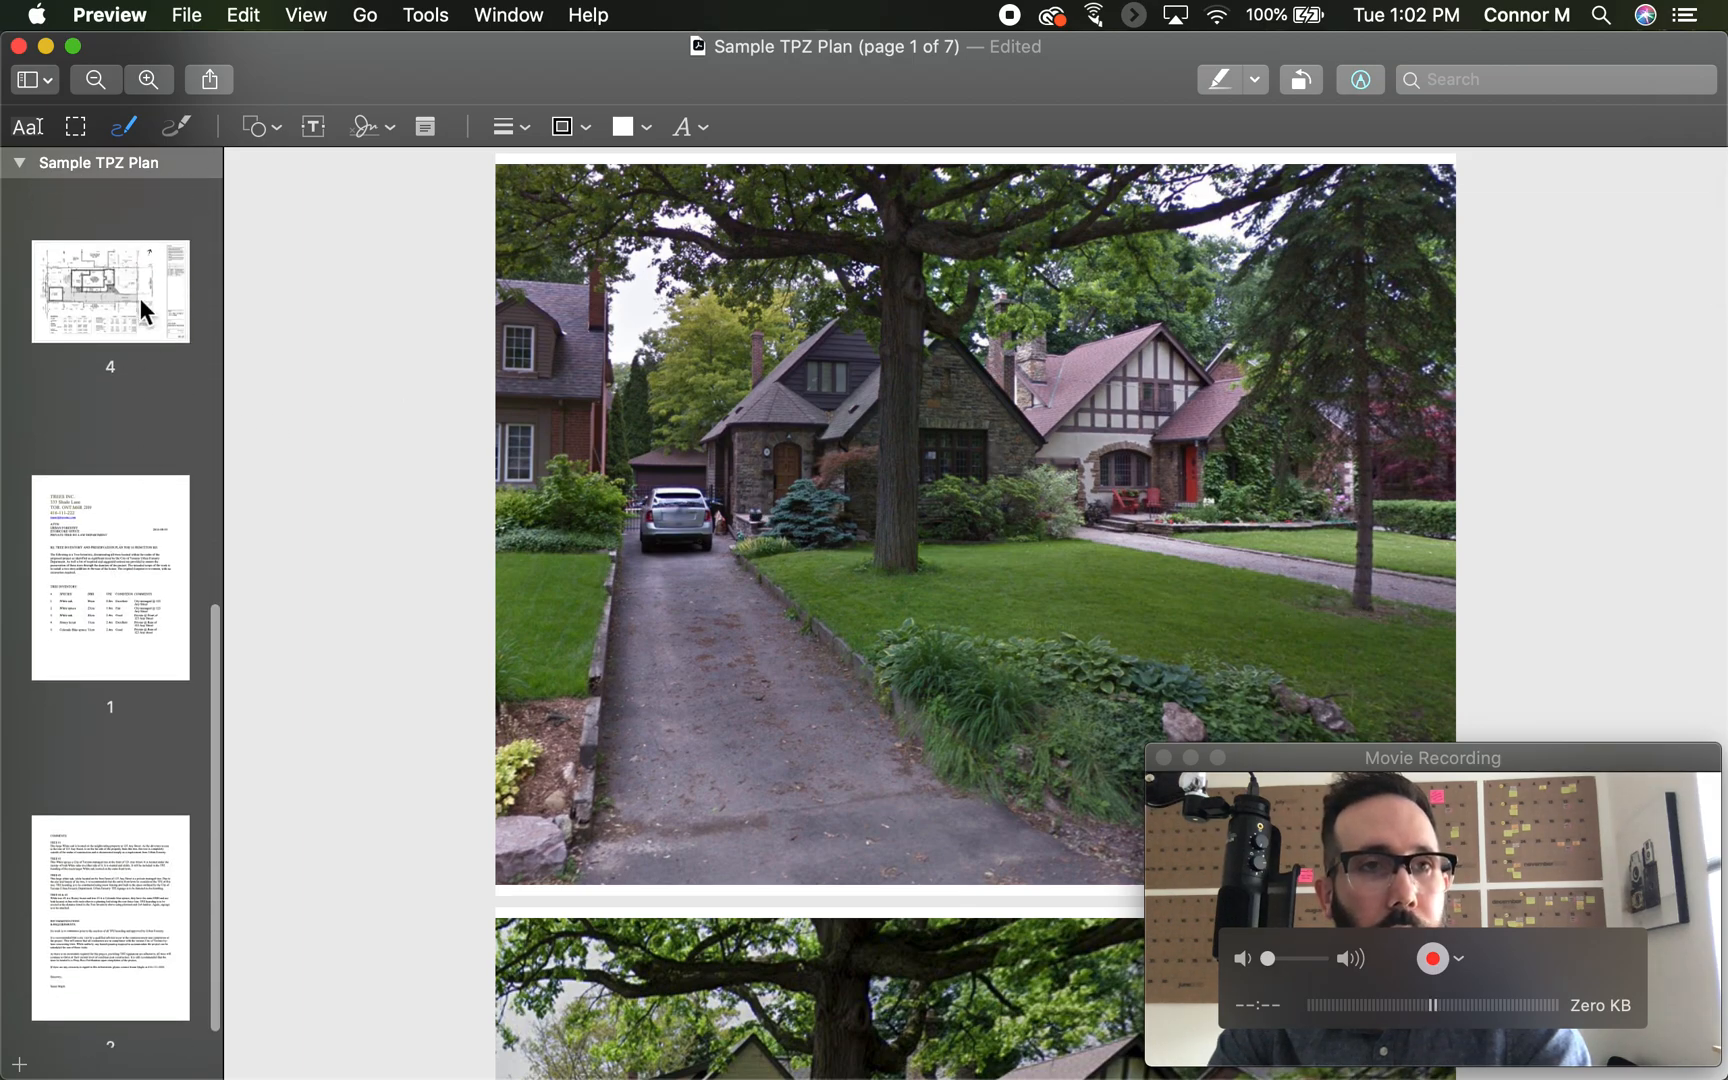
pyautogui.click(110, 591)
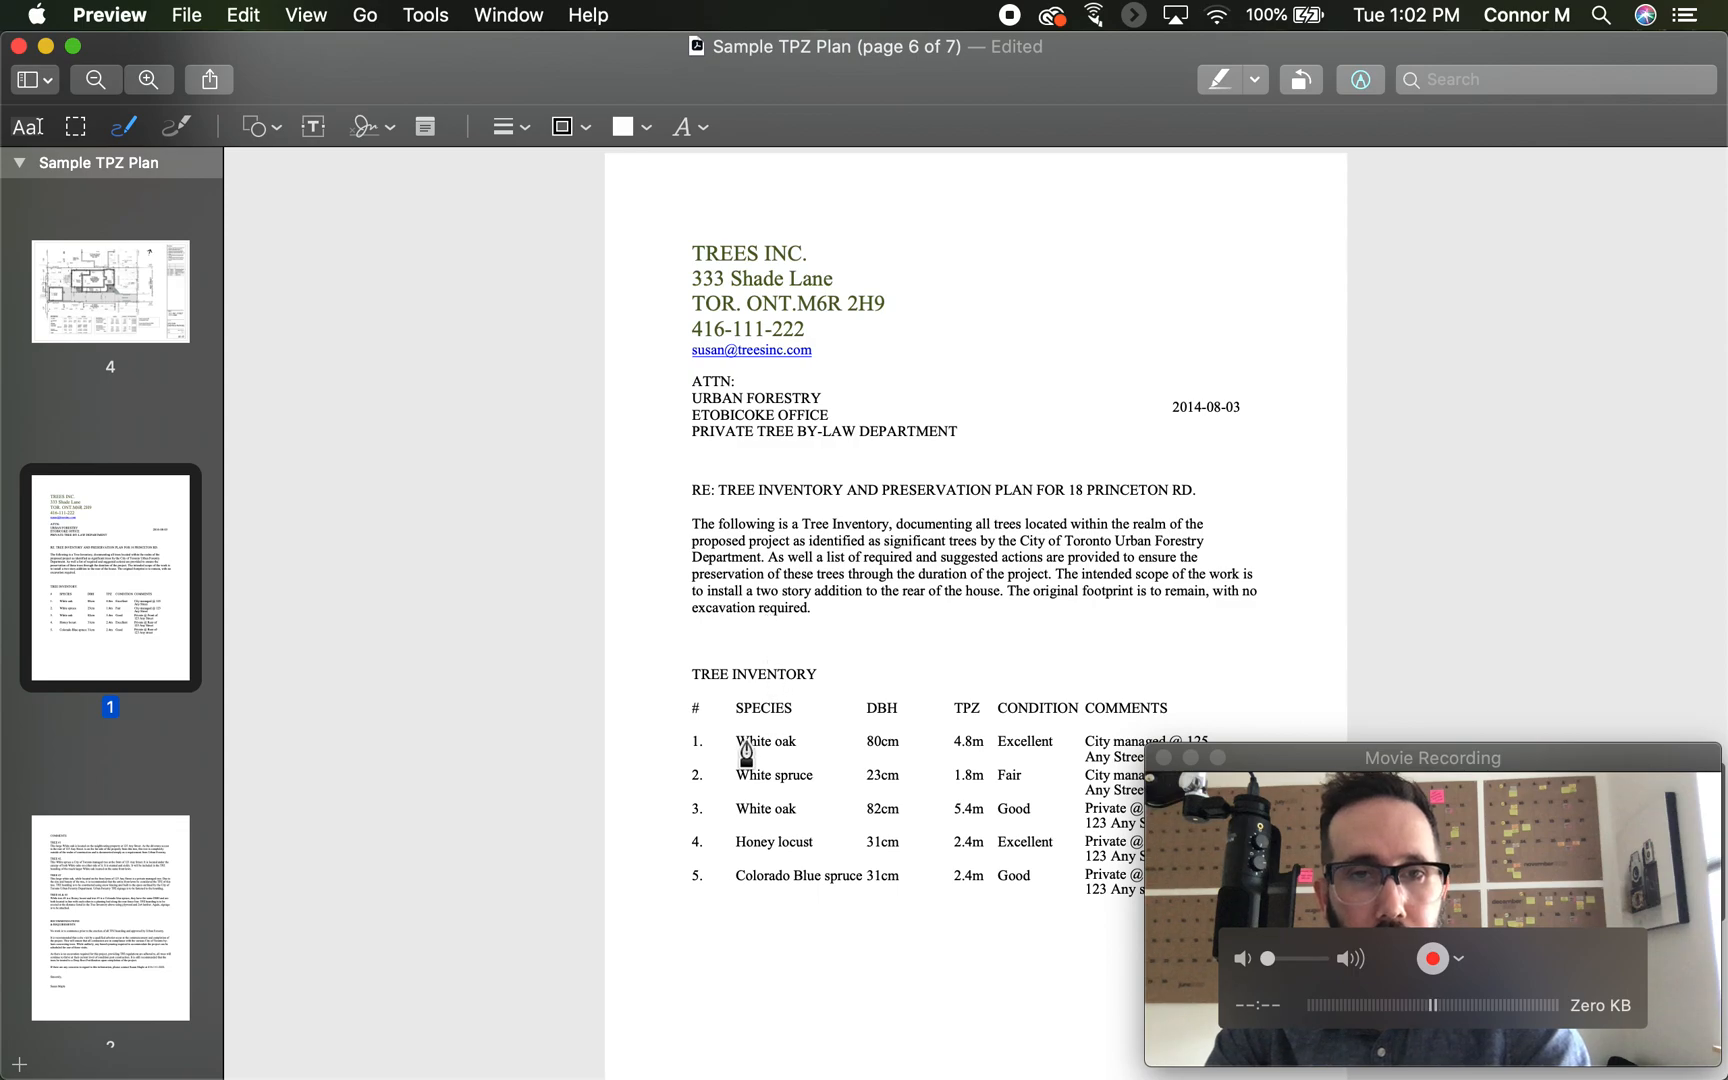
pyautogui.moveTo(156, 338)
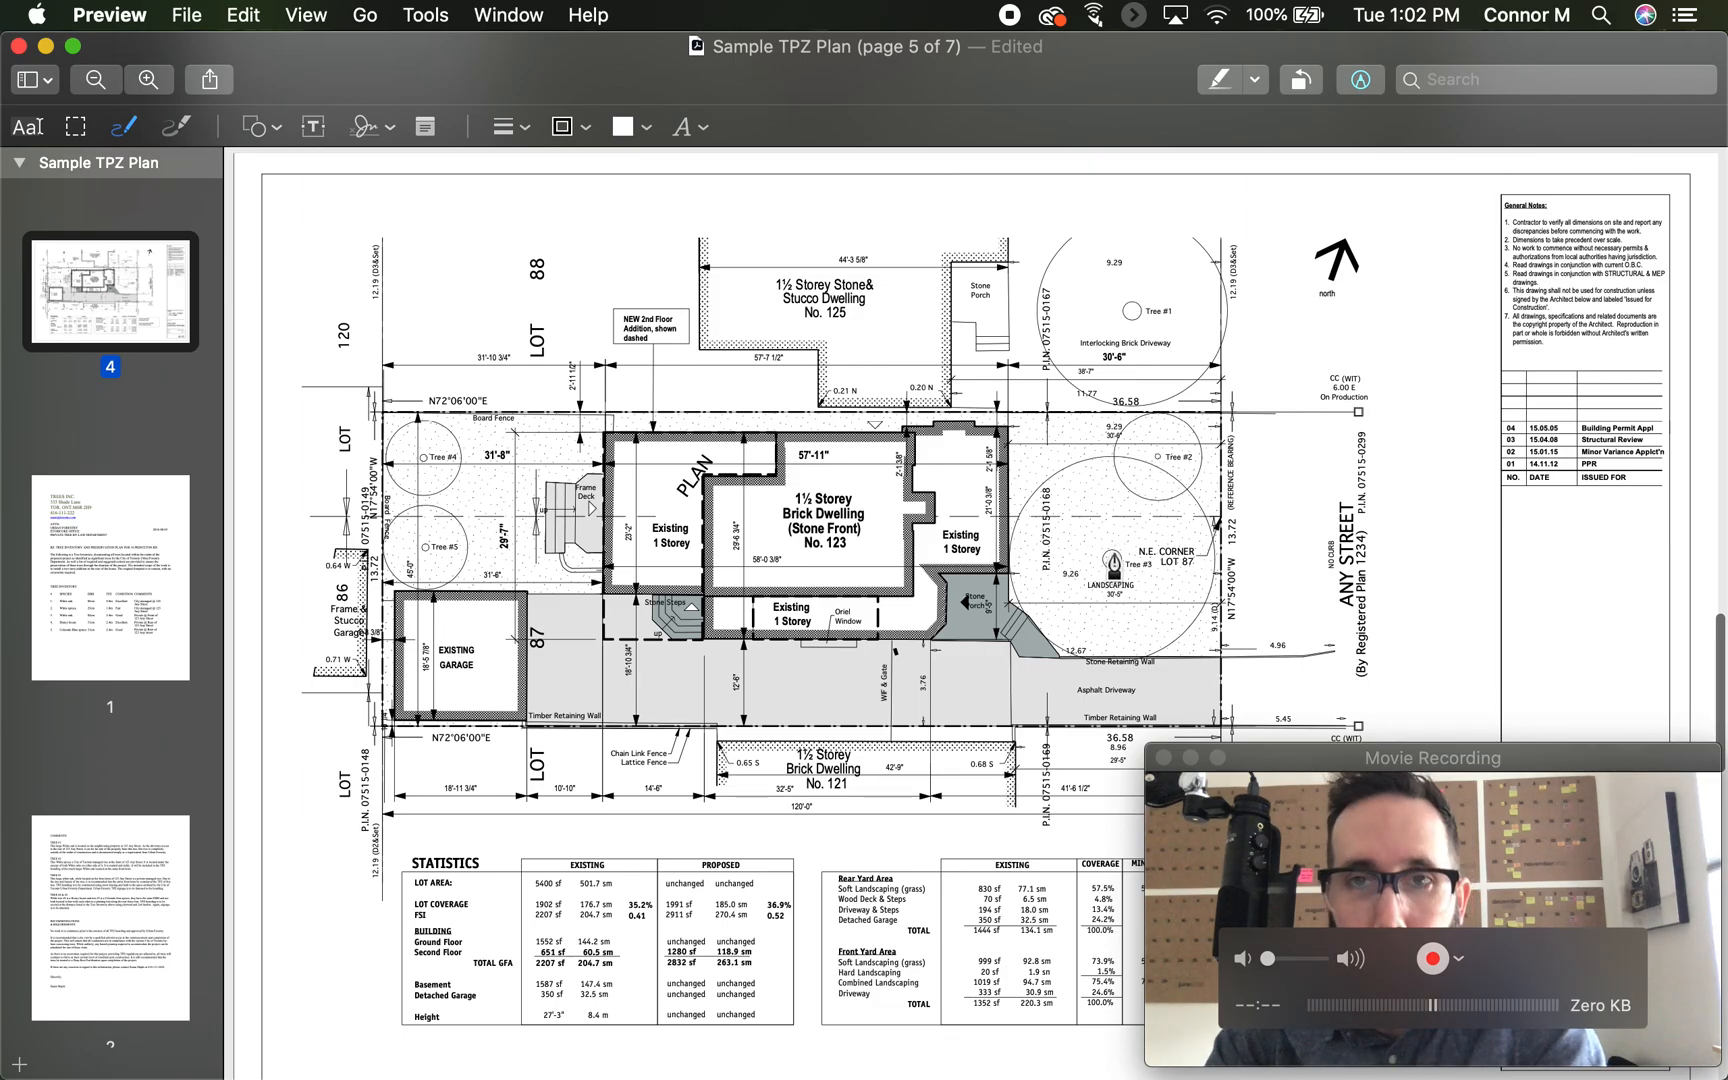
pyautogui.moveTo(13, 604)
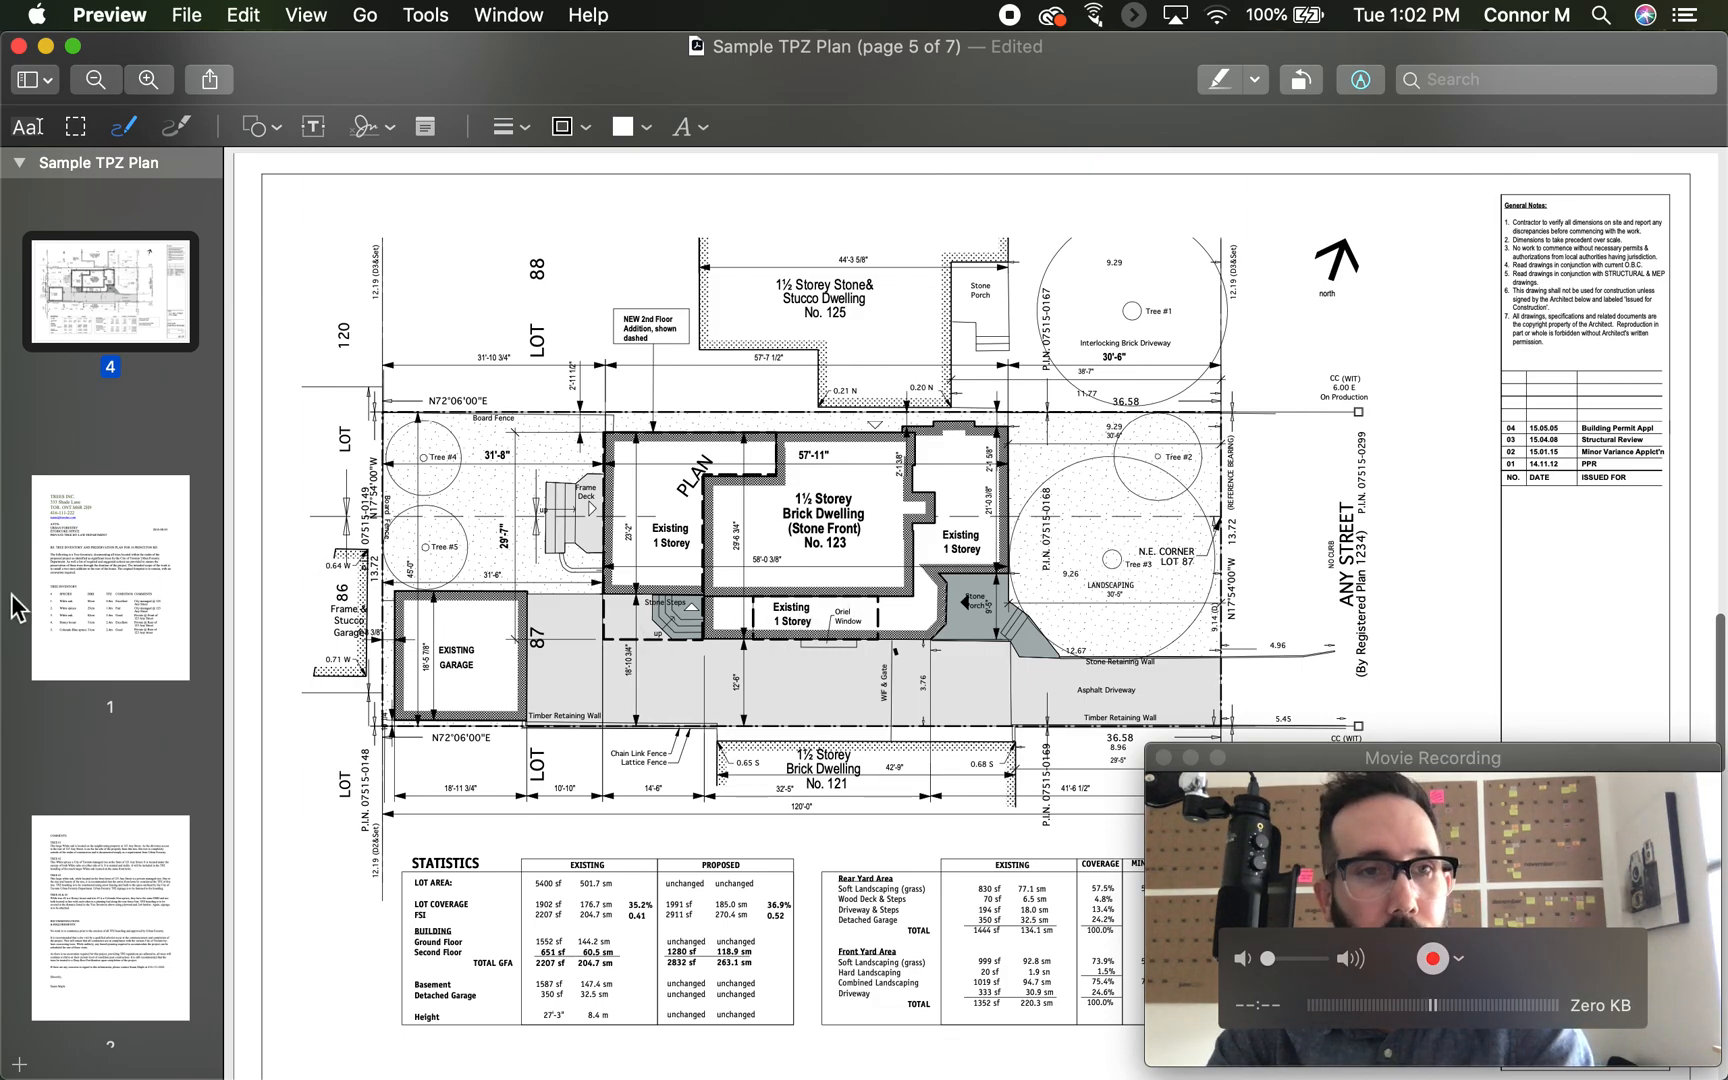
pyautogui.click(110, 593)
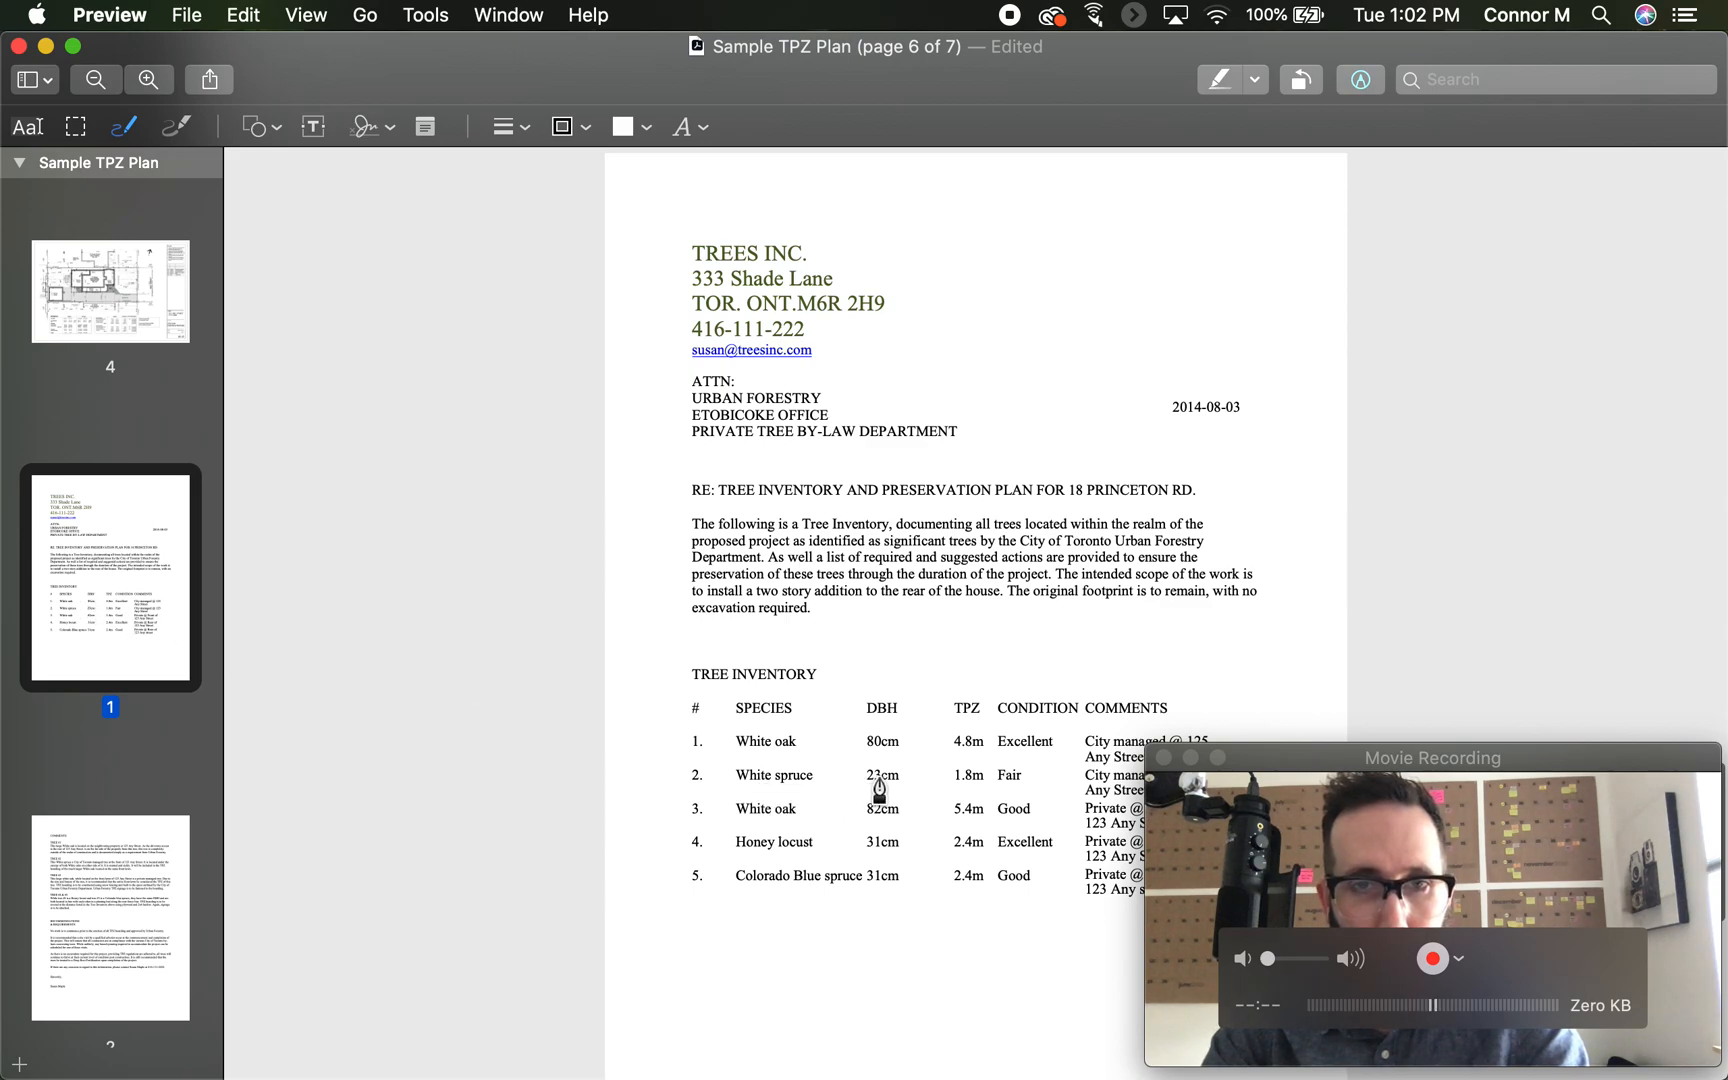
pyautogui.moveTo(871, 820)
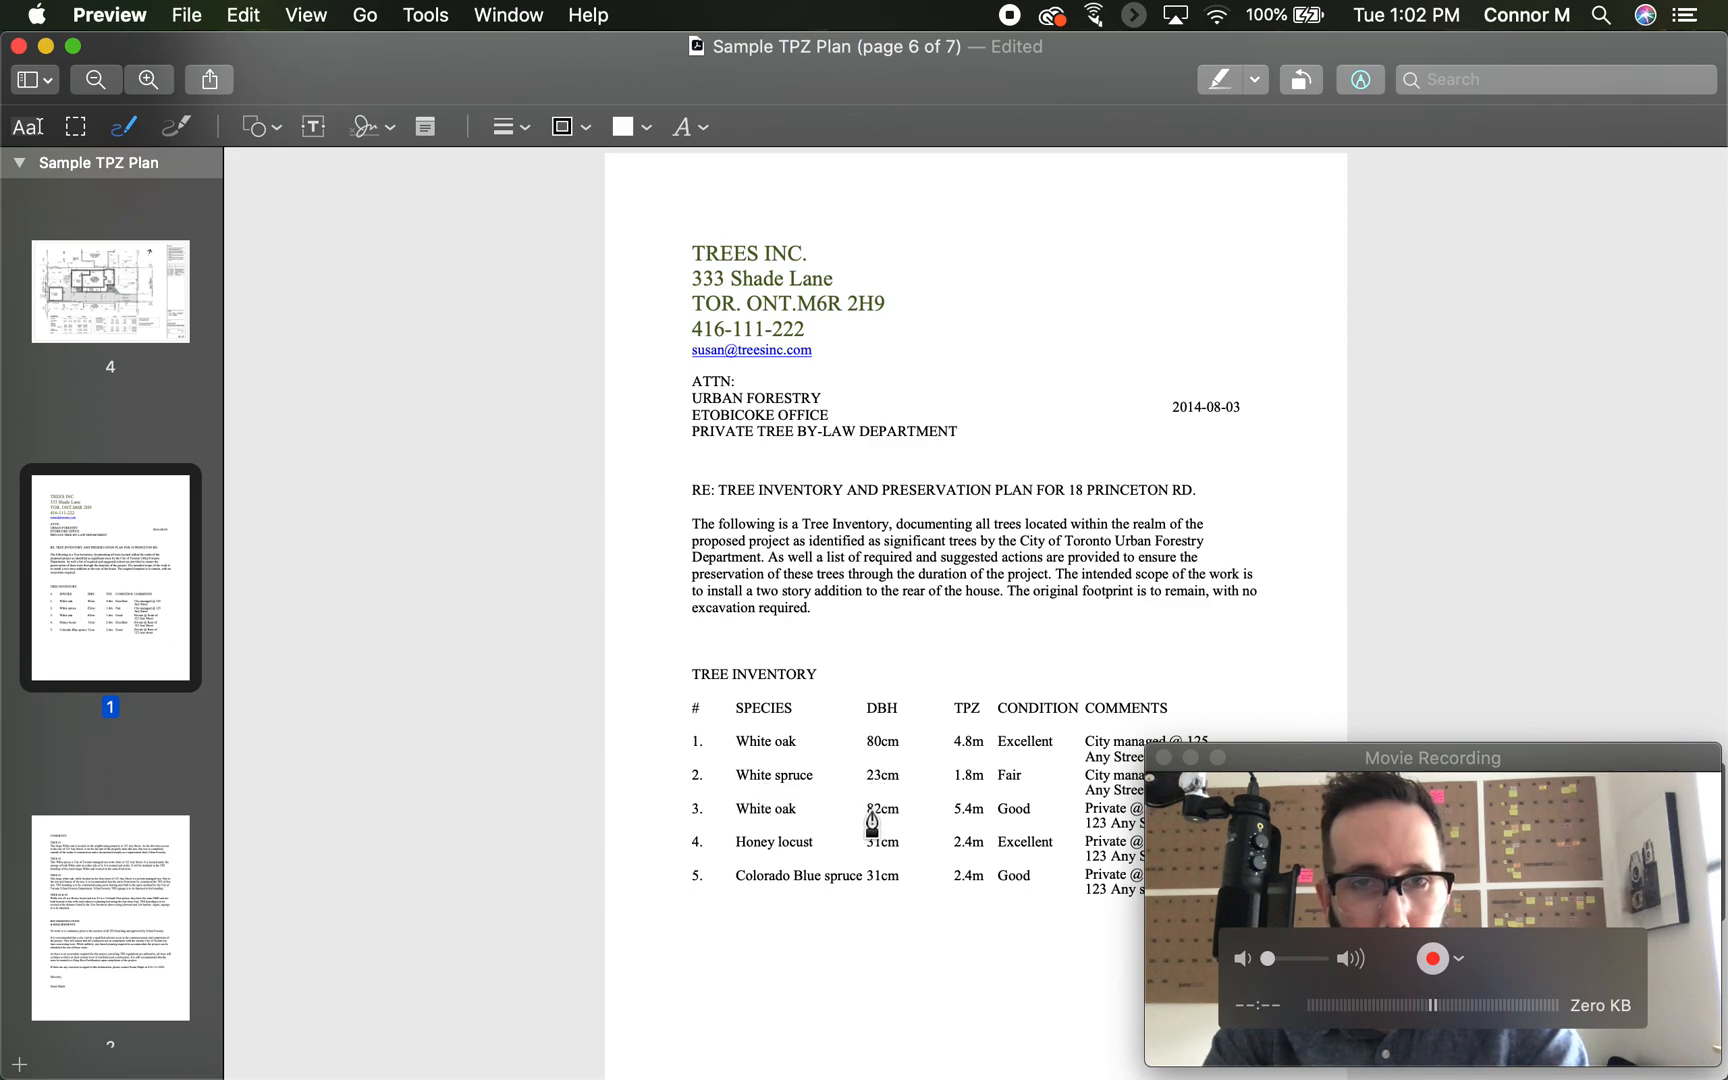
# - On the site plan page, give the DBH note a red fill
pyautogui.click(110, 293)
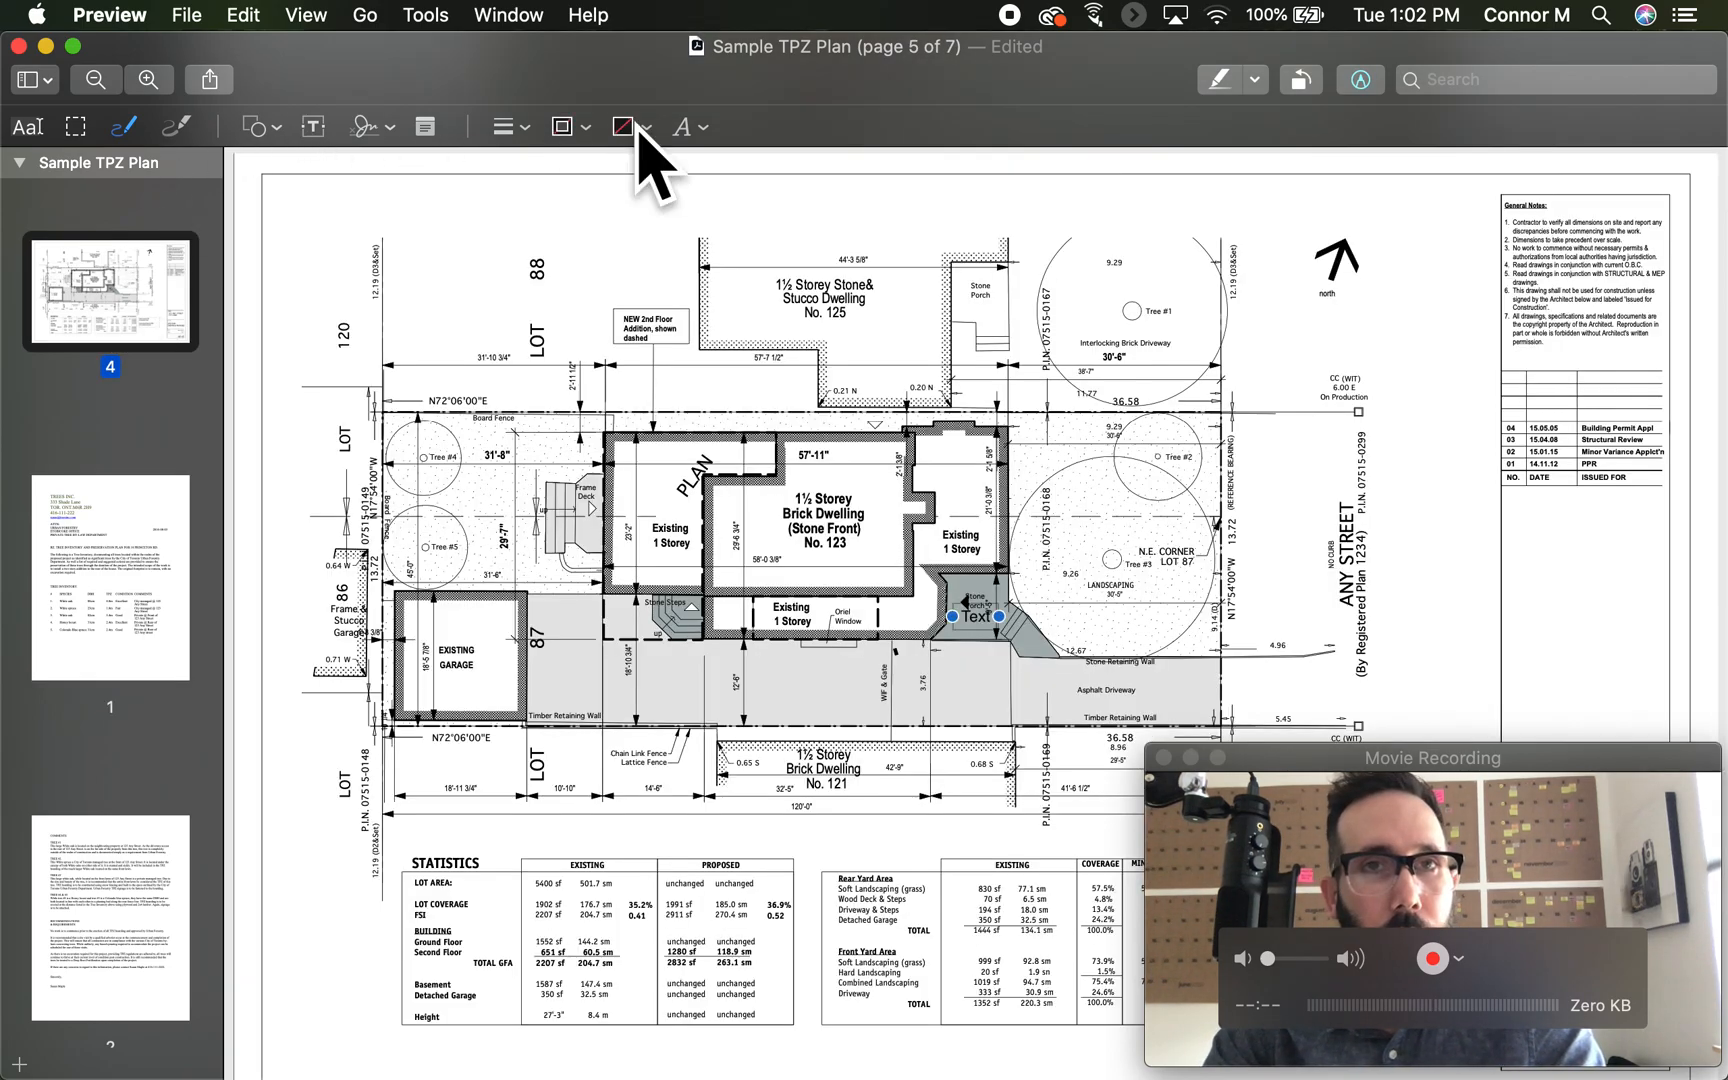
pyautogui.click(624, 126)
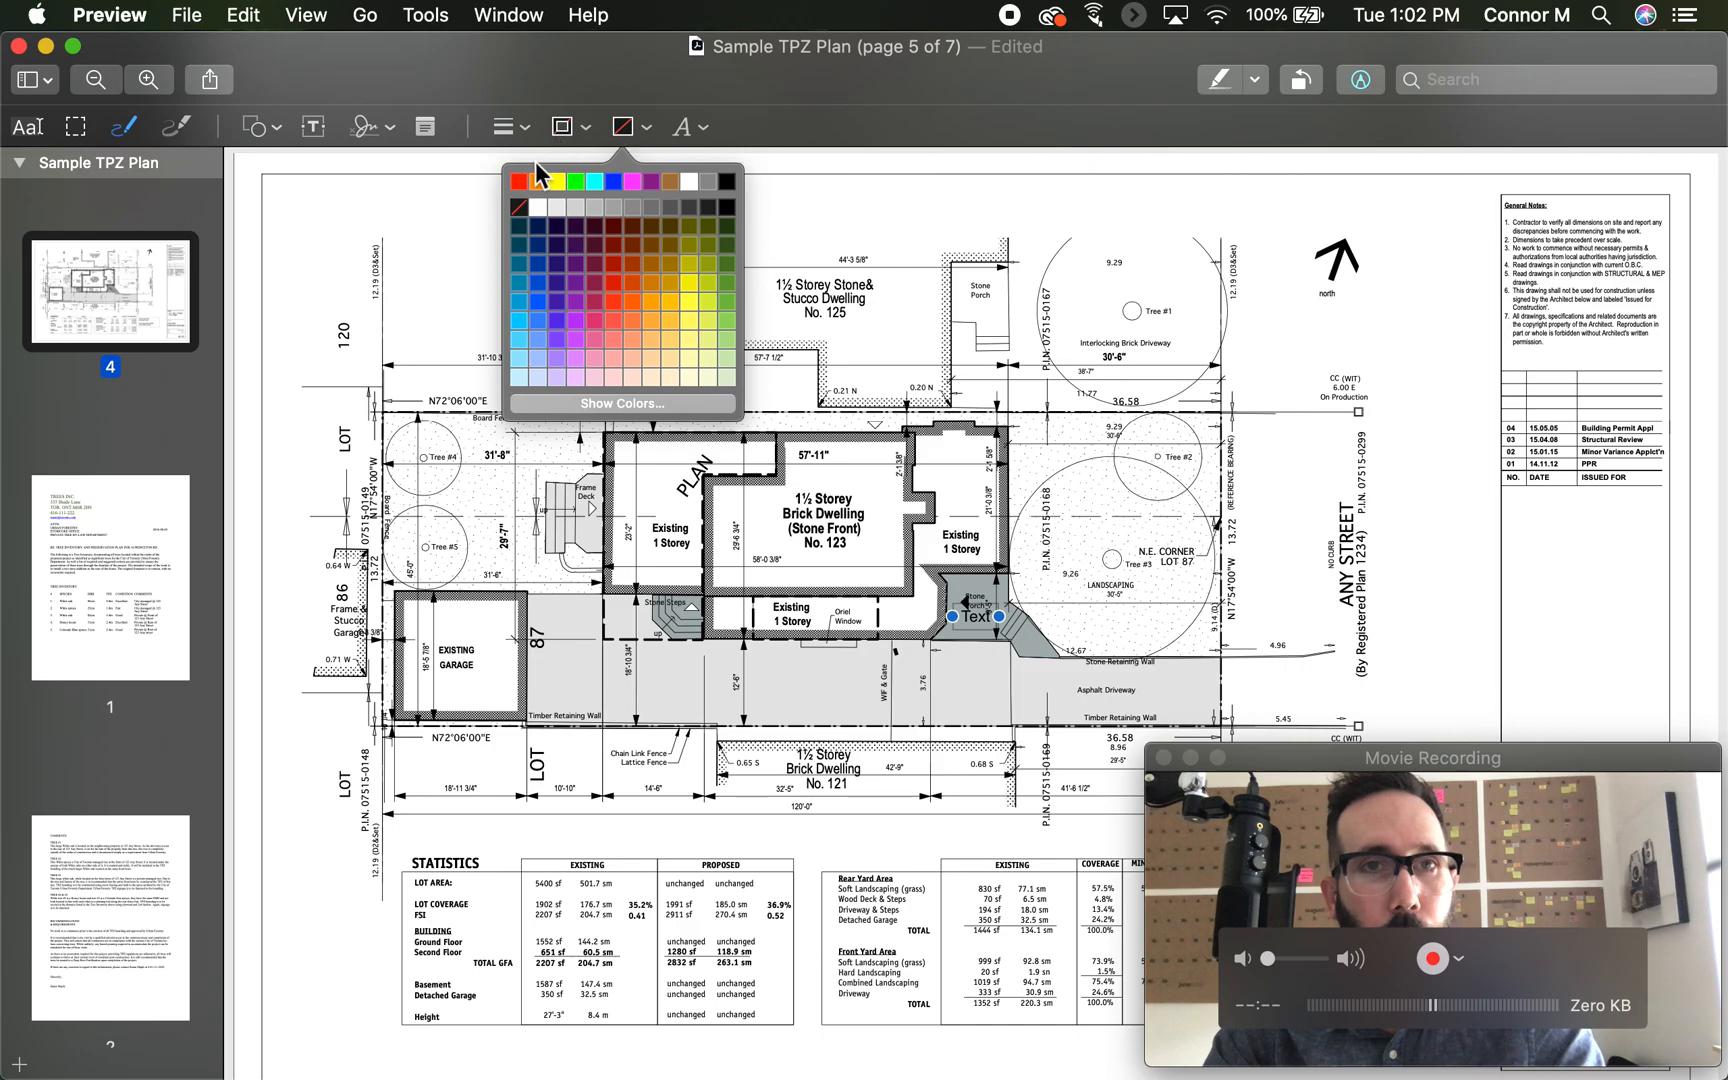
pyautogui.click(628, 178)
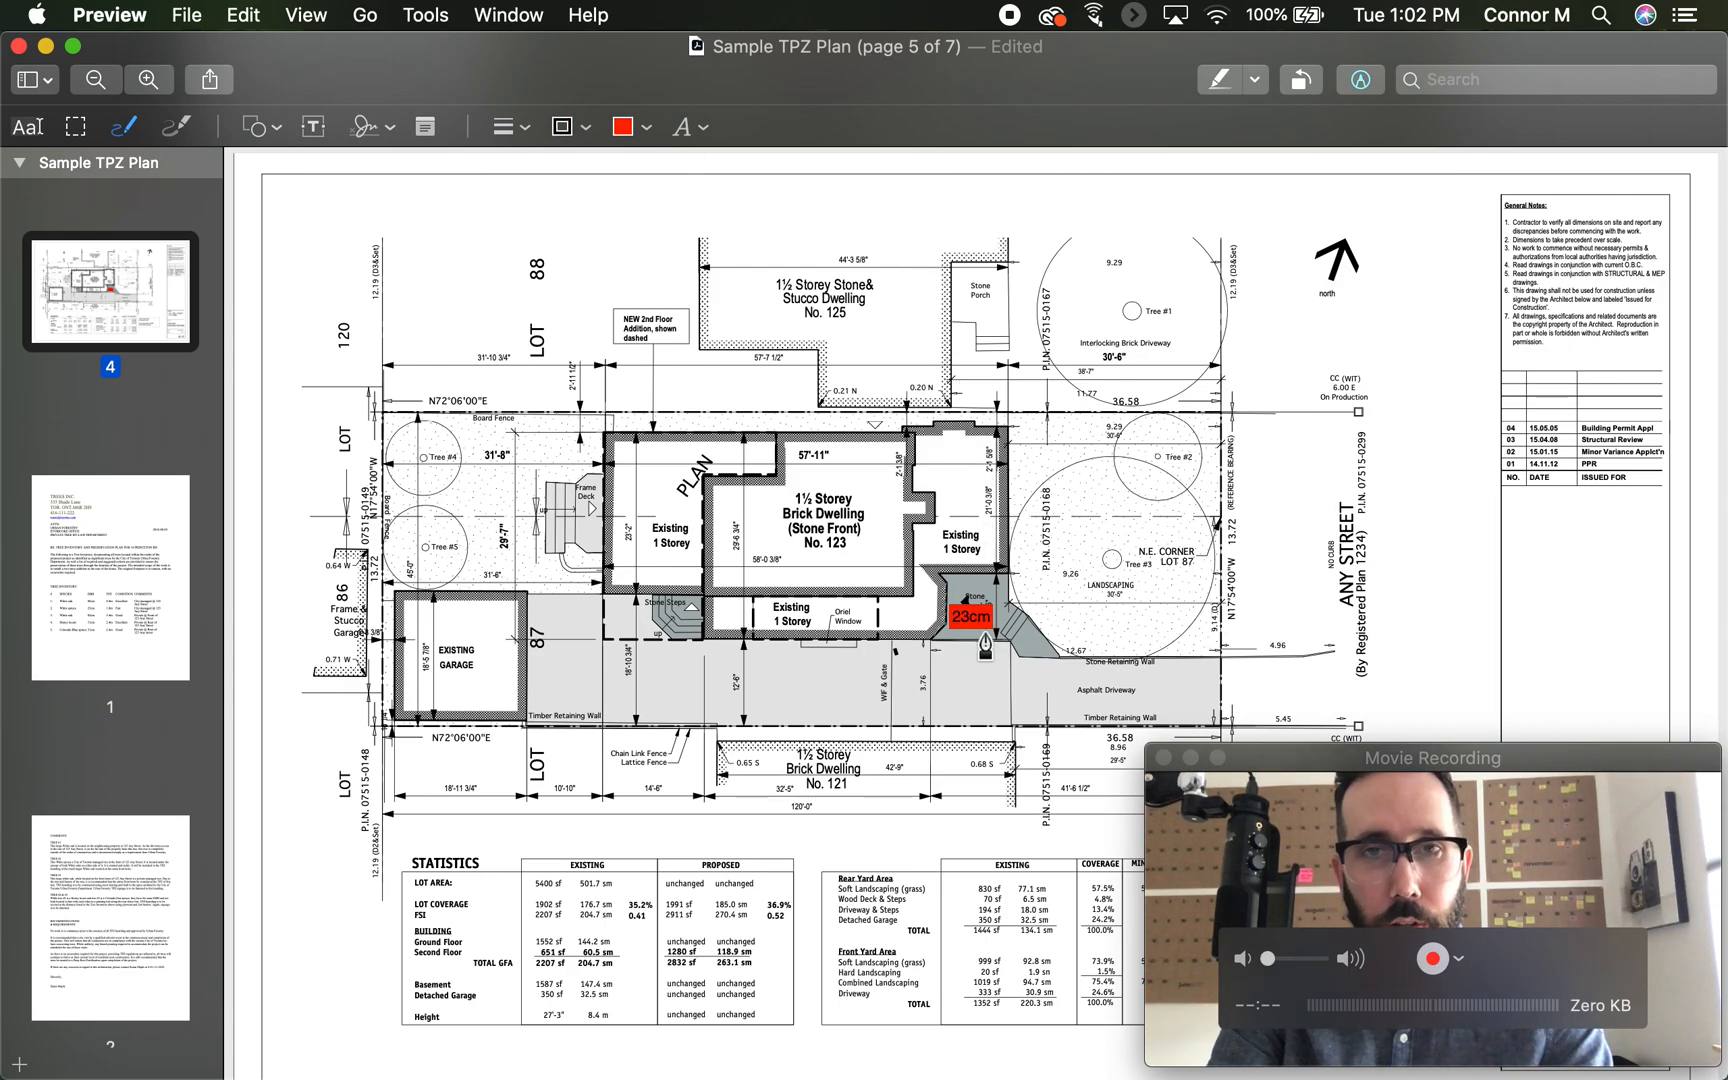
# - Position the 23cm label beside Tree #2 and select the Tree #4 label
pyautogui.moveTo(979, 606); pyautogui.dragTo(1212, 473)
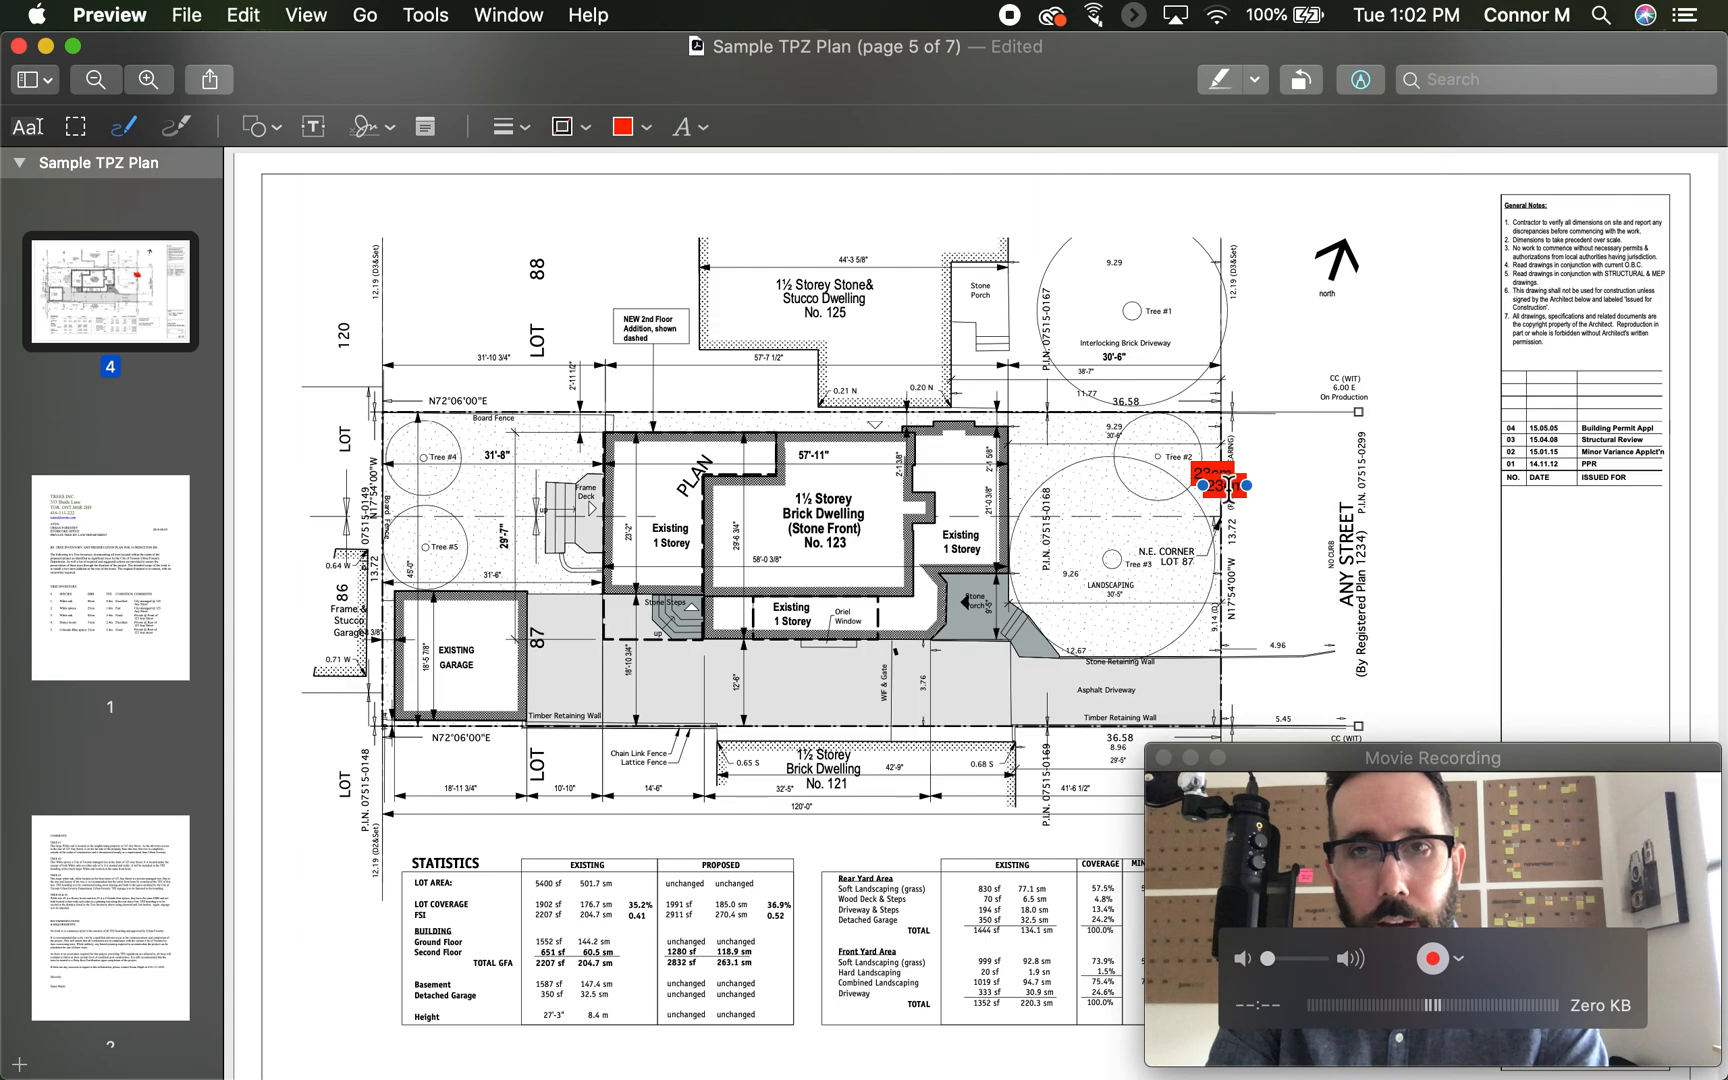
pyautogui.moveTo(1223, 485); pyautogui.dragTo(1146, 587)
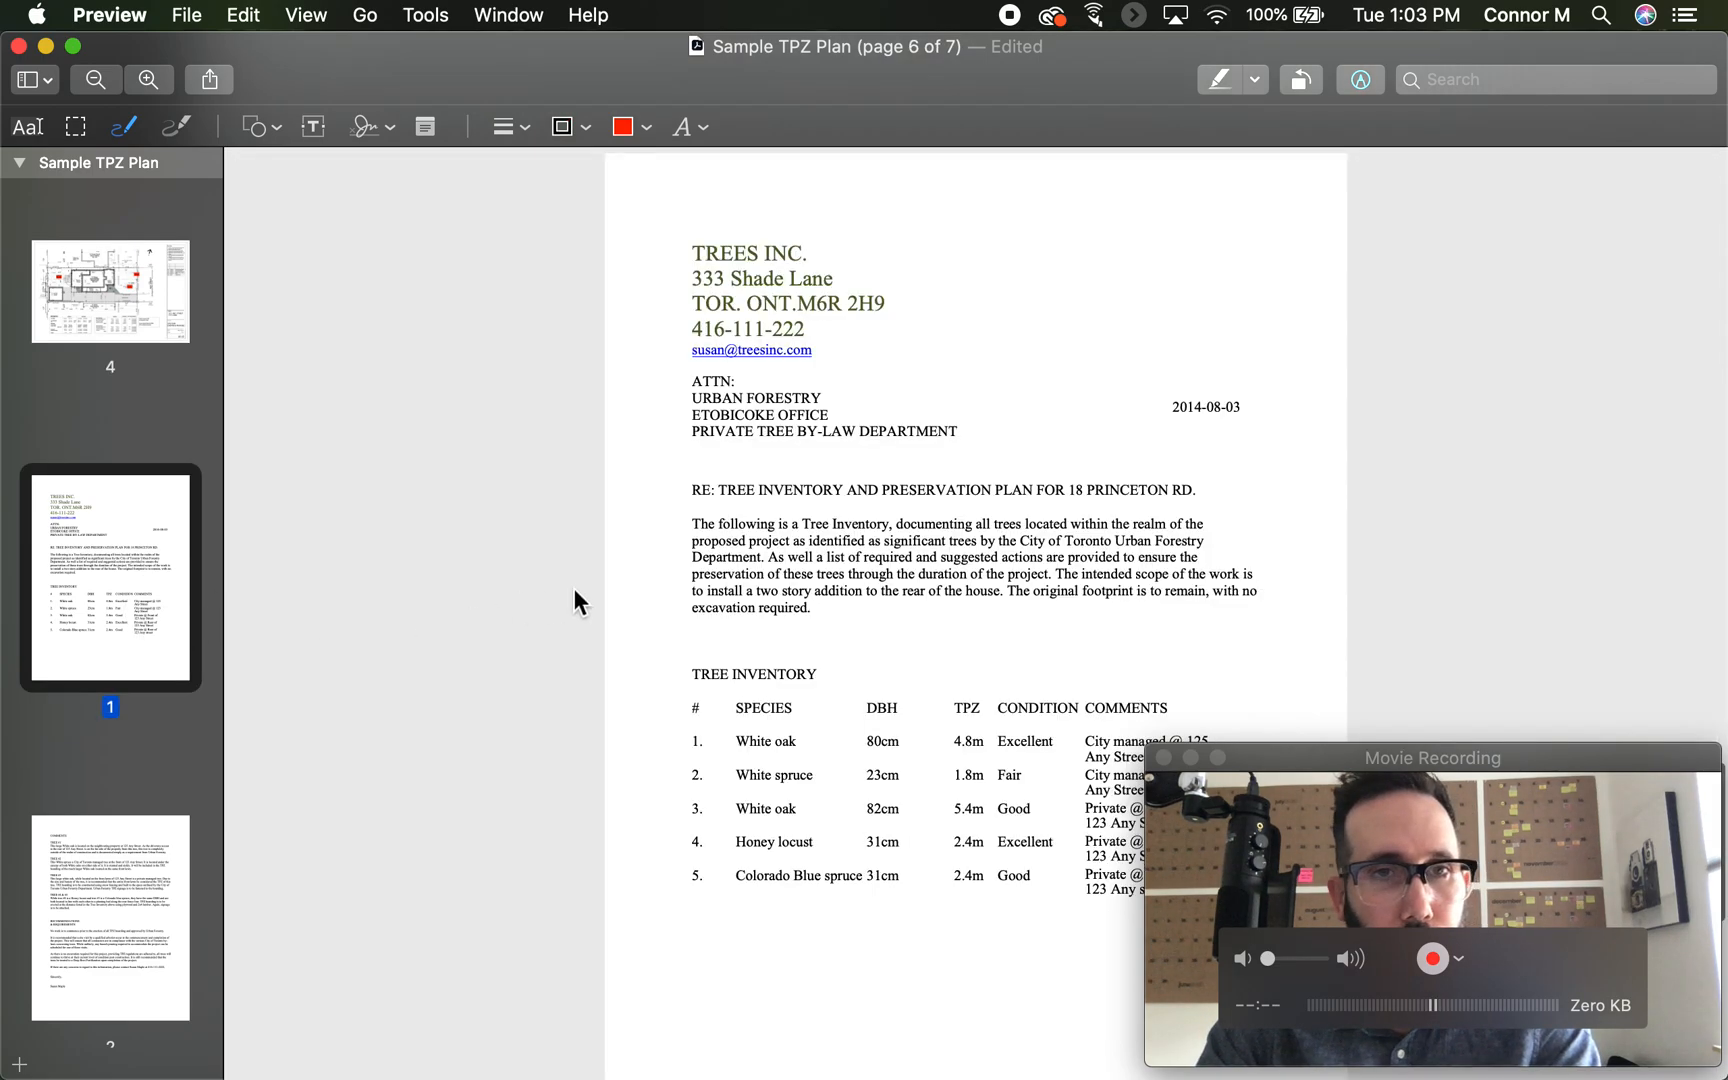
pyautogui.click(110, 295)
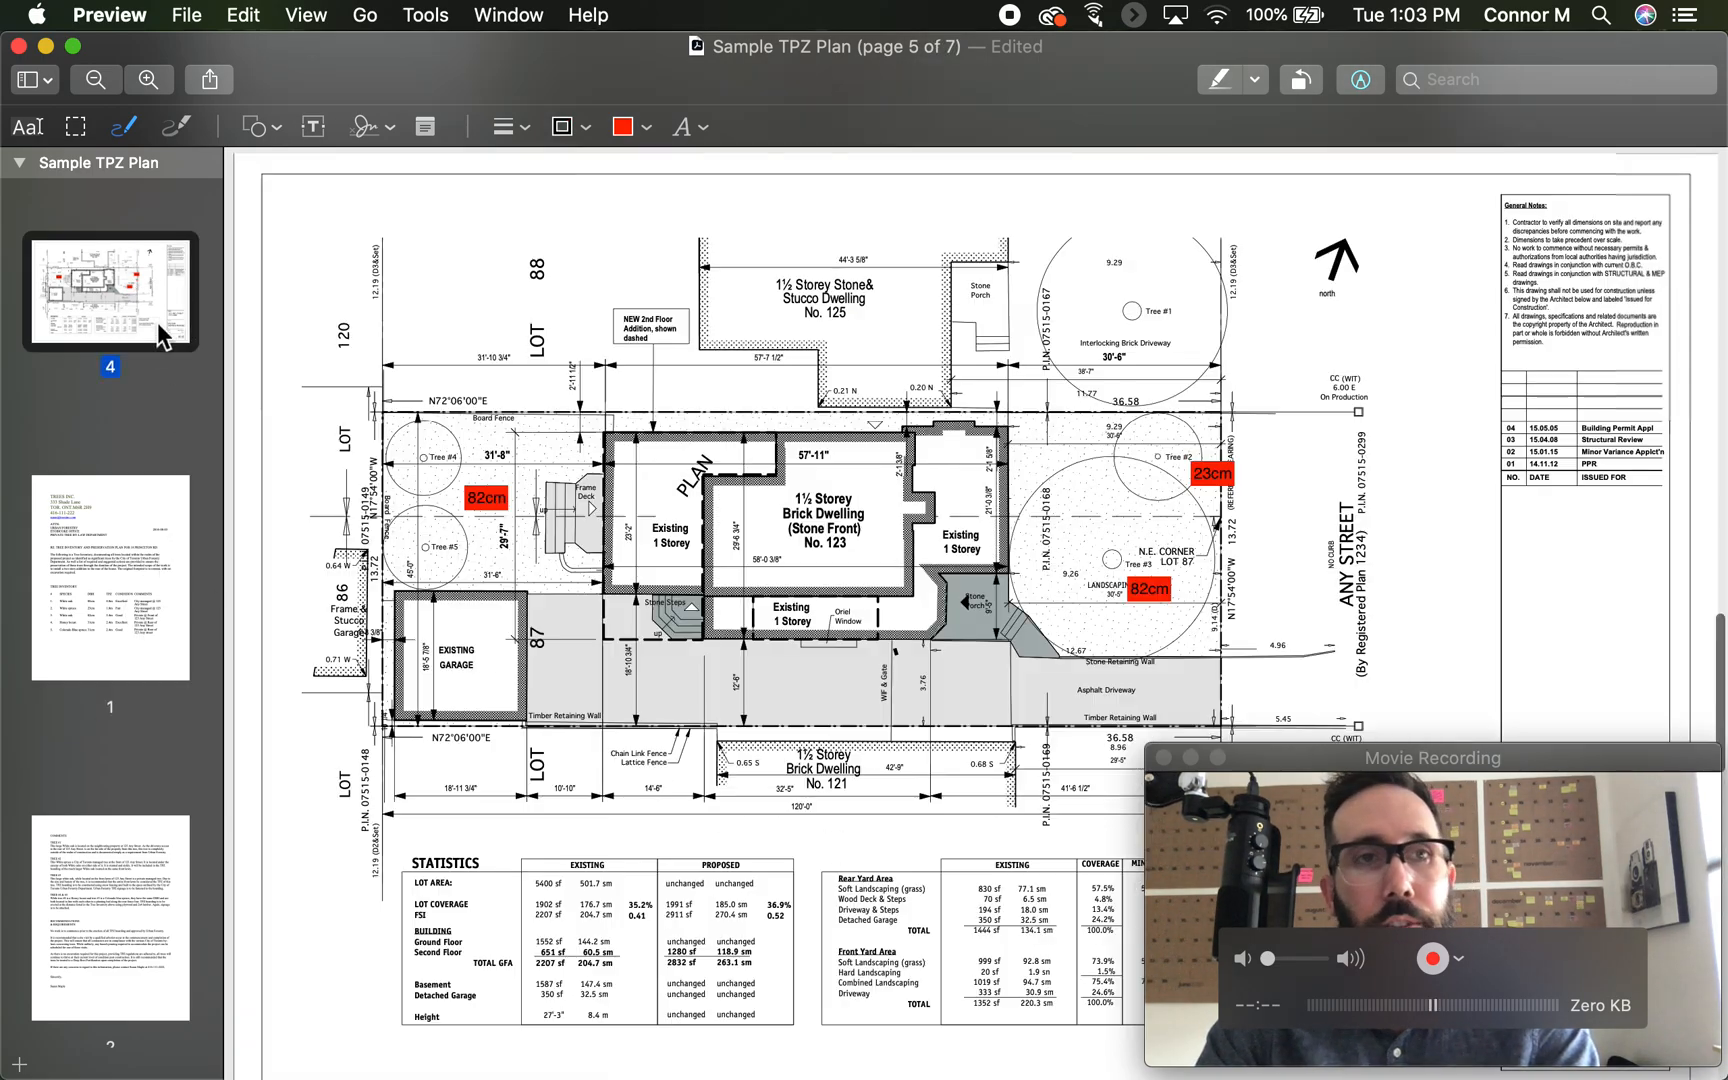
pyautogui.click(484, 497)
pyautogui.write('31')
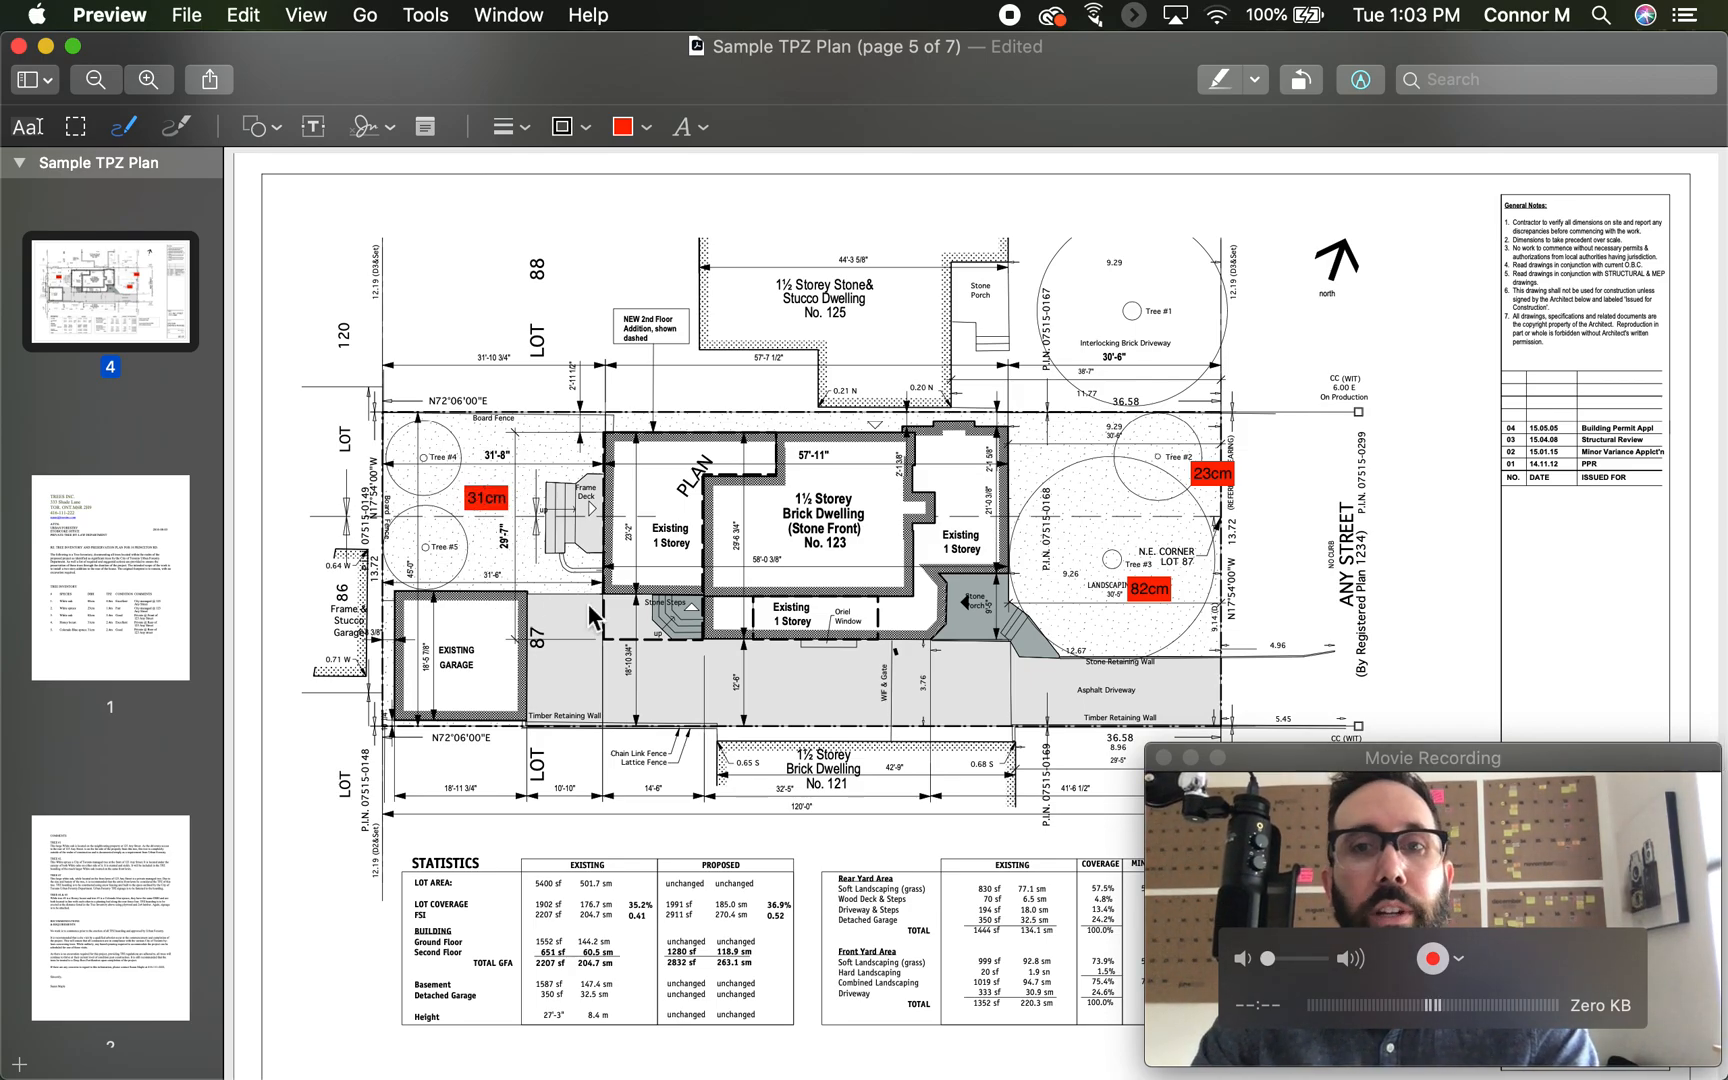
pyautogui.moveTo(633, 608)
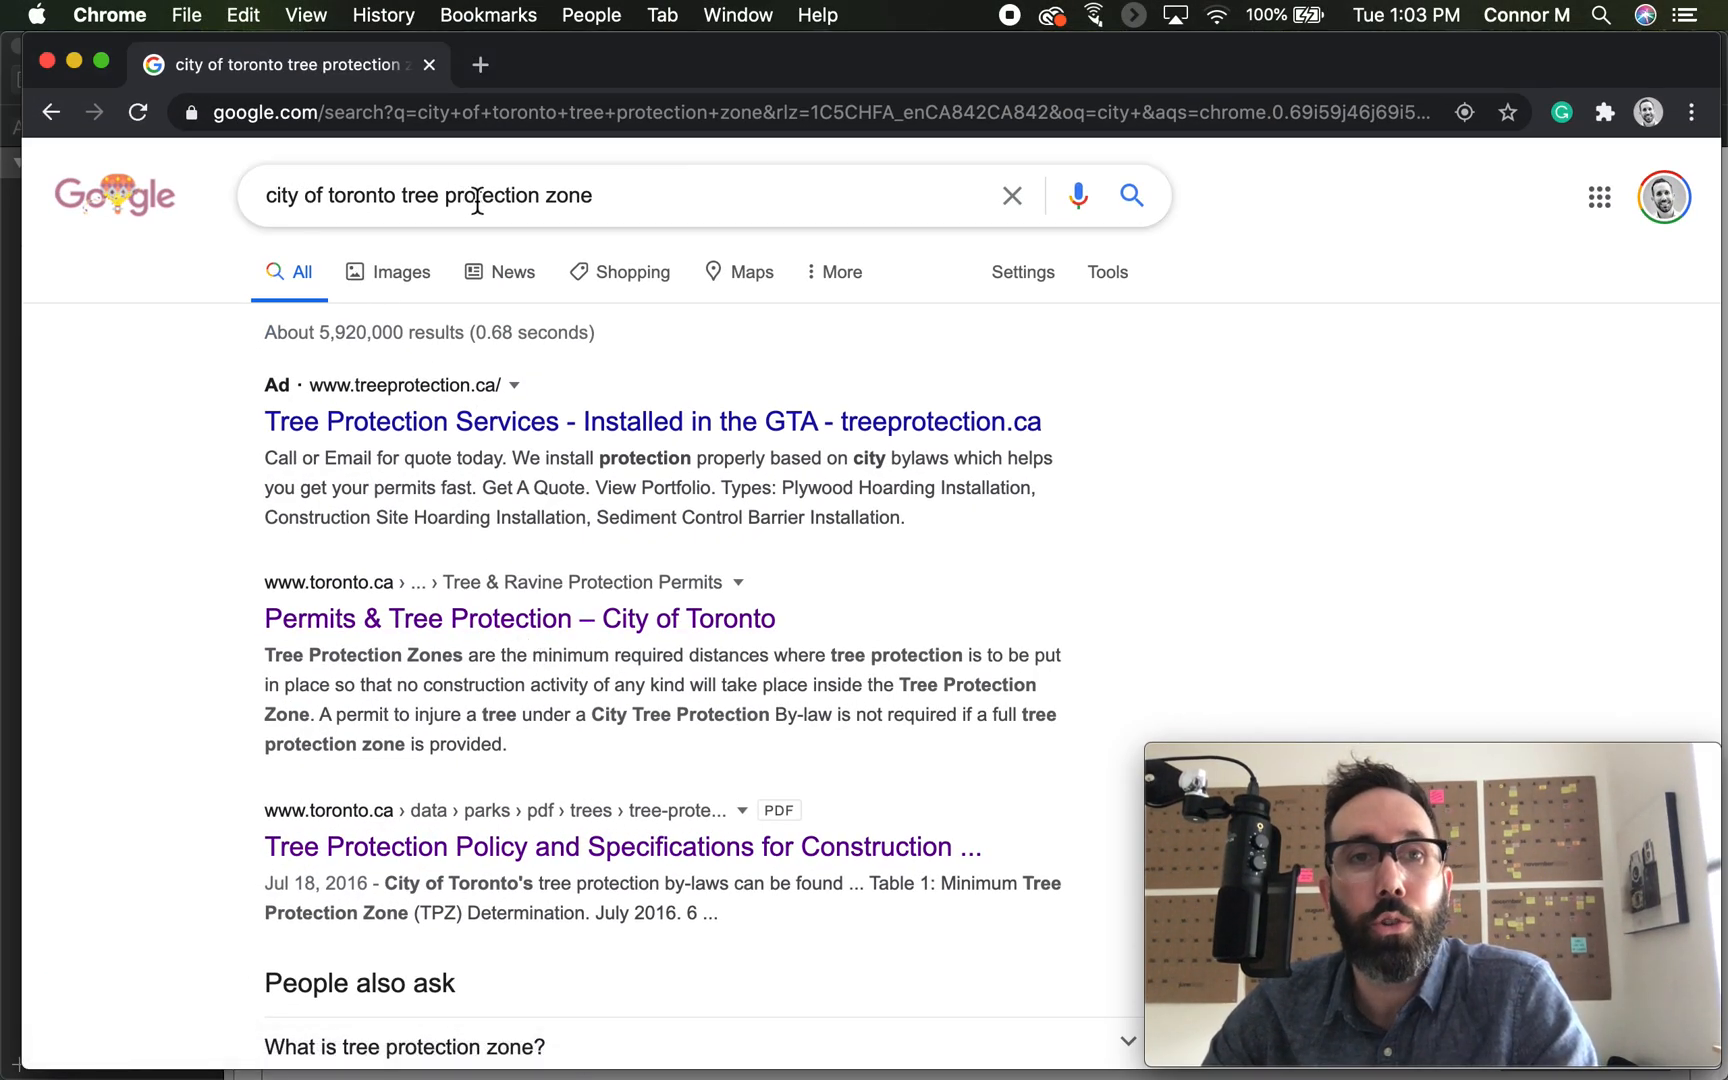
# - Open the Tree Protection Policy PDF from Toronto's Permits & Tree Protection page
pyautogui.click(520, 619)
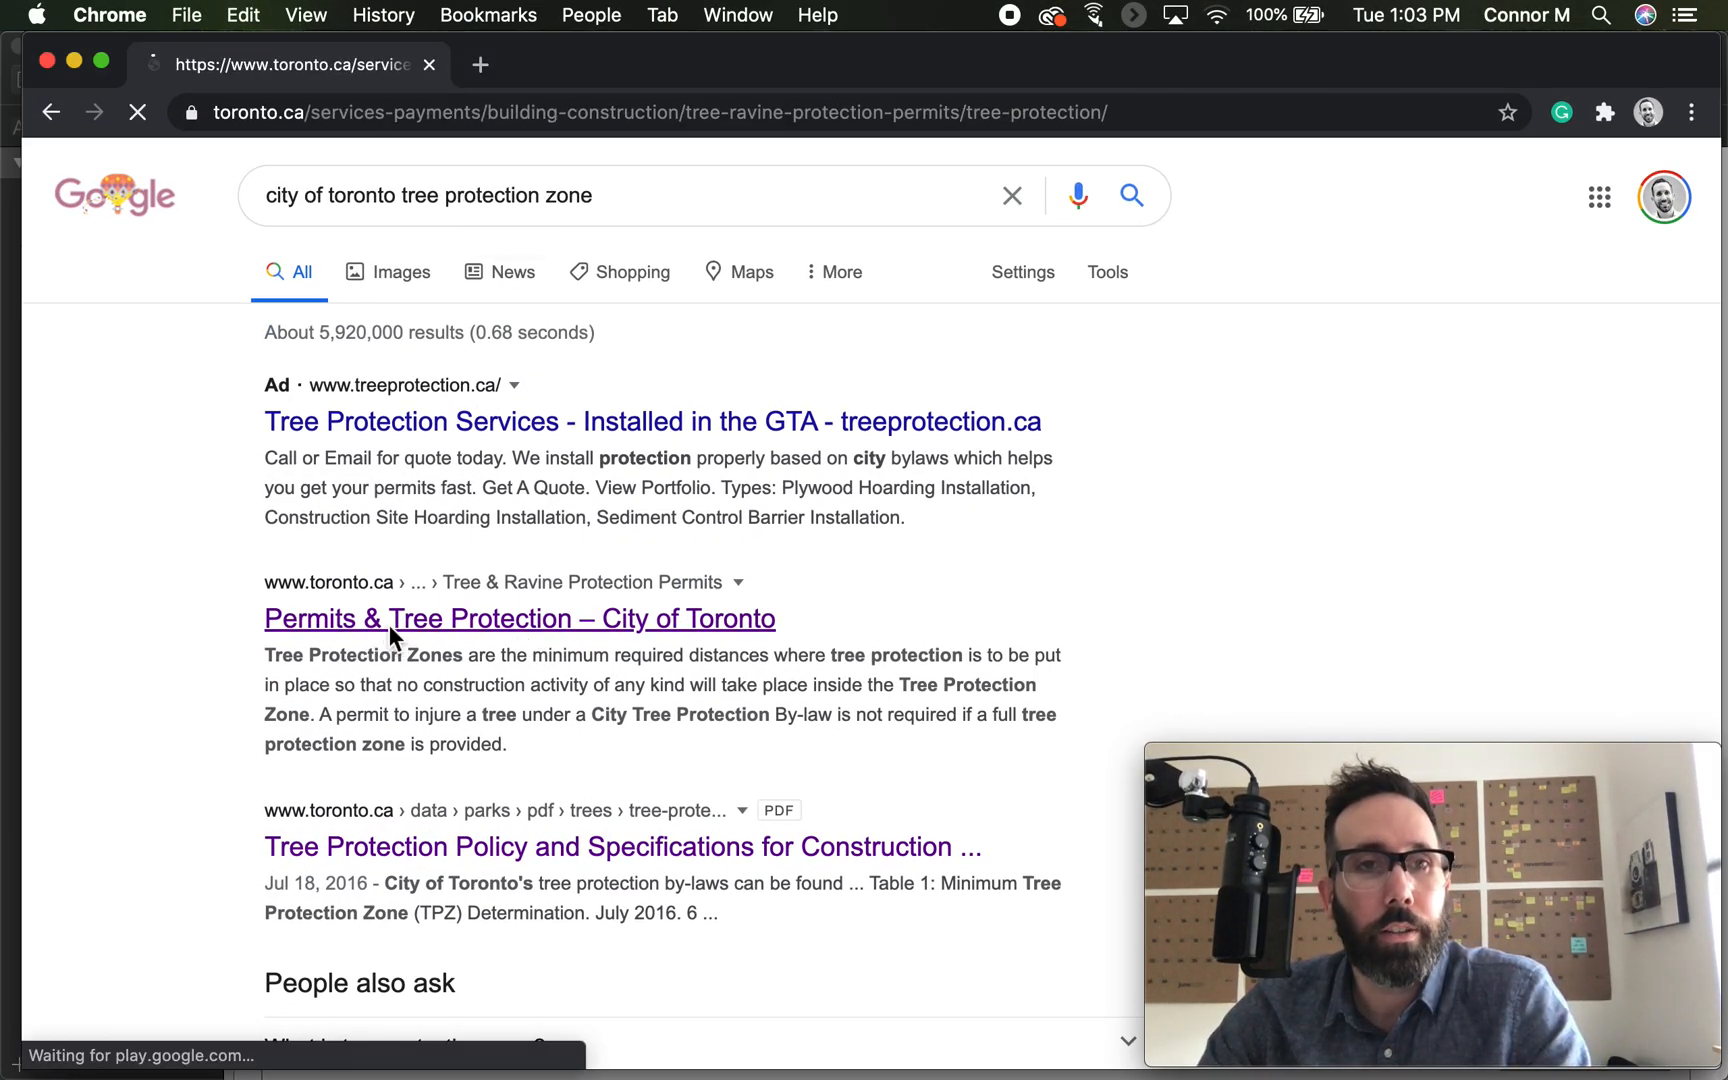
pyautogui.click(518, 618)
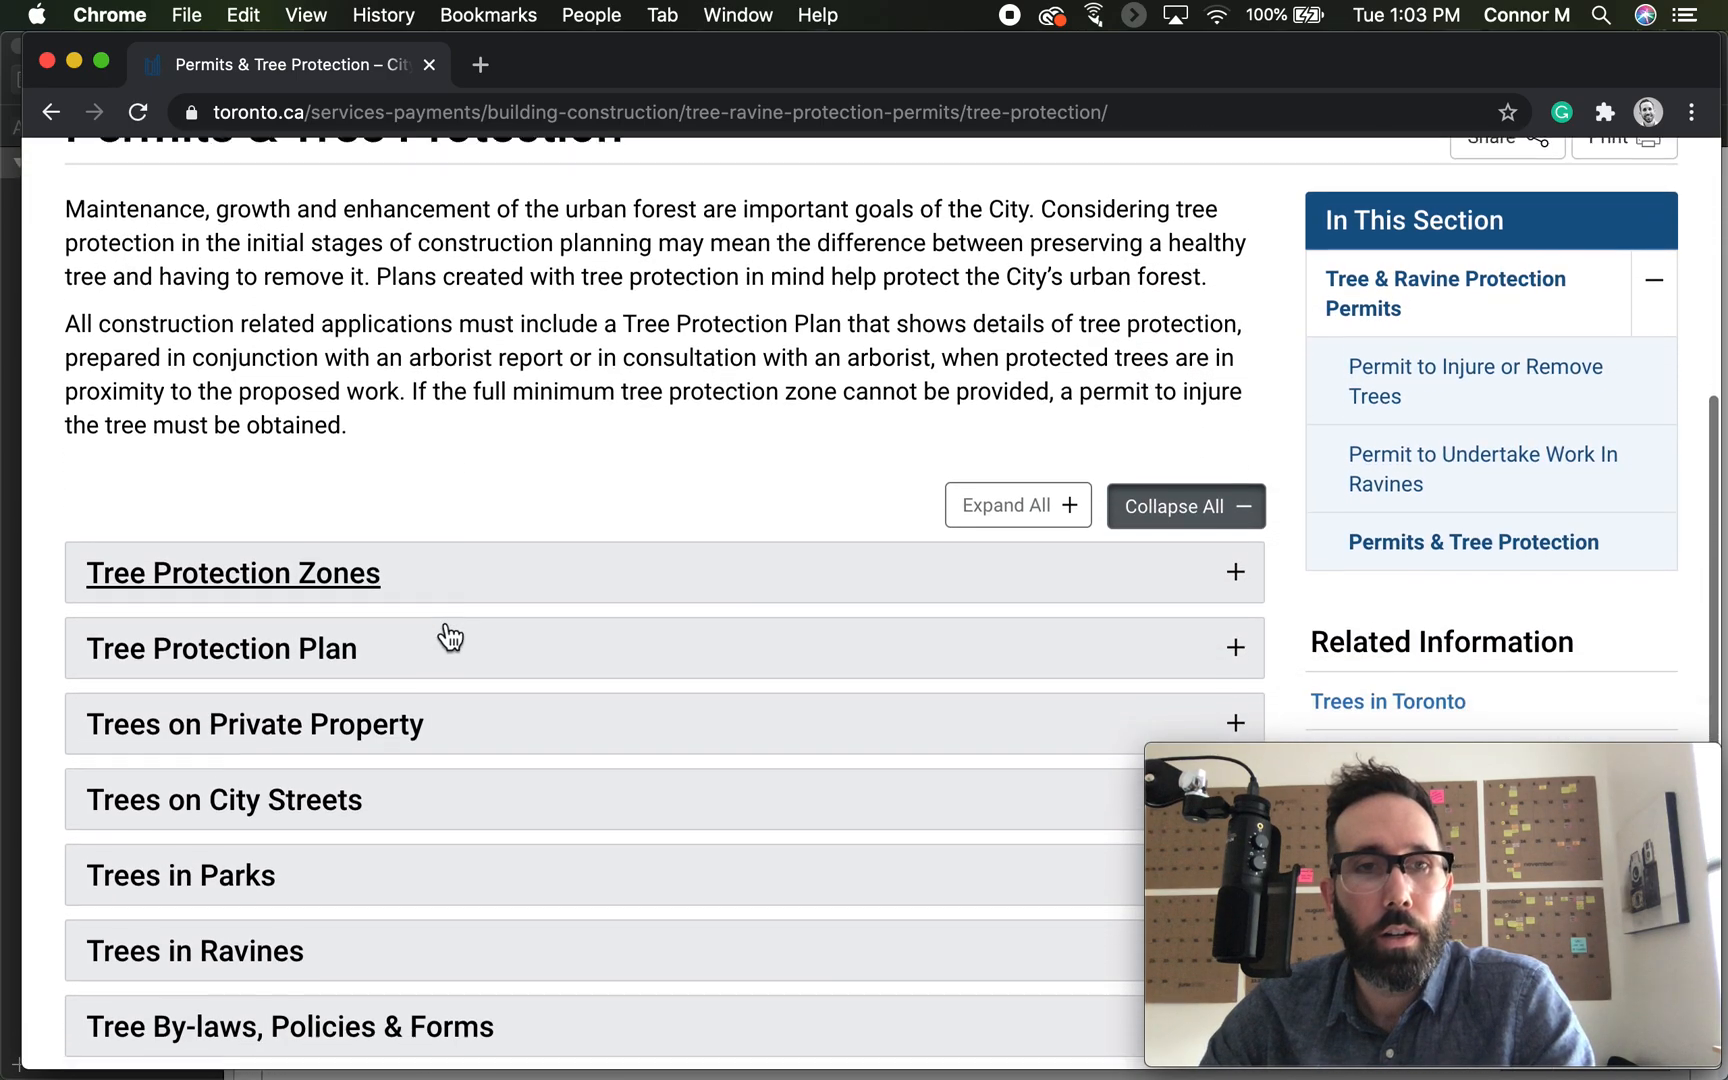
pyautogui.scroll(-3)
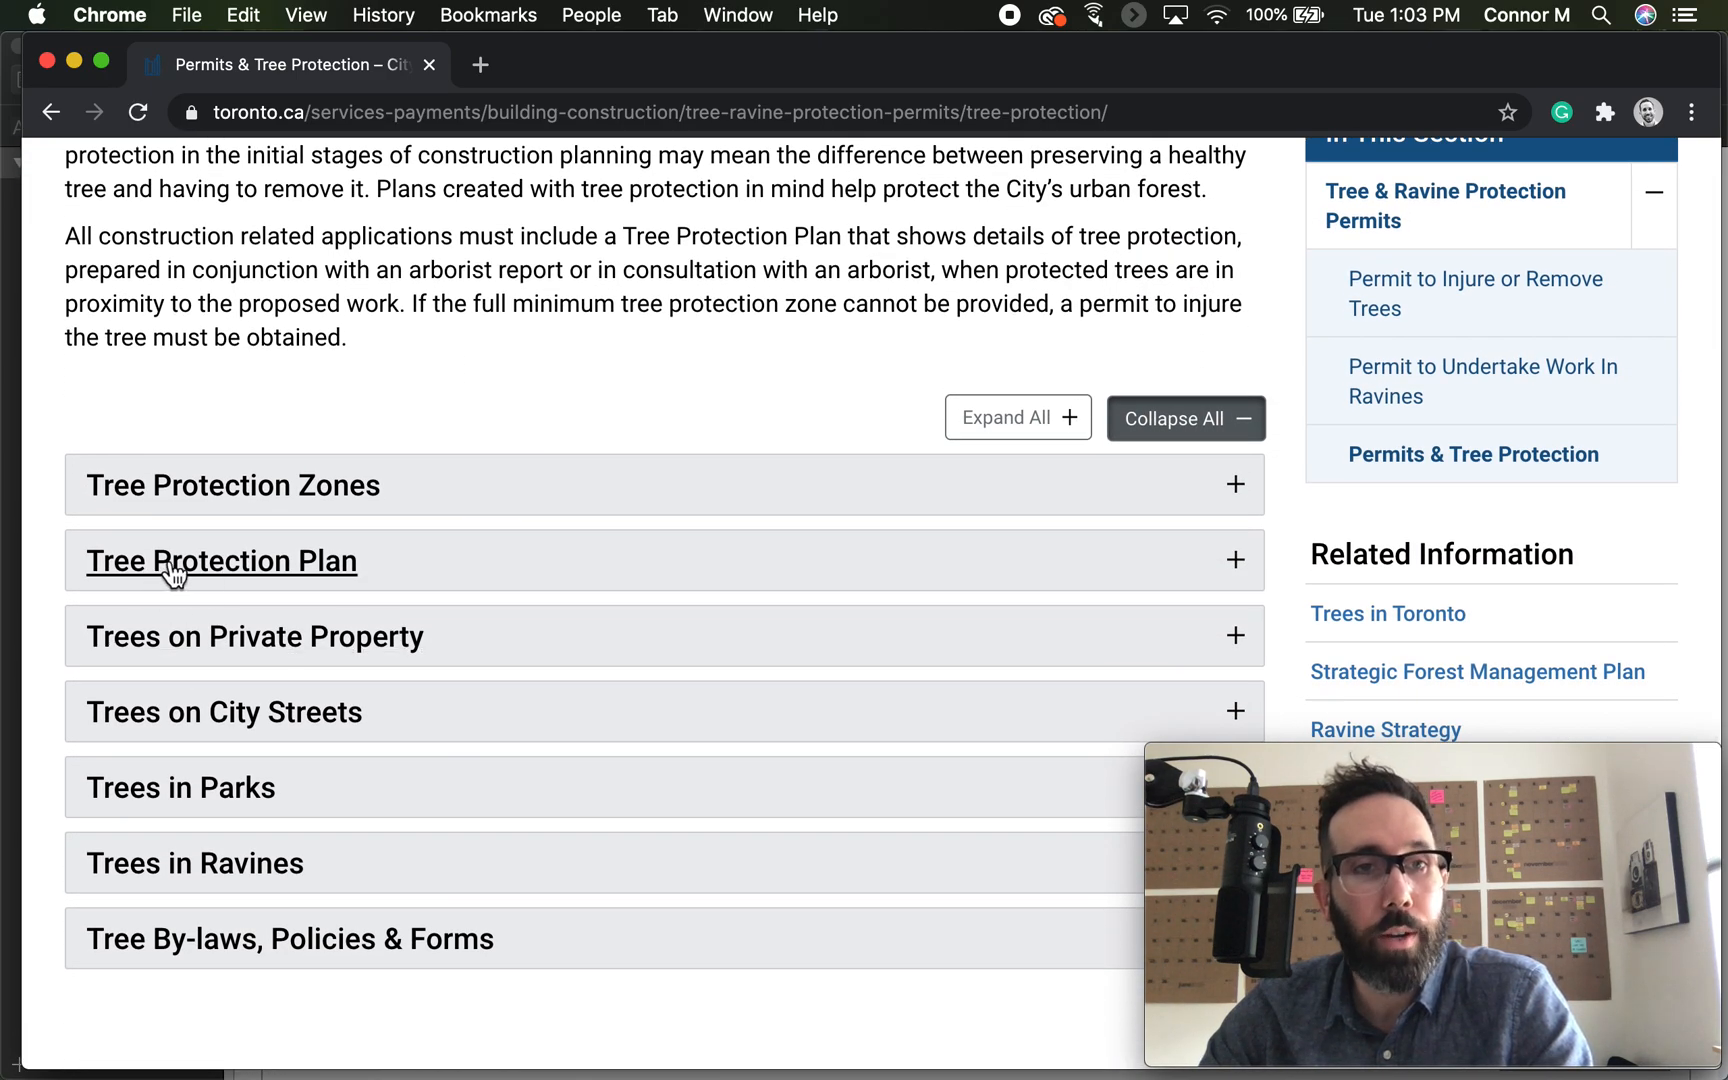
pyautogui.click(221, 561)
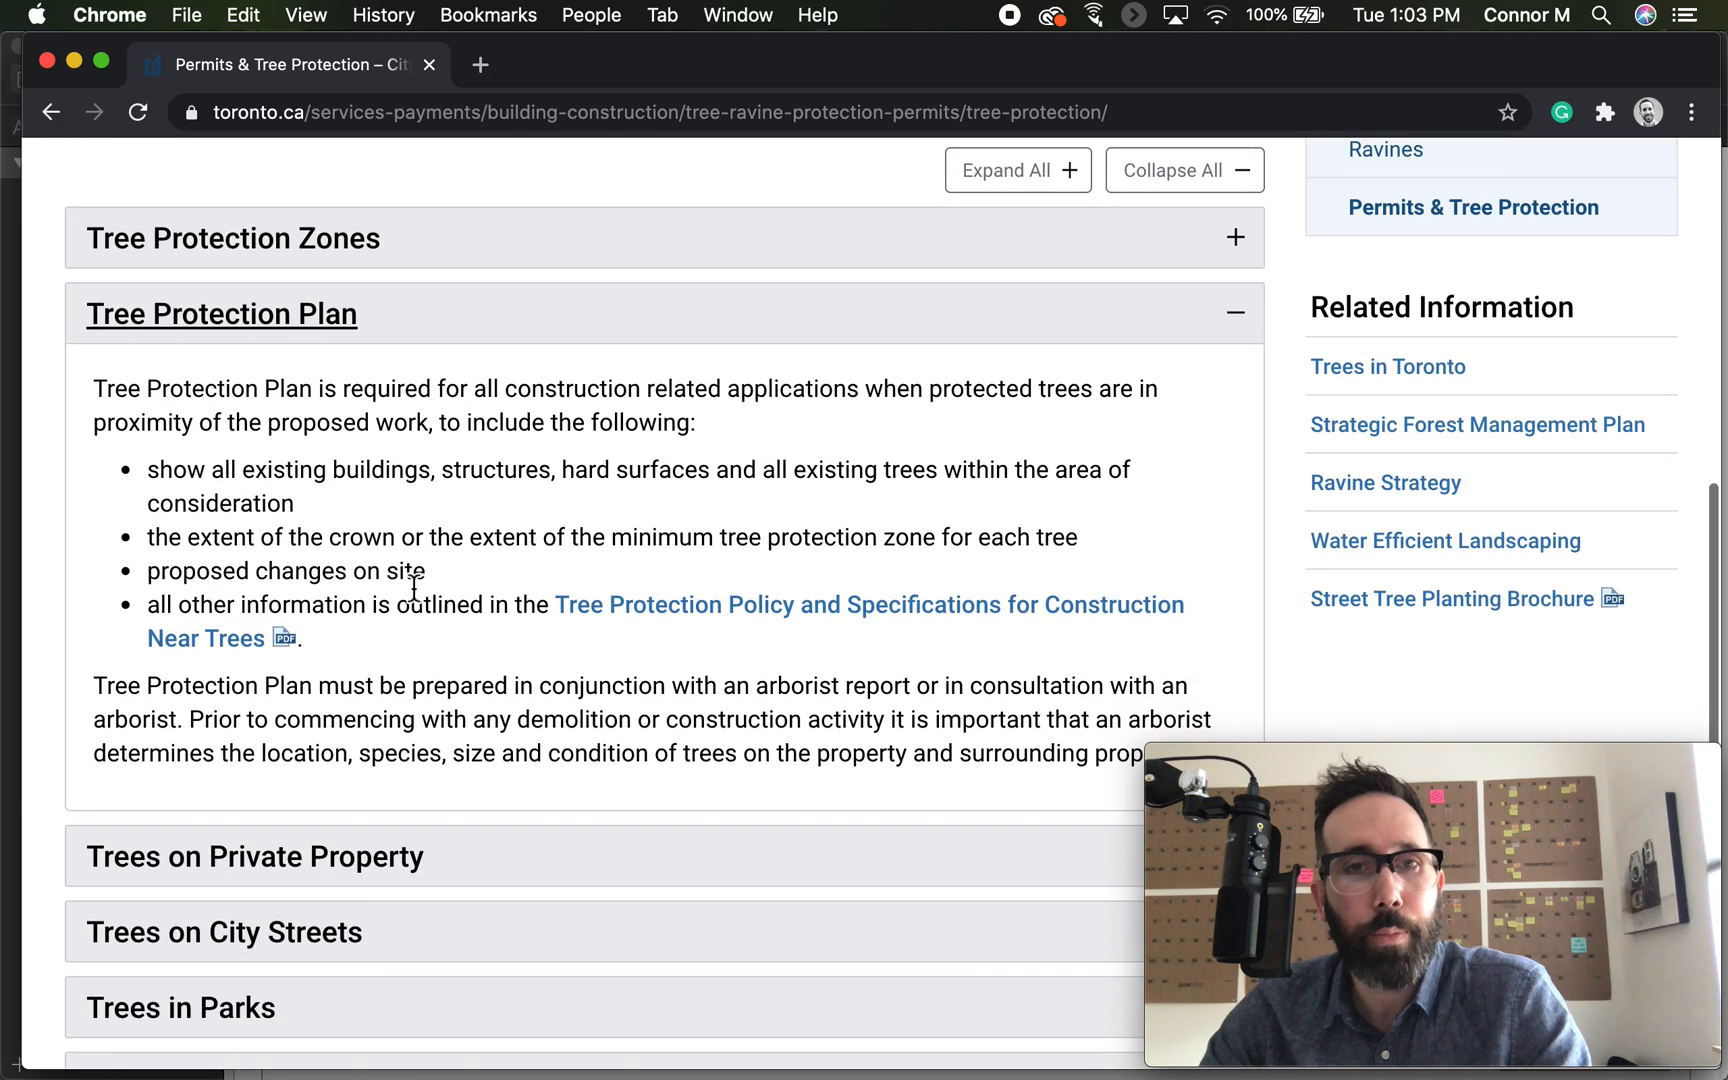
pyautogui.moveTo(595, 628)
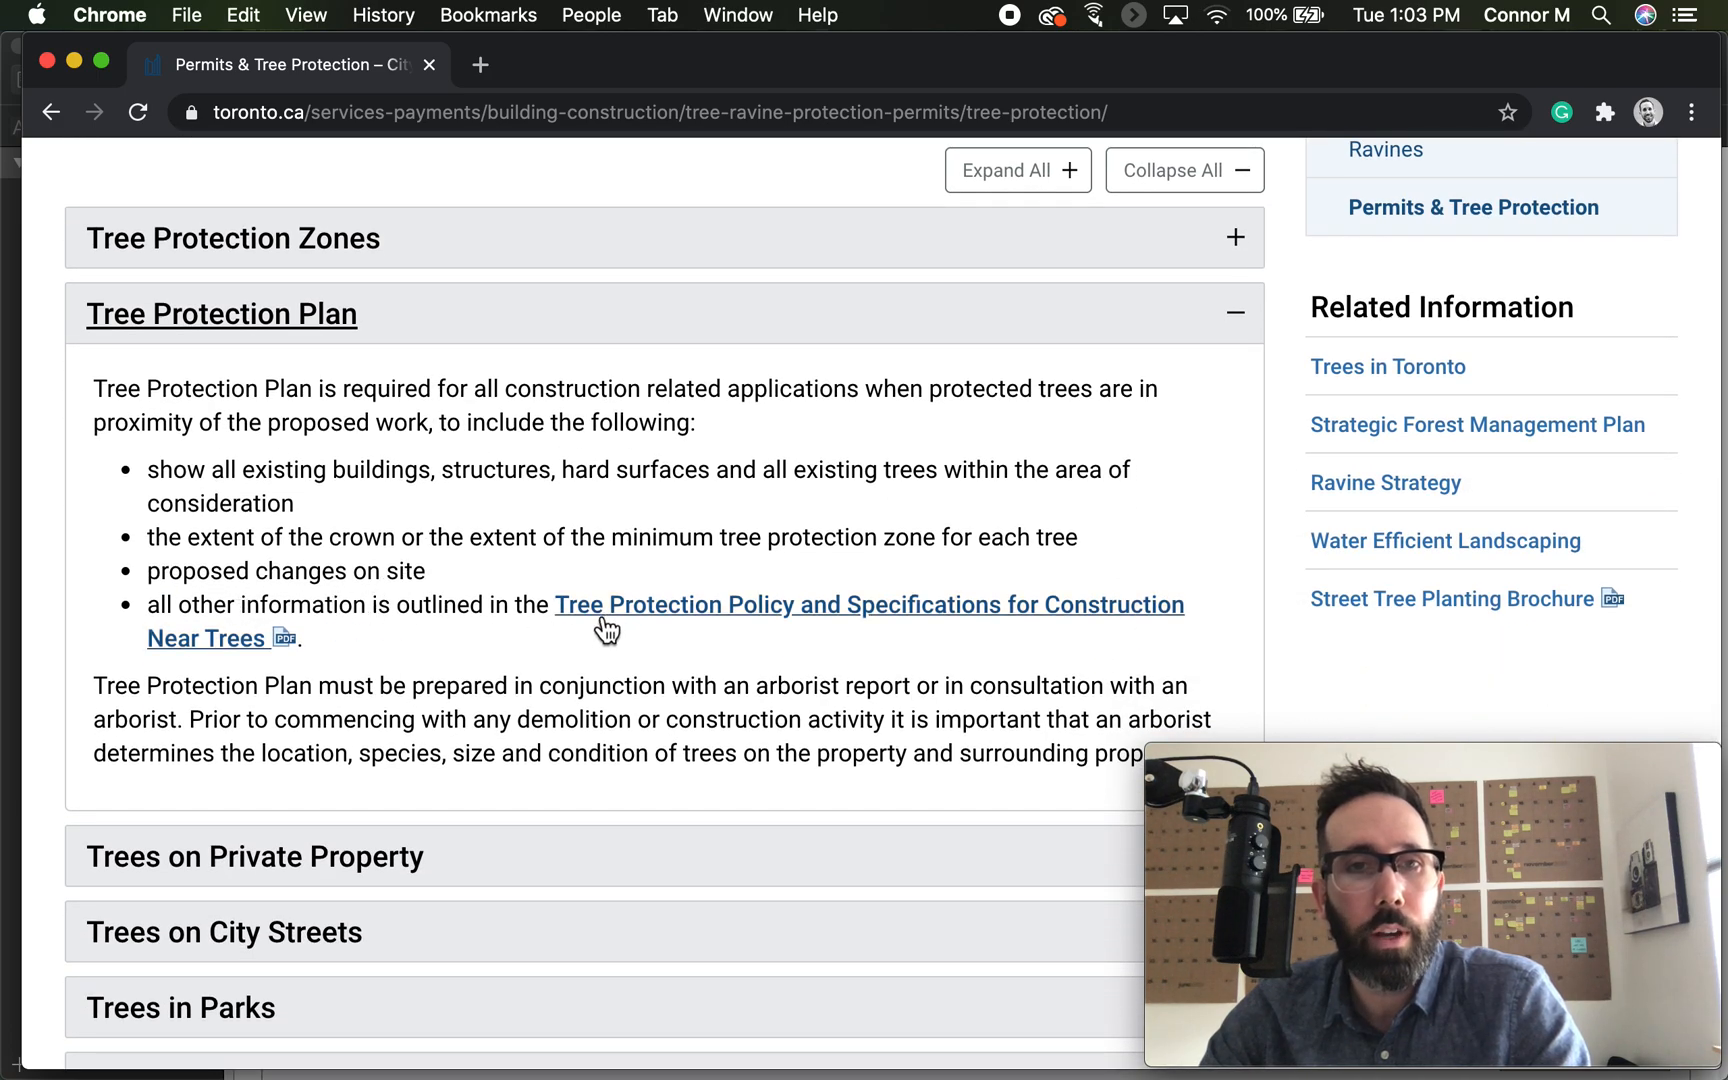
pyautogui.moveTo(613, 627)
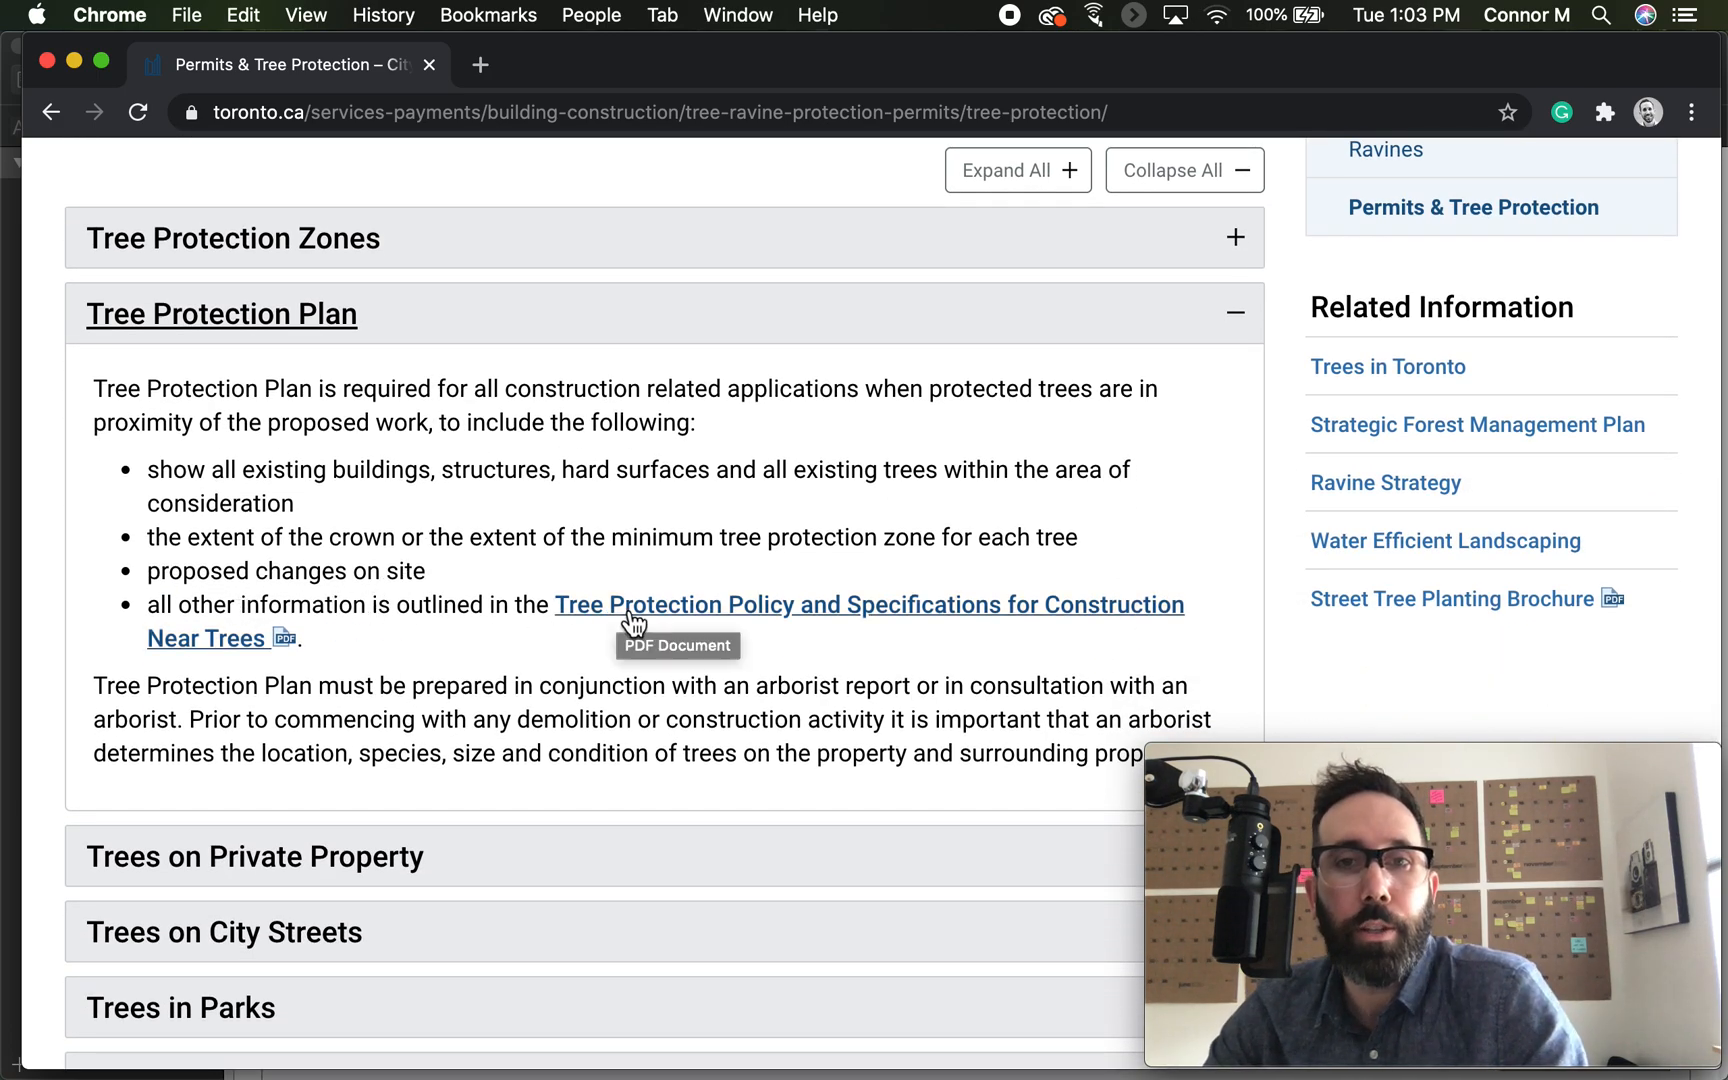
pyautogui.click(632, 604)
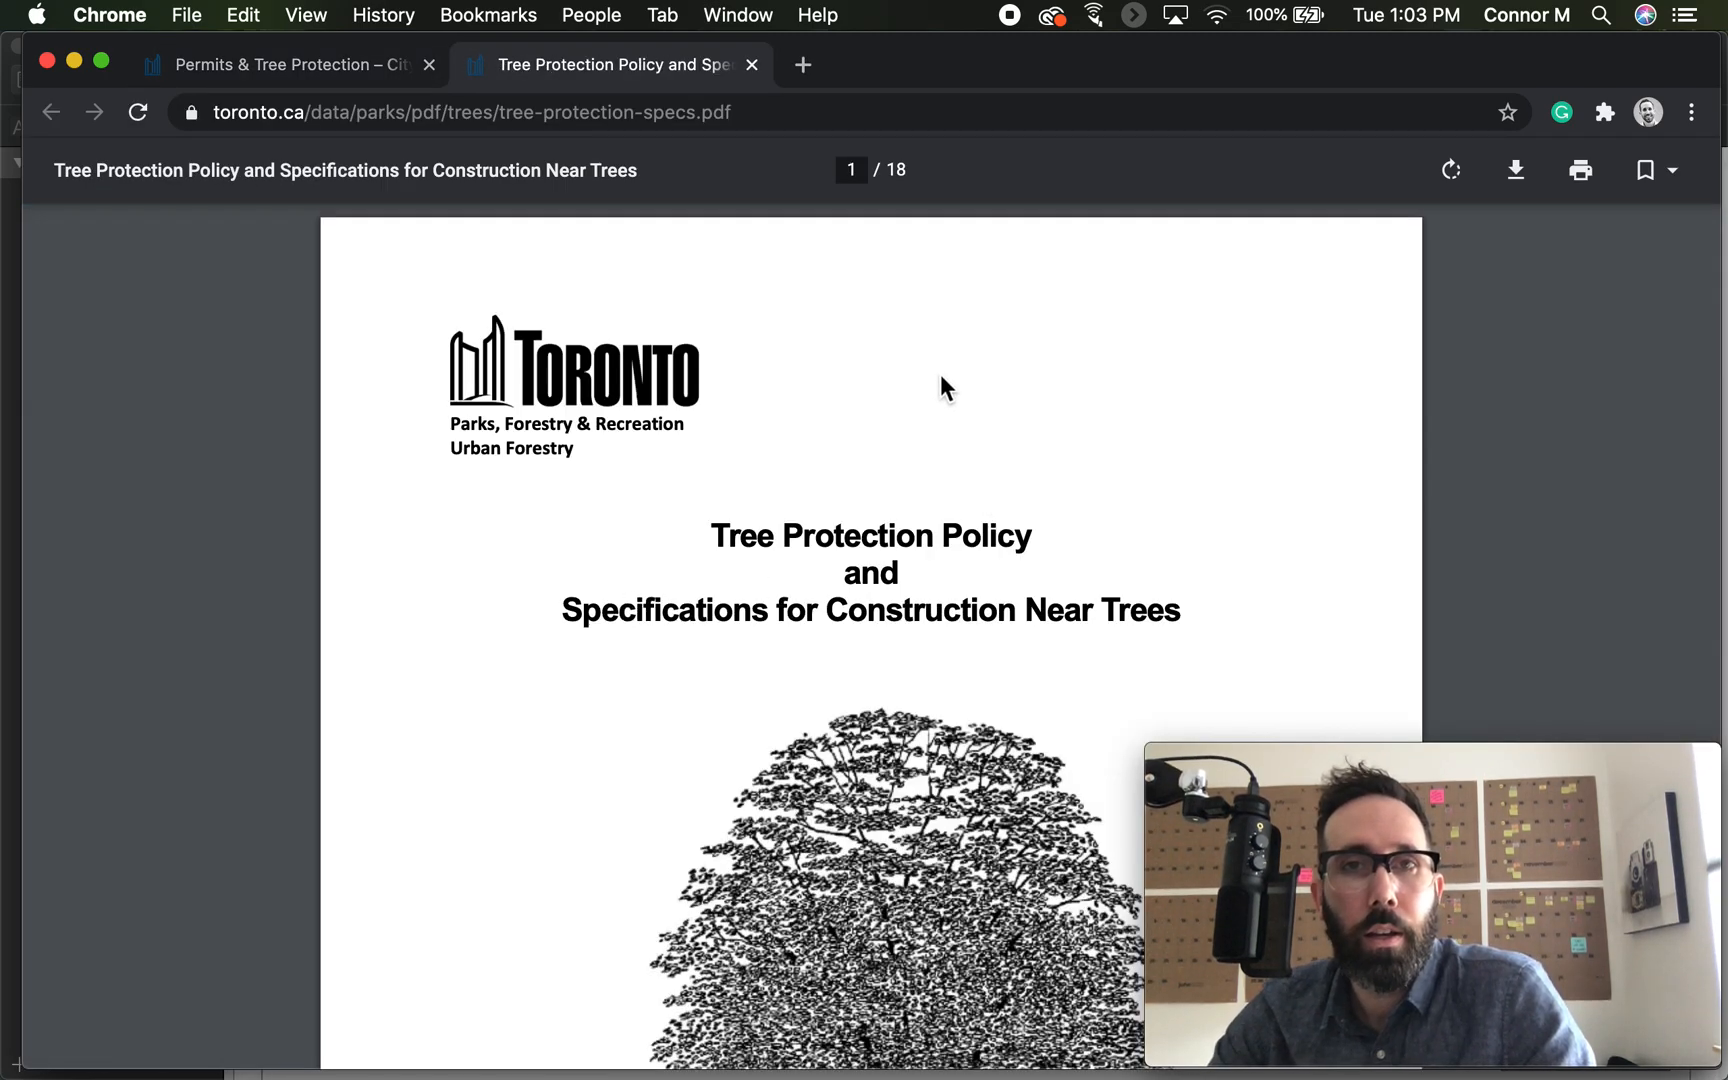
# - Scroll past the cover to page 2, the twelve-section table of contents
pyautogui.scroll(-3)
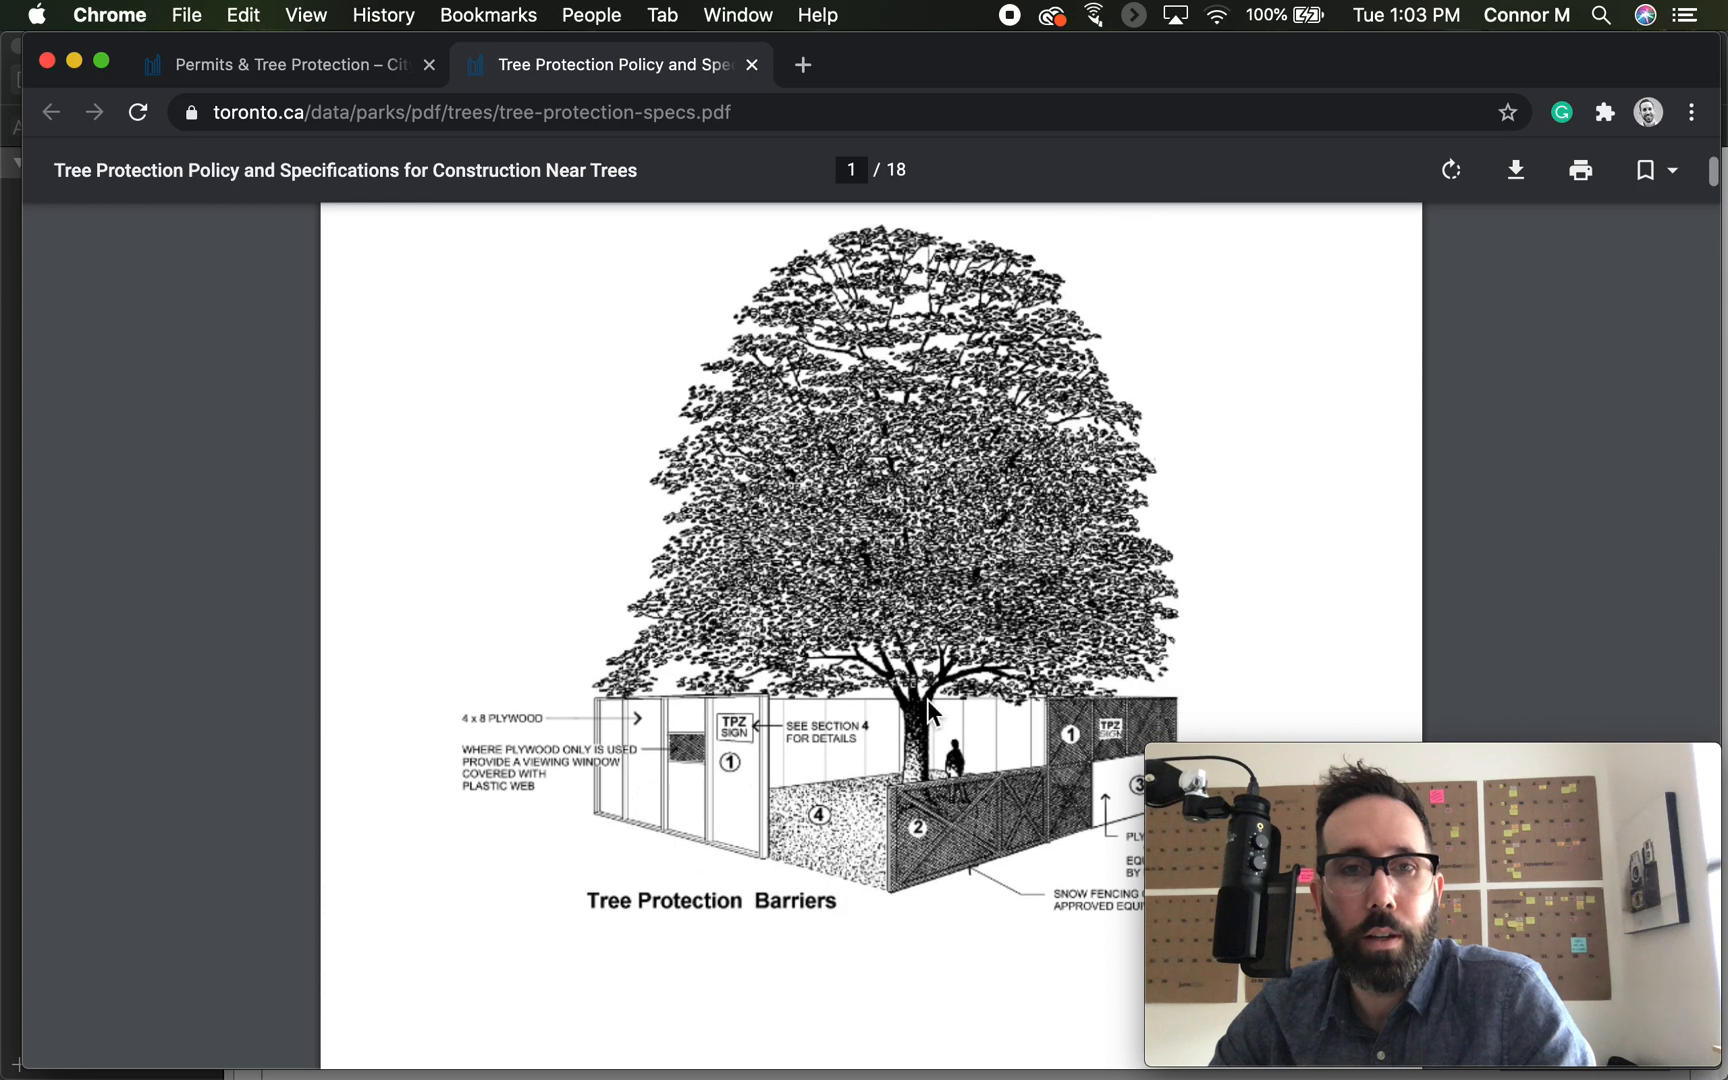
pyautogui.scroll(-3)
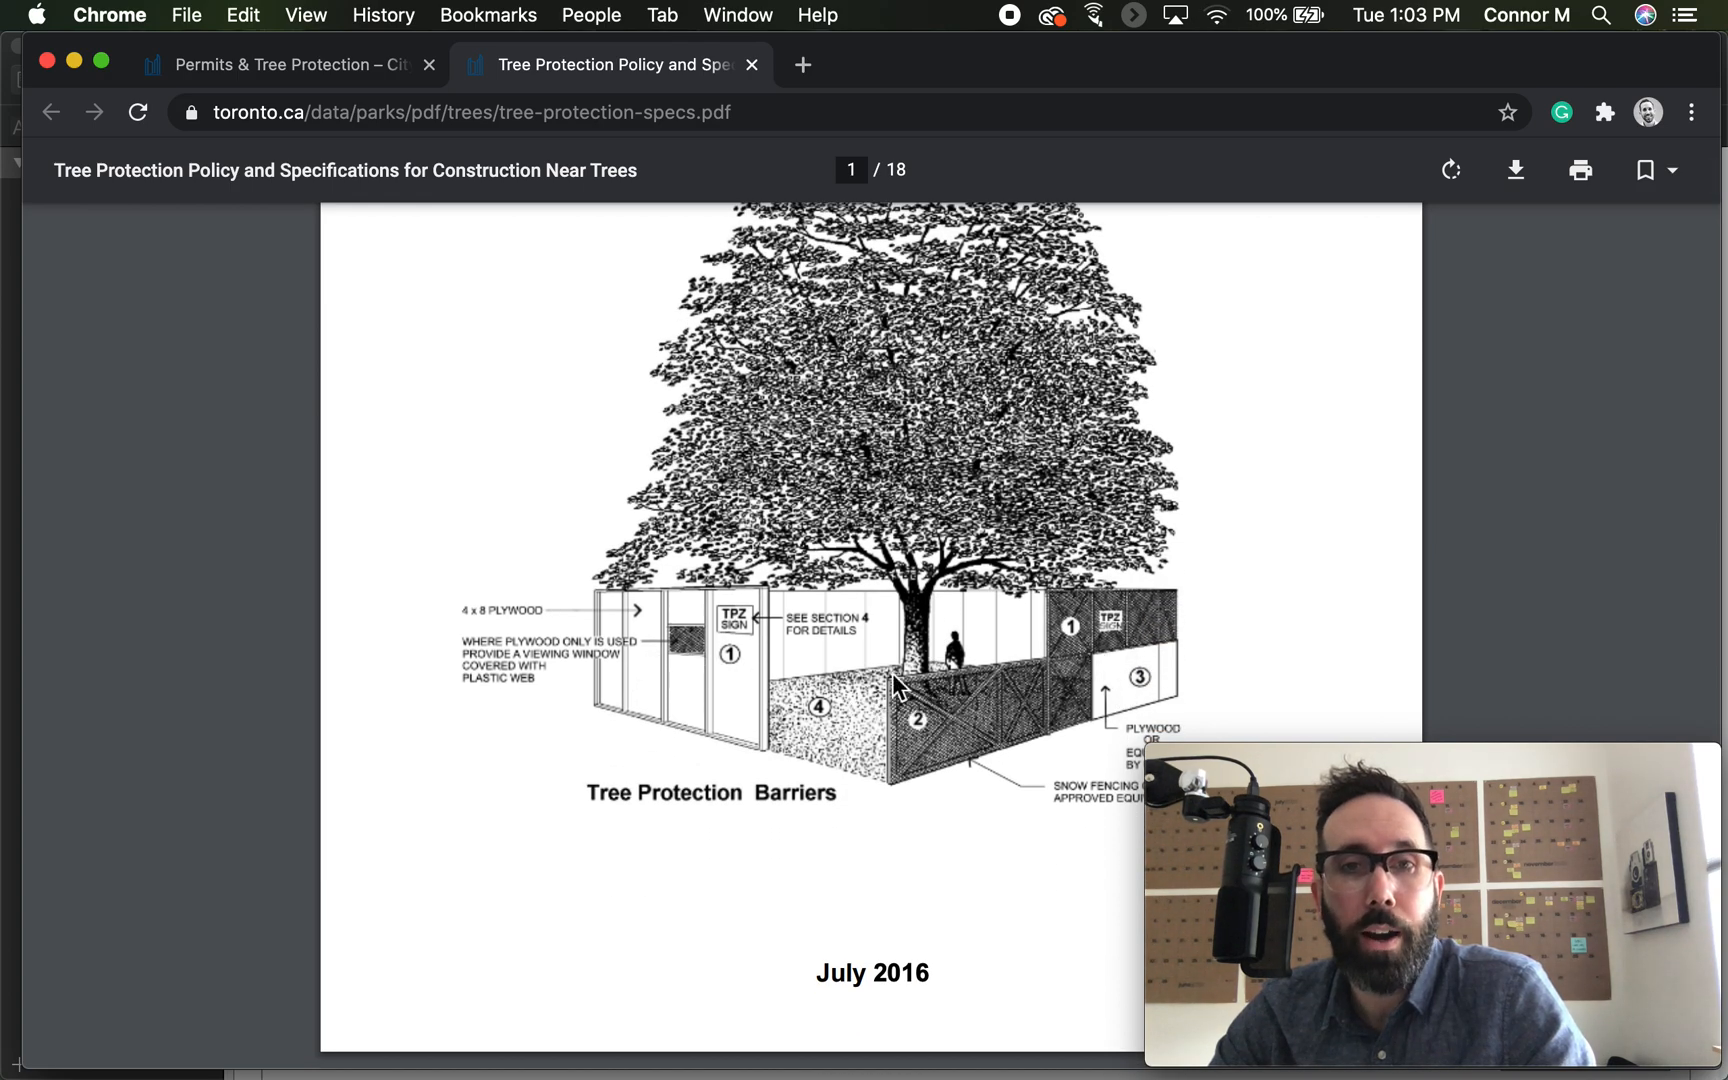
pyautogui.moveTo(620, 619)
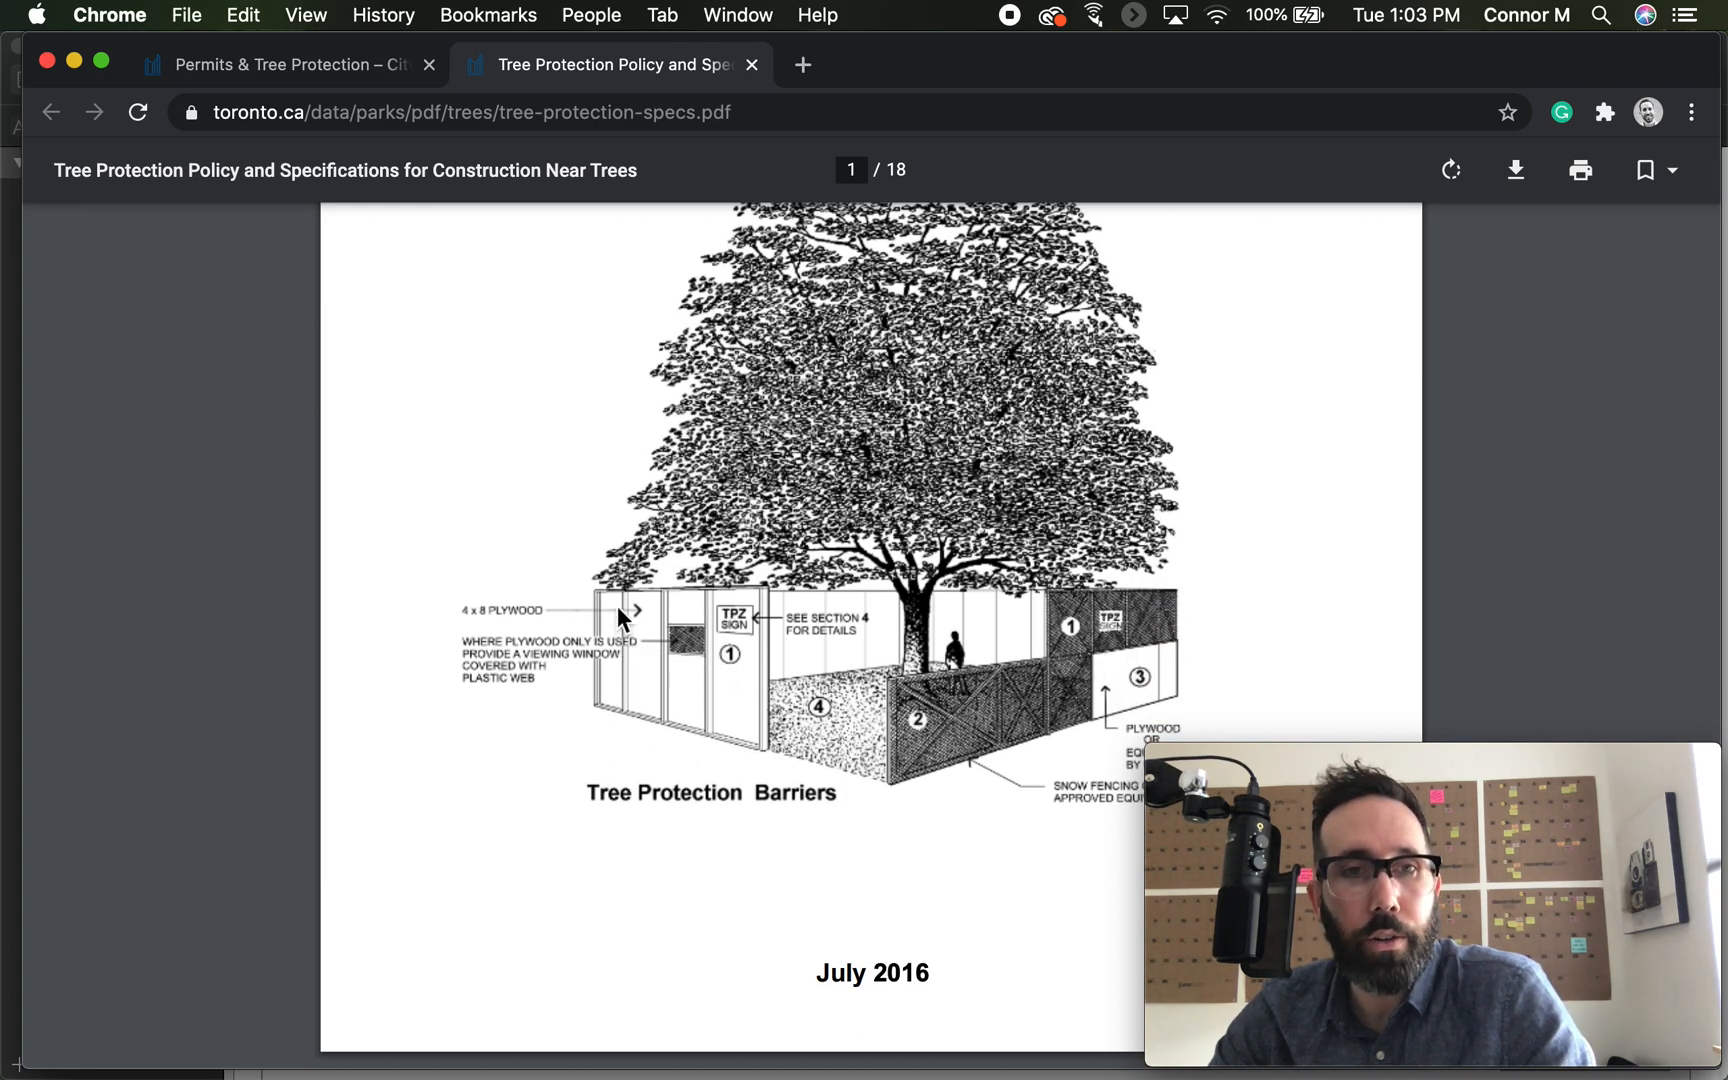
pyautogui.moveTo(635, 684)
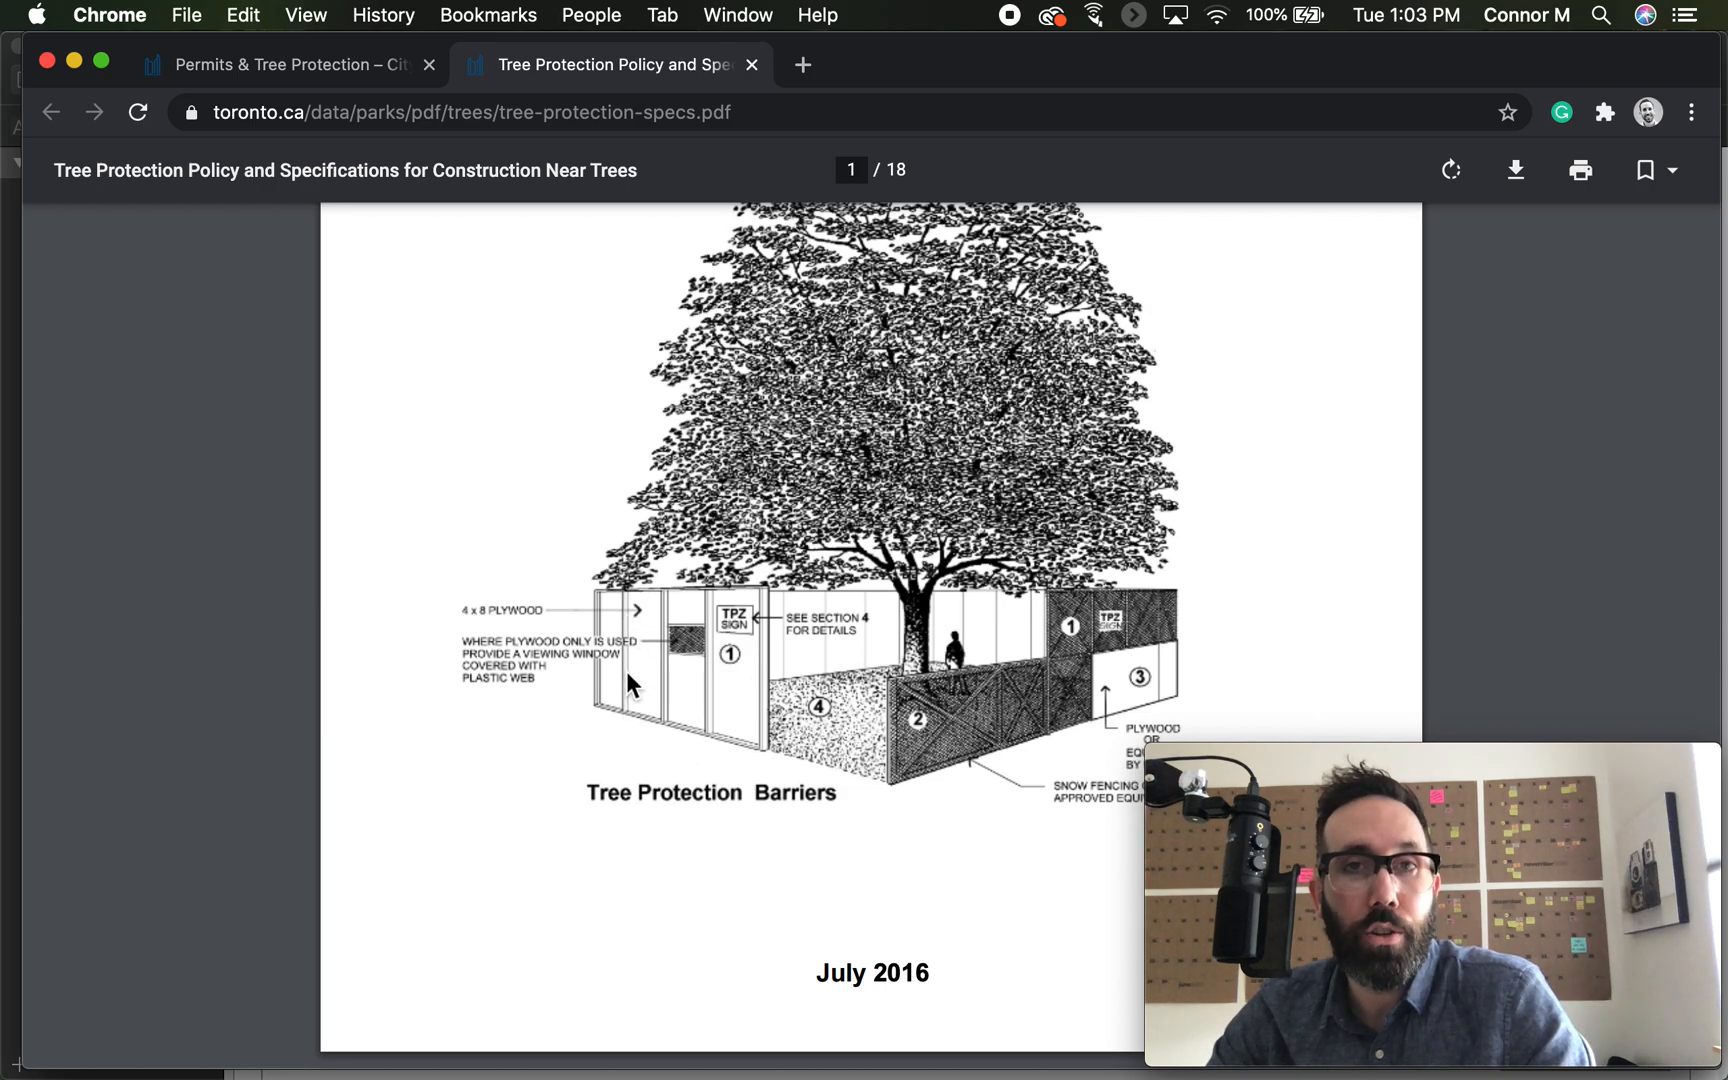
pyautogui.moveTo(837, 736)
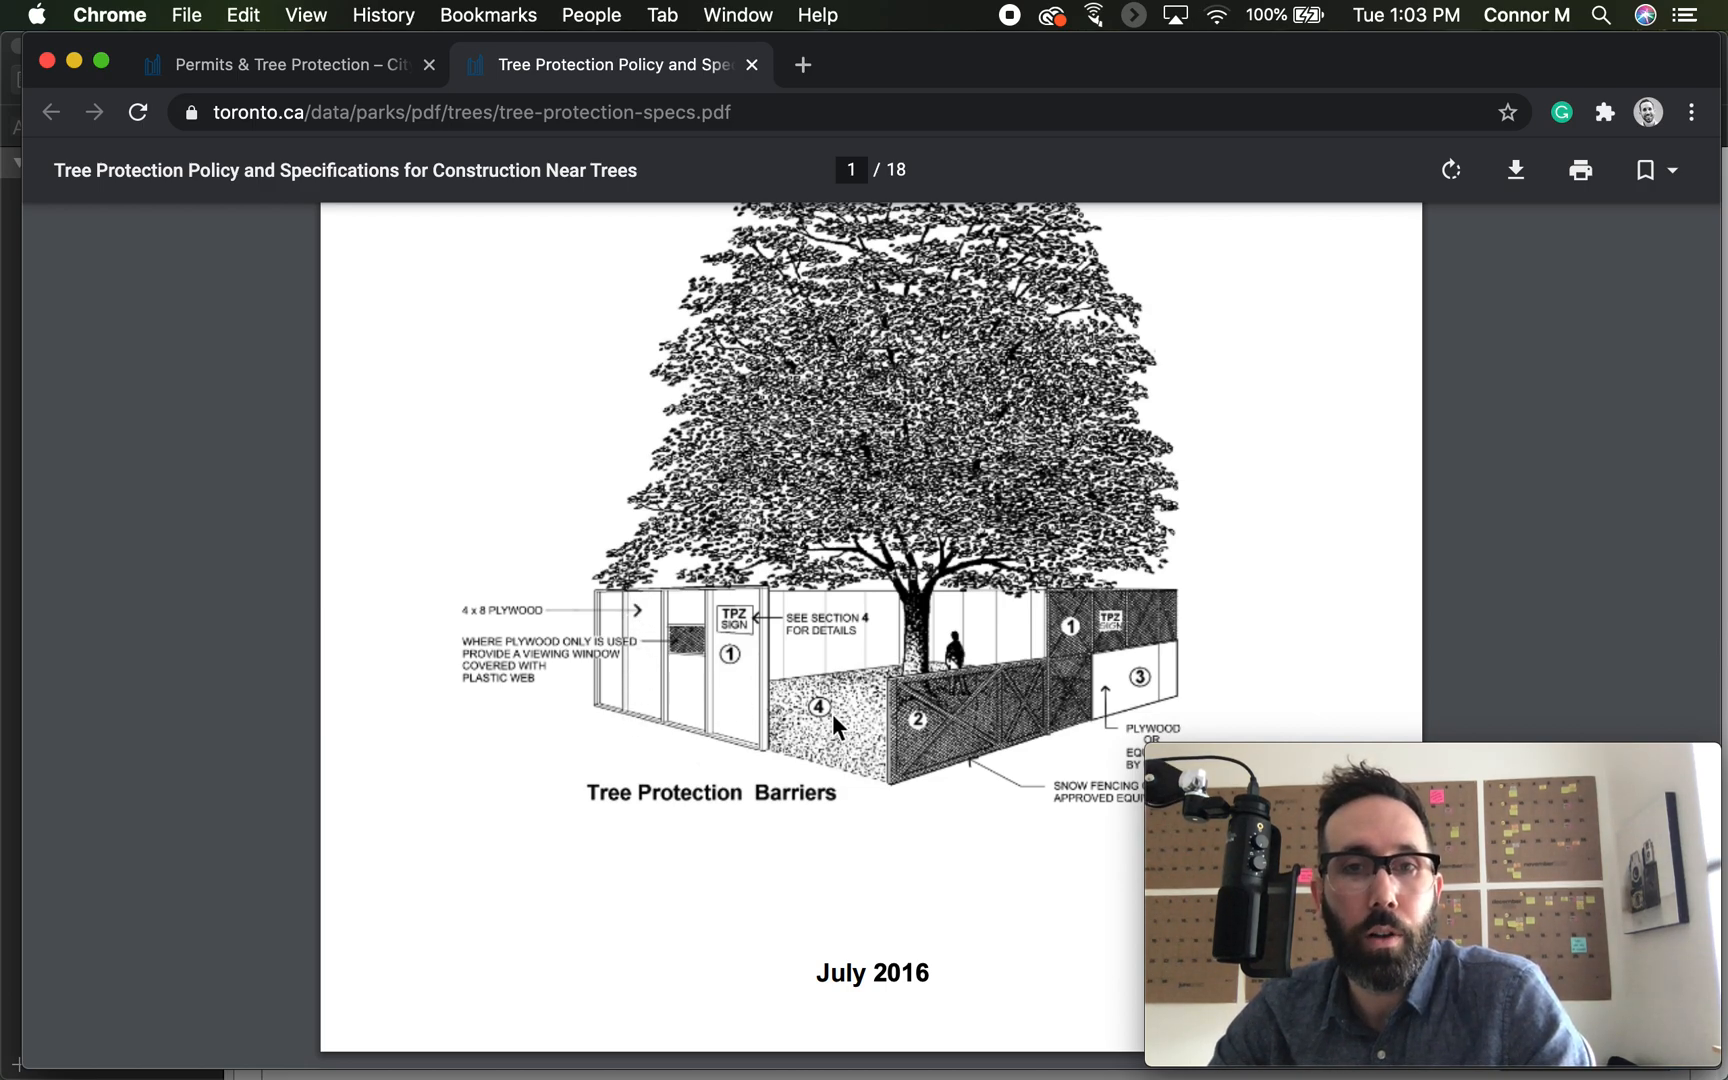
pyautogui.scroll(-3)
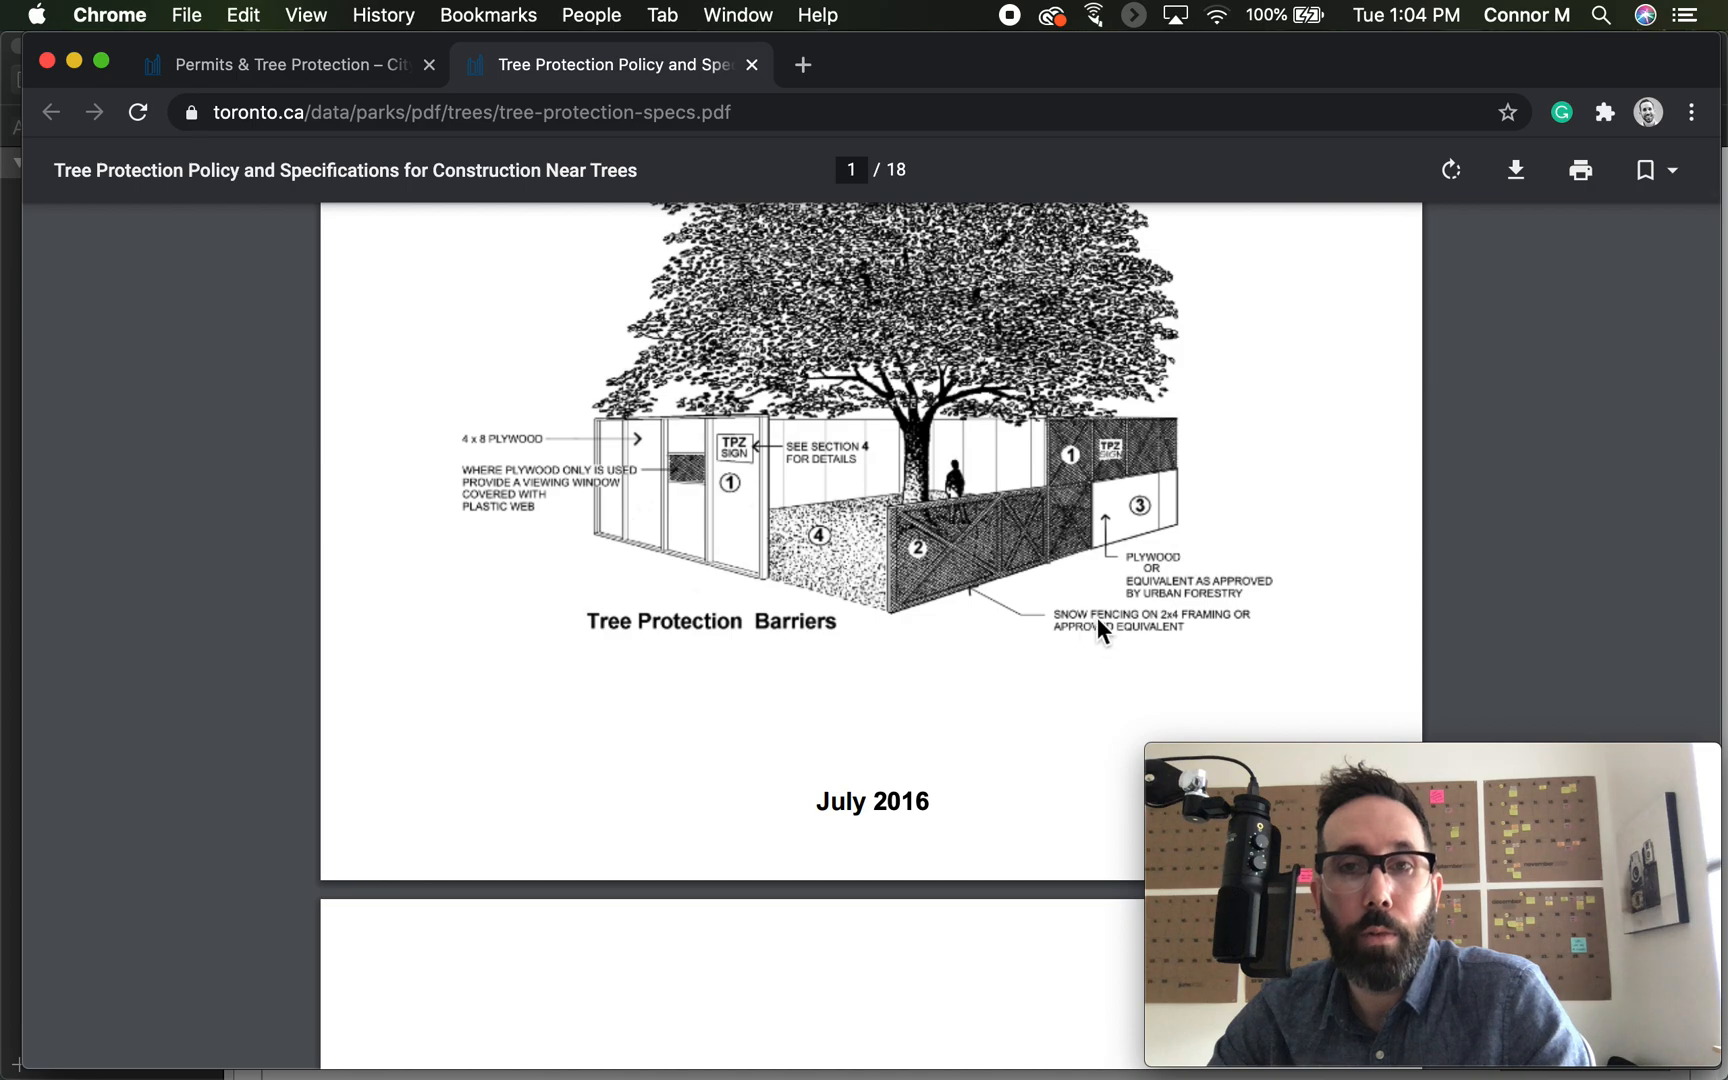
pyautogui.moveTo(938, 613)
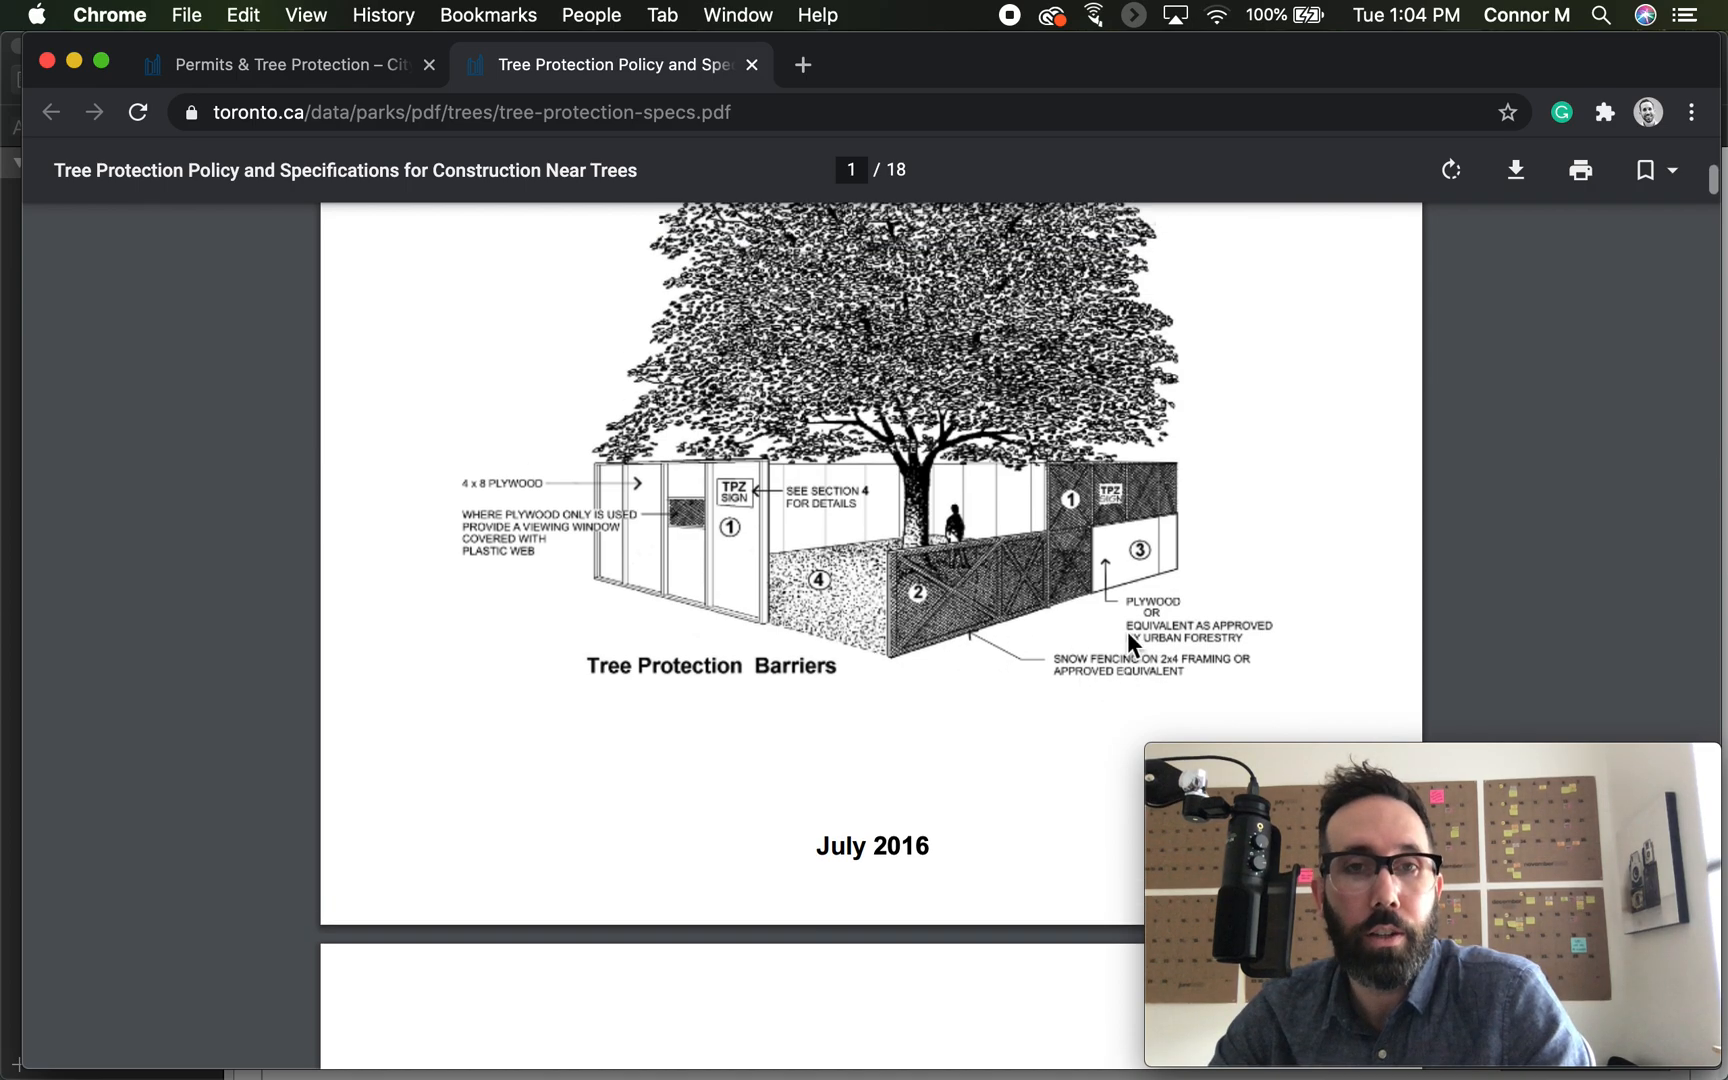
pyautogui.scroll(-3)
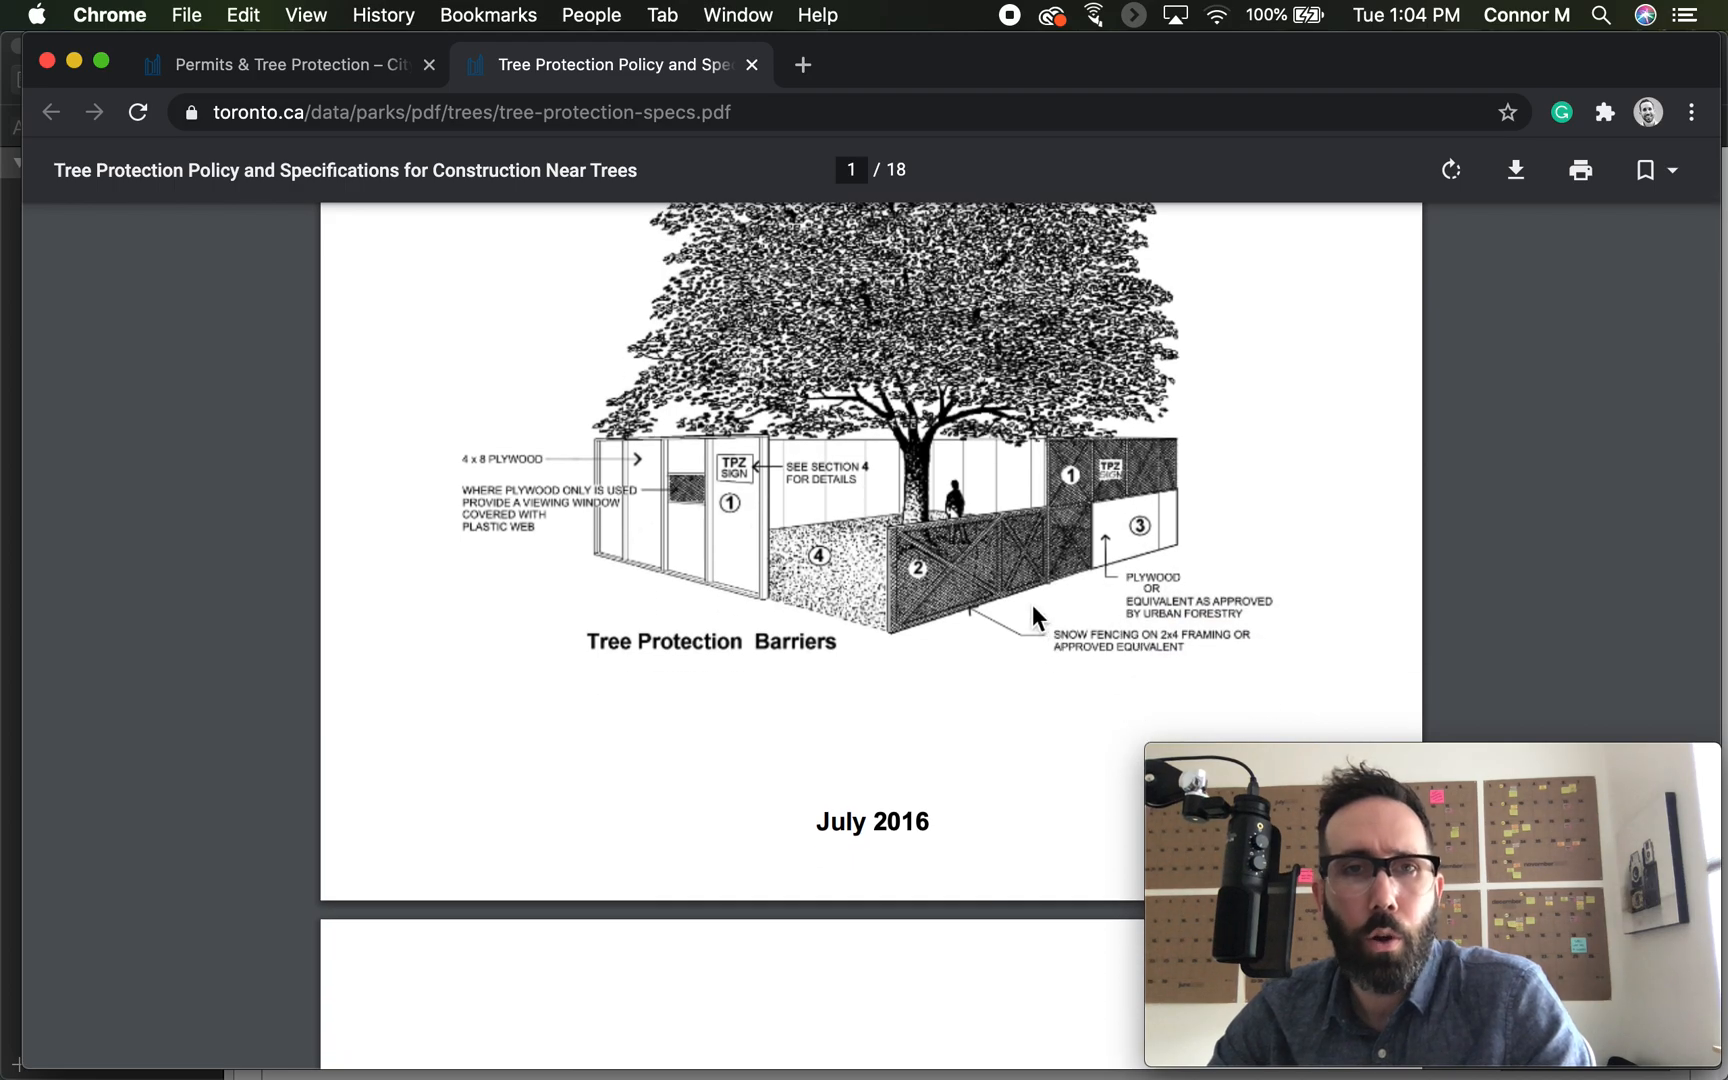
pyautogui.moveTo(779, 547)
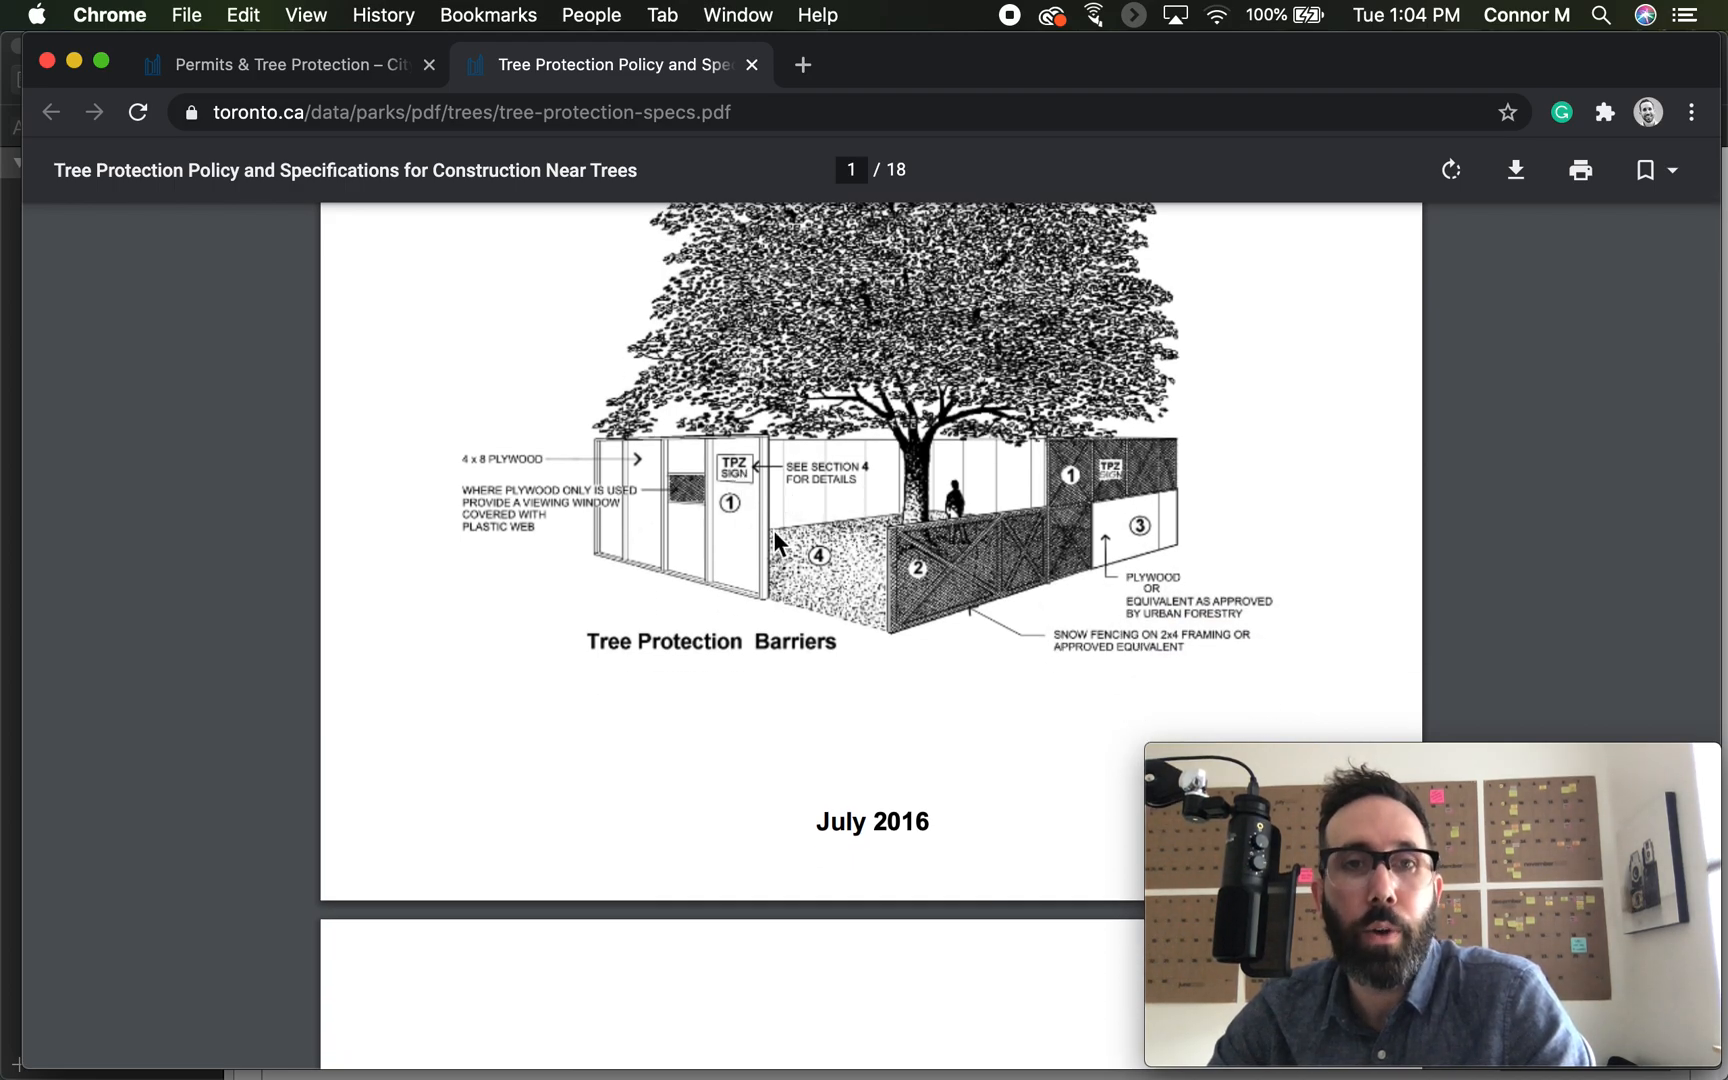
pyautogui.scroll(-3)
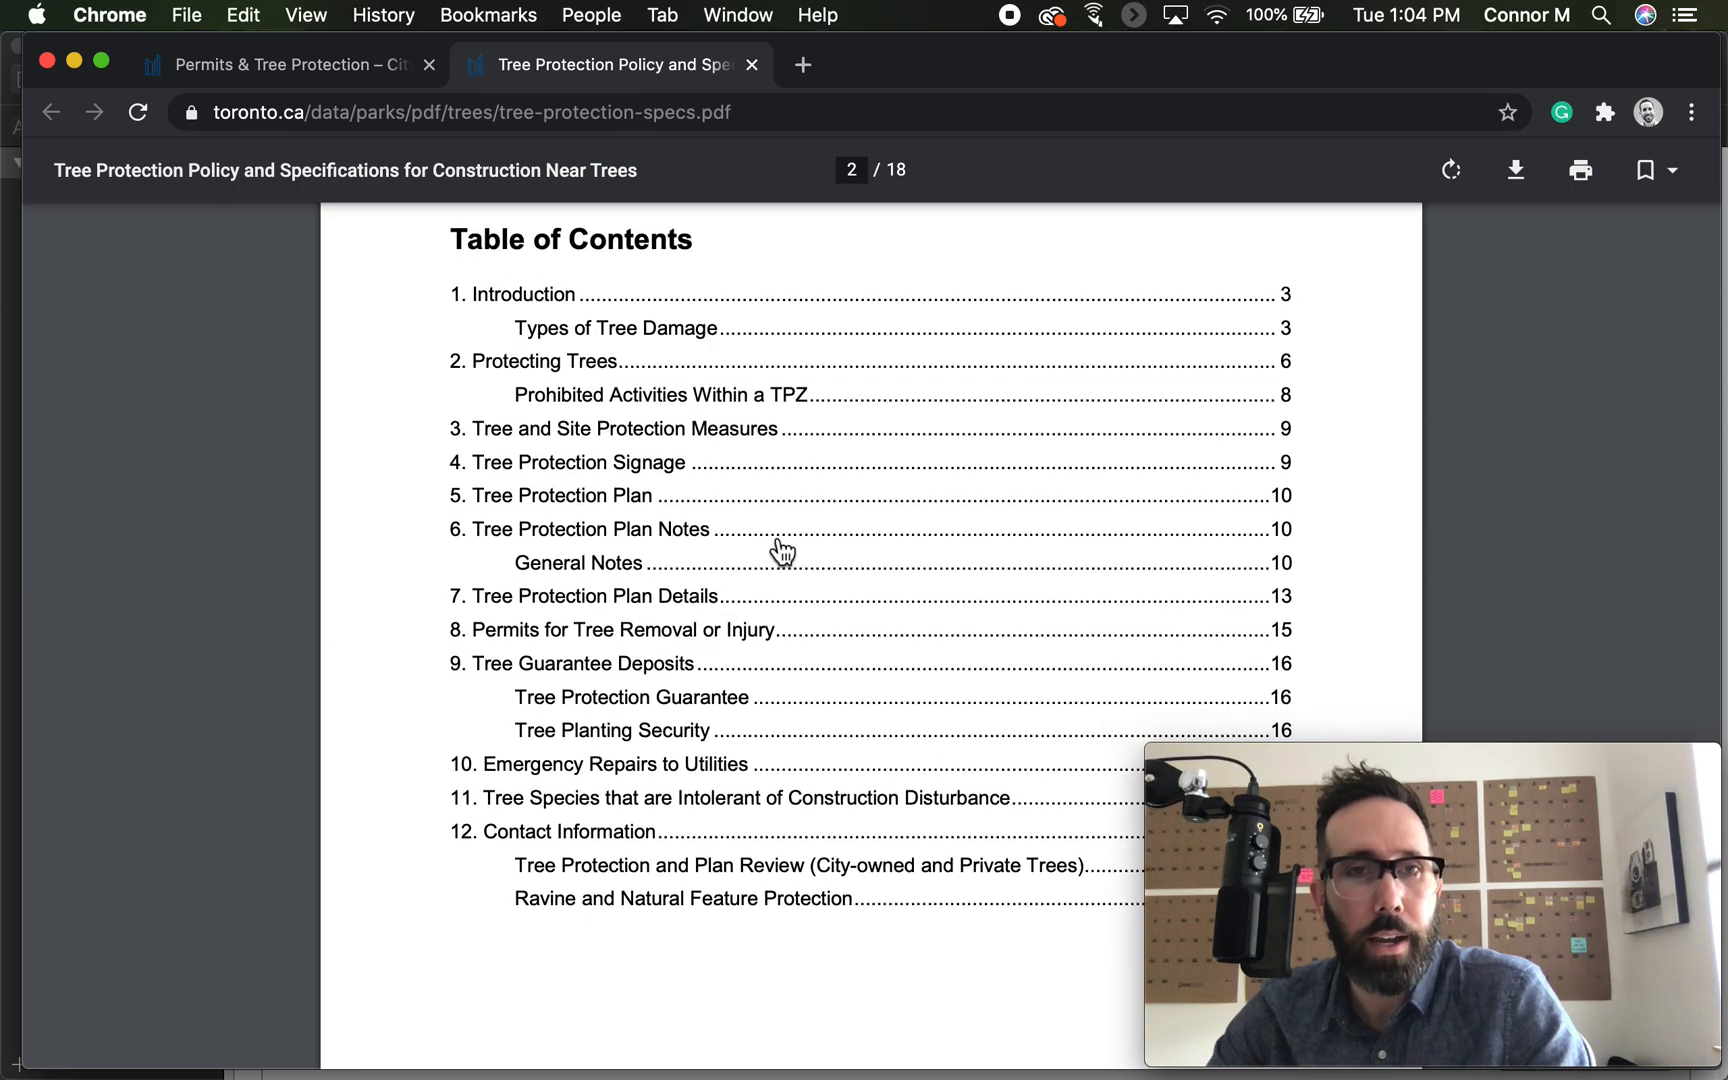
# - Scroll to page 6 showing Table 1, minimum TPZ distances by trunk diameter
pyautogui.scroll(-3)
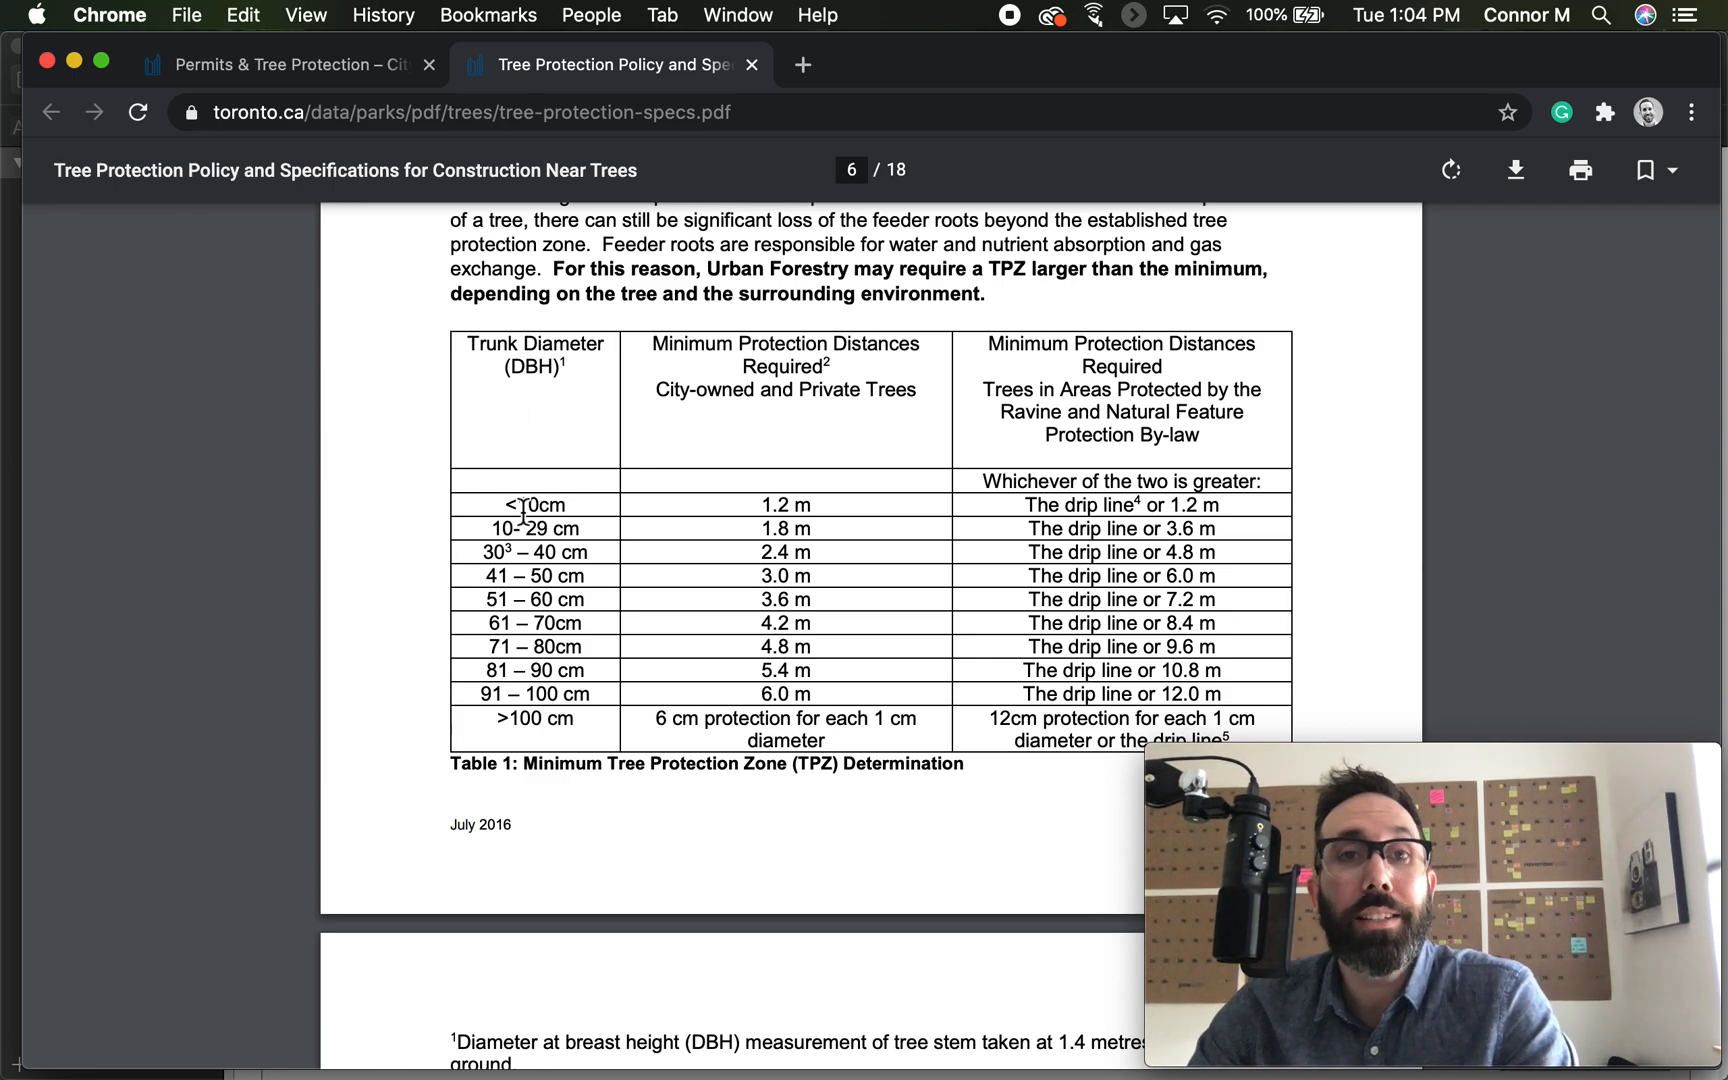
pyautogui.moveTo(762, 504)
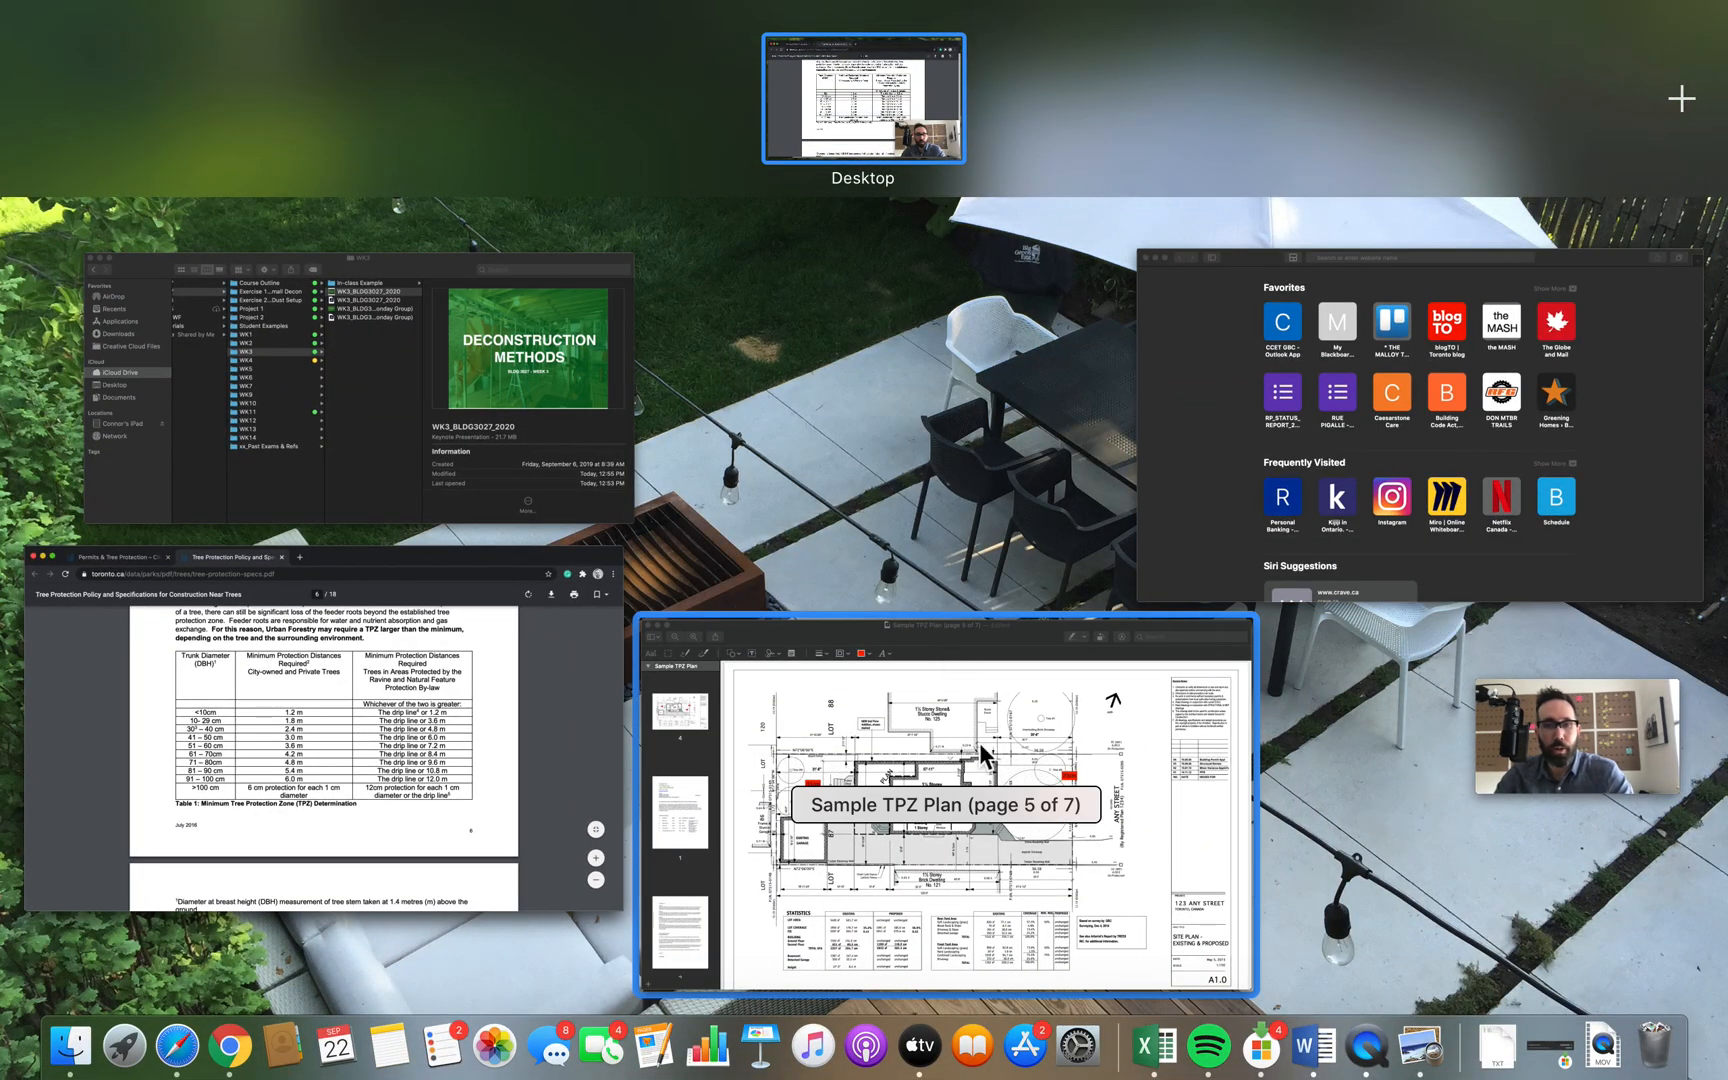
# - Return to Chrome's page 6 with Table 1's protection distances
pyautogui.click(947, 805)
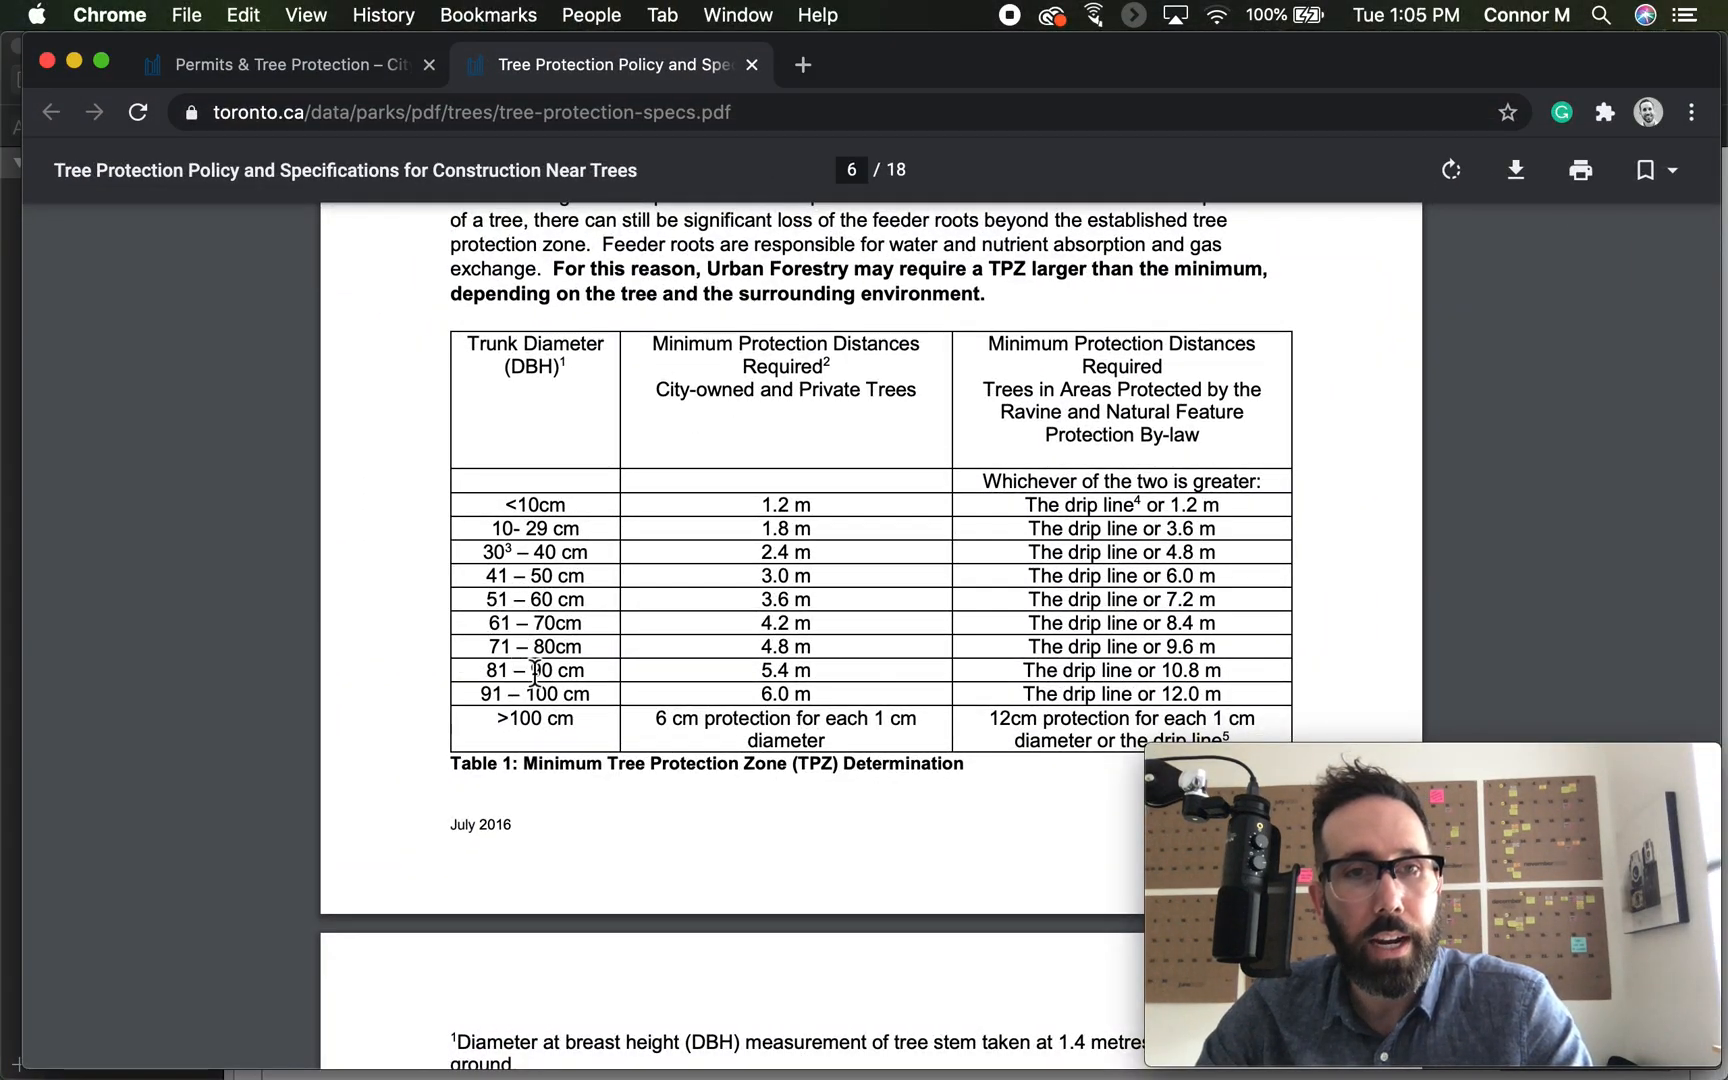
pyautogui.moveTo(733, 683)
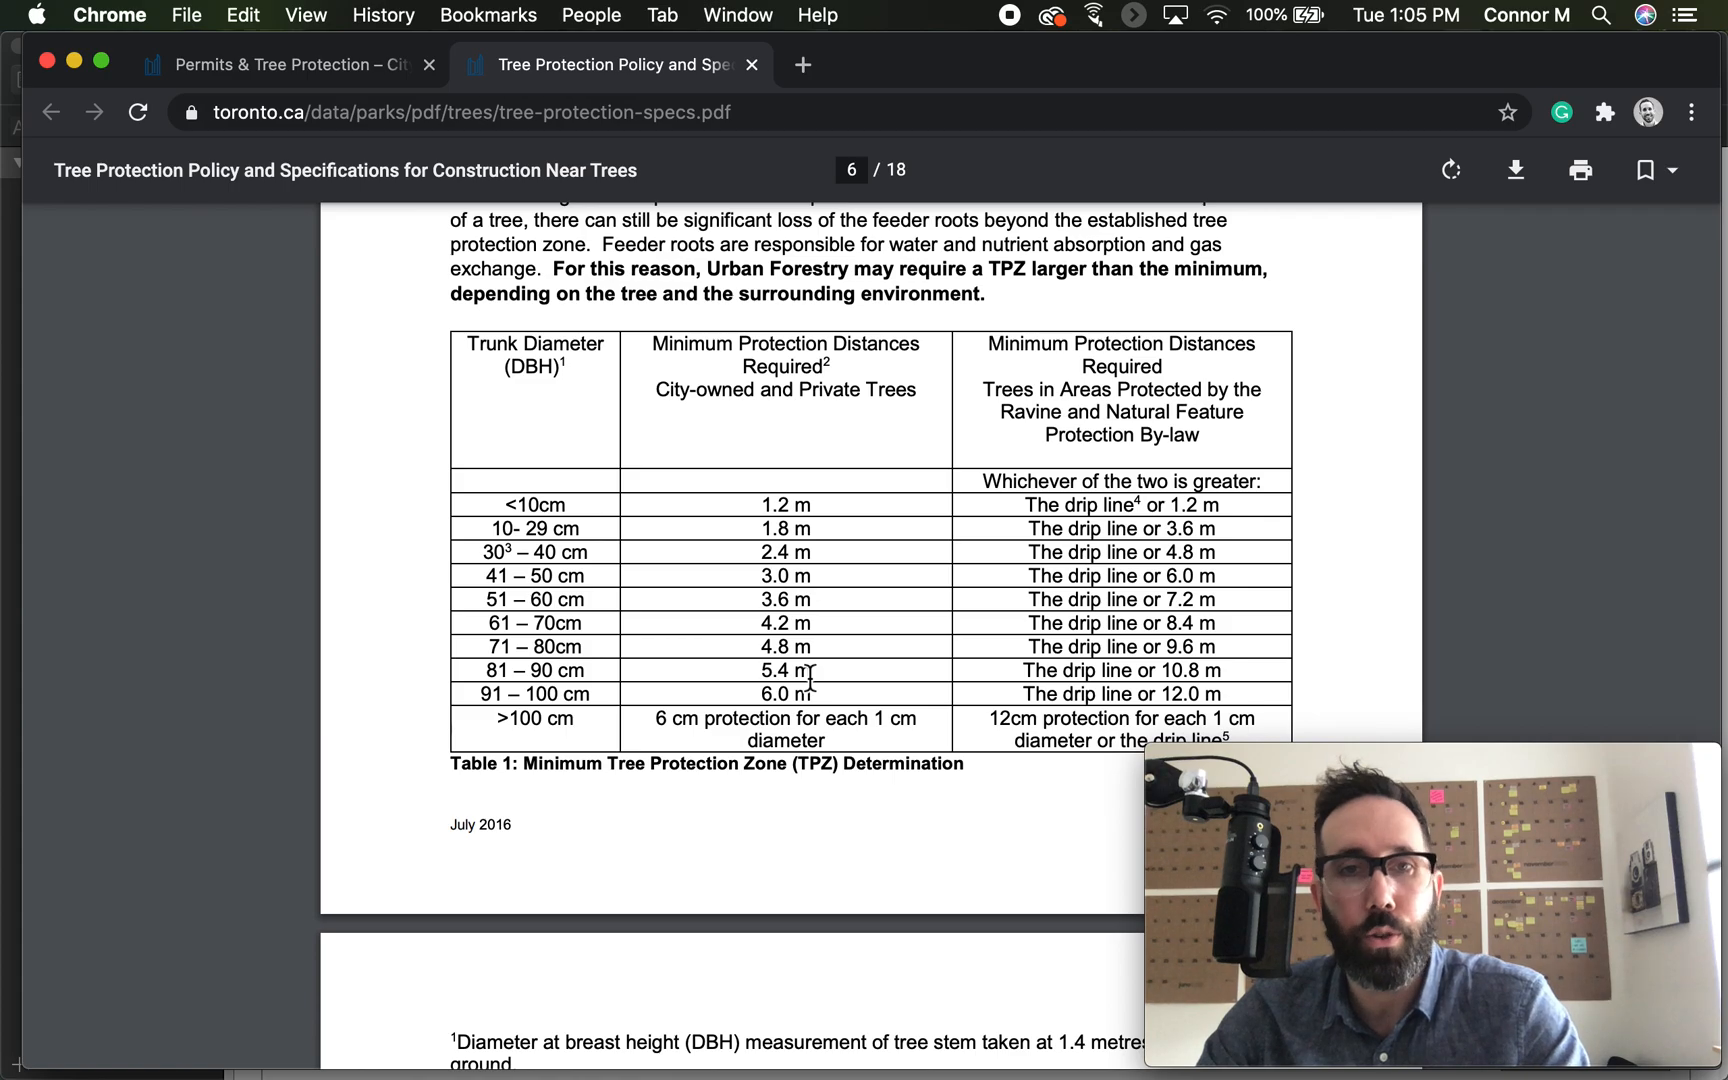
pyautogui.moveTo(1460, 442)
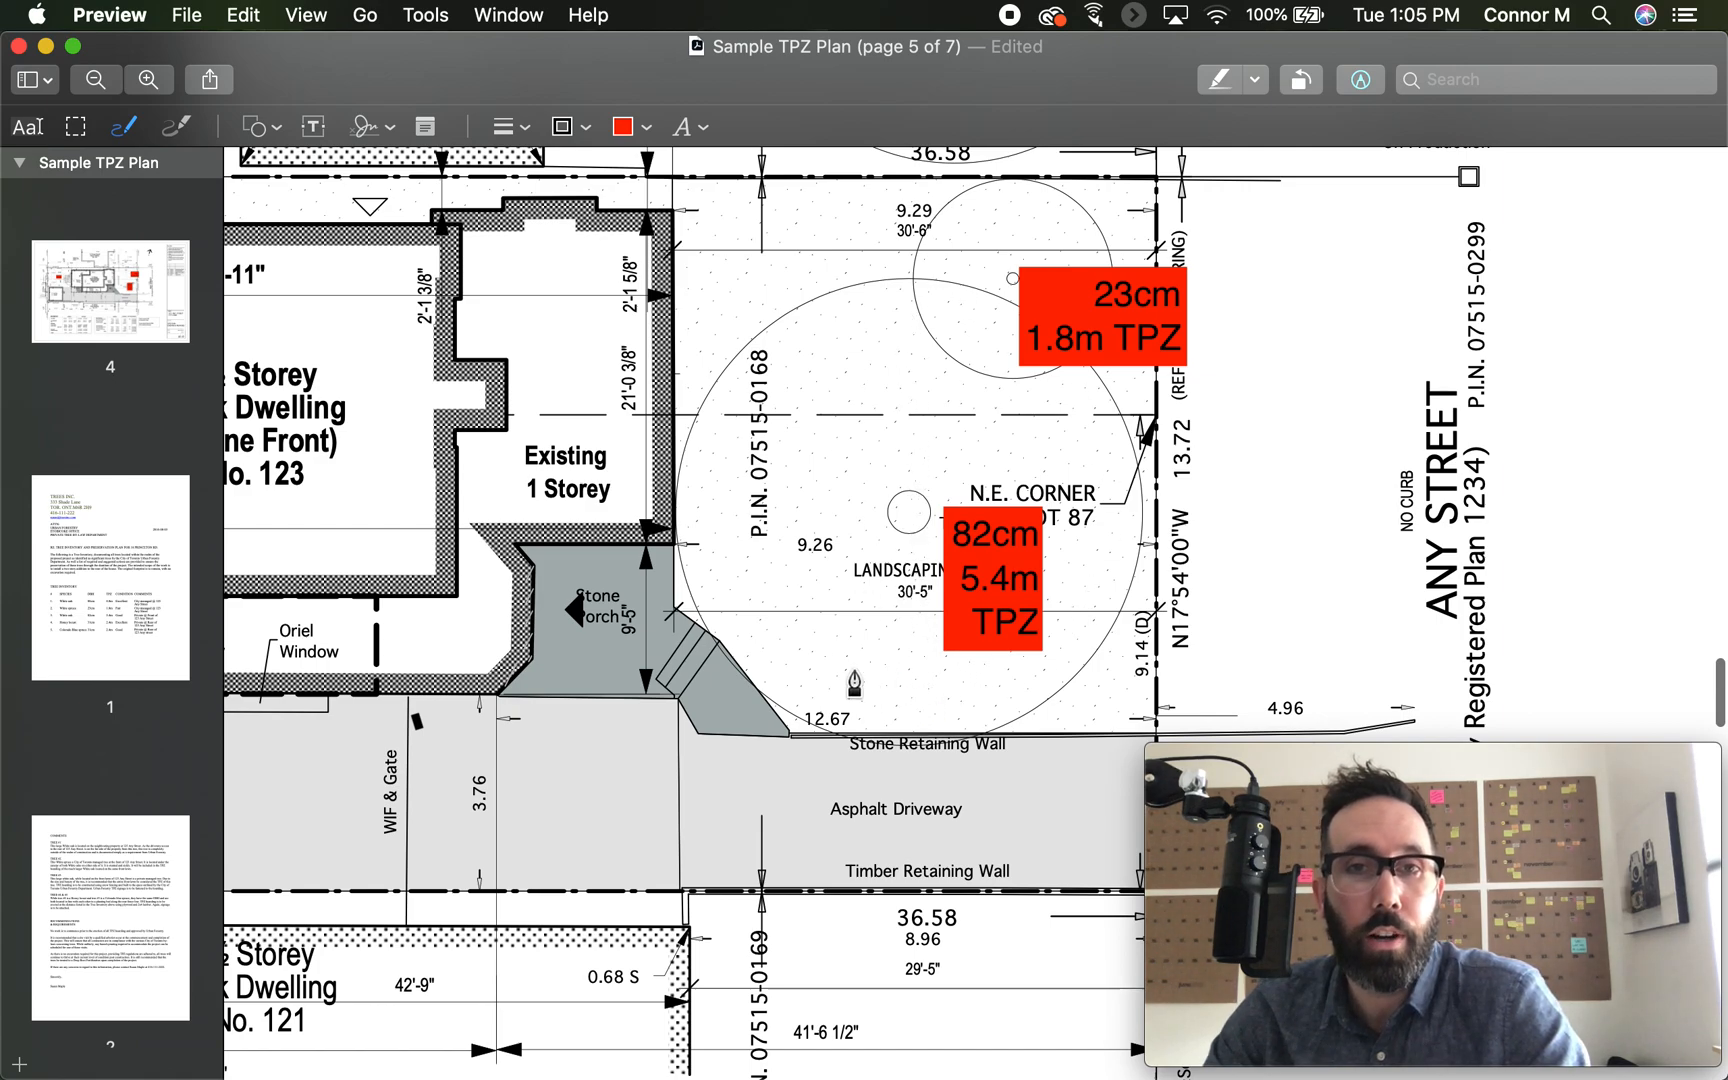
pyautogui.moveTo(1008, 569)
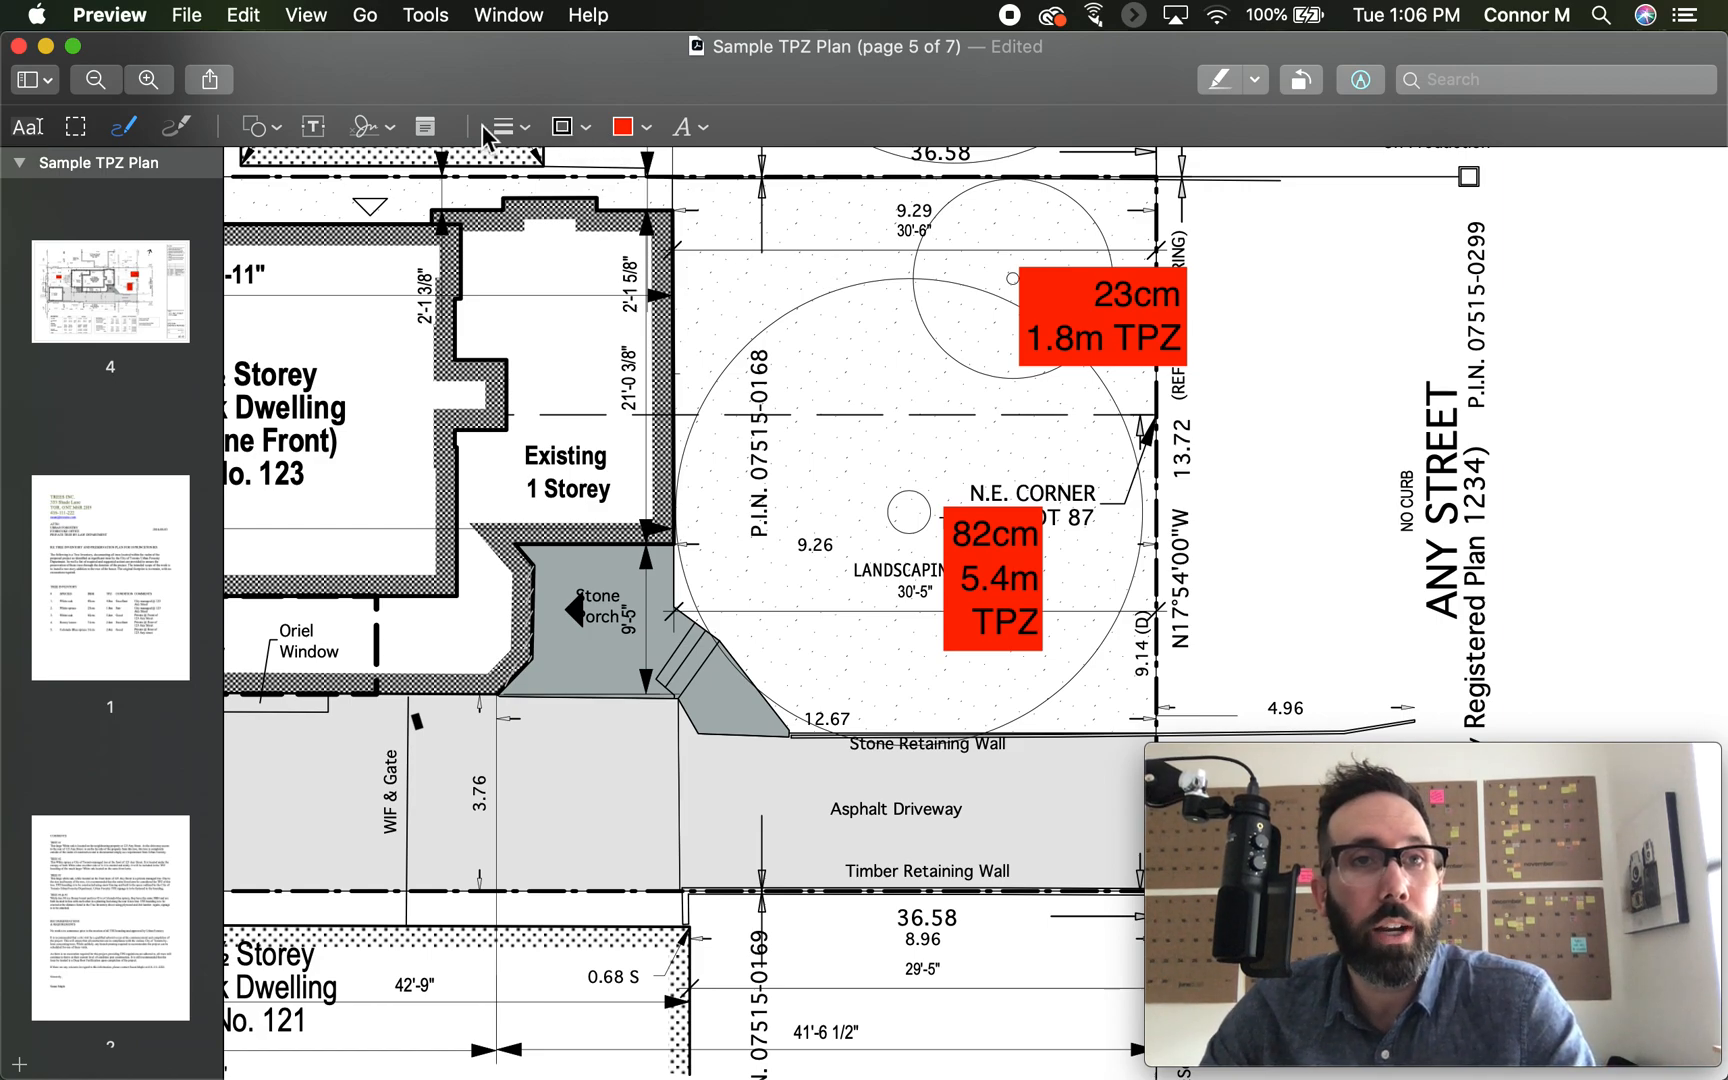
pyautogui.moveTo(226, 148)
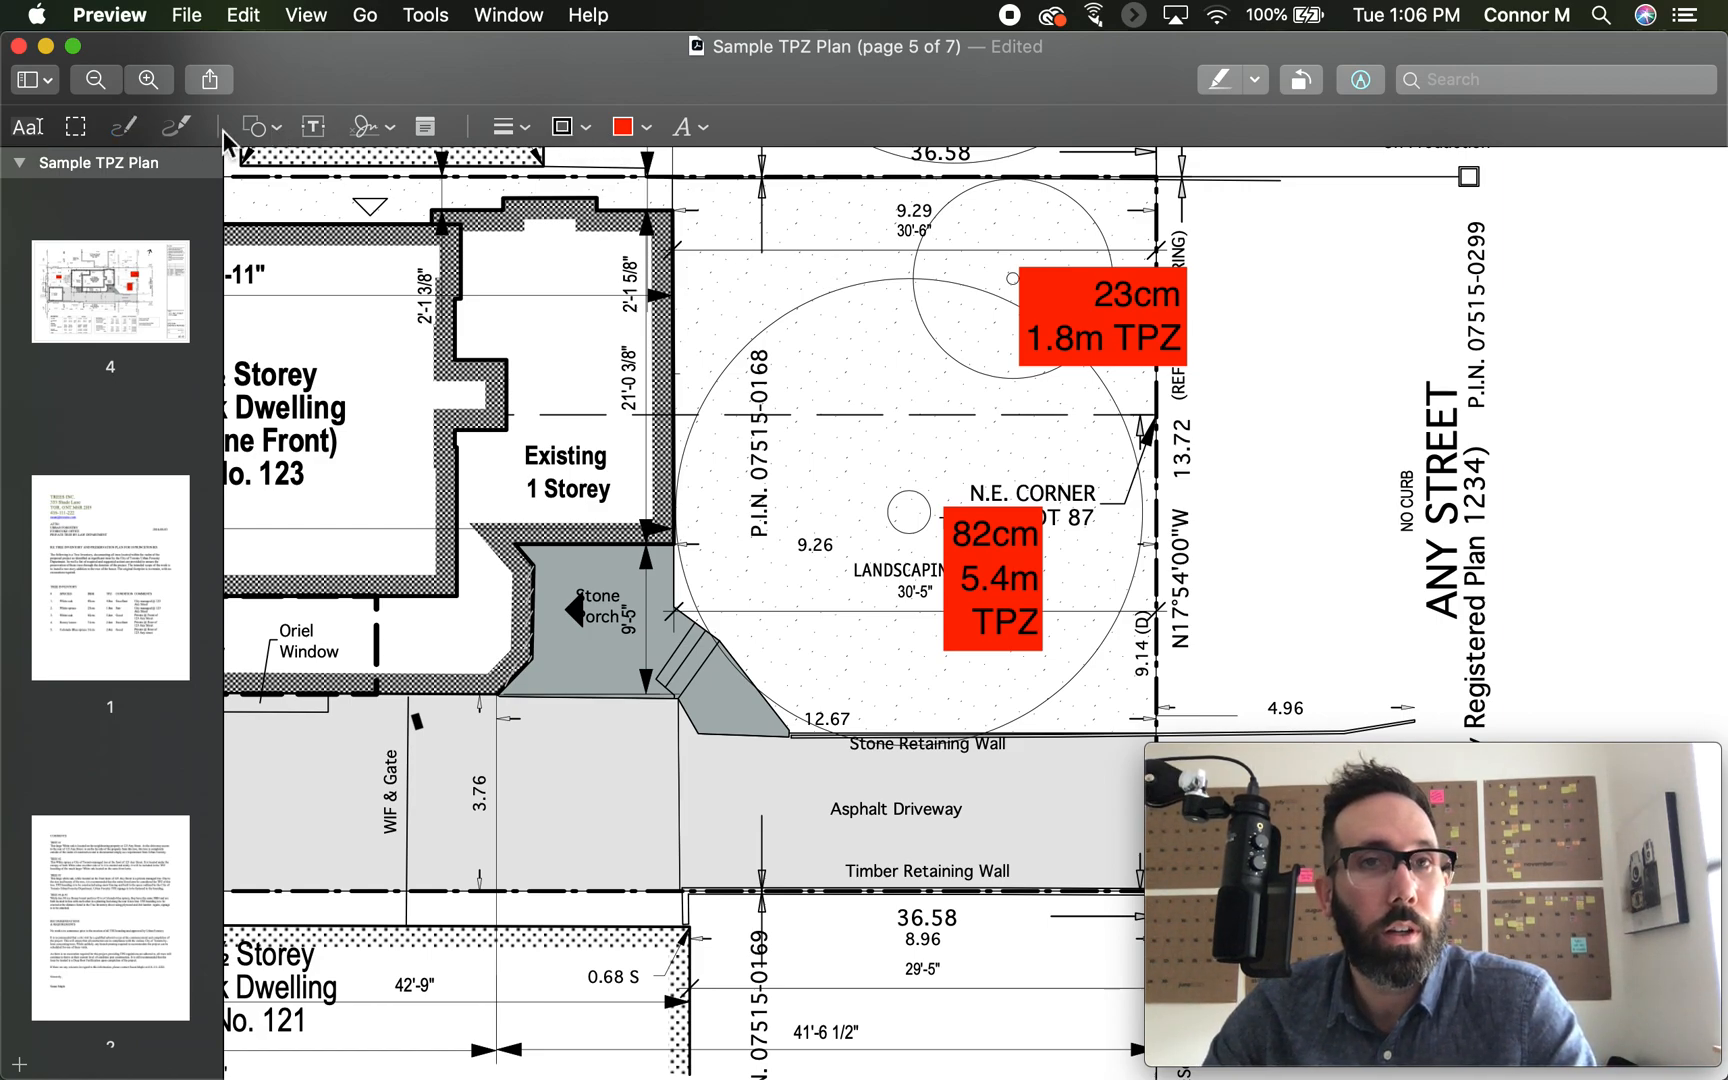
# - Set a thick orange dashed sketch line and draw the front-yard TPZ's top edge
pyautogui.click(627, 126)
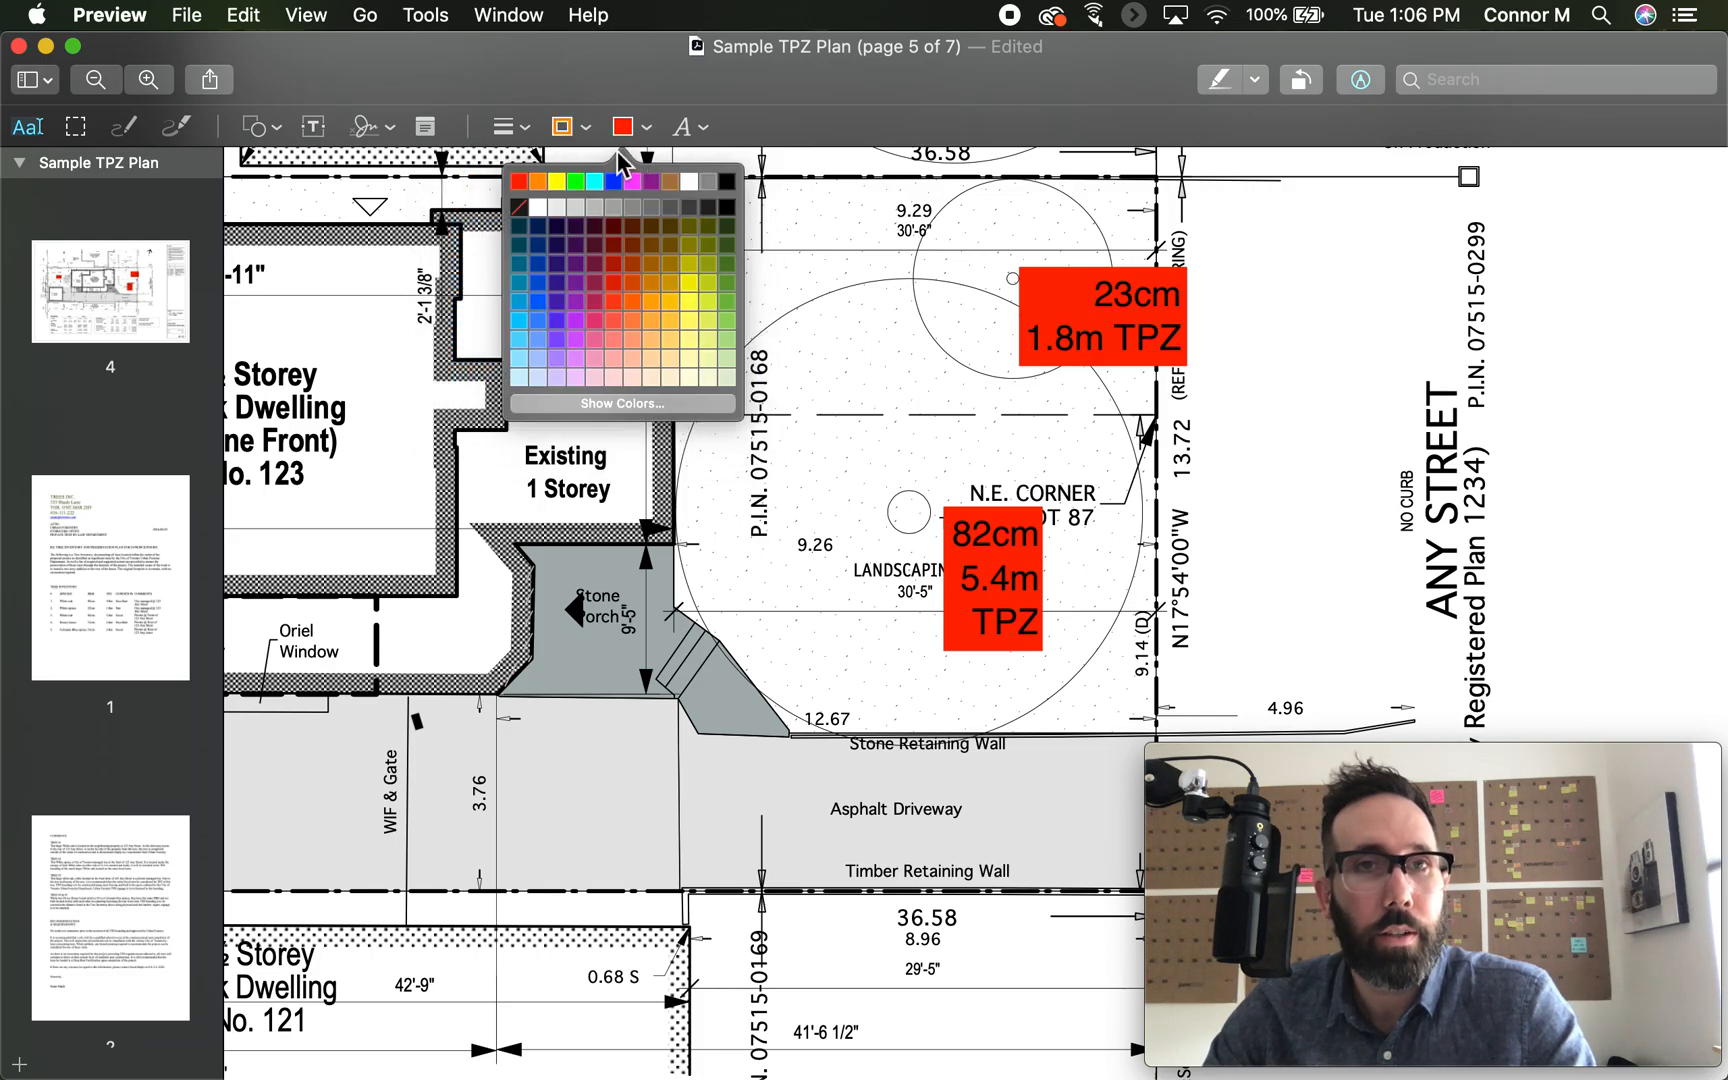
pyautogui.click(506, 126)
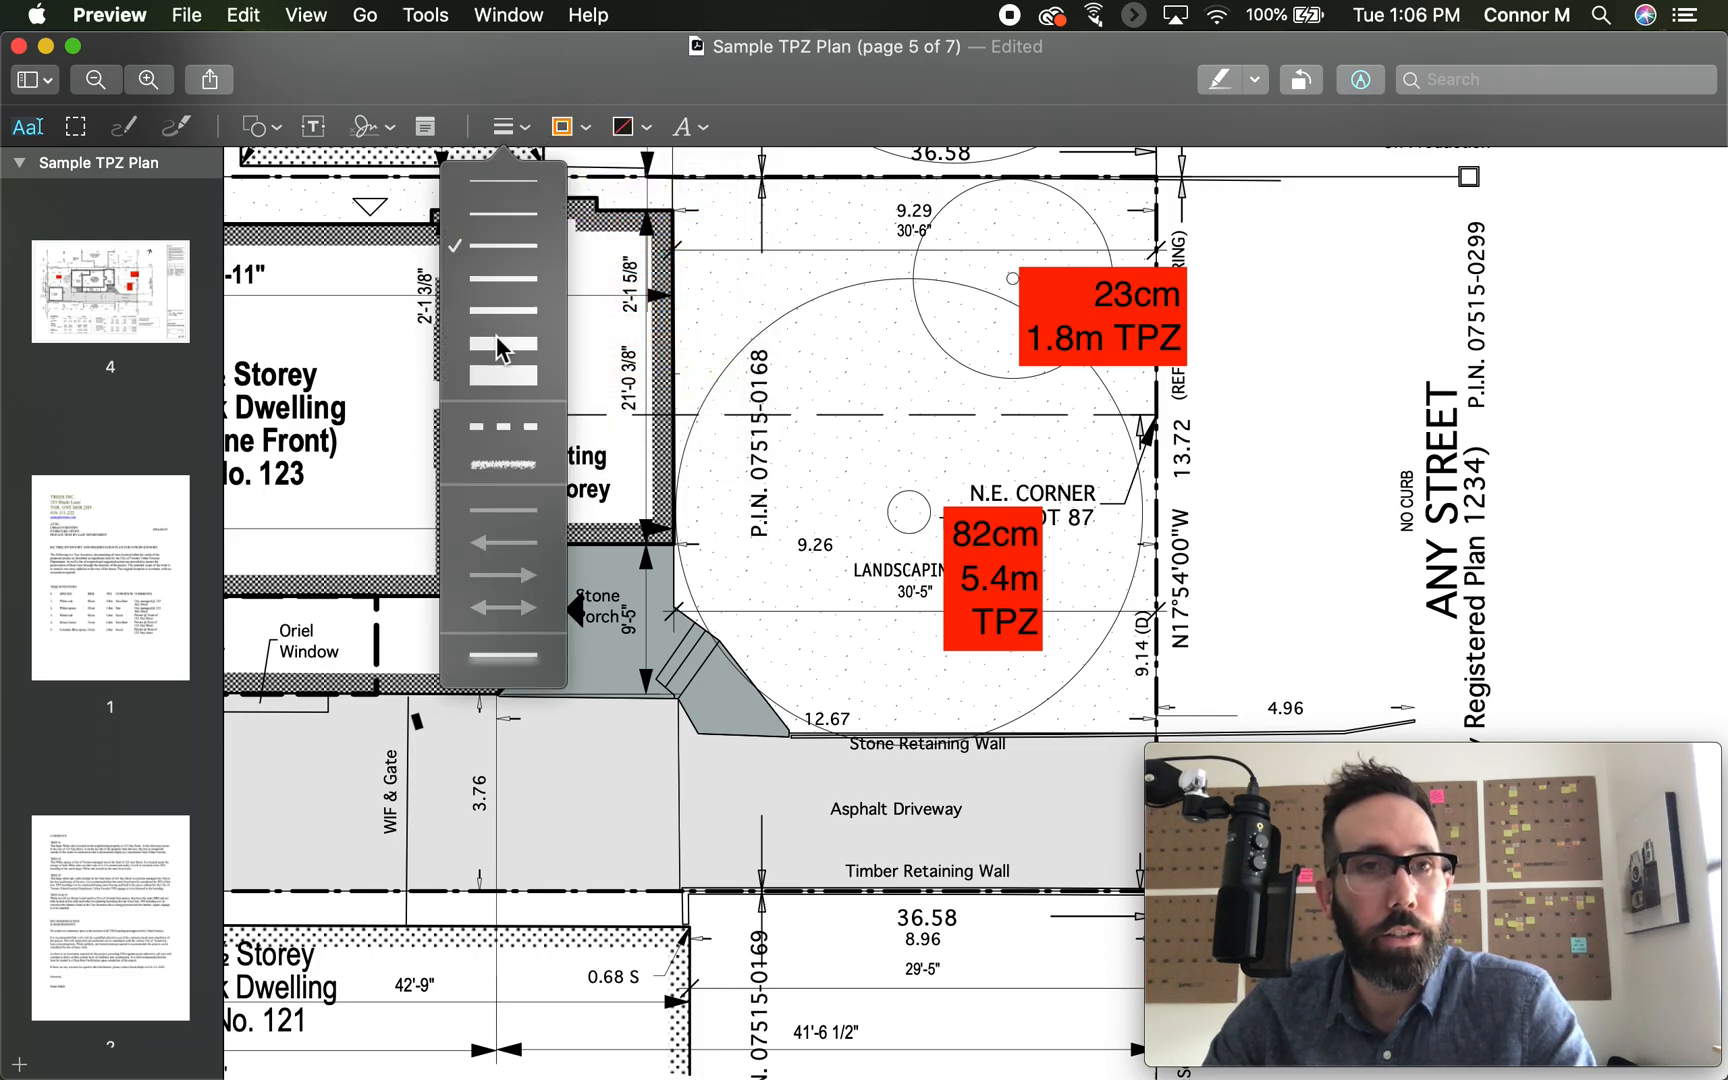
pyautogui.click(505, 348)
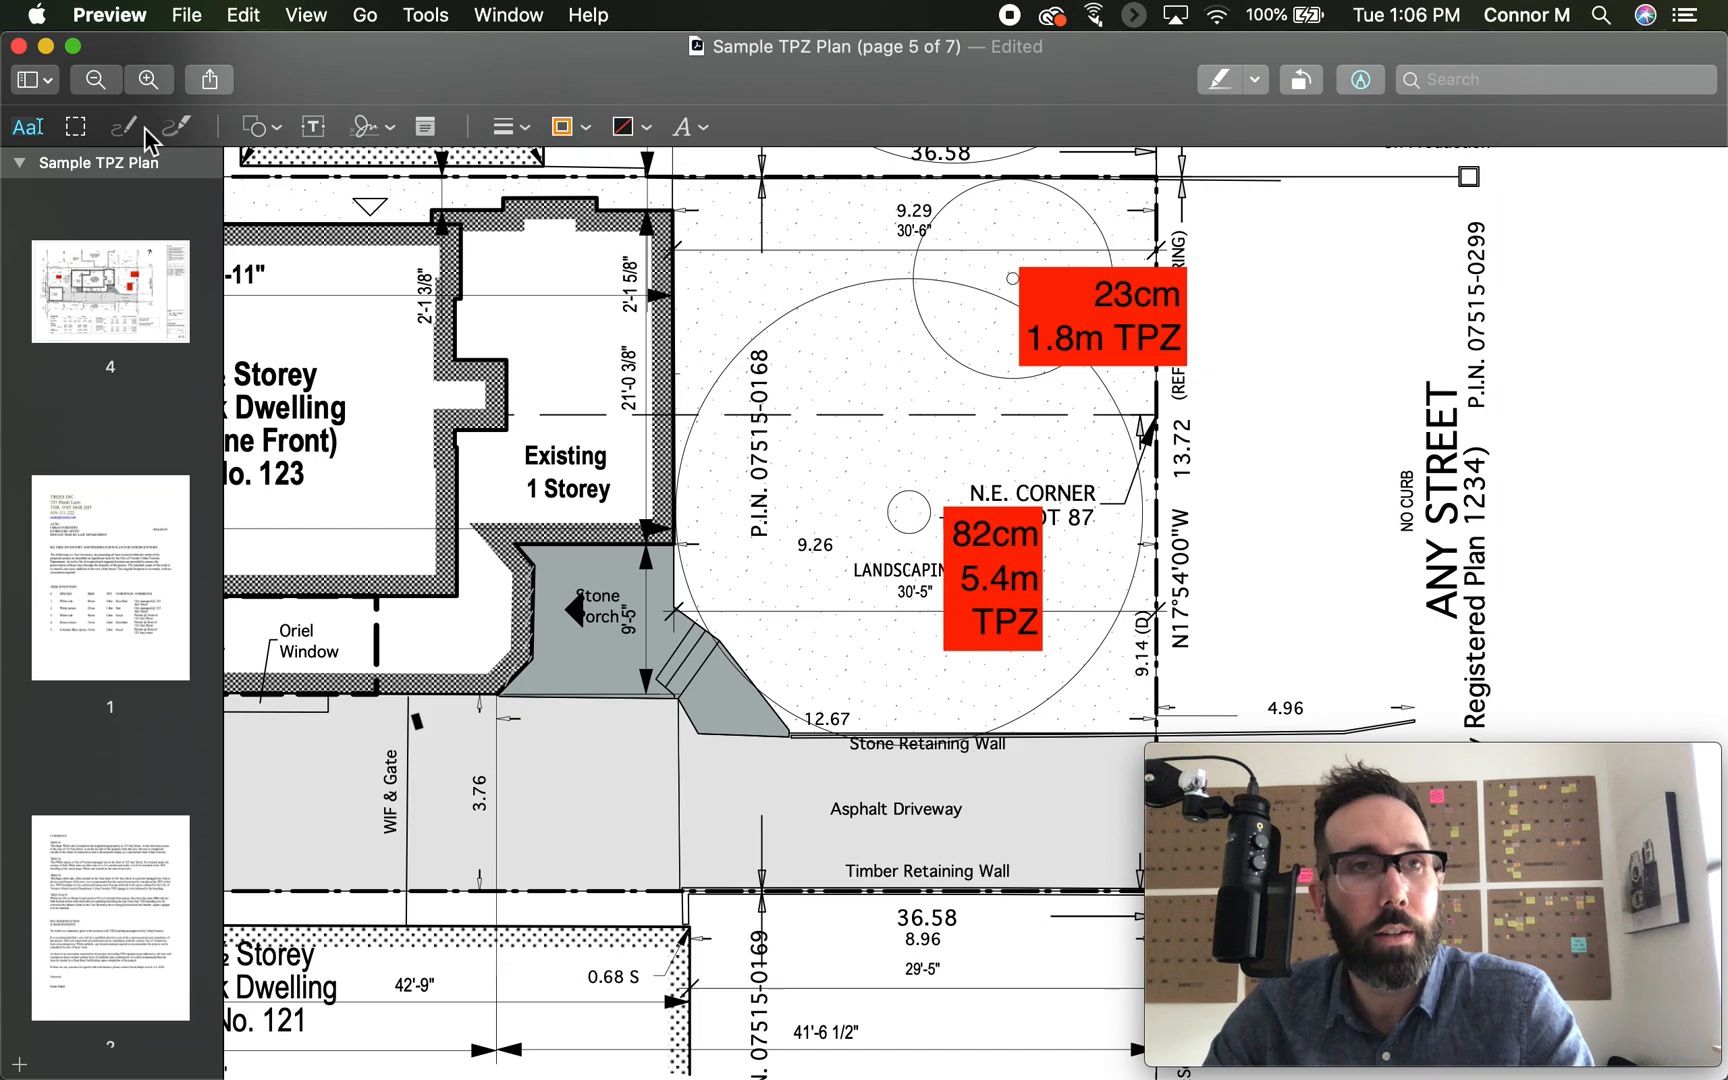
pyautogui.click(120, 125)
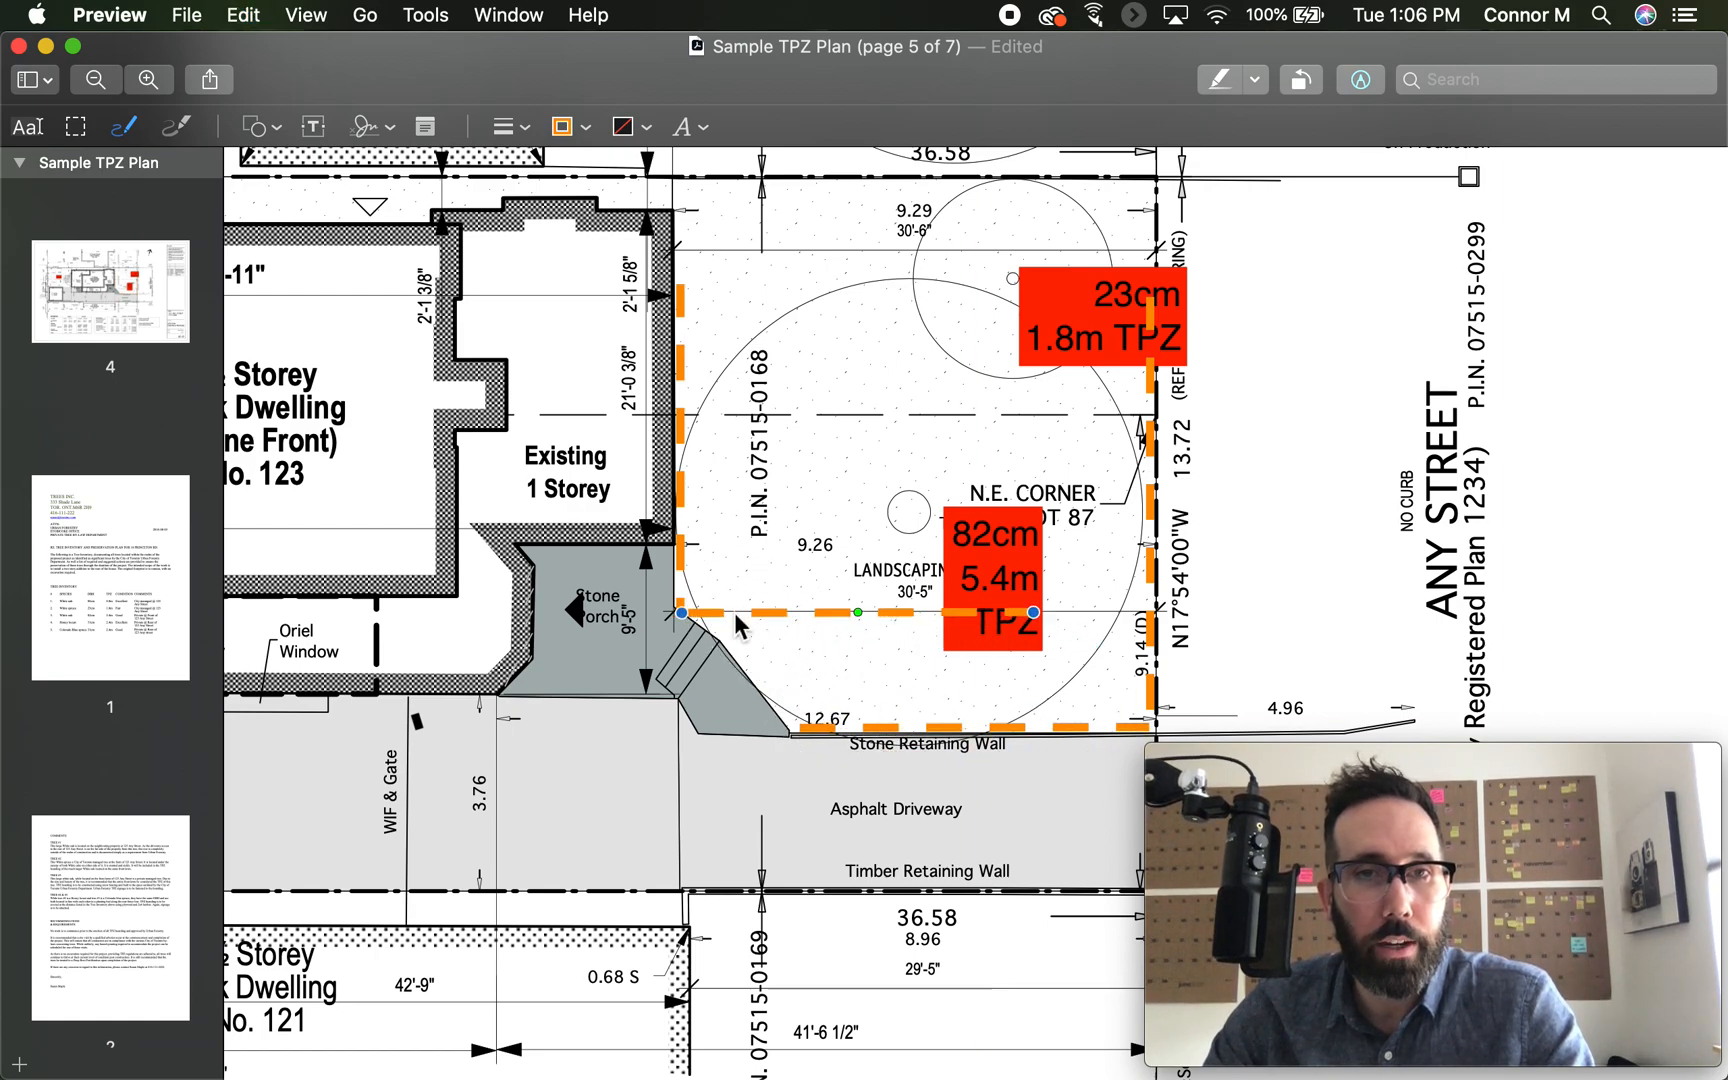
pyautogui.moveTo(678, 613); pyautogui.dragTo(804, 736)
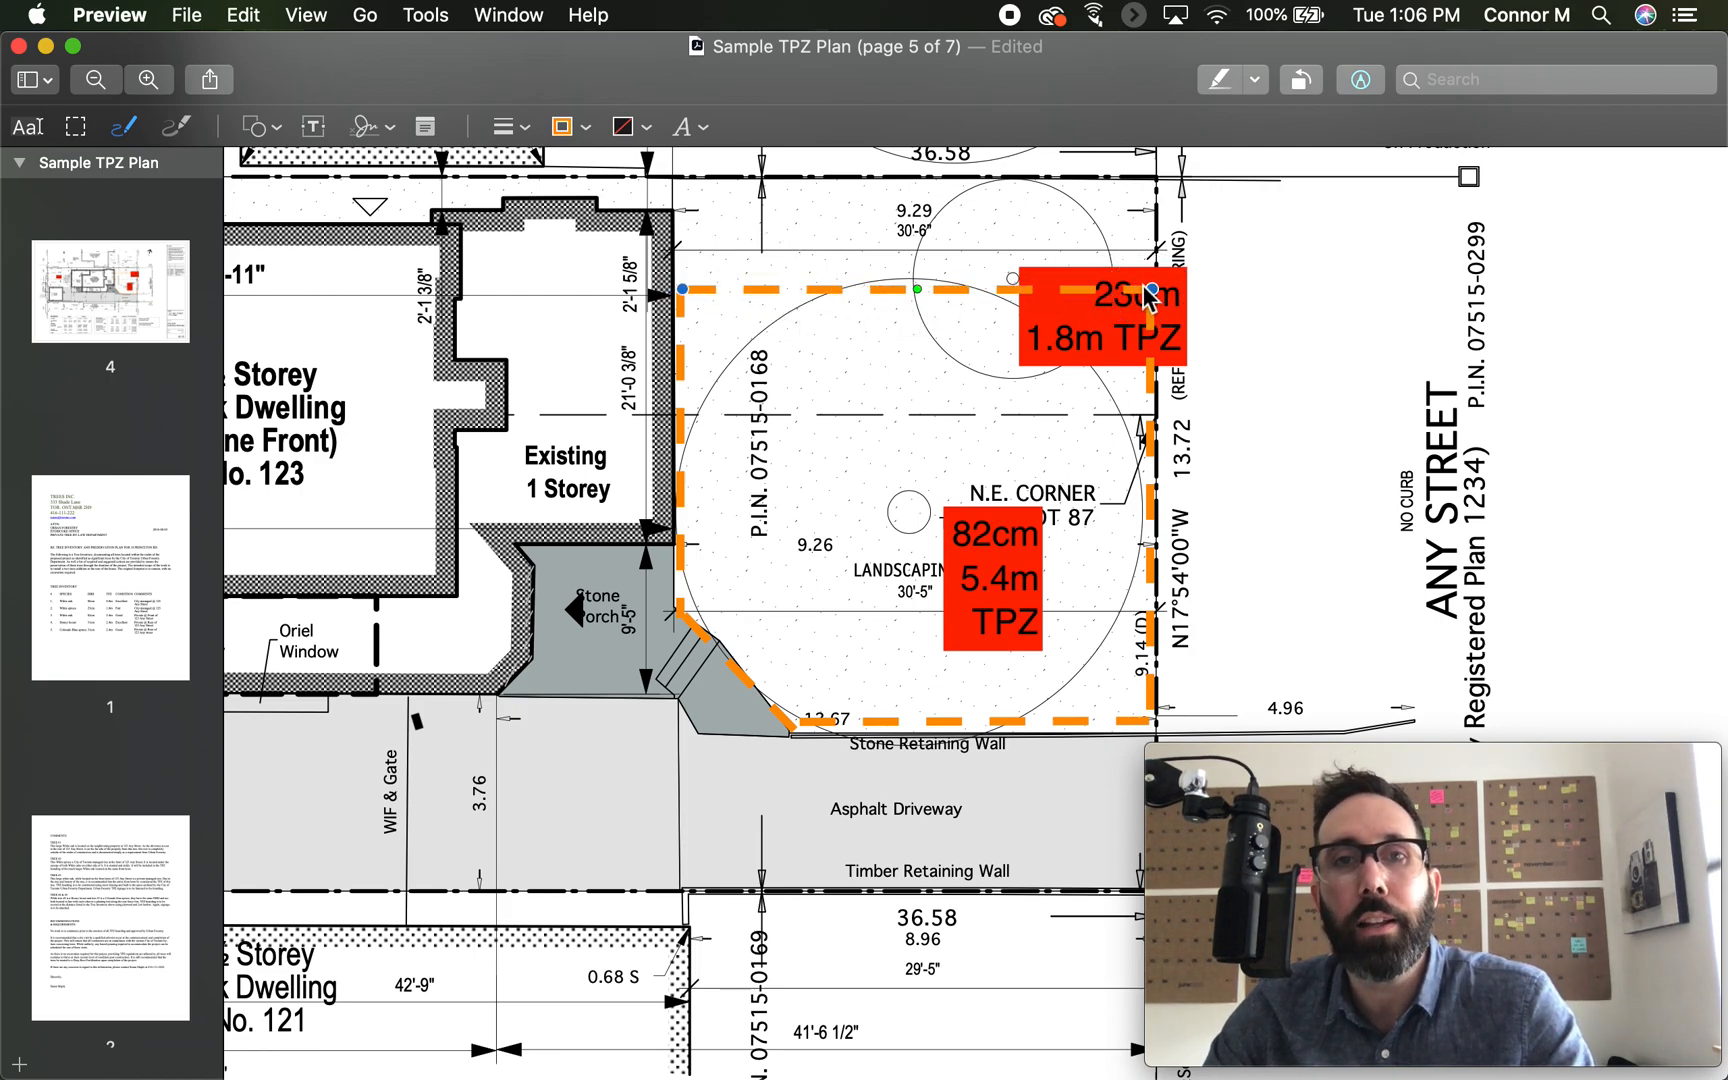
pyautogui.moveTo(1100, 365)
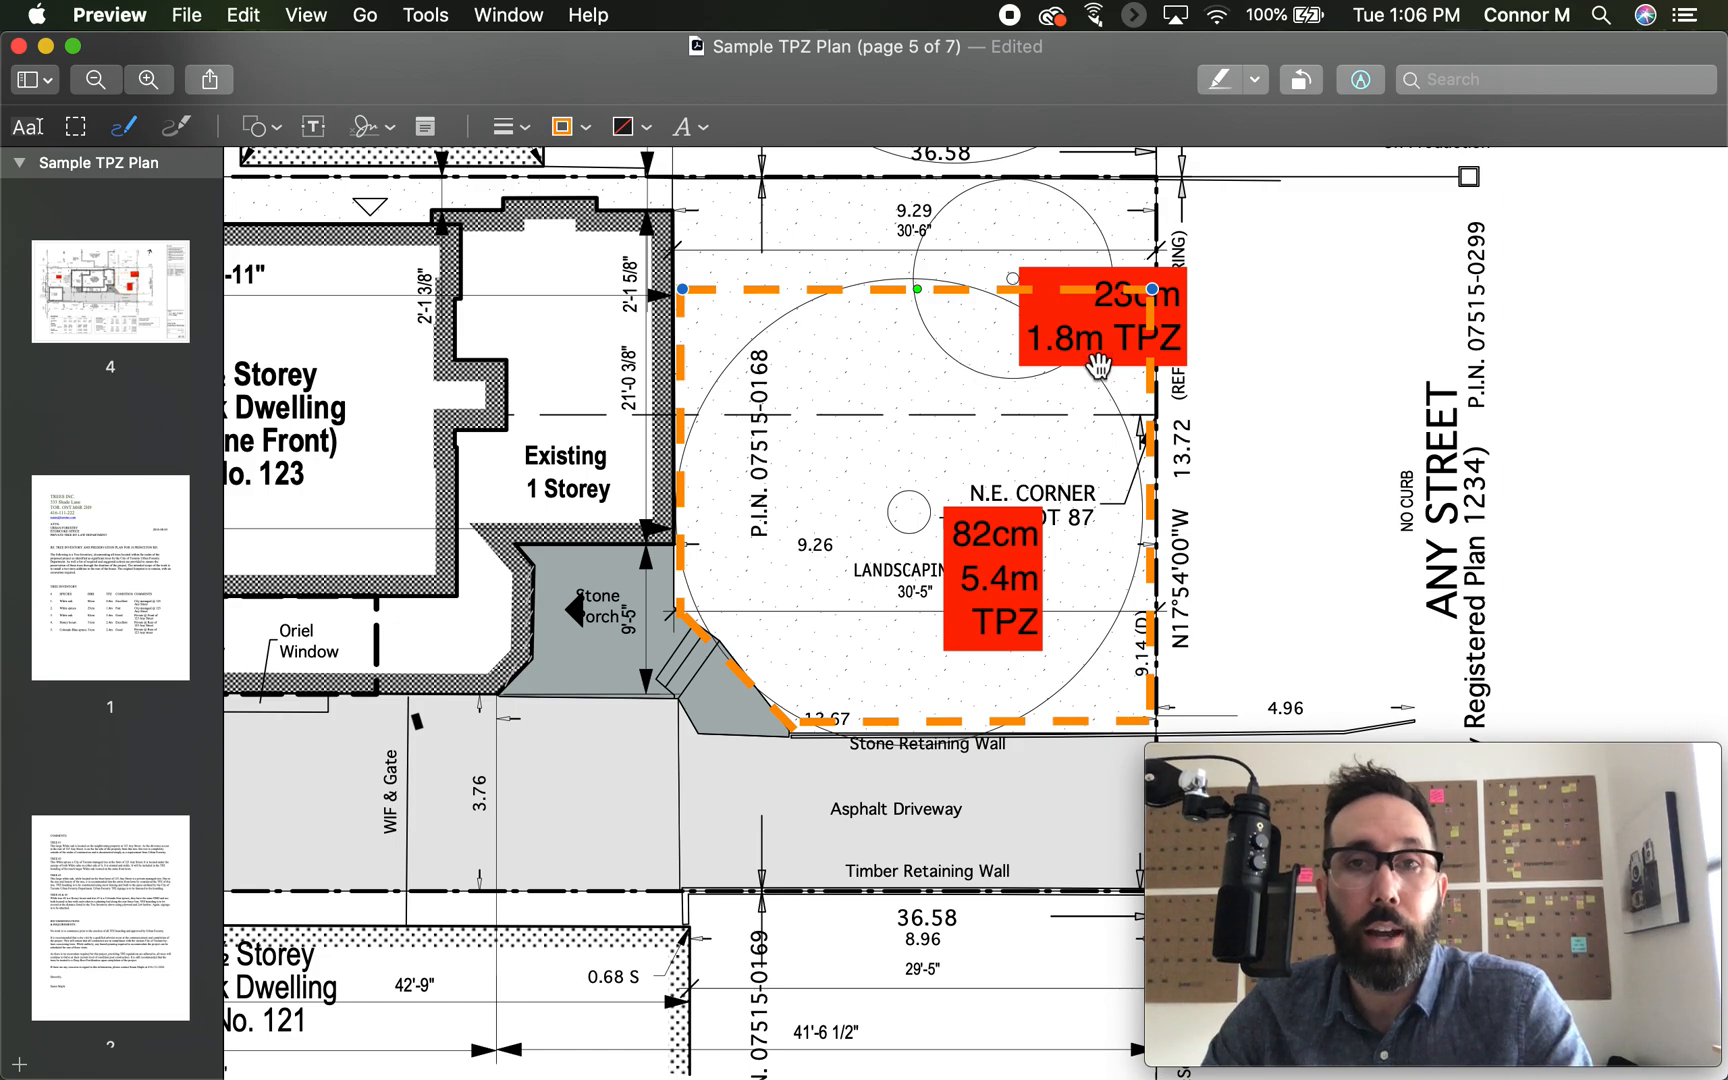
pyautogui.moveTo(927, 479)
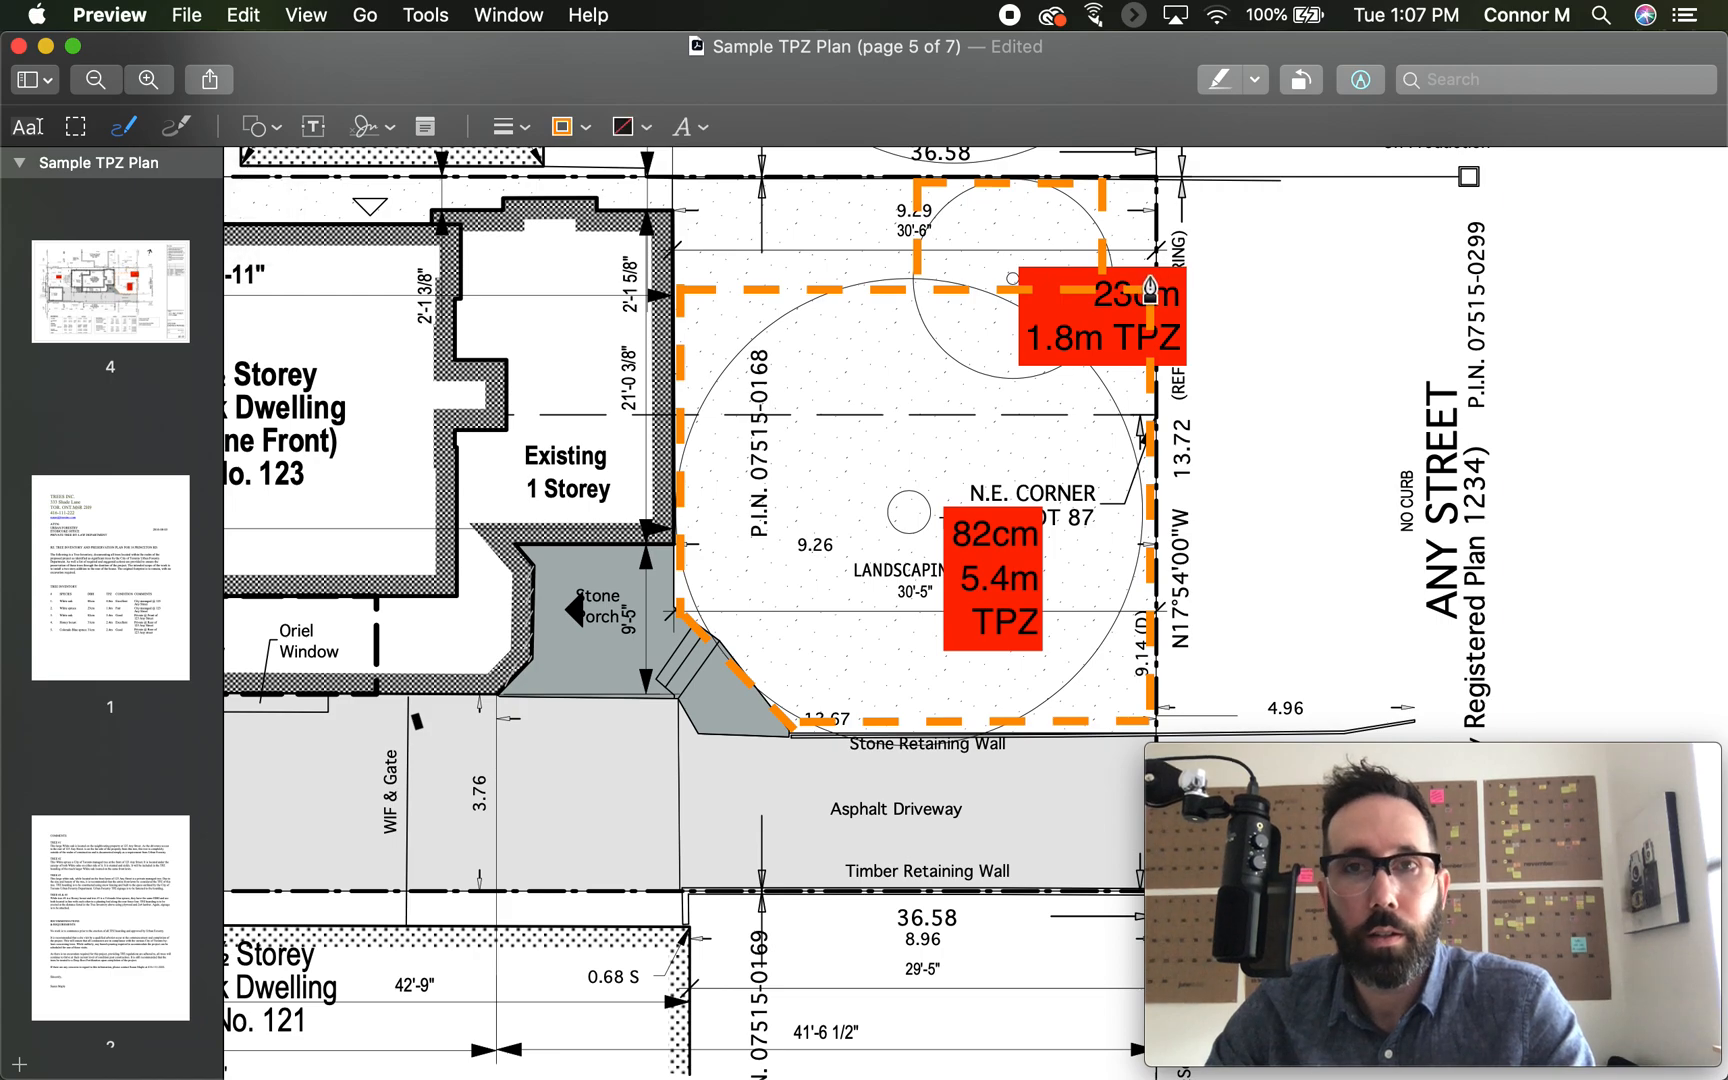
# - Move the red 23cm and 82cm TPZ labels out of the front yard, beside Any Street
pyautogui.click(1127, 300)
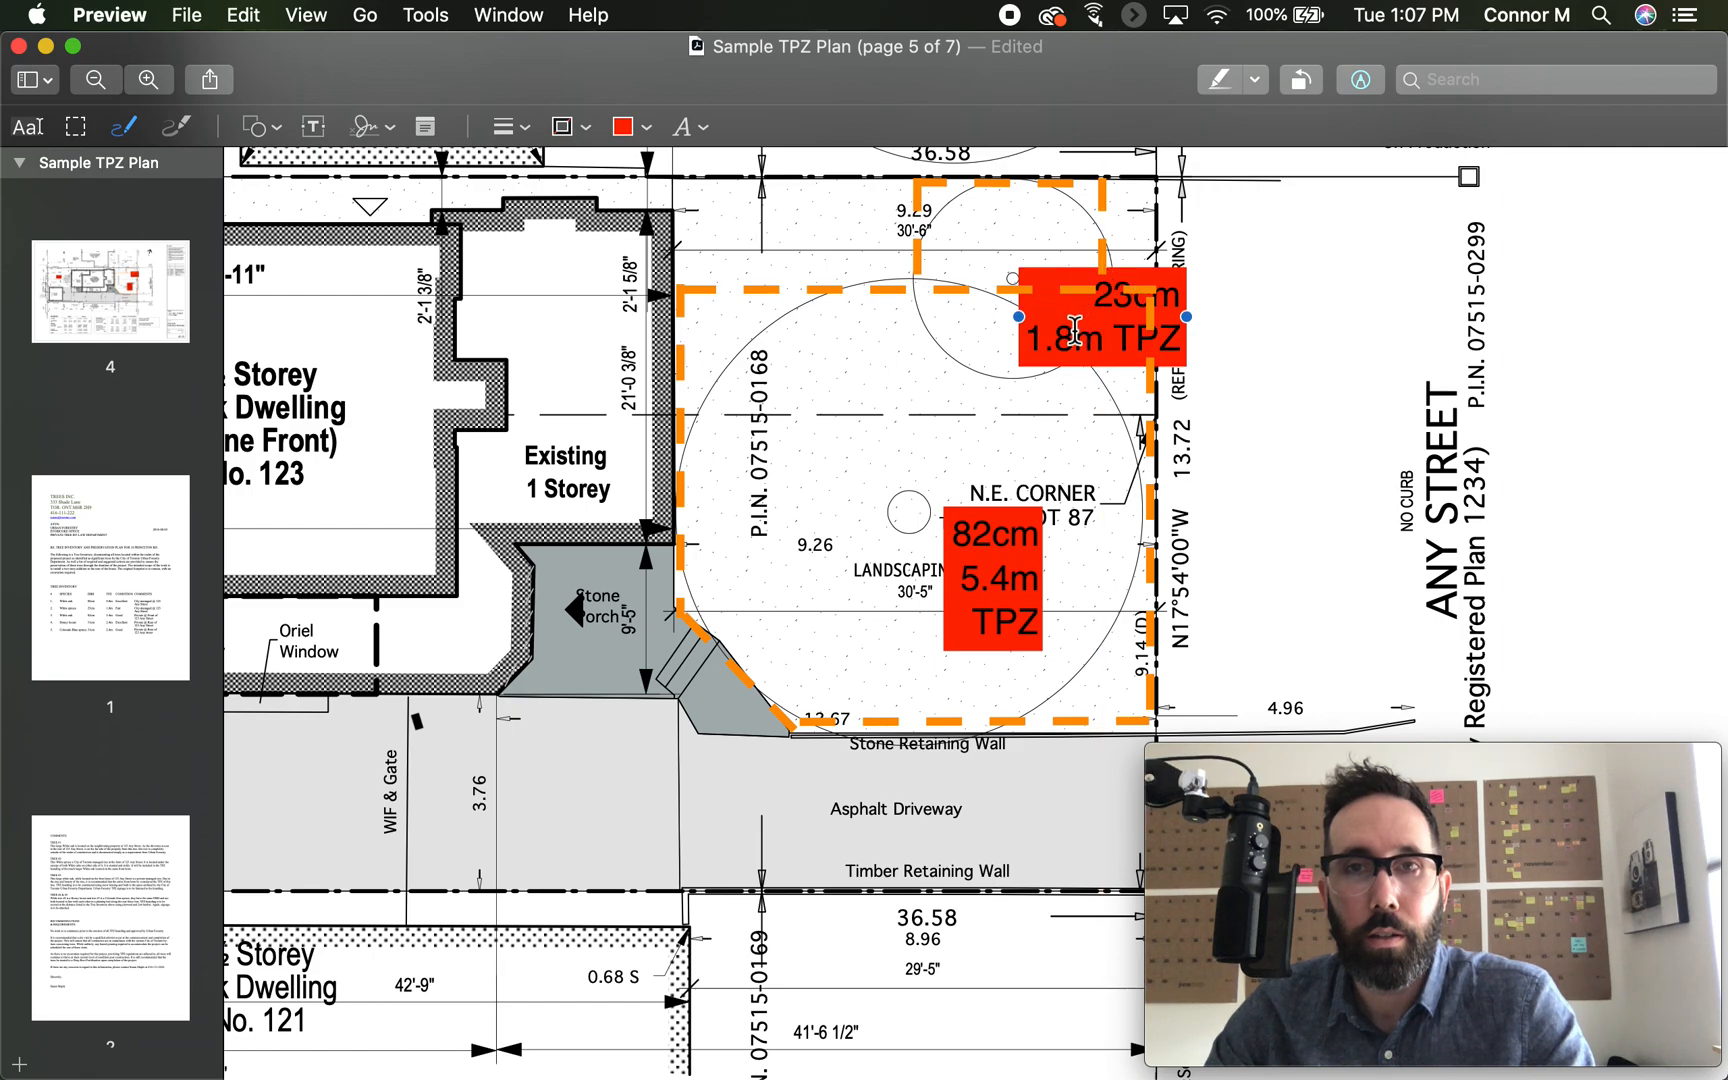
pyautogui.moveTo(1099, 314); pyautogui.dragTo(1314, 309)
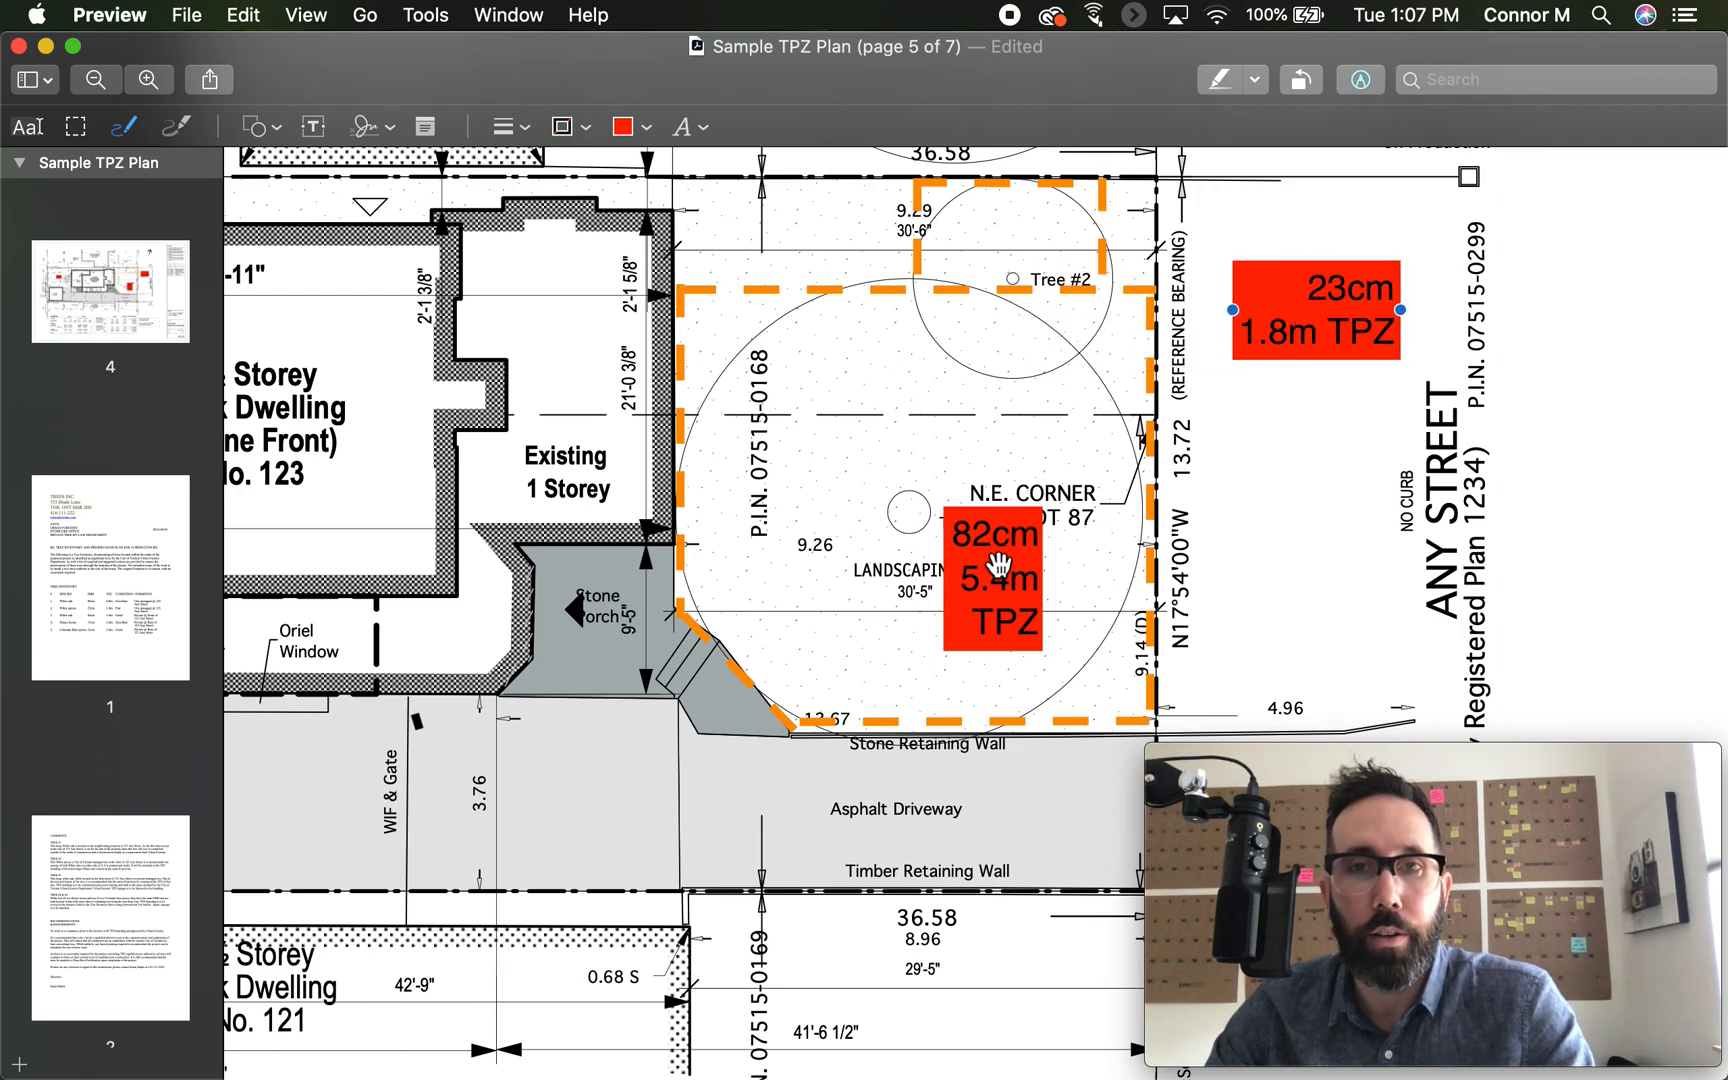
pyautogui.moveTo(992, 565); pyautogui.dragTo(1227, 540)
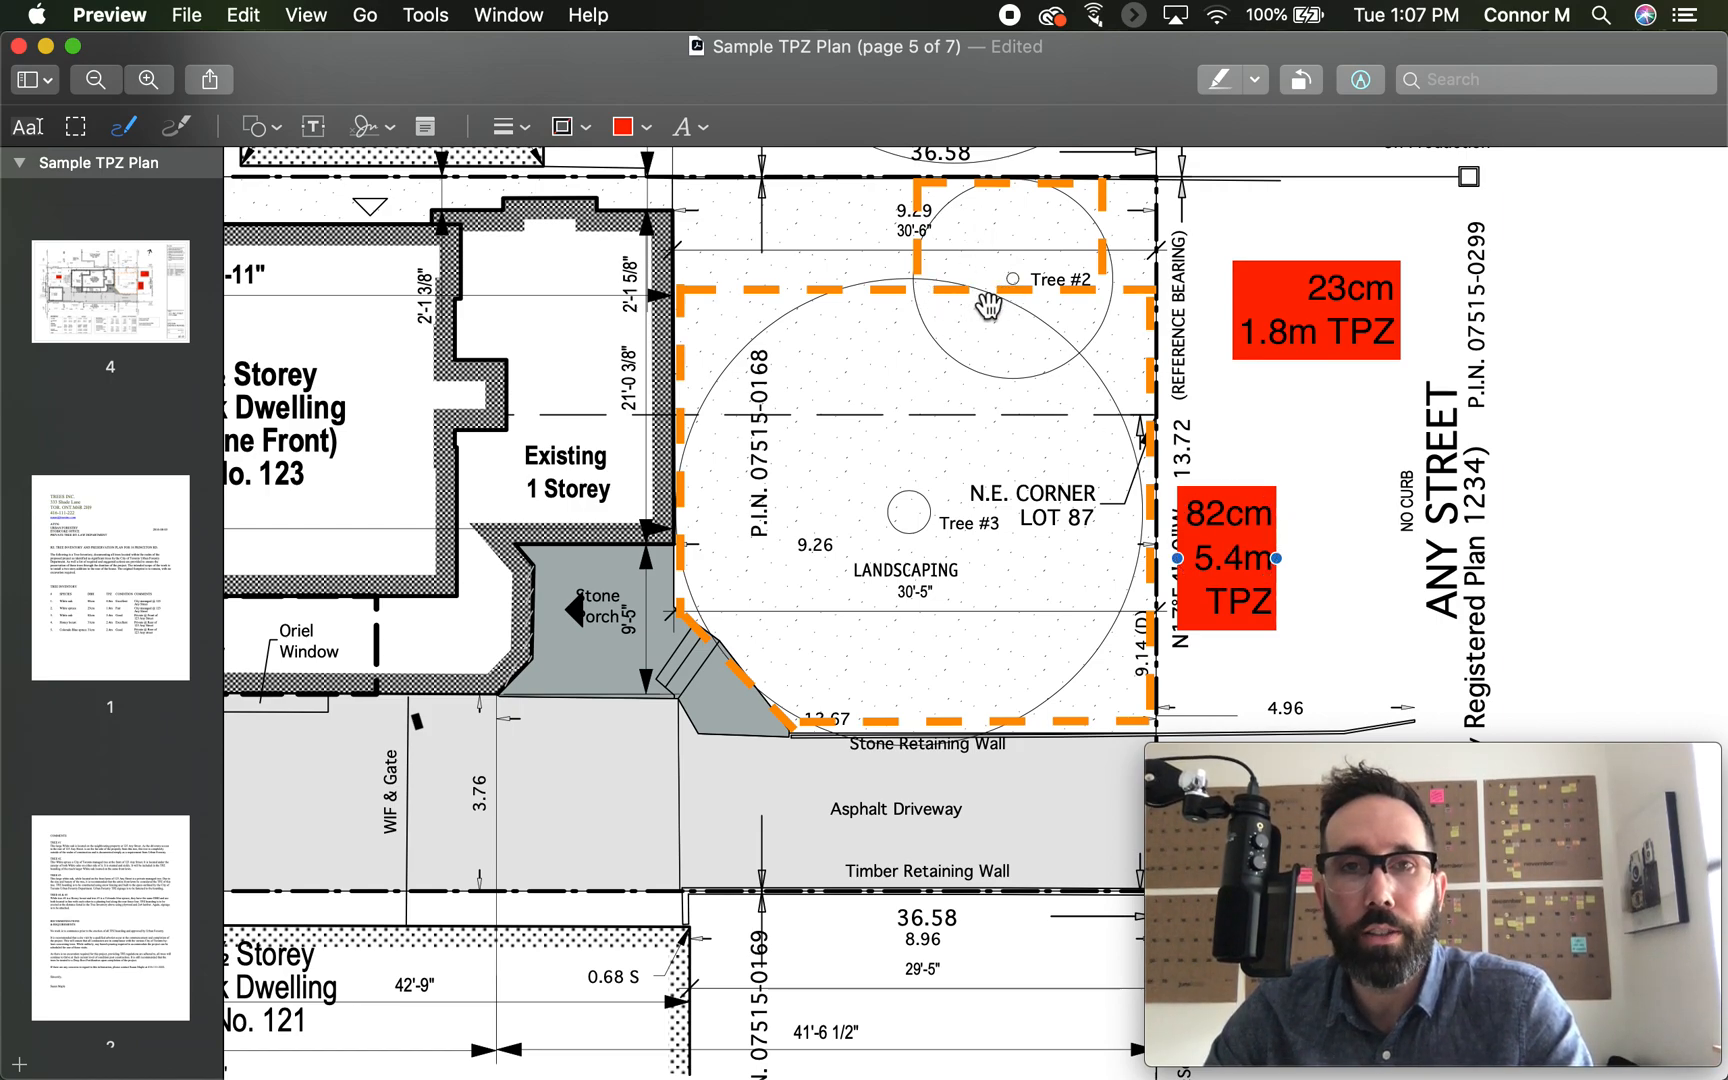
pyautogui.moveTo(1098, 295)
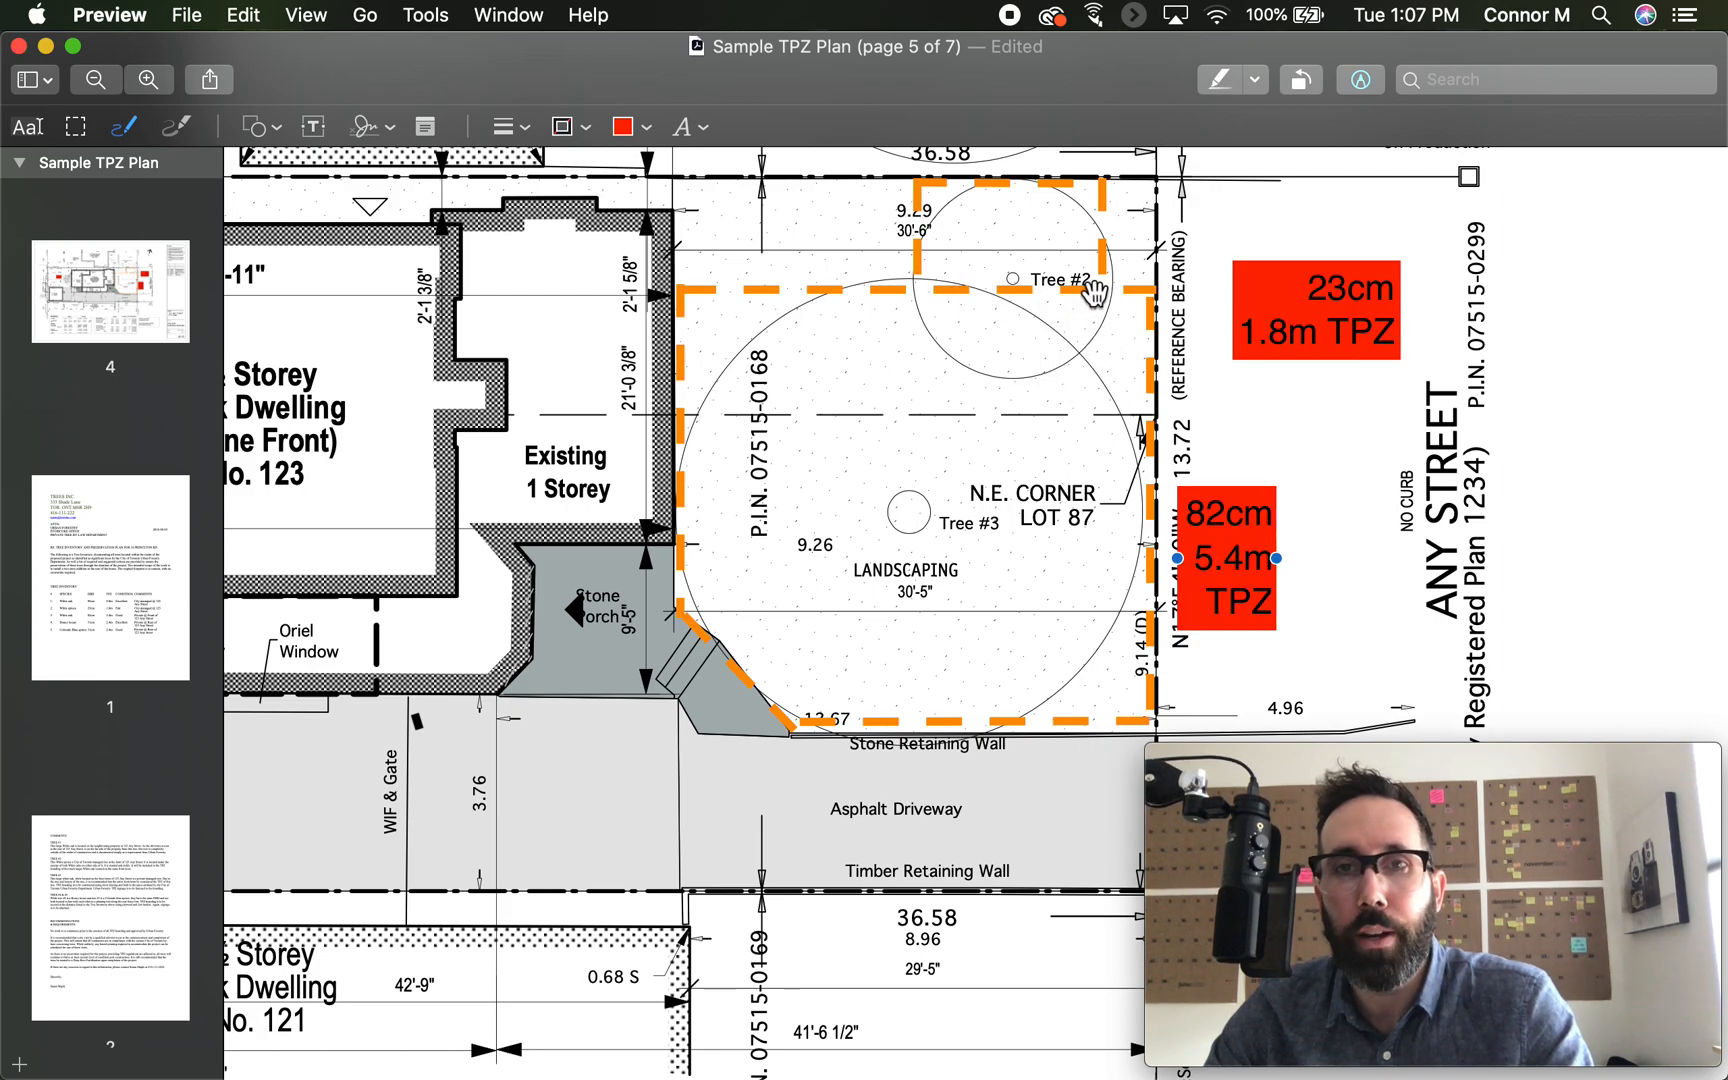
pyautogui.moveTo(990, 187)
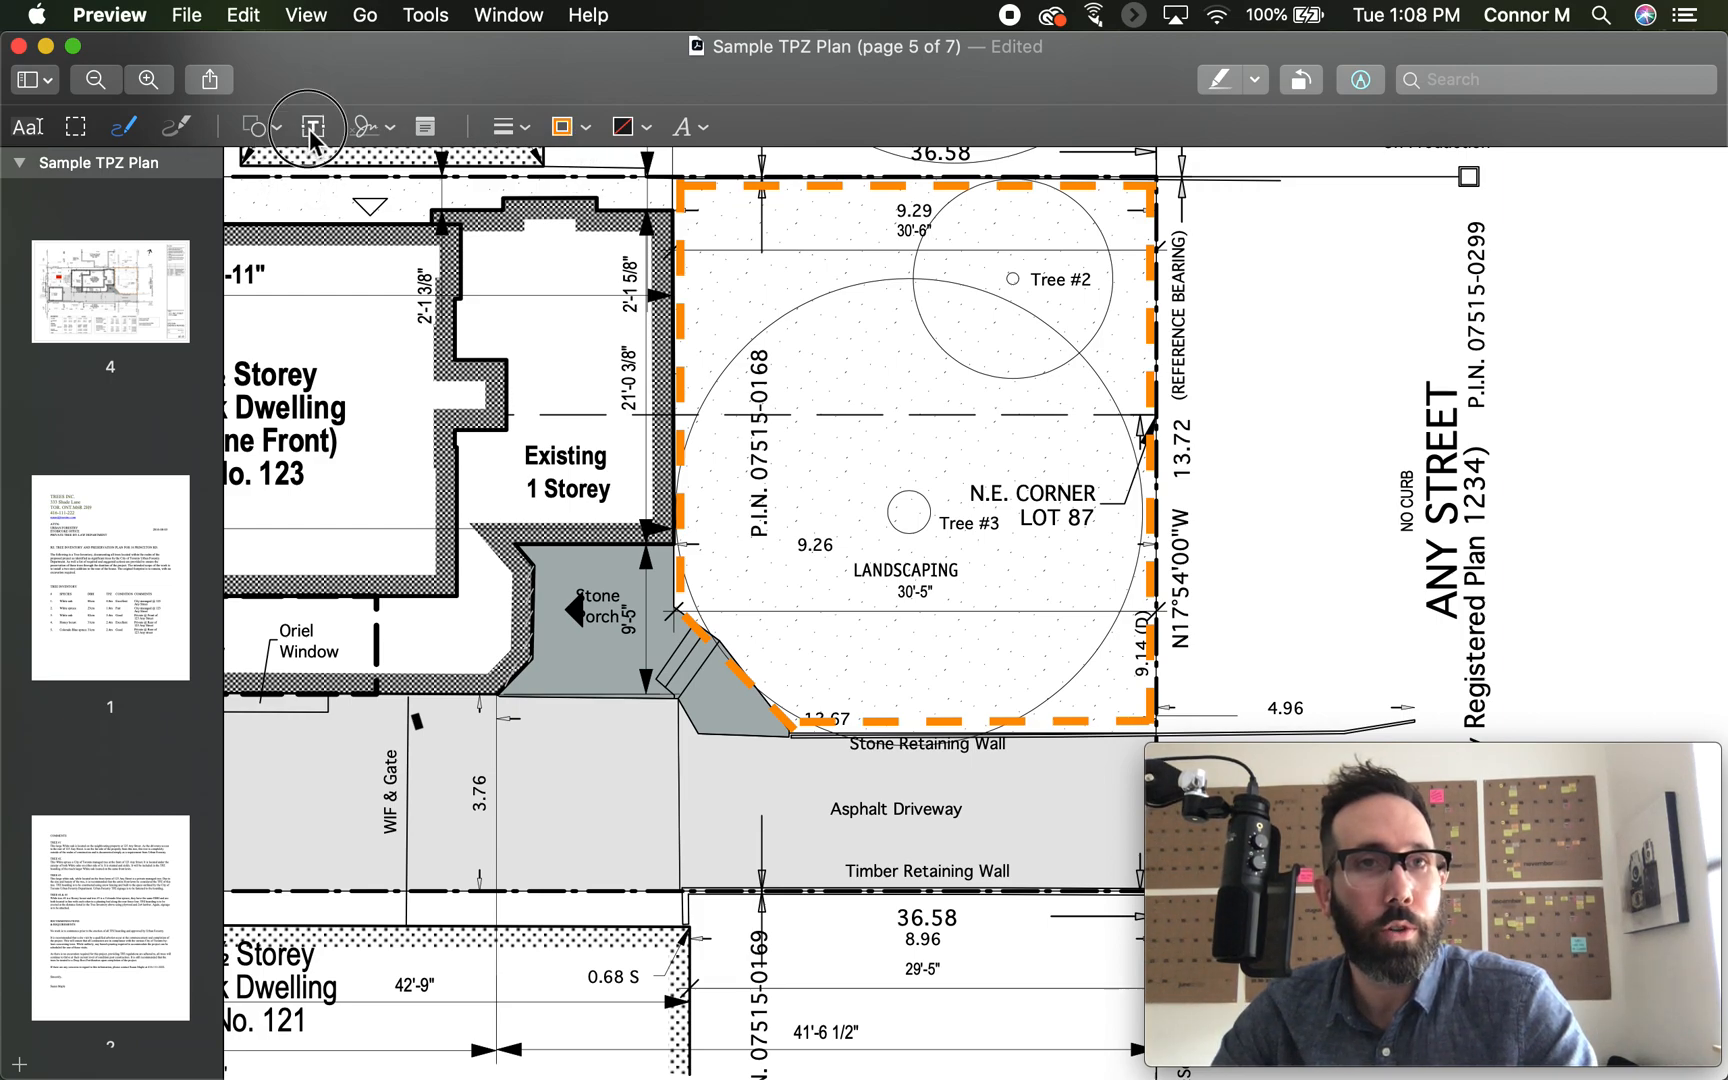
# - Add a text note beside the front TPZ box reading "FRRONT 4' Tall 2" x4" framed w/ snow", then adjust its formatting
pyautogui.click(313, 126)
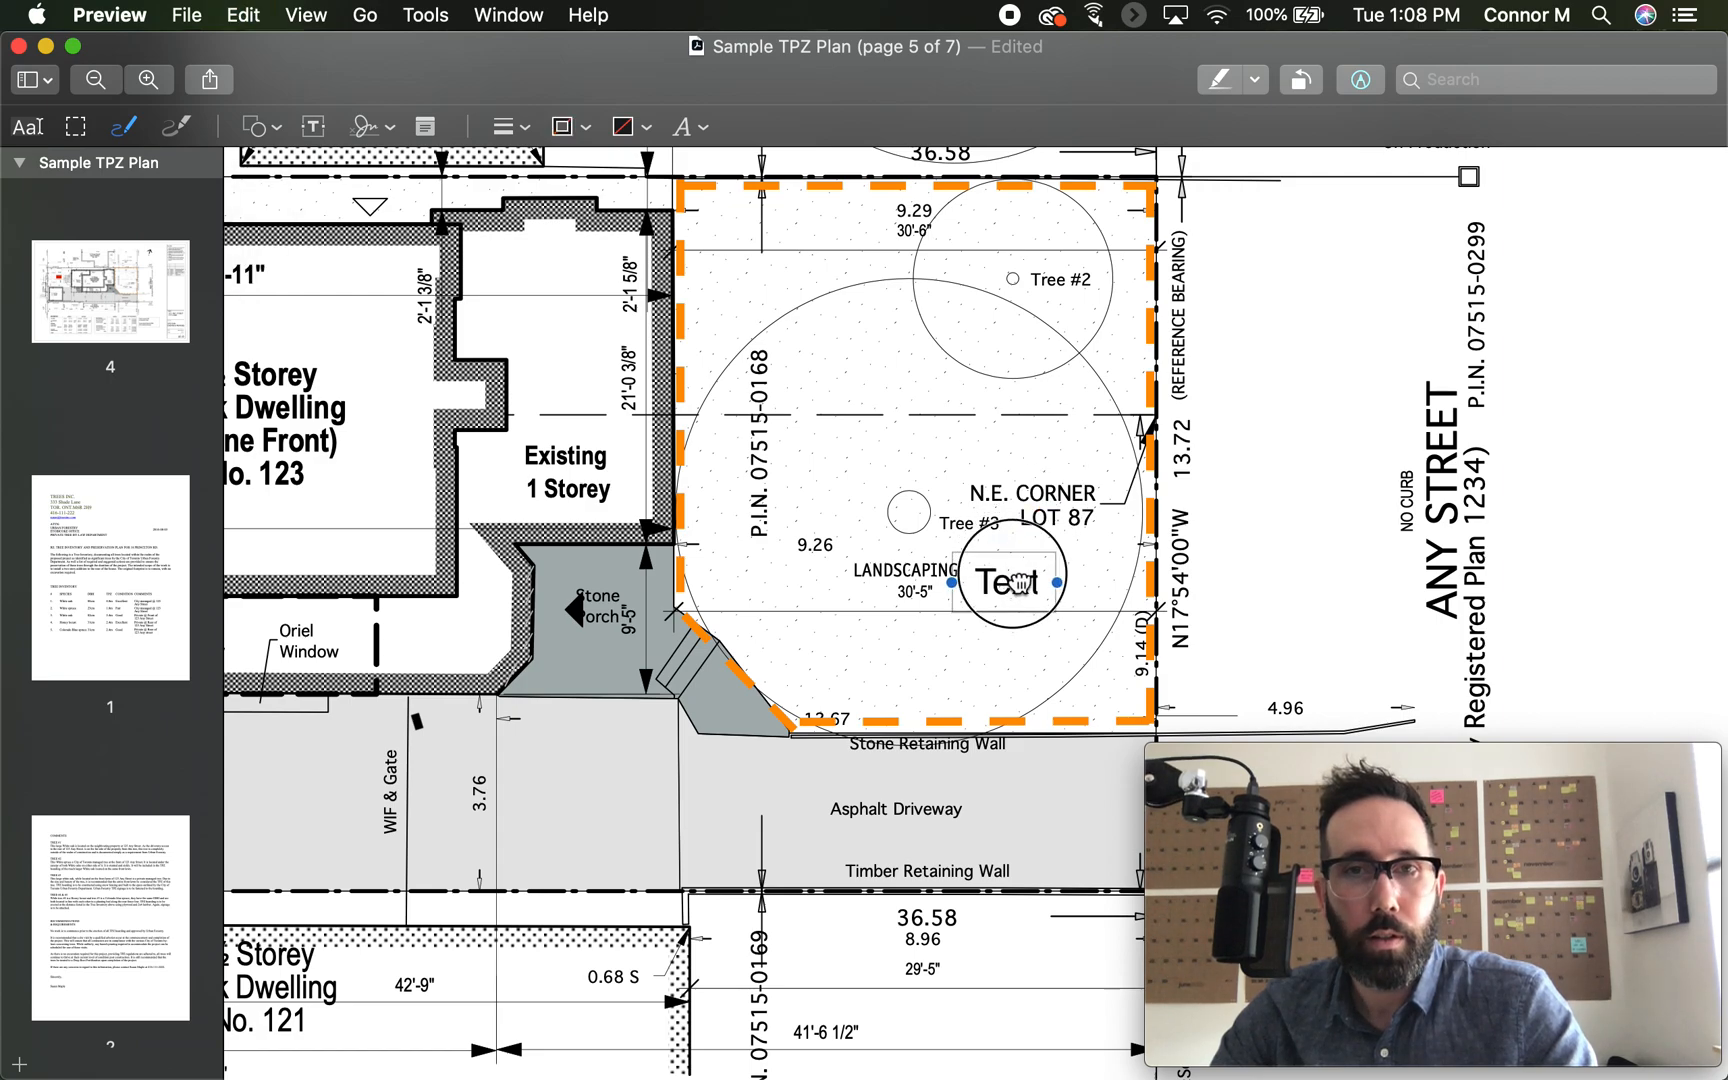
pyautogui.moveTo(1006, 582); pyautogui.dragTo(1273, 294)
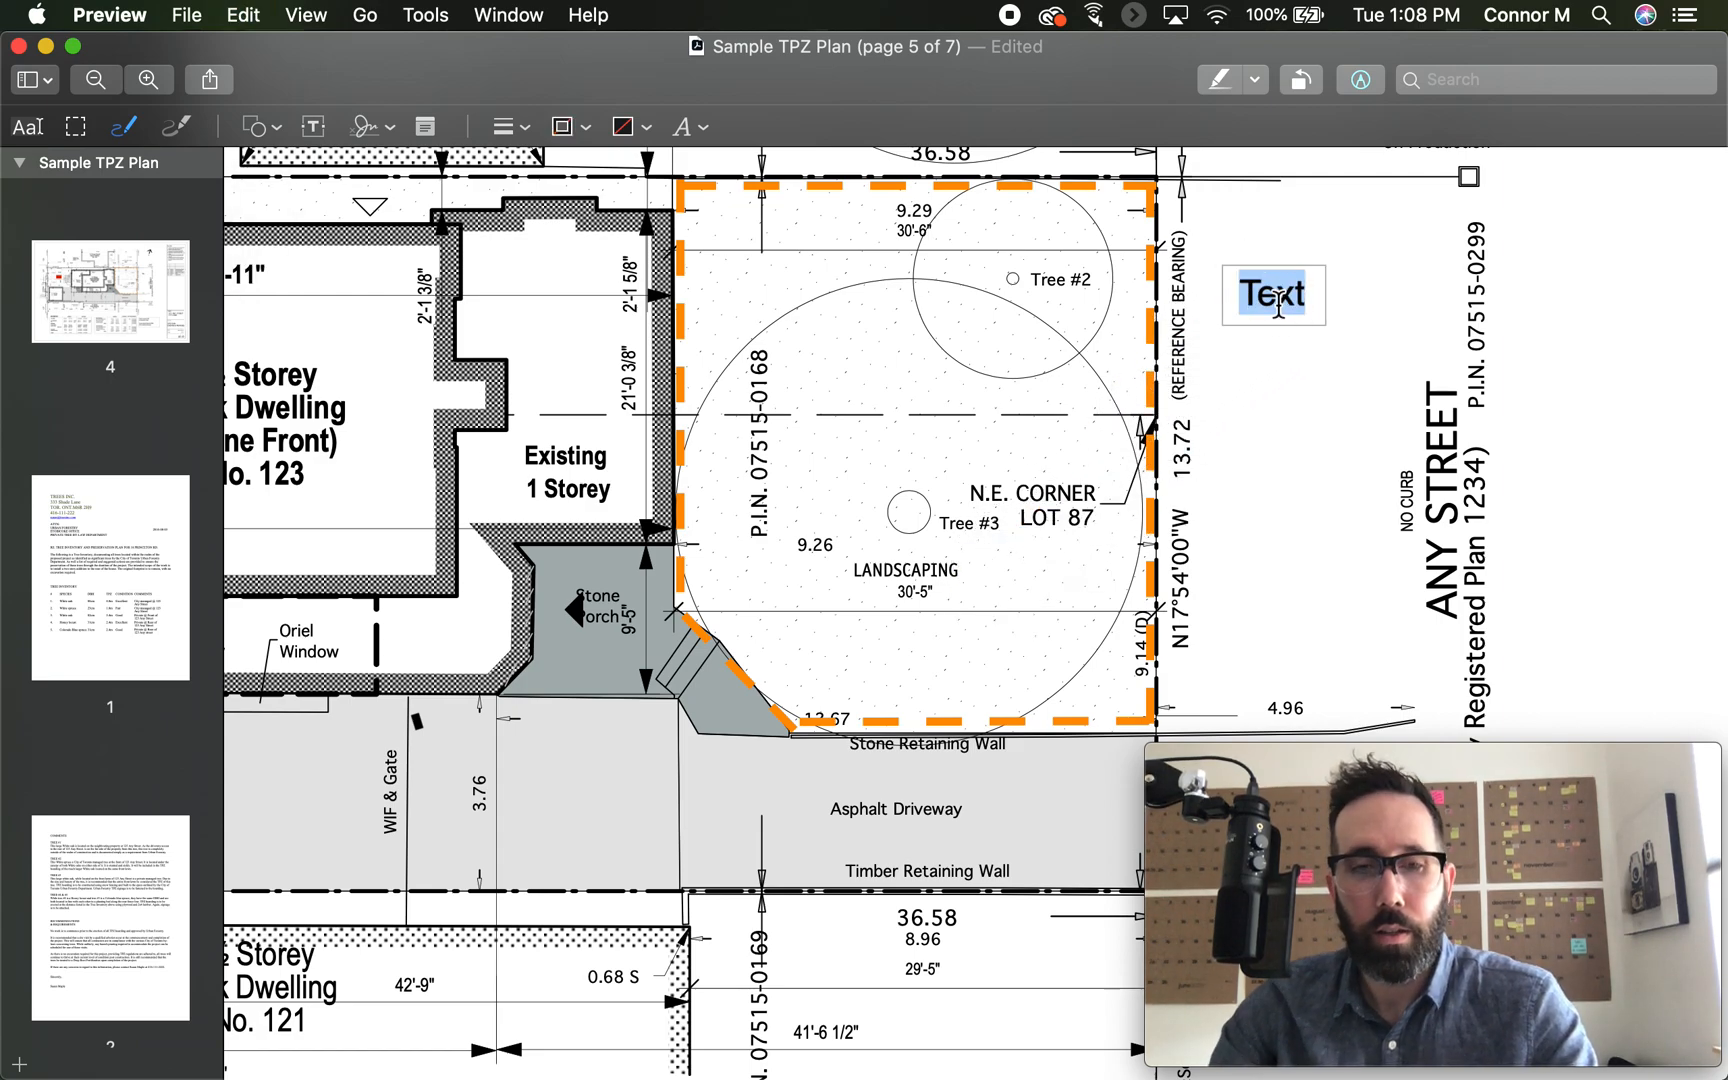
pyautogui.write('FRRONT TPZ')
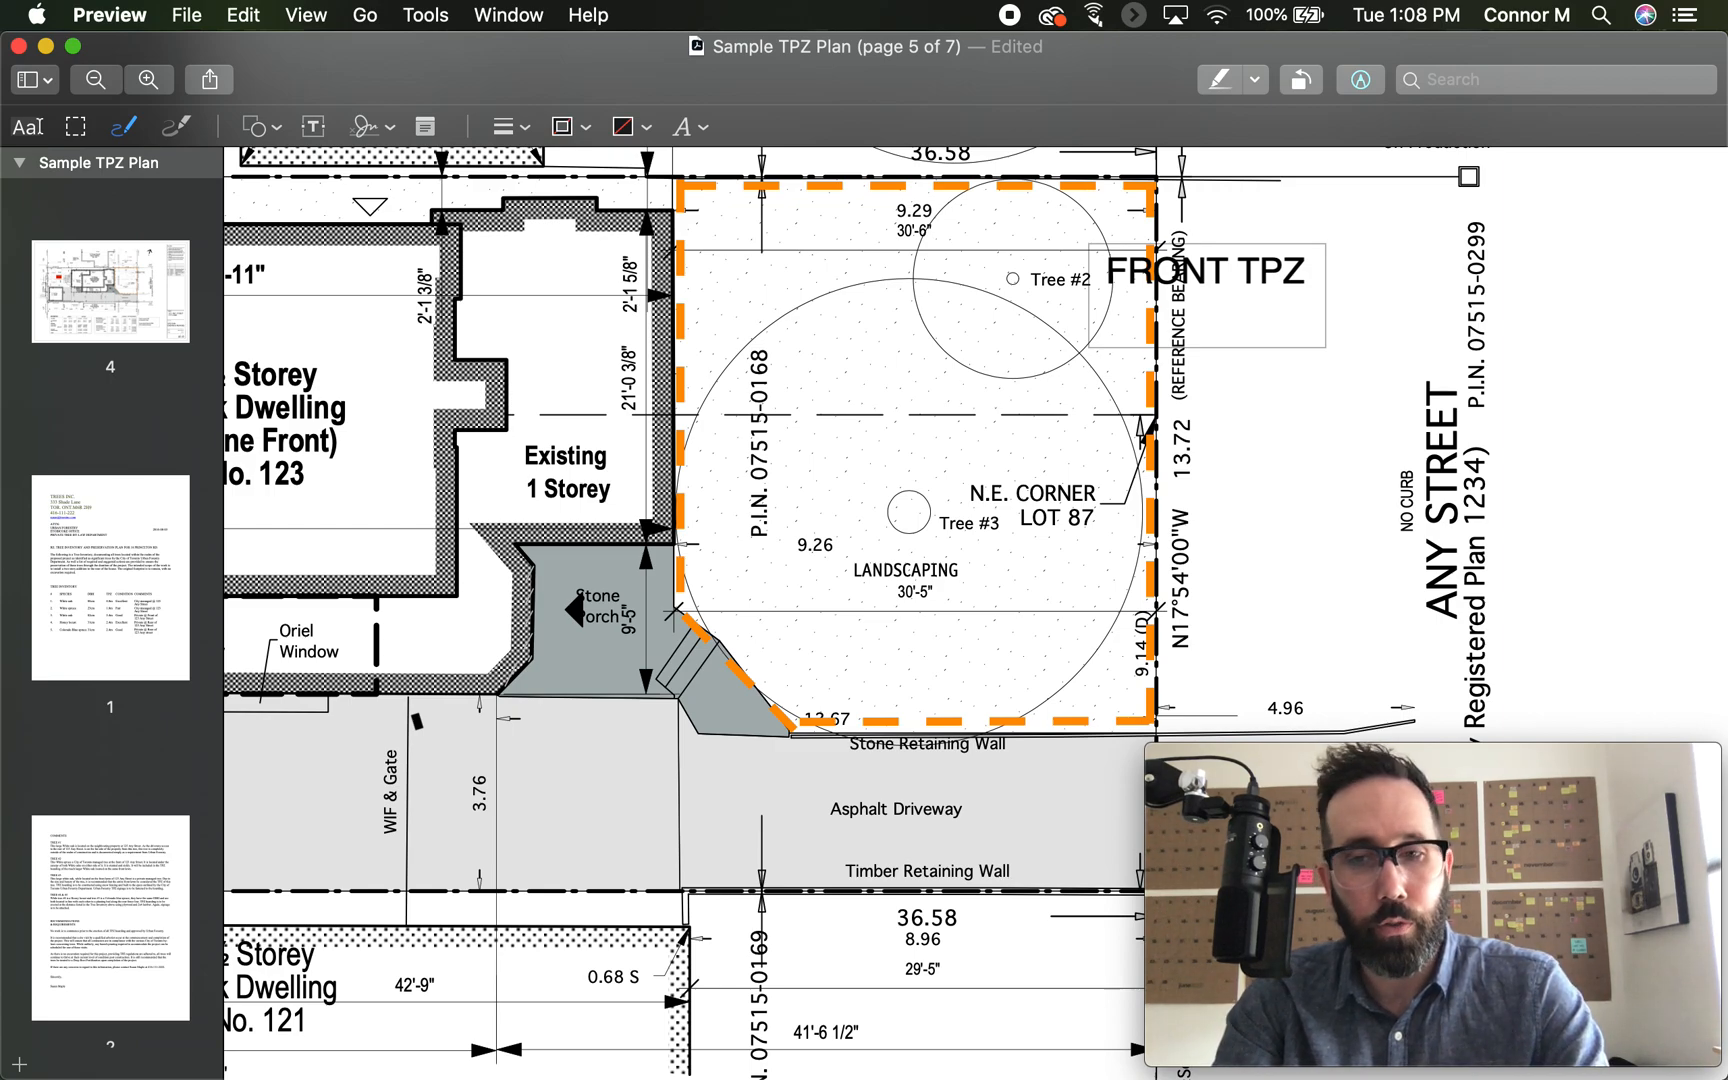
pyautogui.write("4' Tall")
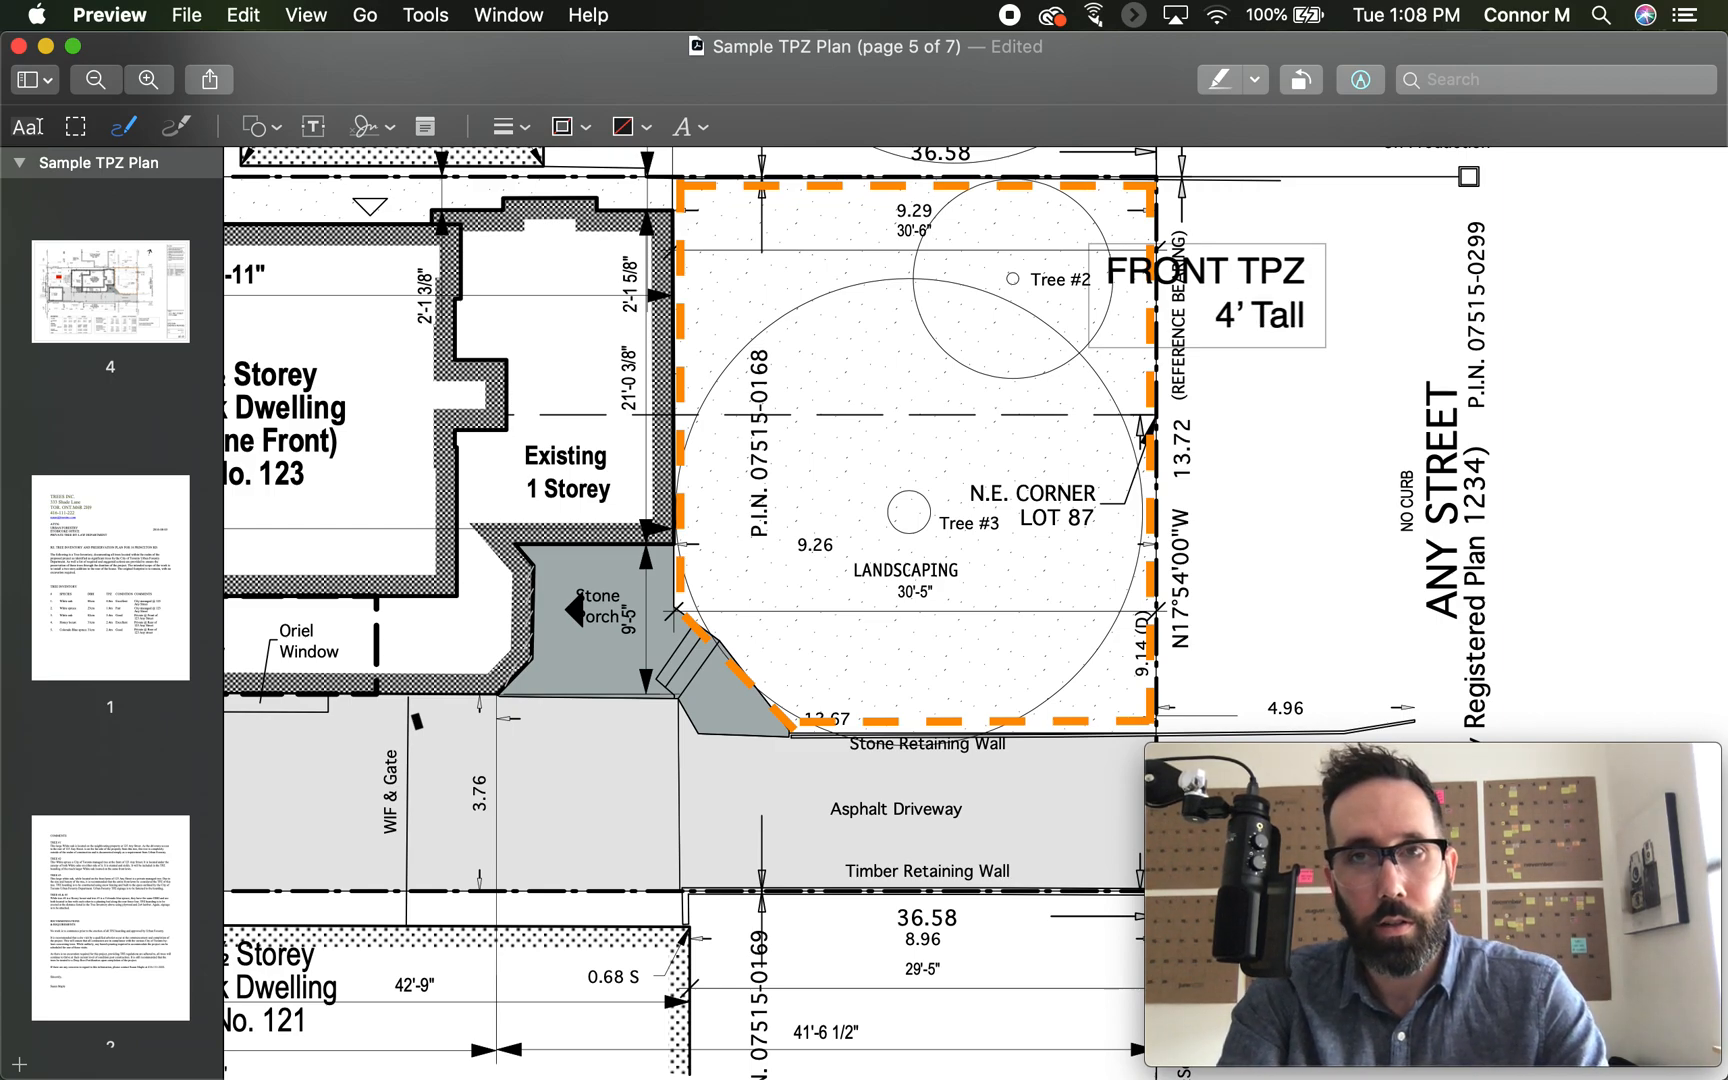
pyautogui.write('2" x')
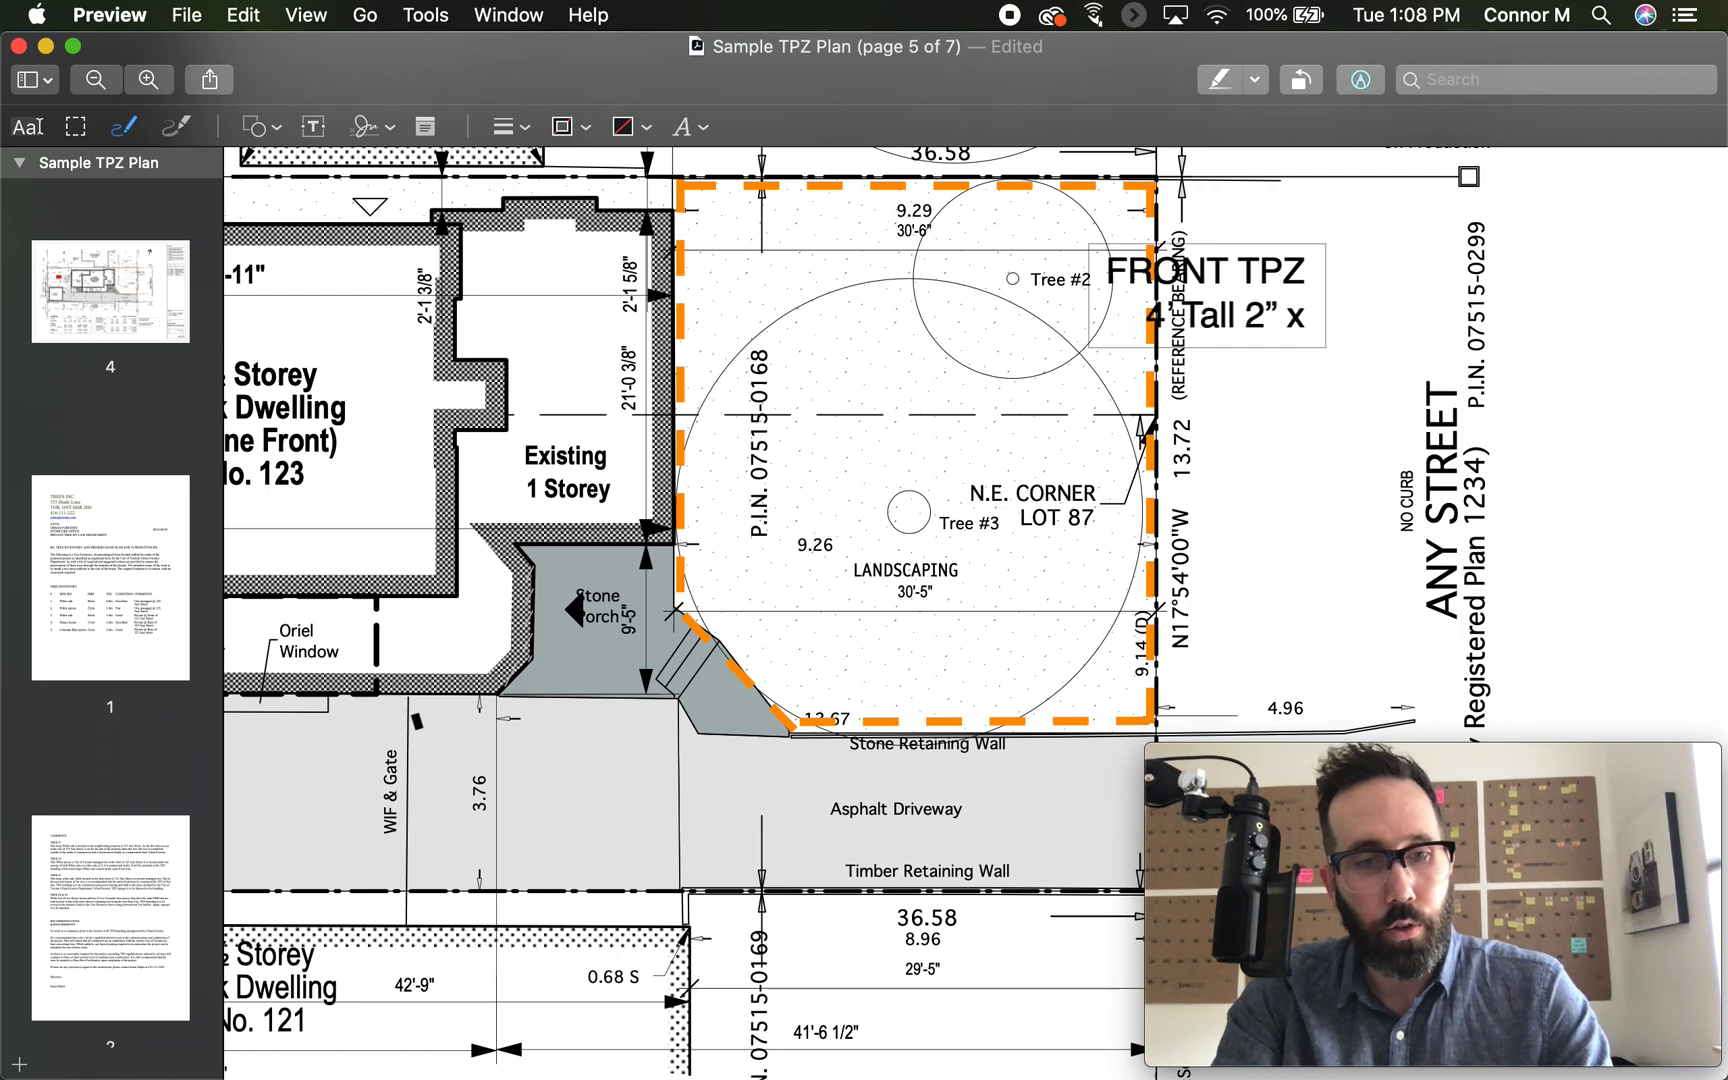
pyautogui.write('4"')
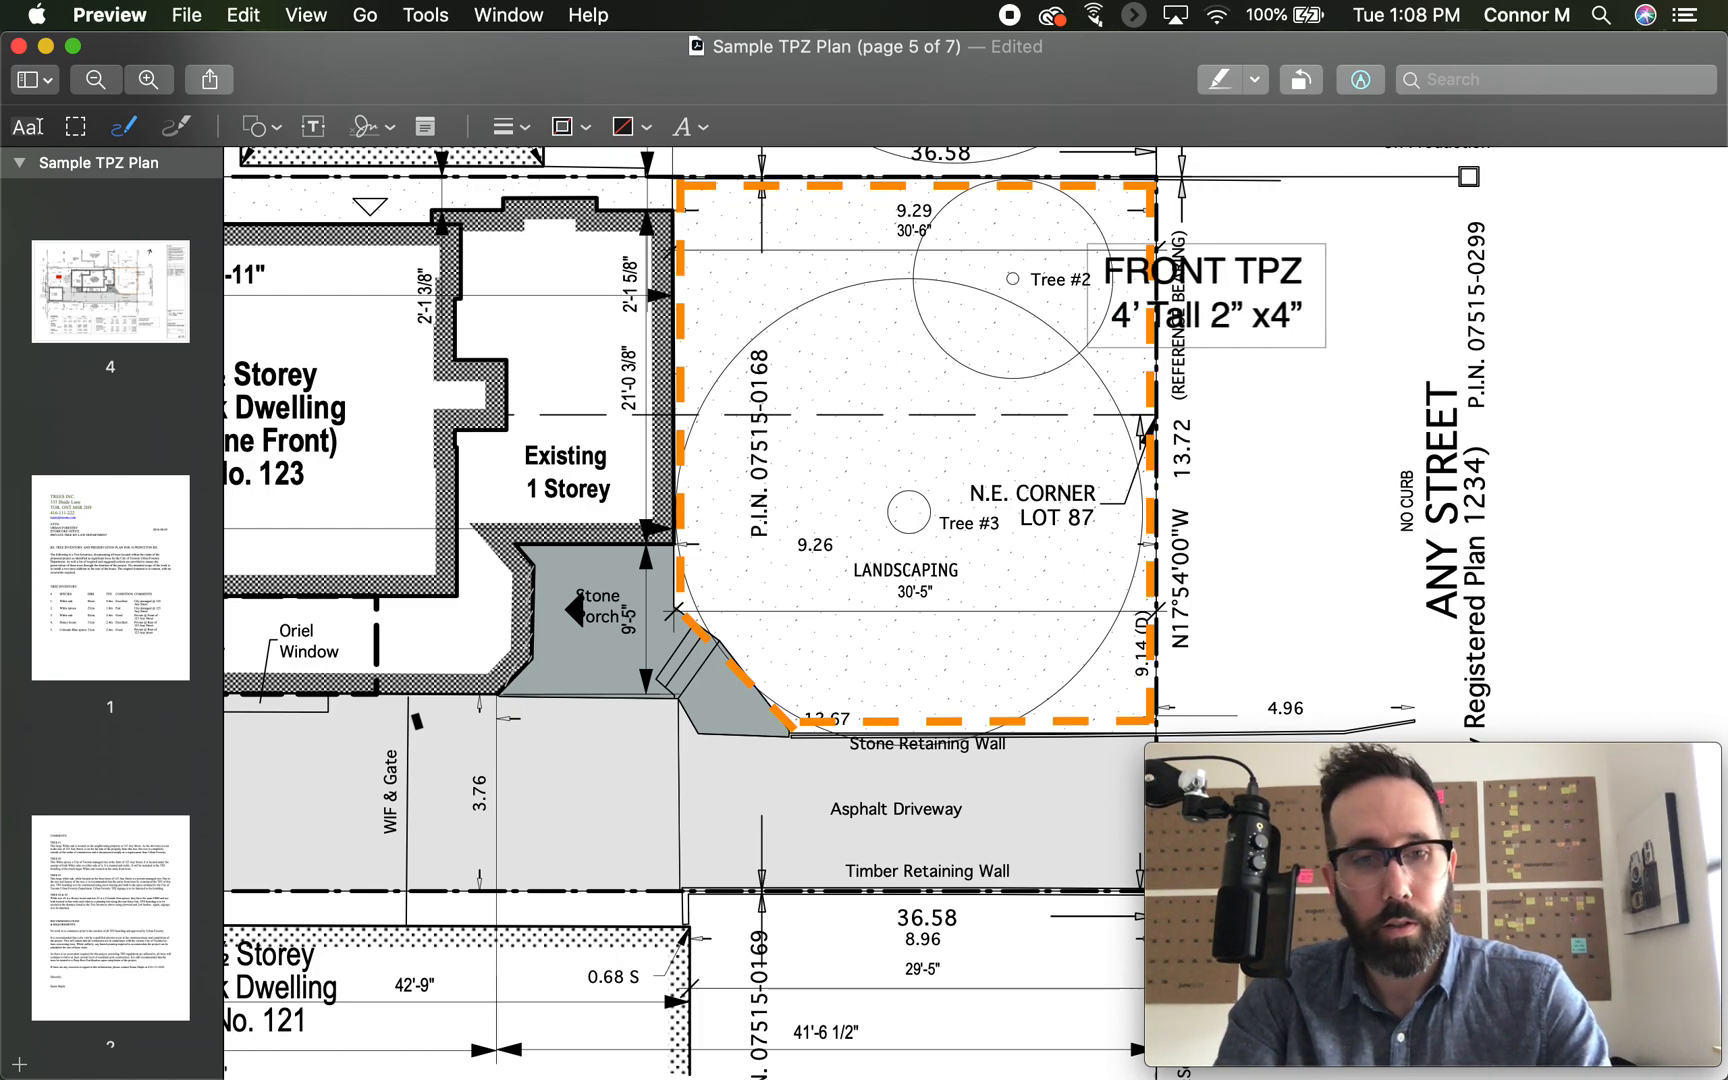
pyautogui.write('framed')
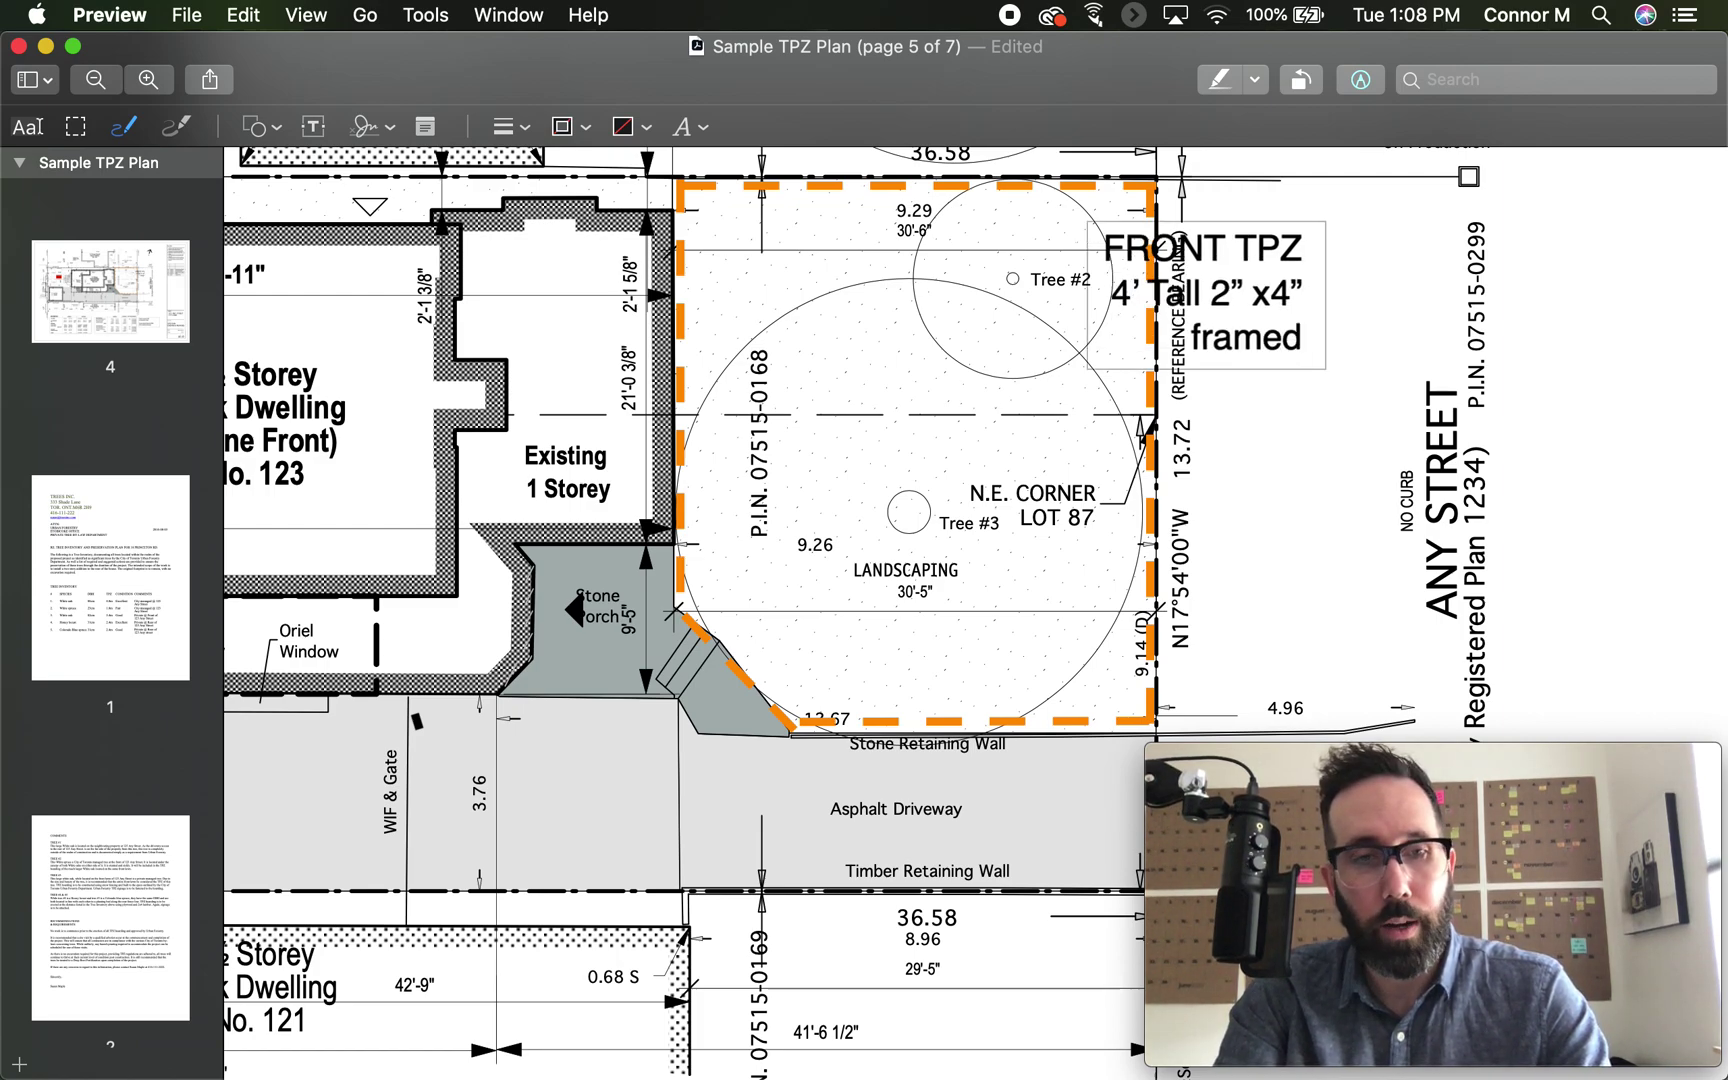
pyautogui.write('w/ snow fence')
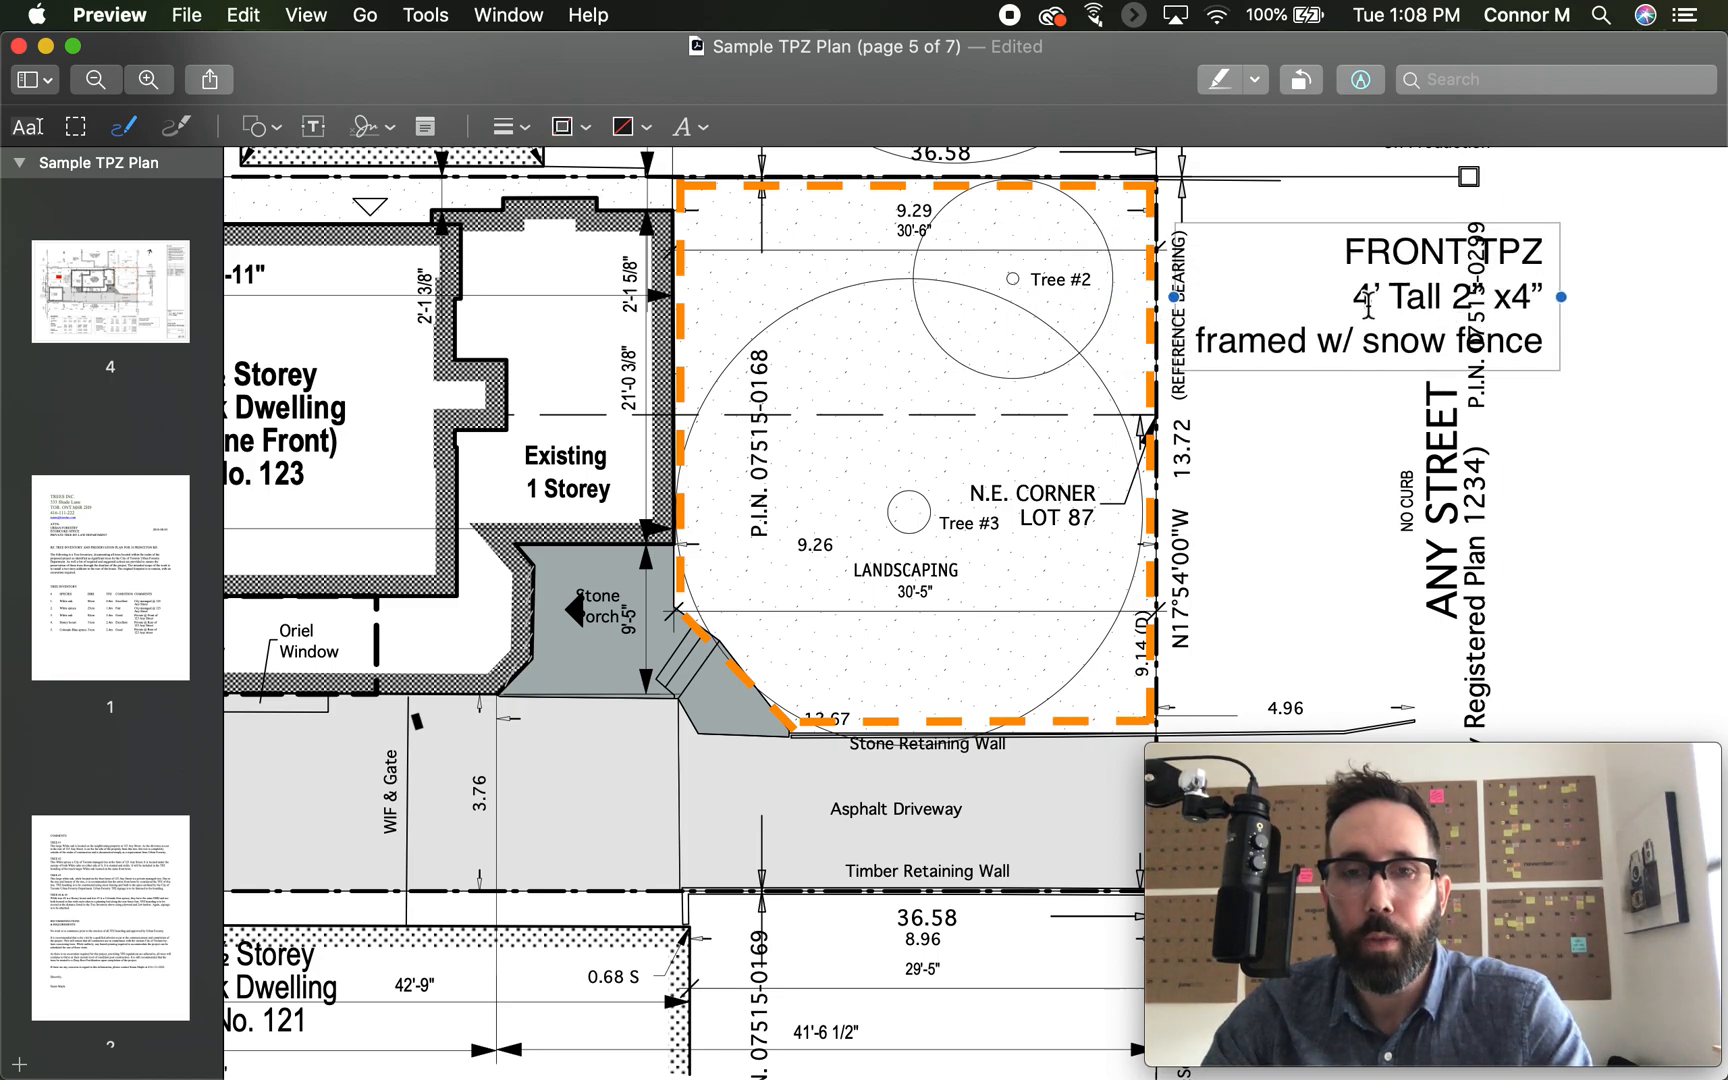
pyautogui.moveTo(686, 126)
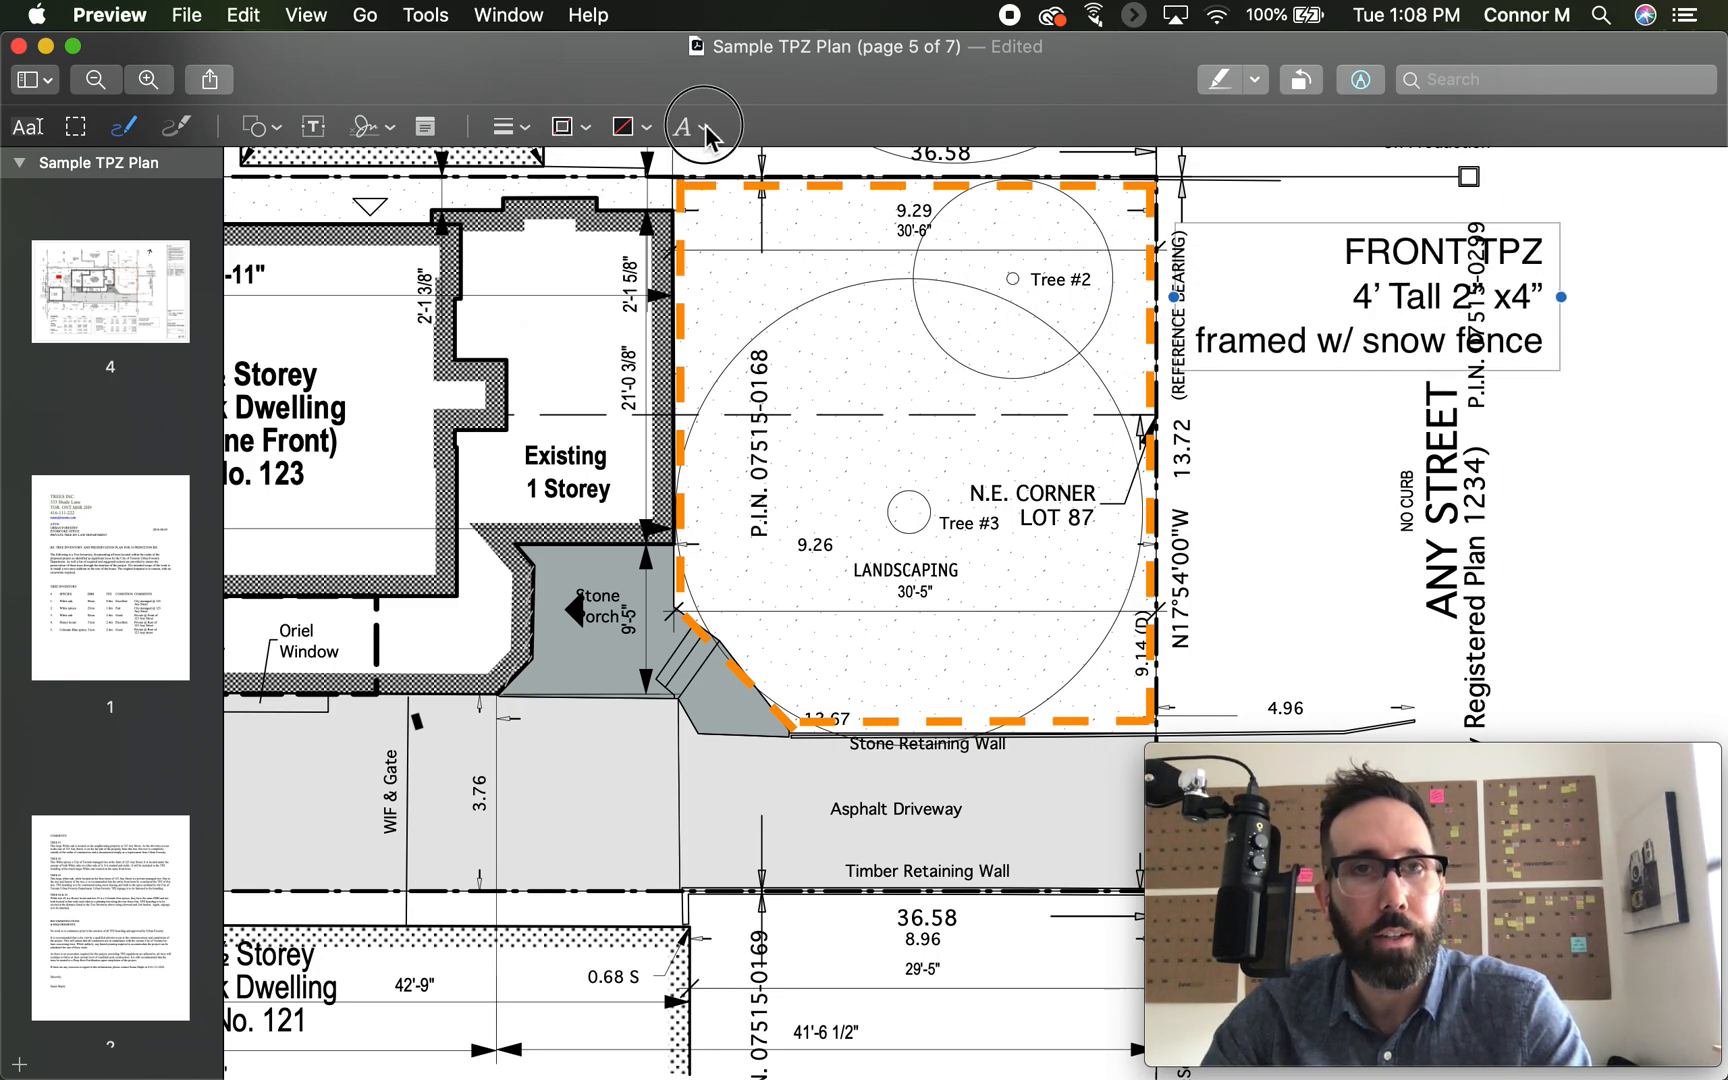
pyautogui.click(690, 124)
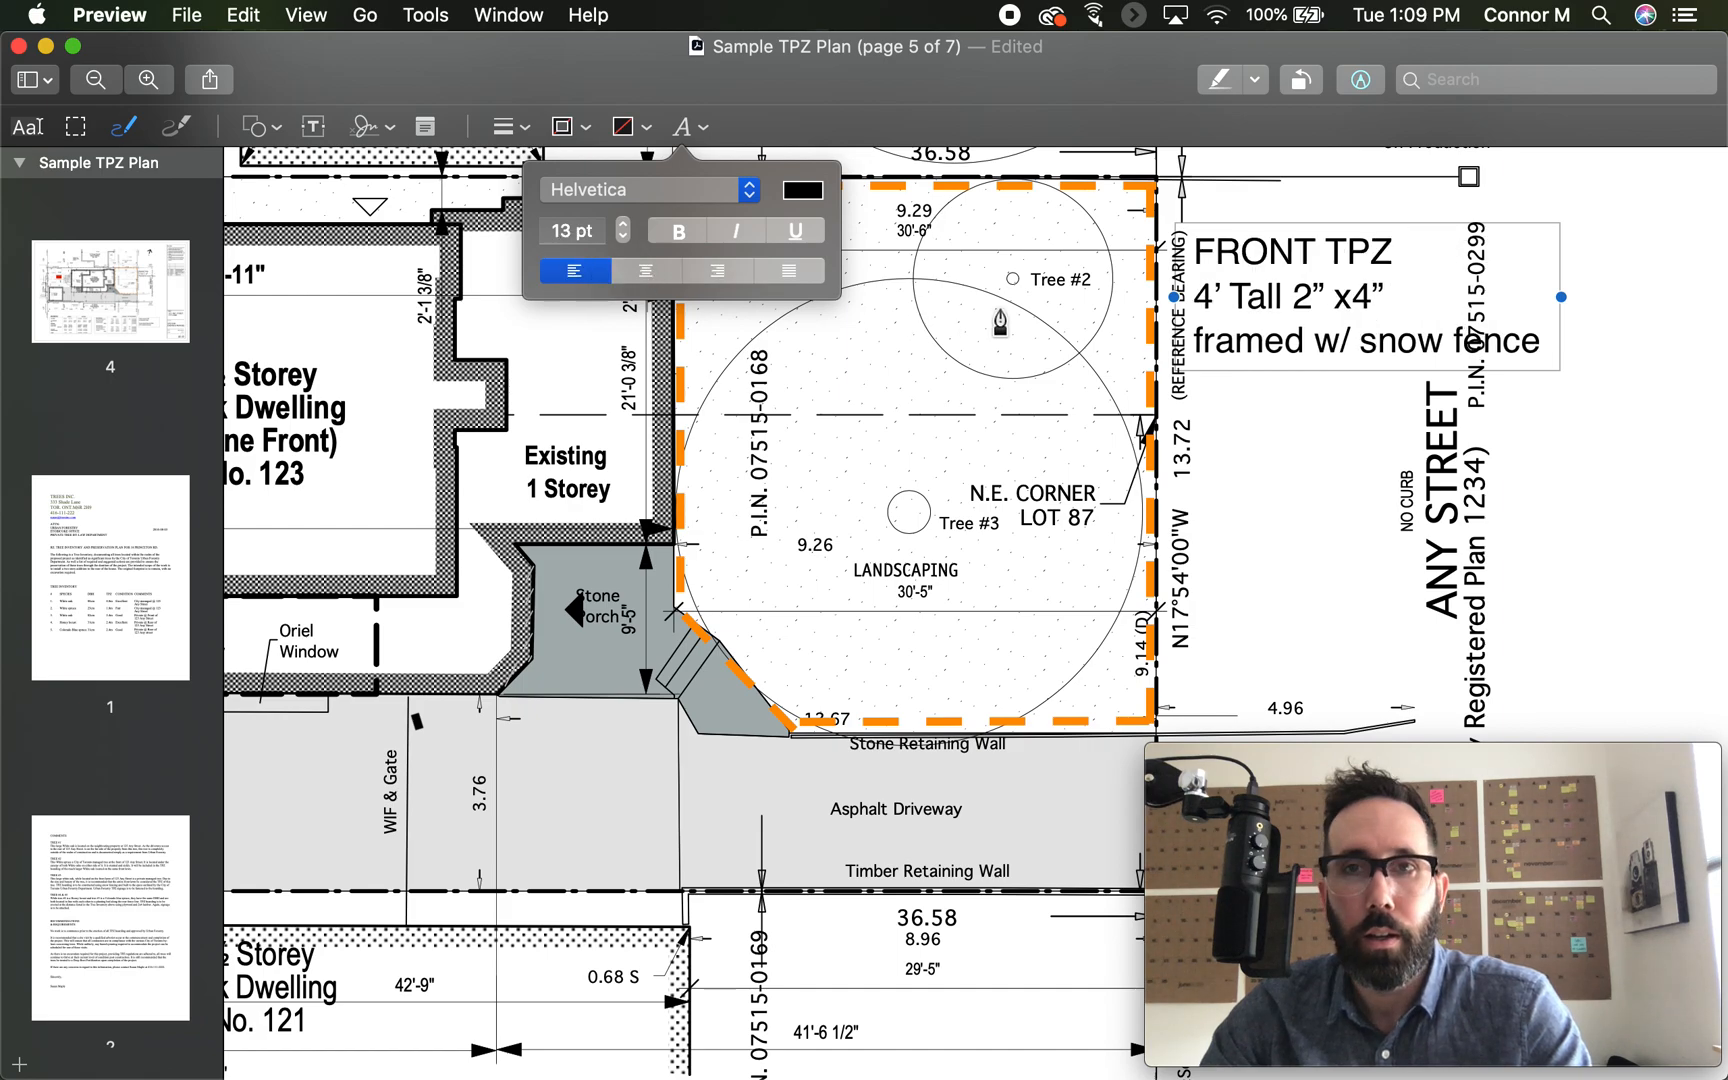
pyautogui.moveTo(703, 145)
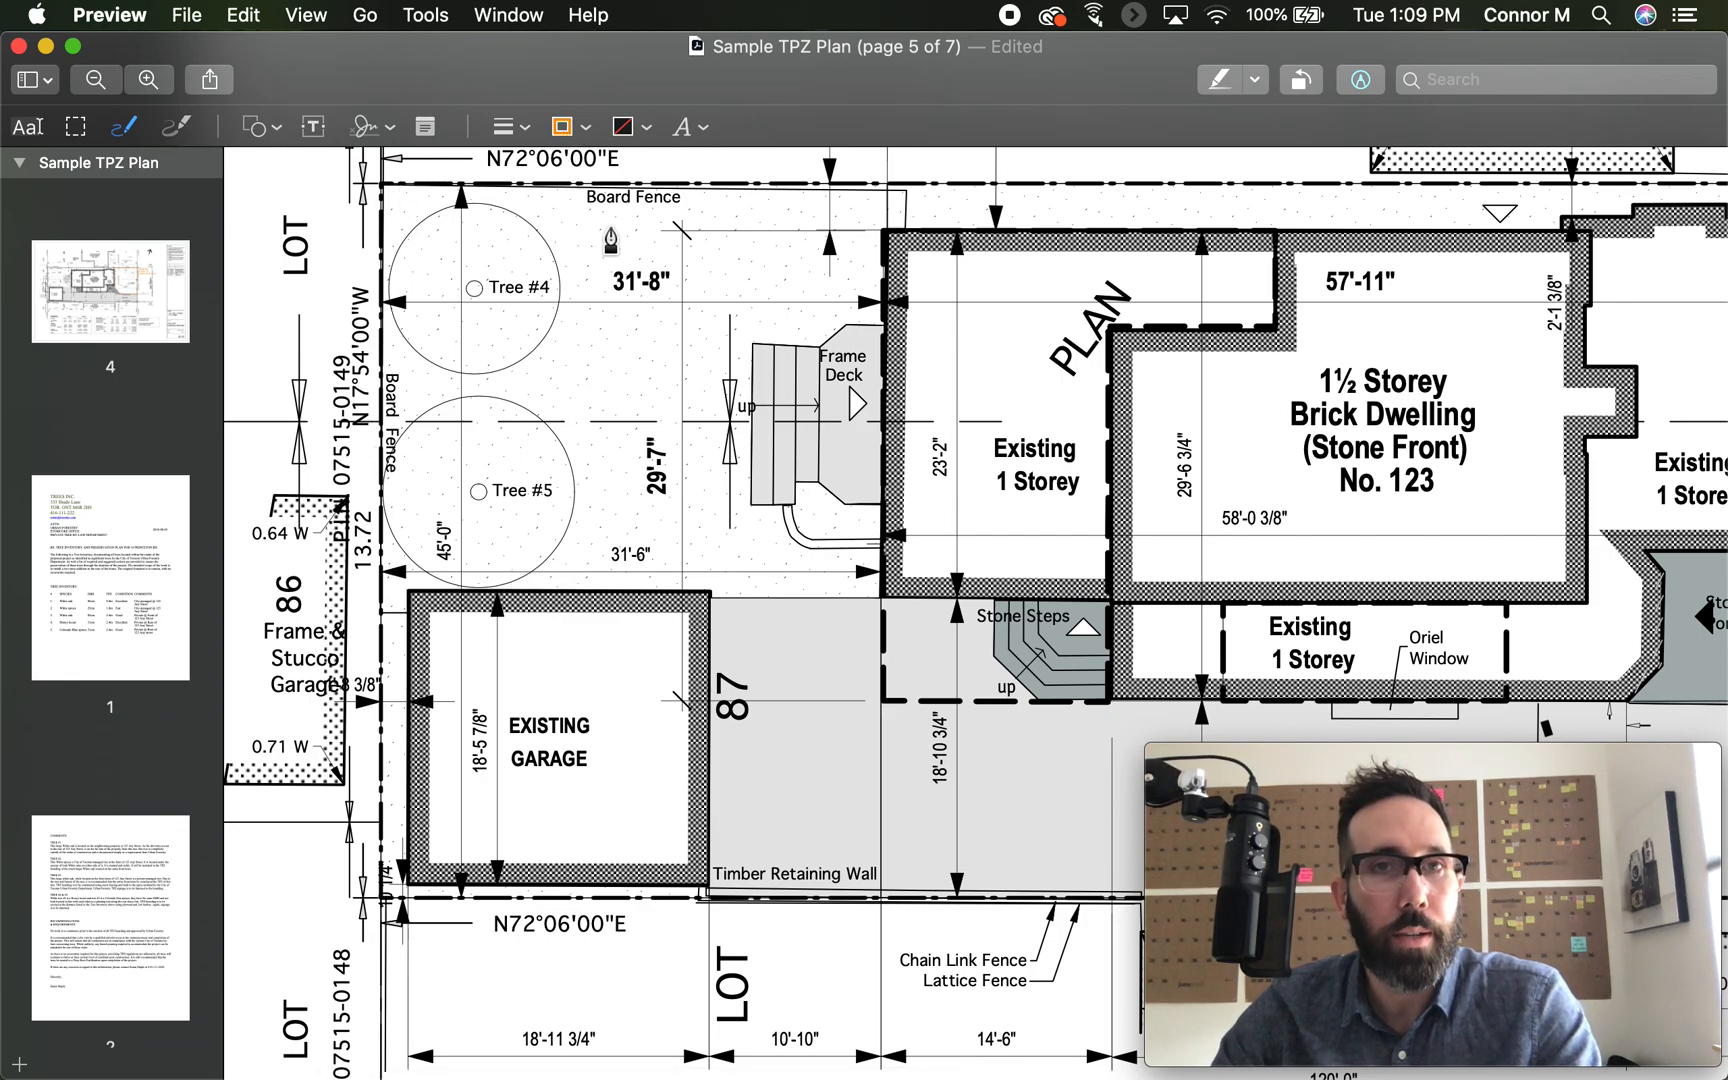
# - Draw the vertical rear TPZ line from the board fence down to the garage
pyautogui.moveTo(607, 226); pyautogui.dragTo(607, 595)
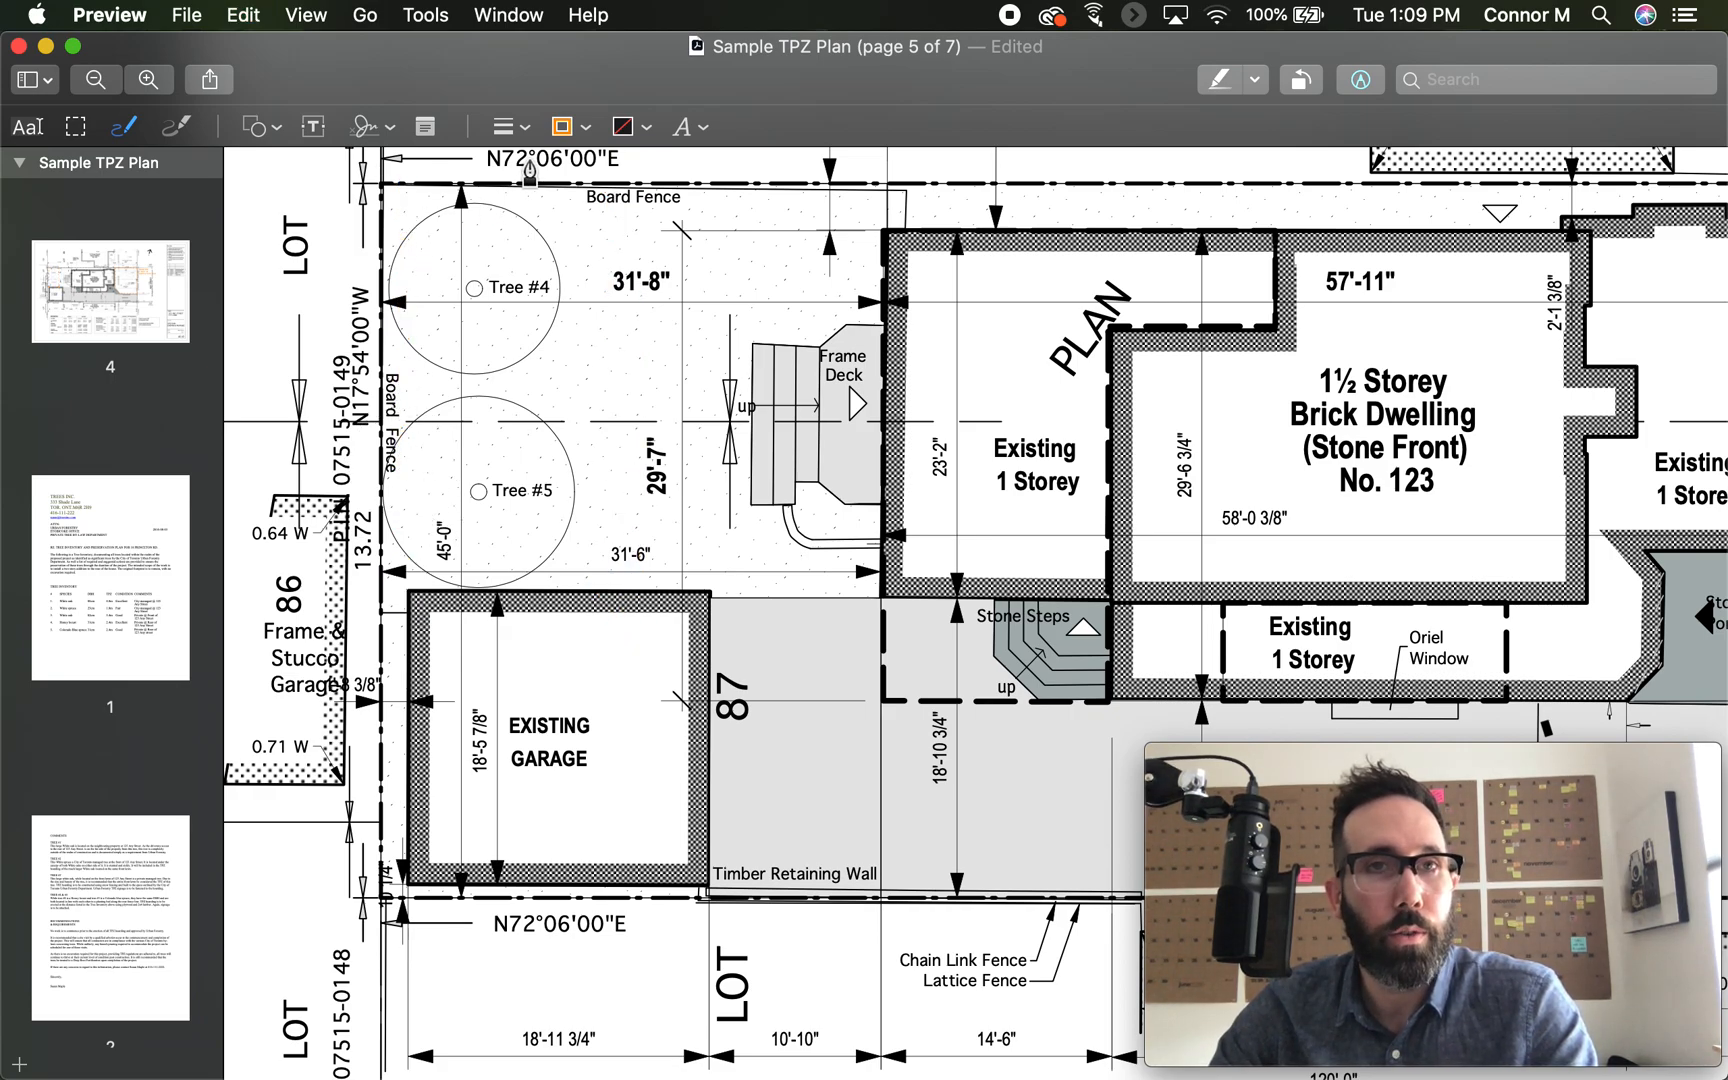
pyautogui.moveTo(588, 203)
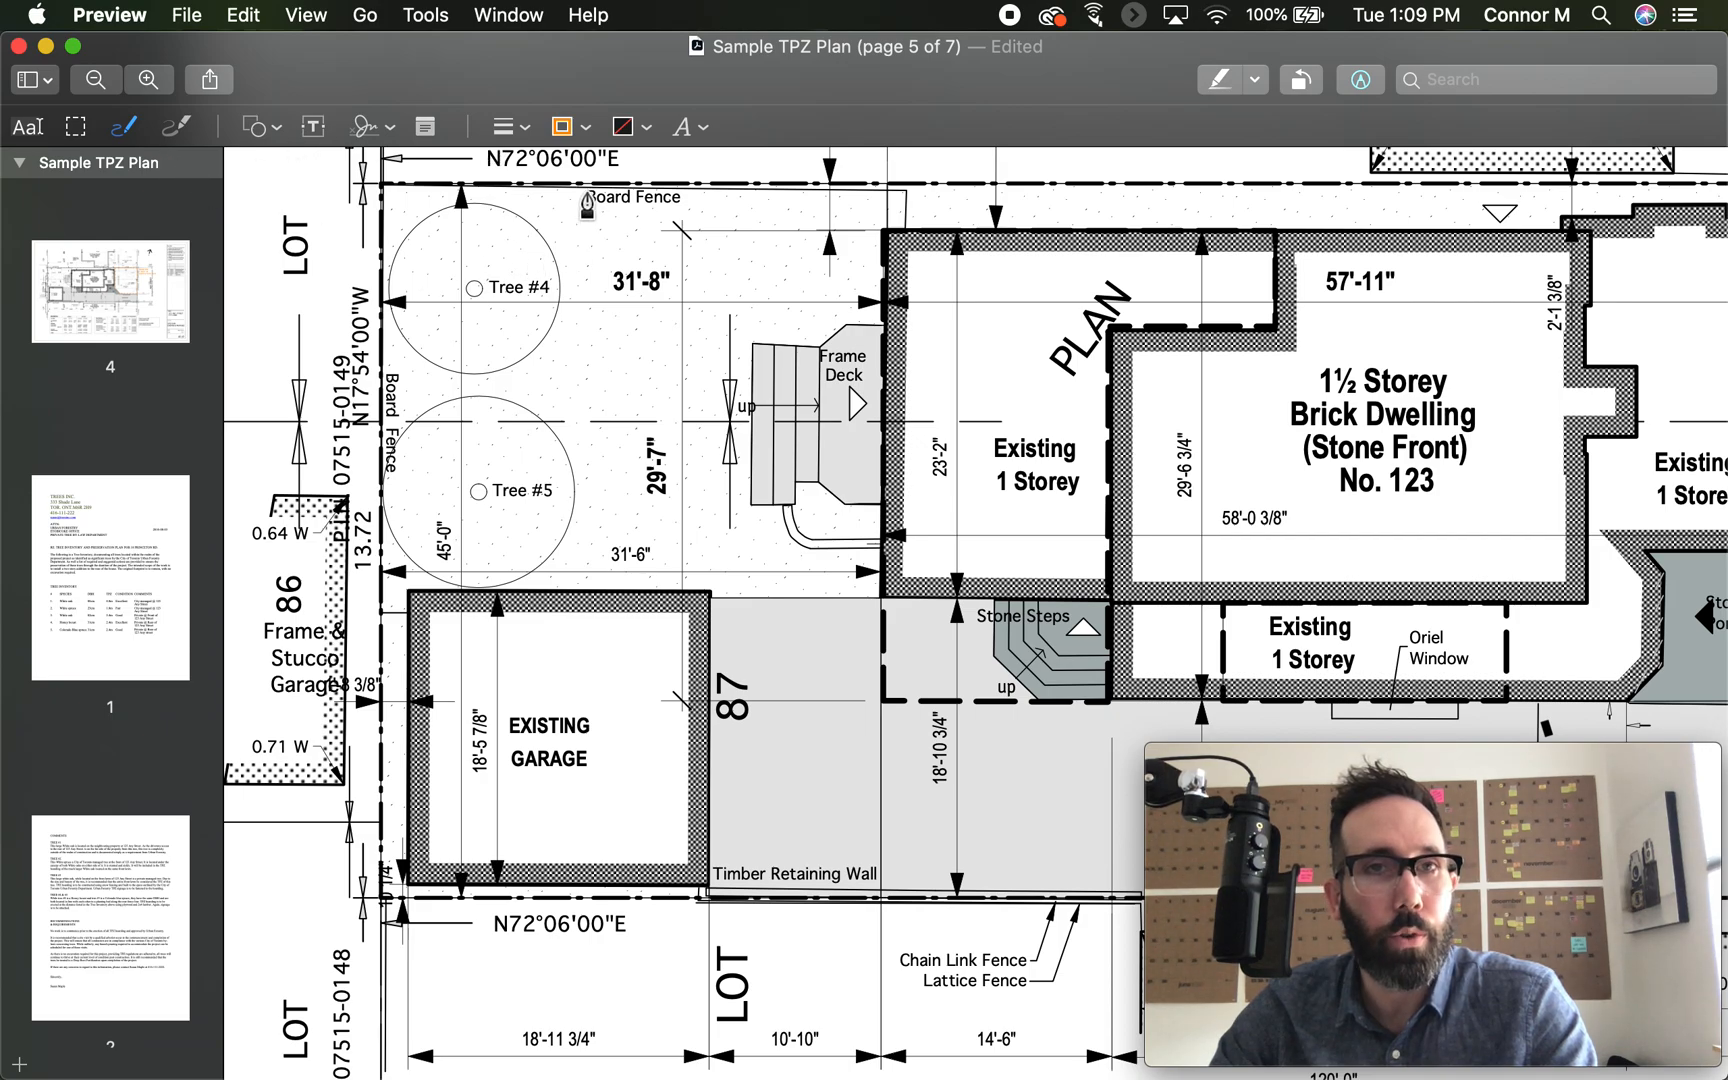
pyautogui.moveTo(581, 185); pyautogui.dragTo(581, 590)
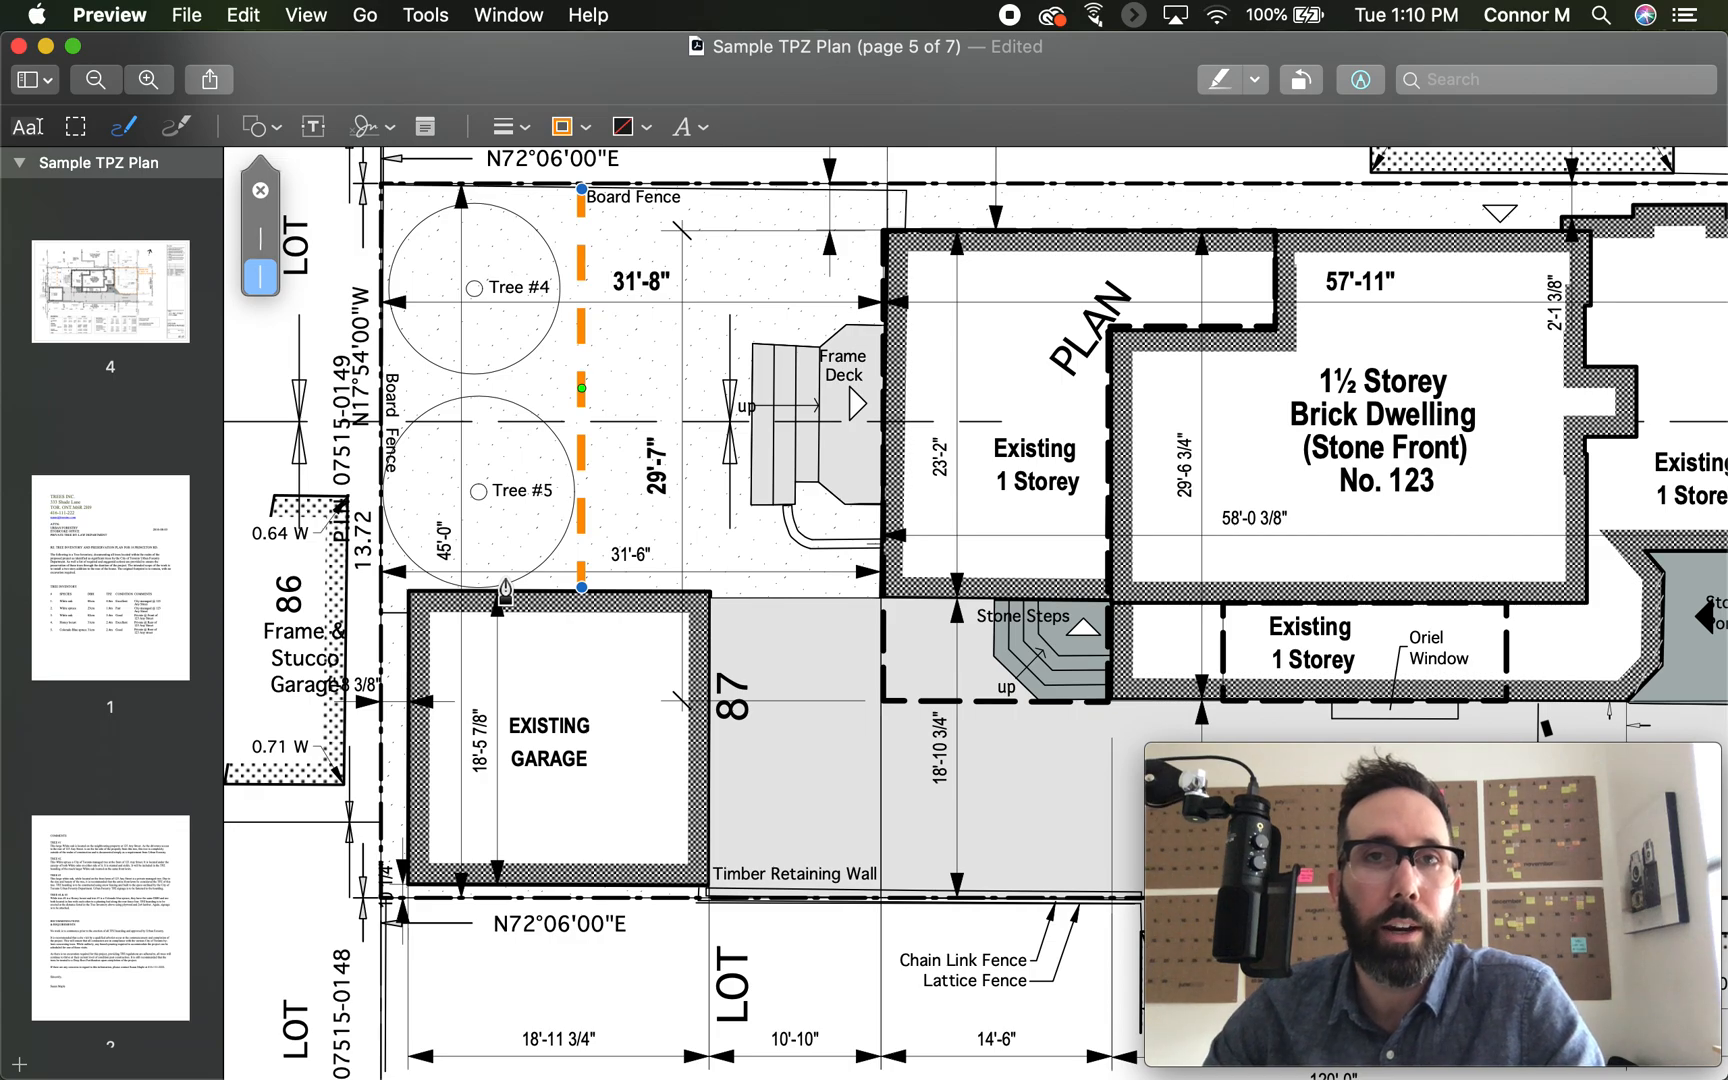
pyautogui.moveTo(630, 467)
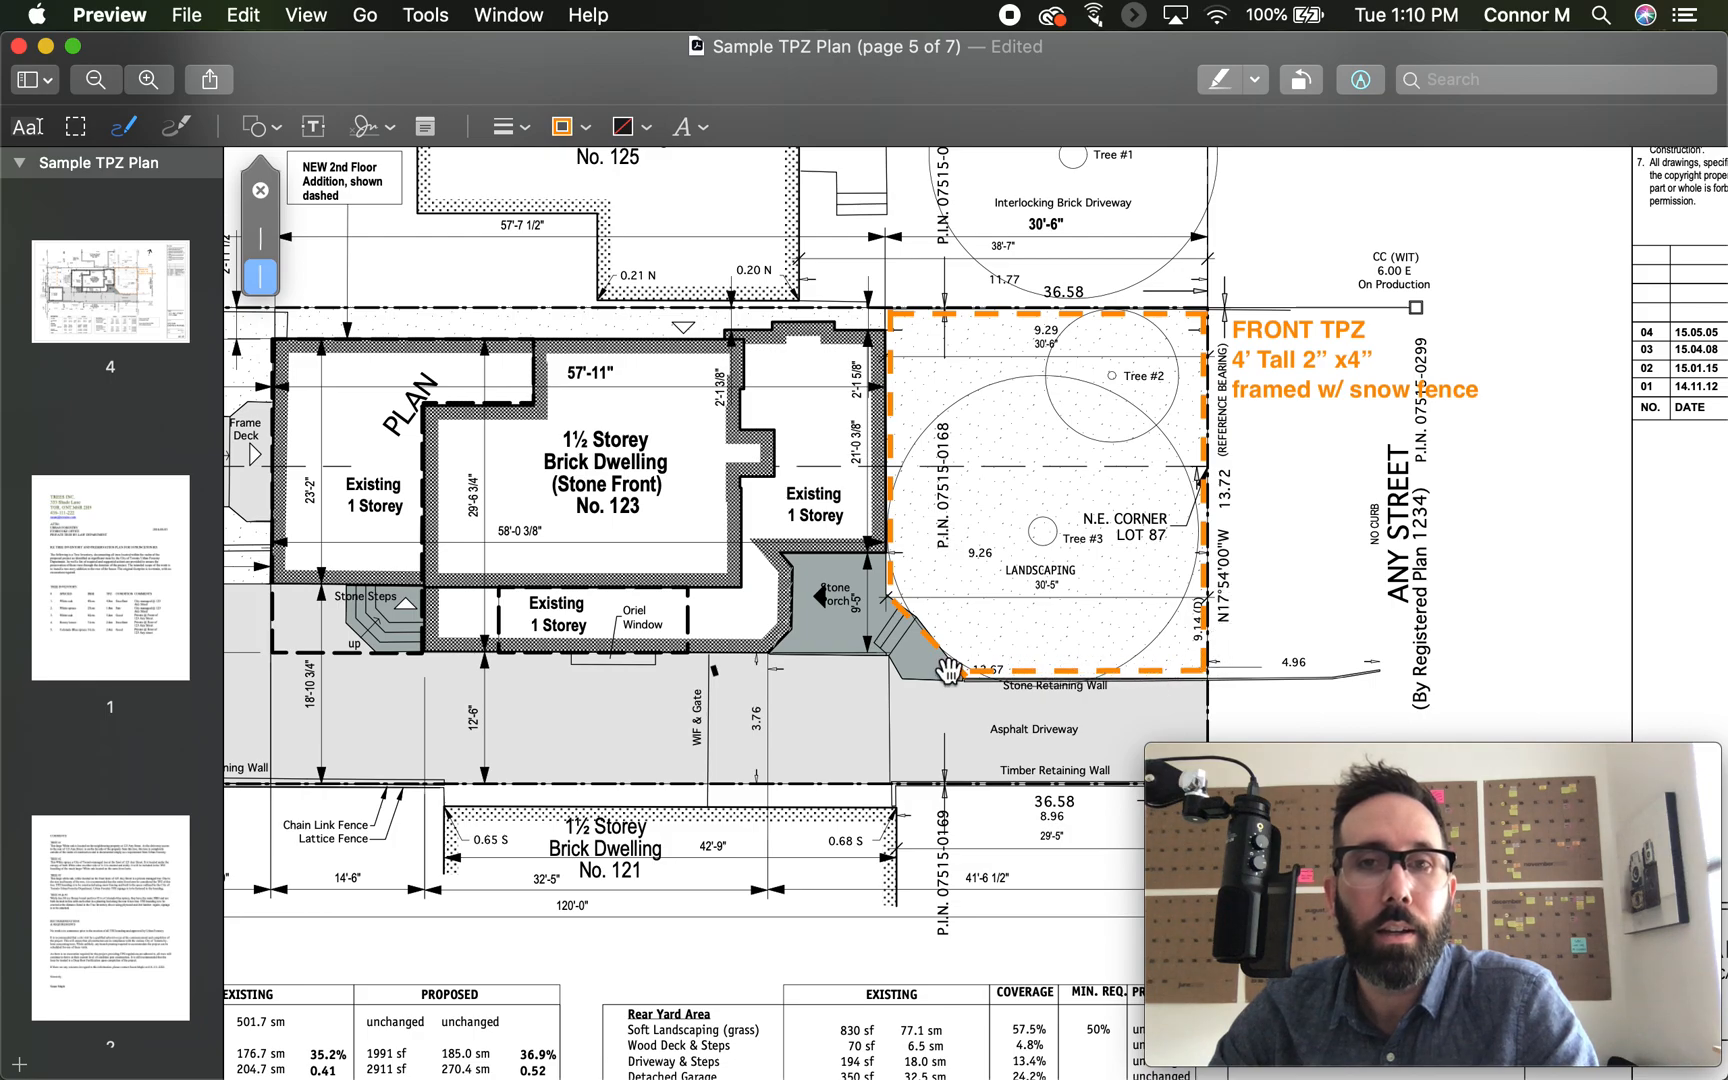
pyautogui.moveTo(941, 463)
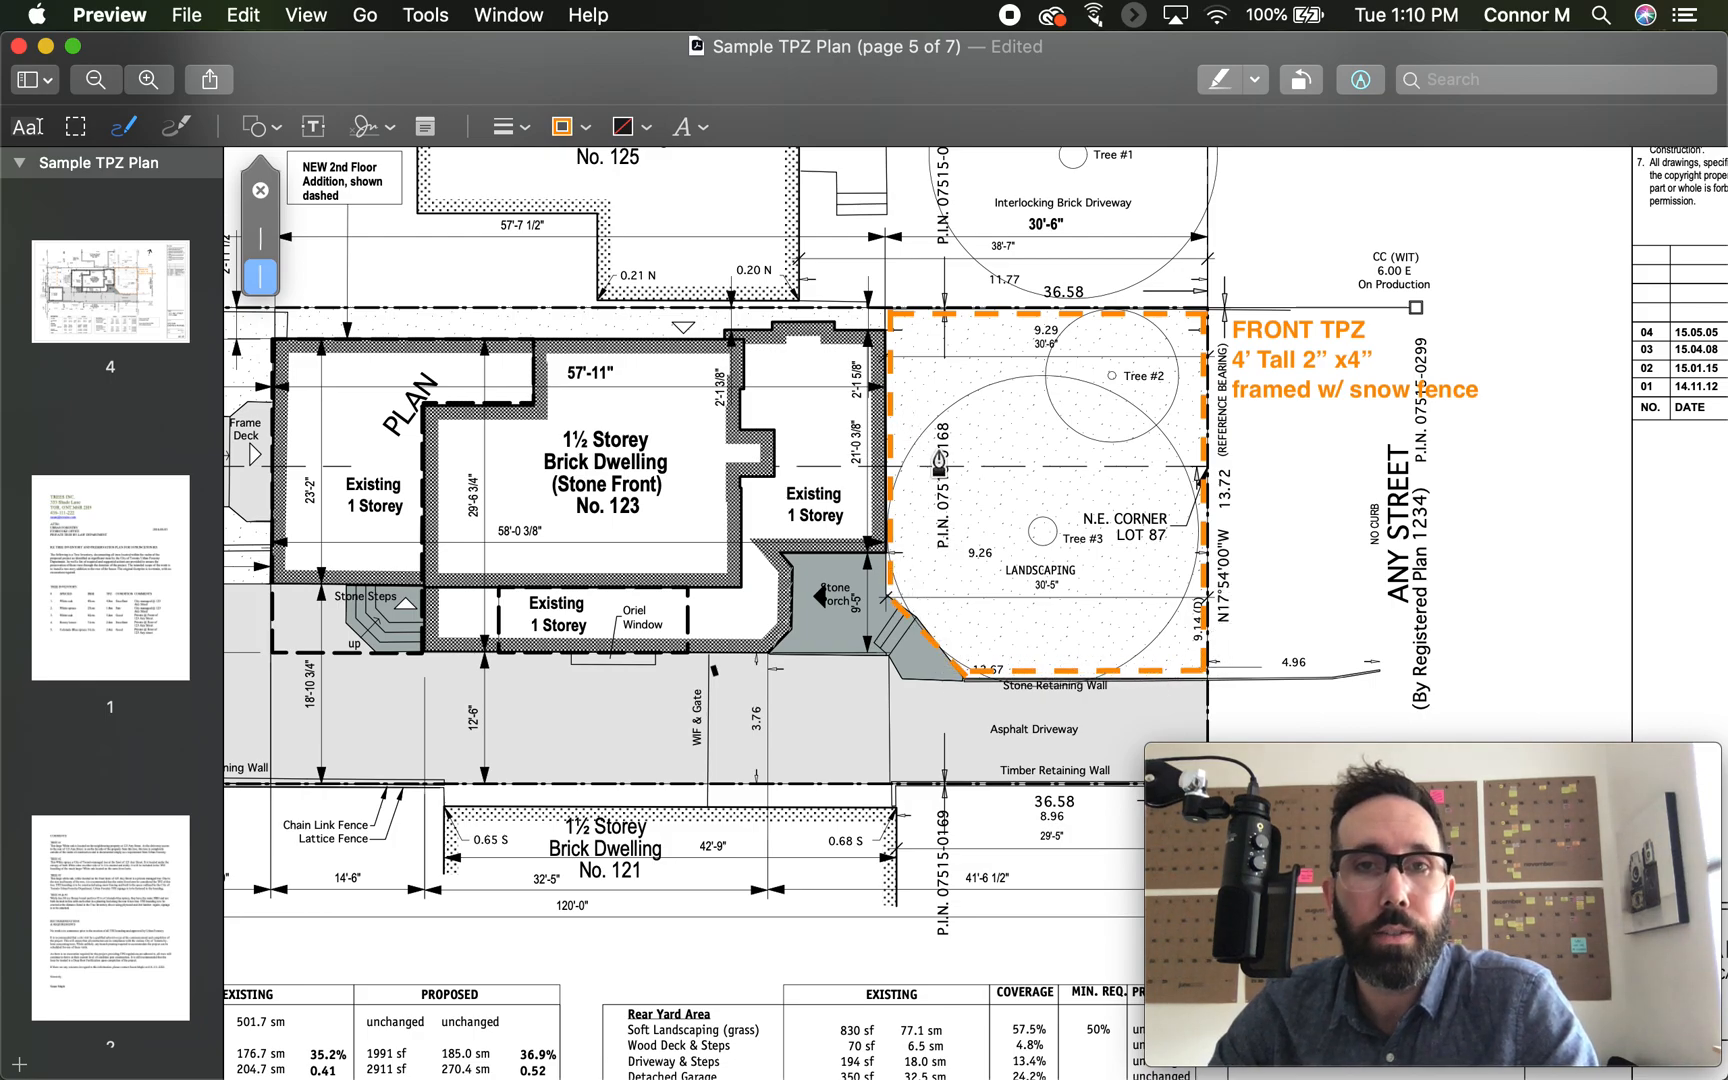
# - Add an oval with a solid green outline and resize it around Tree #3
pyautogui.scroll(-3)
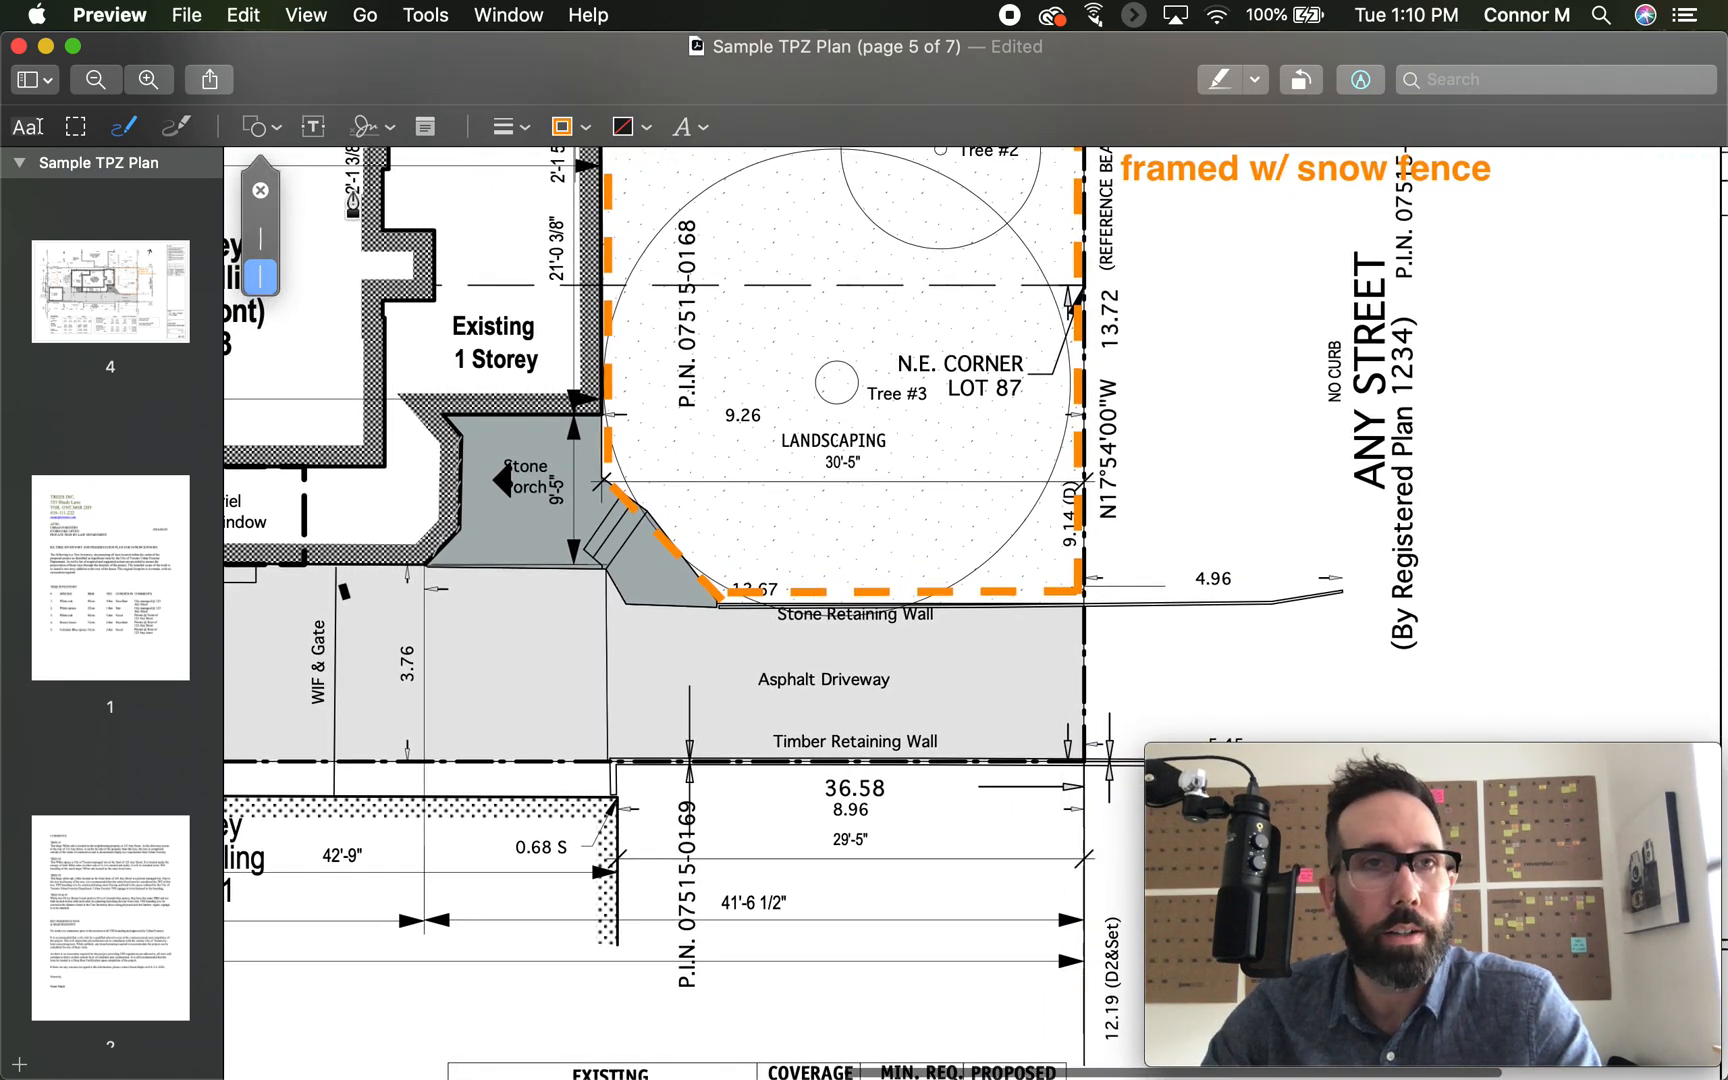
pyautogui.click(255, 126)
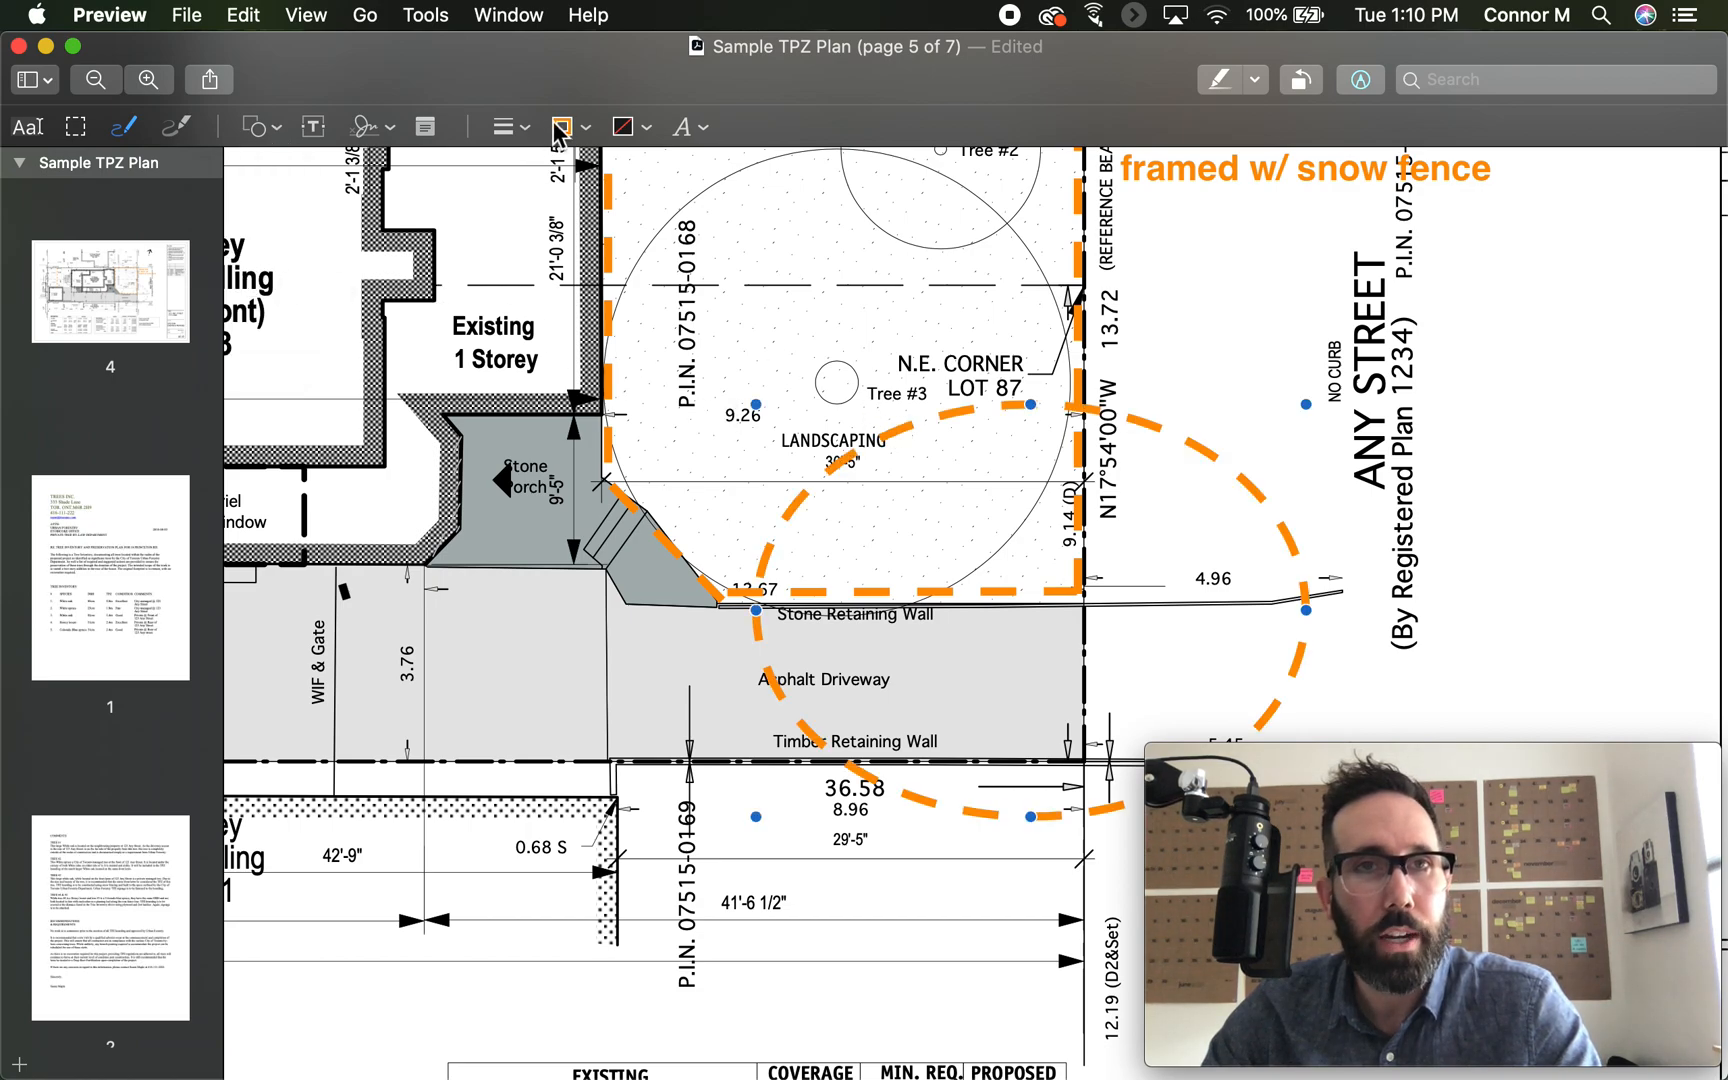
pyautogui.click(562, 126)
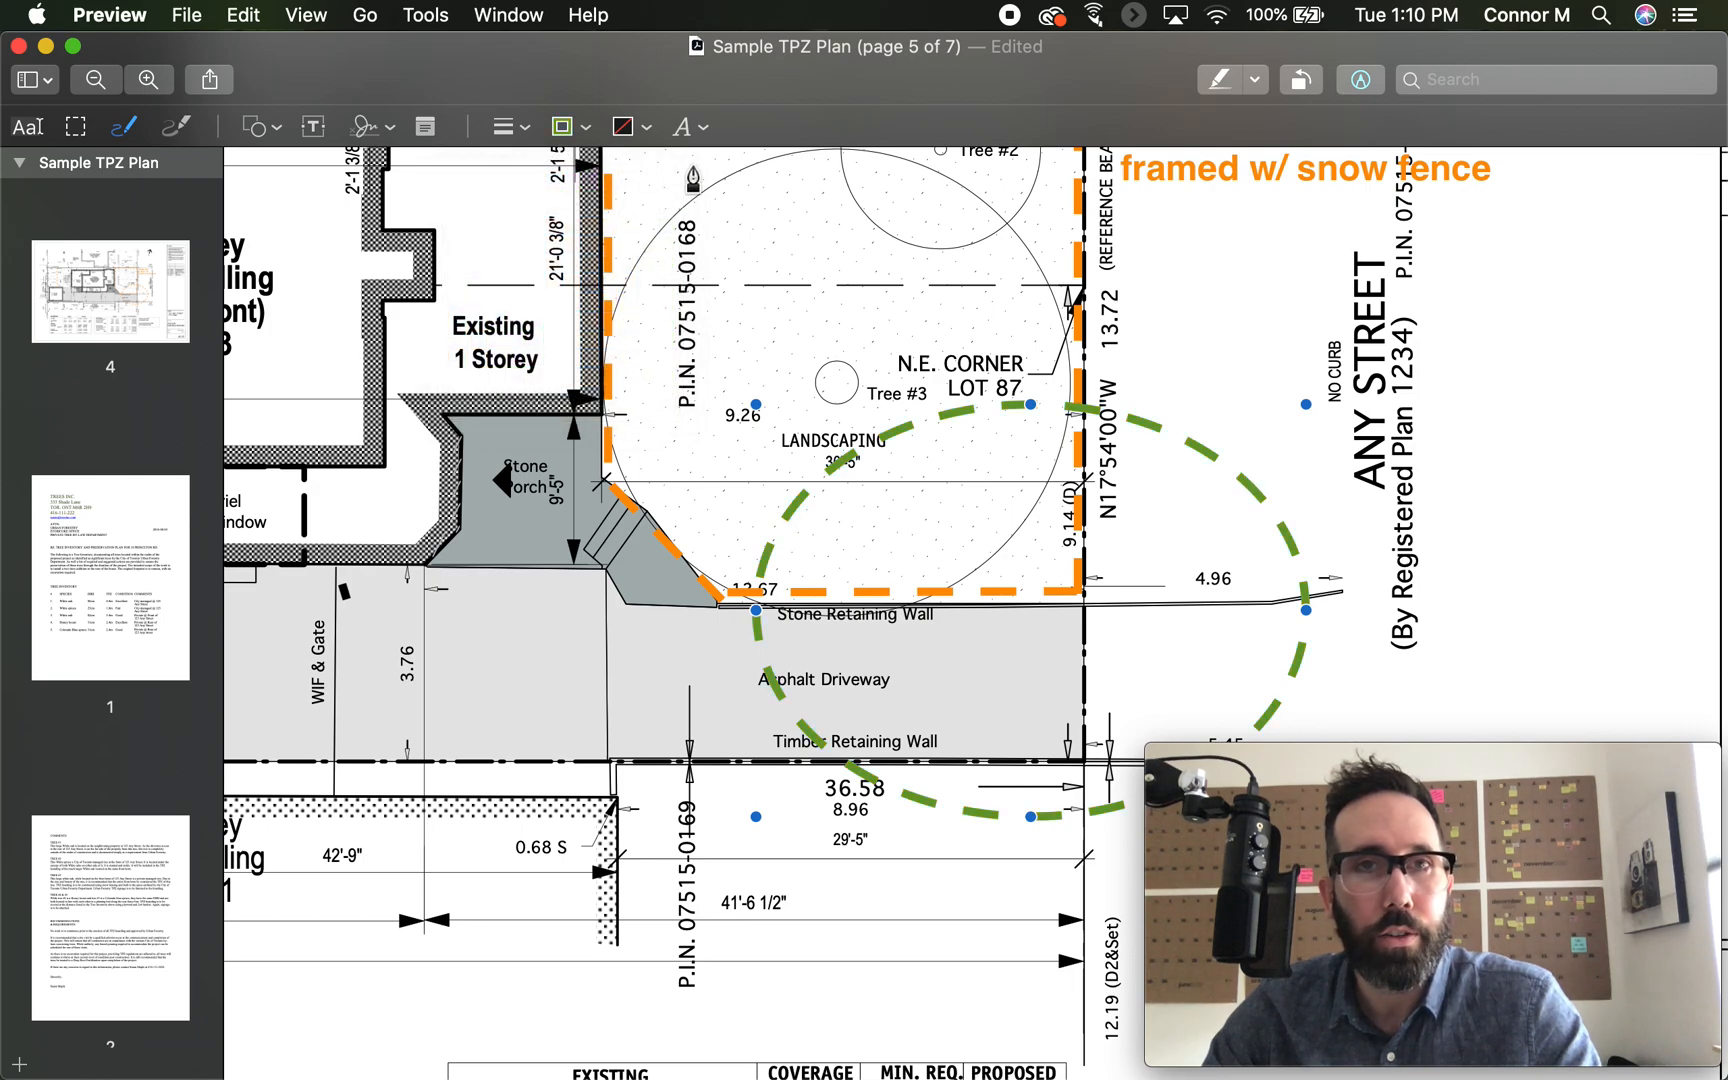
pyautogui.click(503, 126)
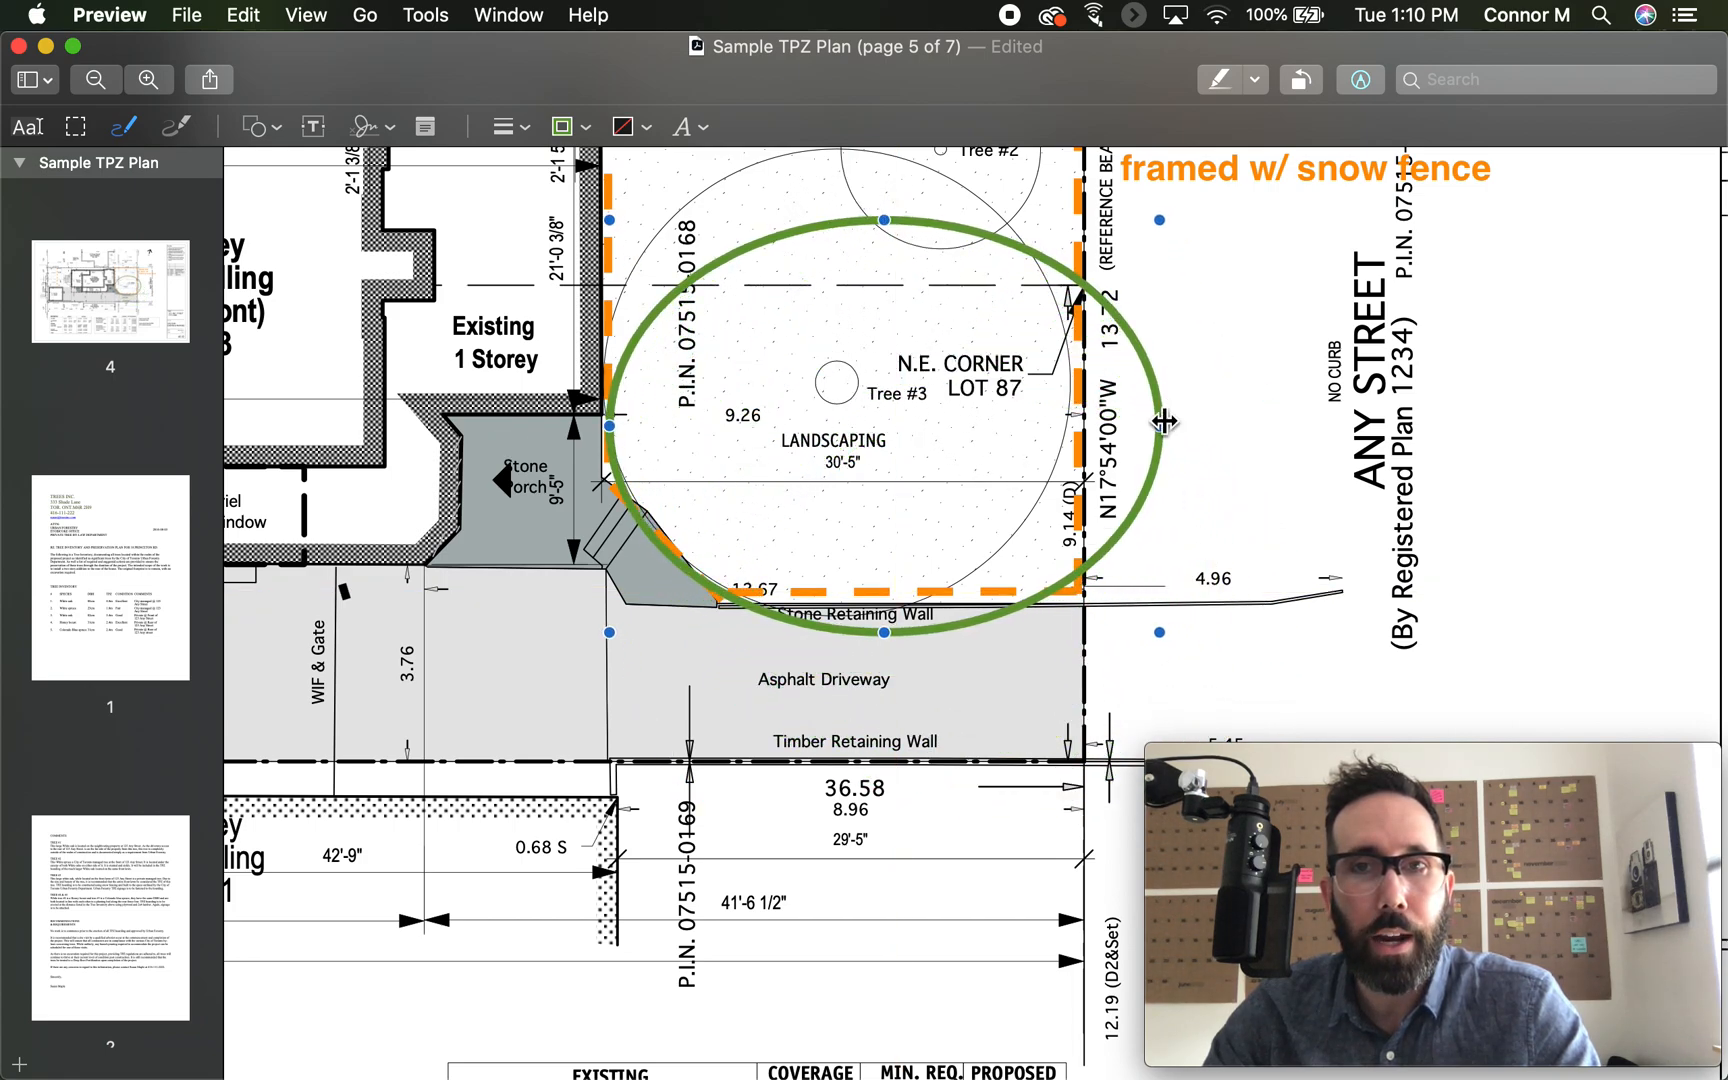
pyautogui.moveTo(1156, 429); pyautogui.dragTo(1030, 429)
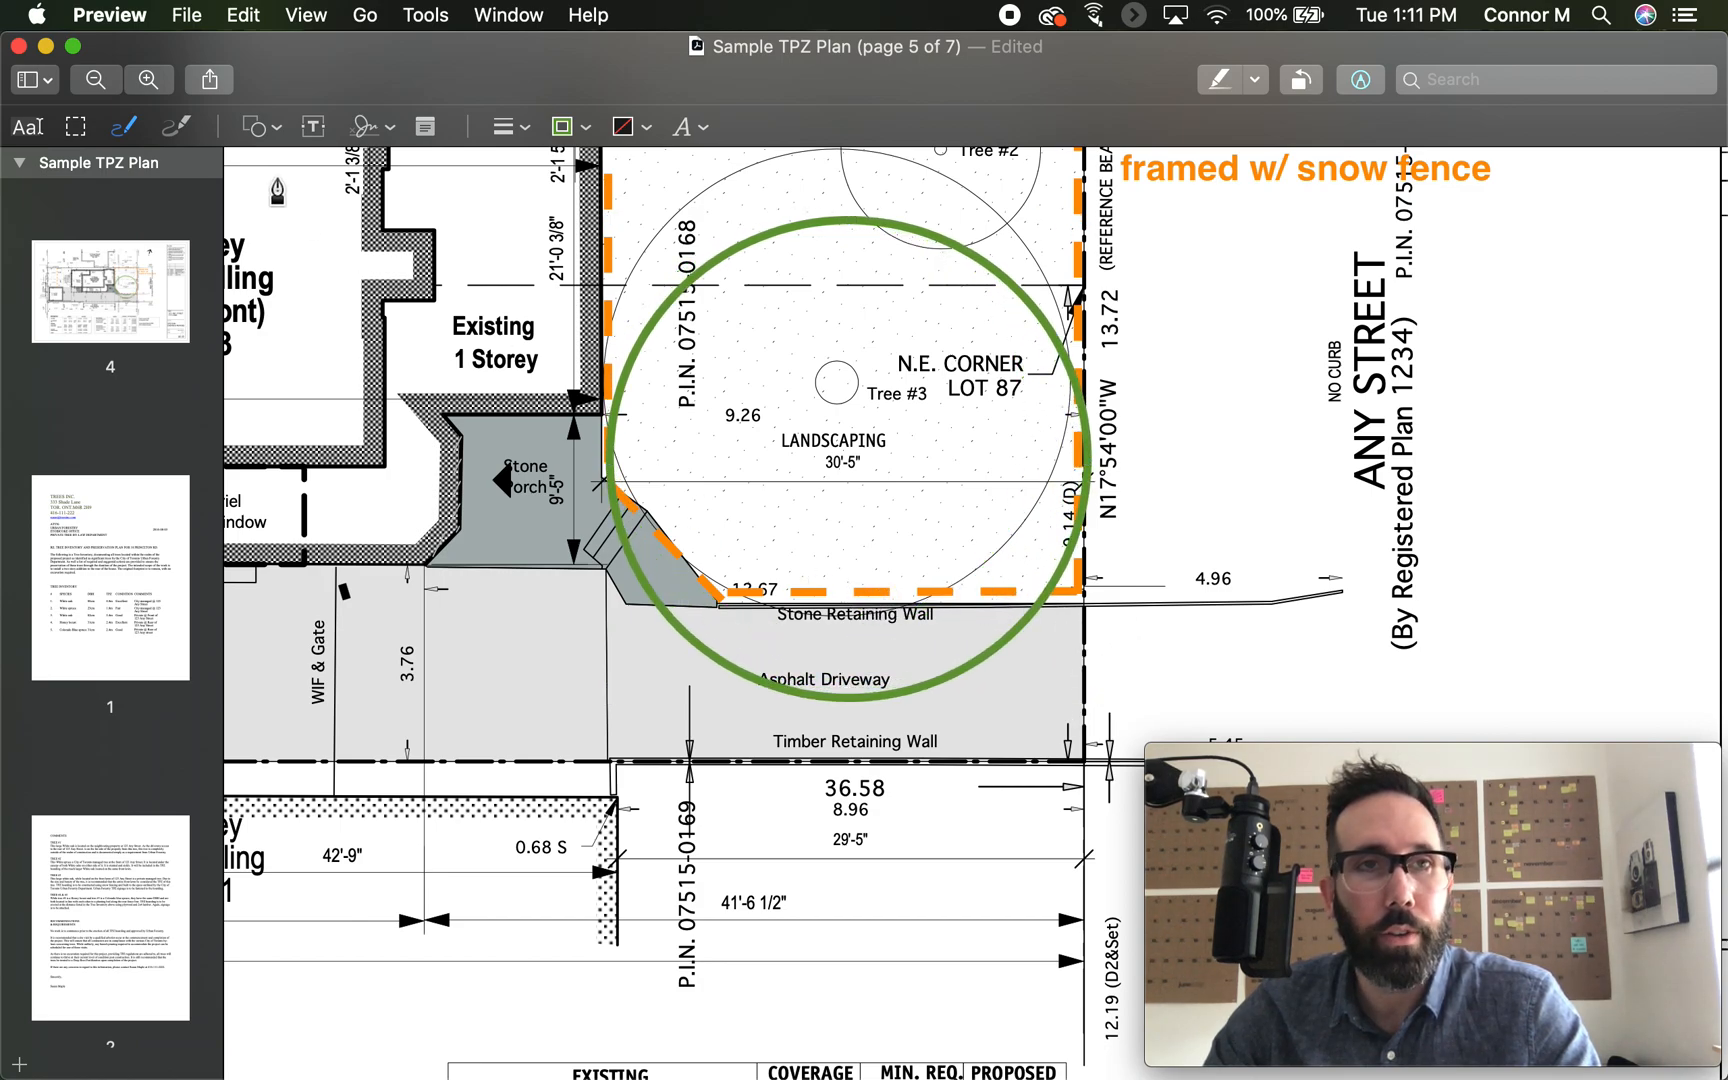
pyautogui.moveTo(1176, 519)
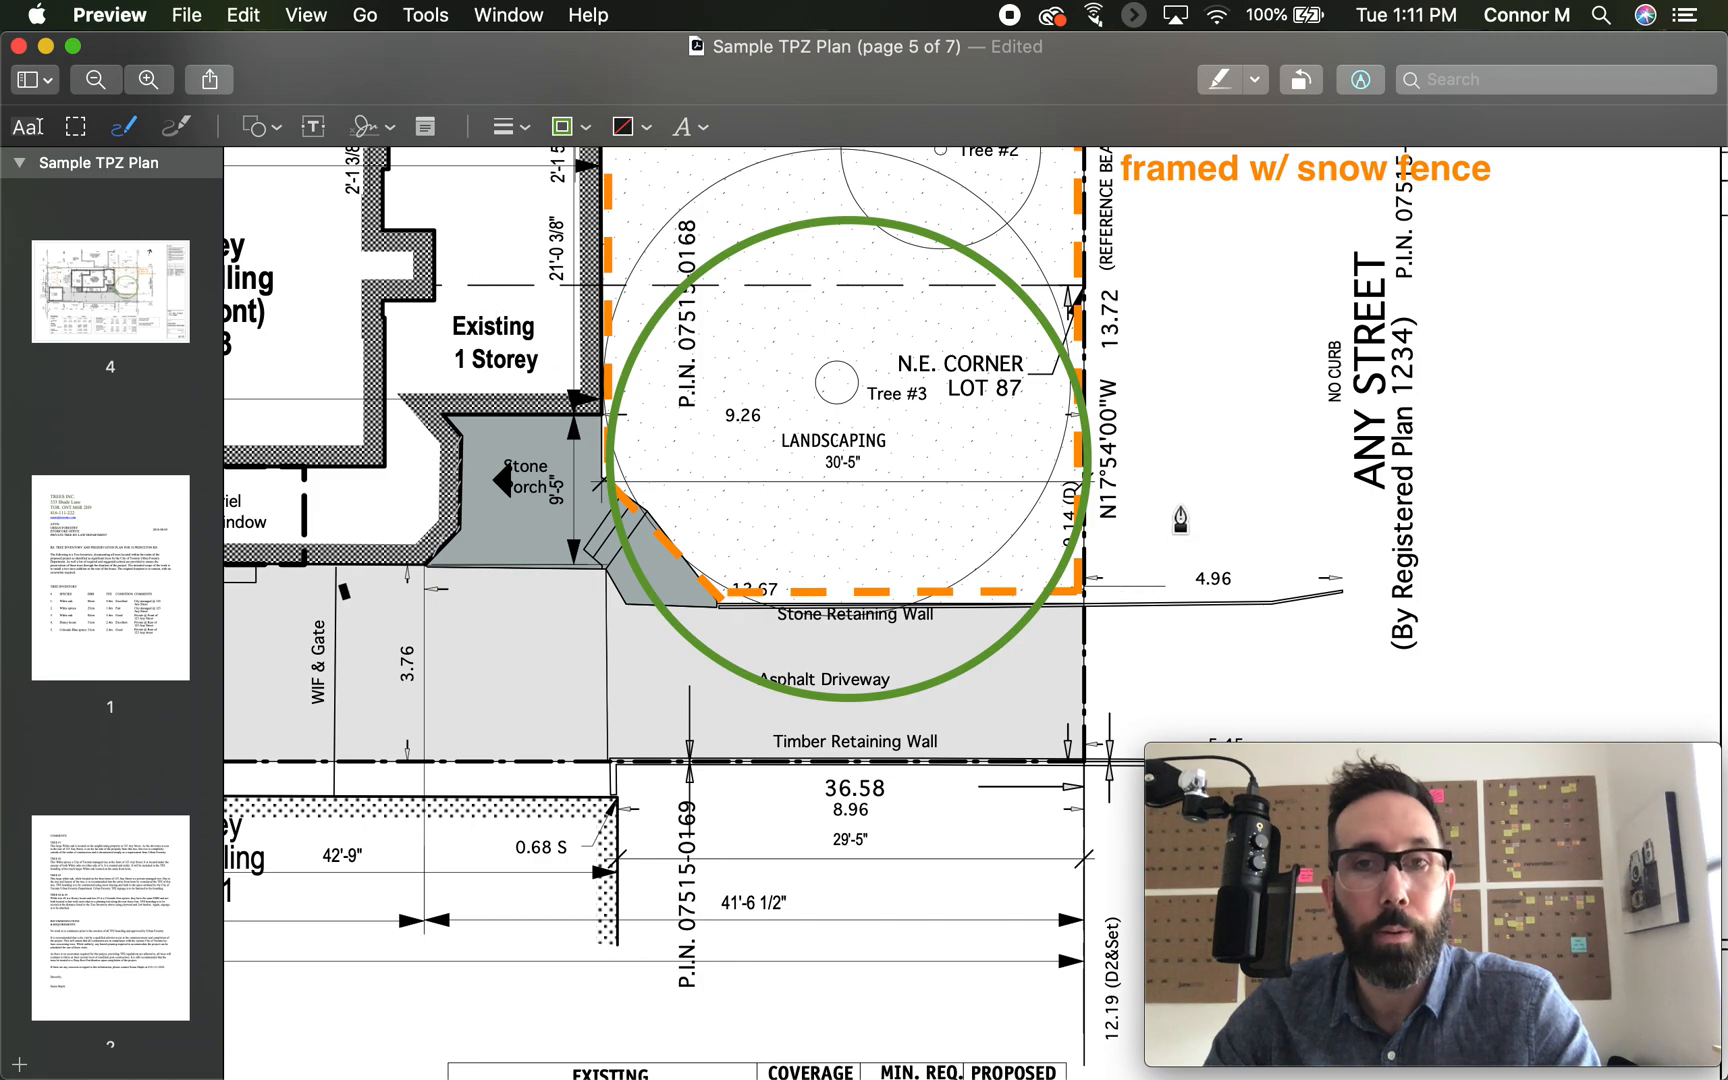
pyautogui.moveTo(688, 655)
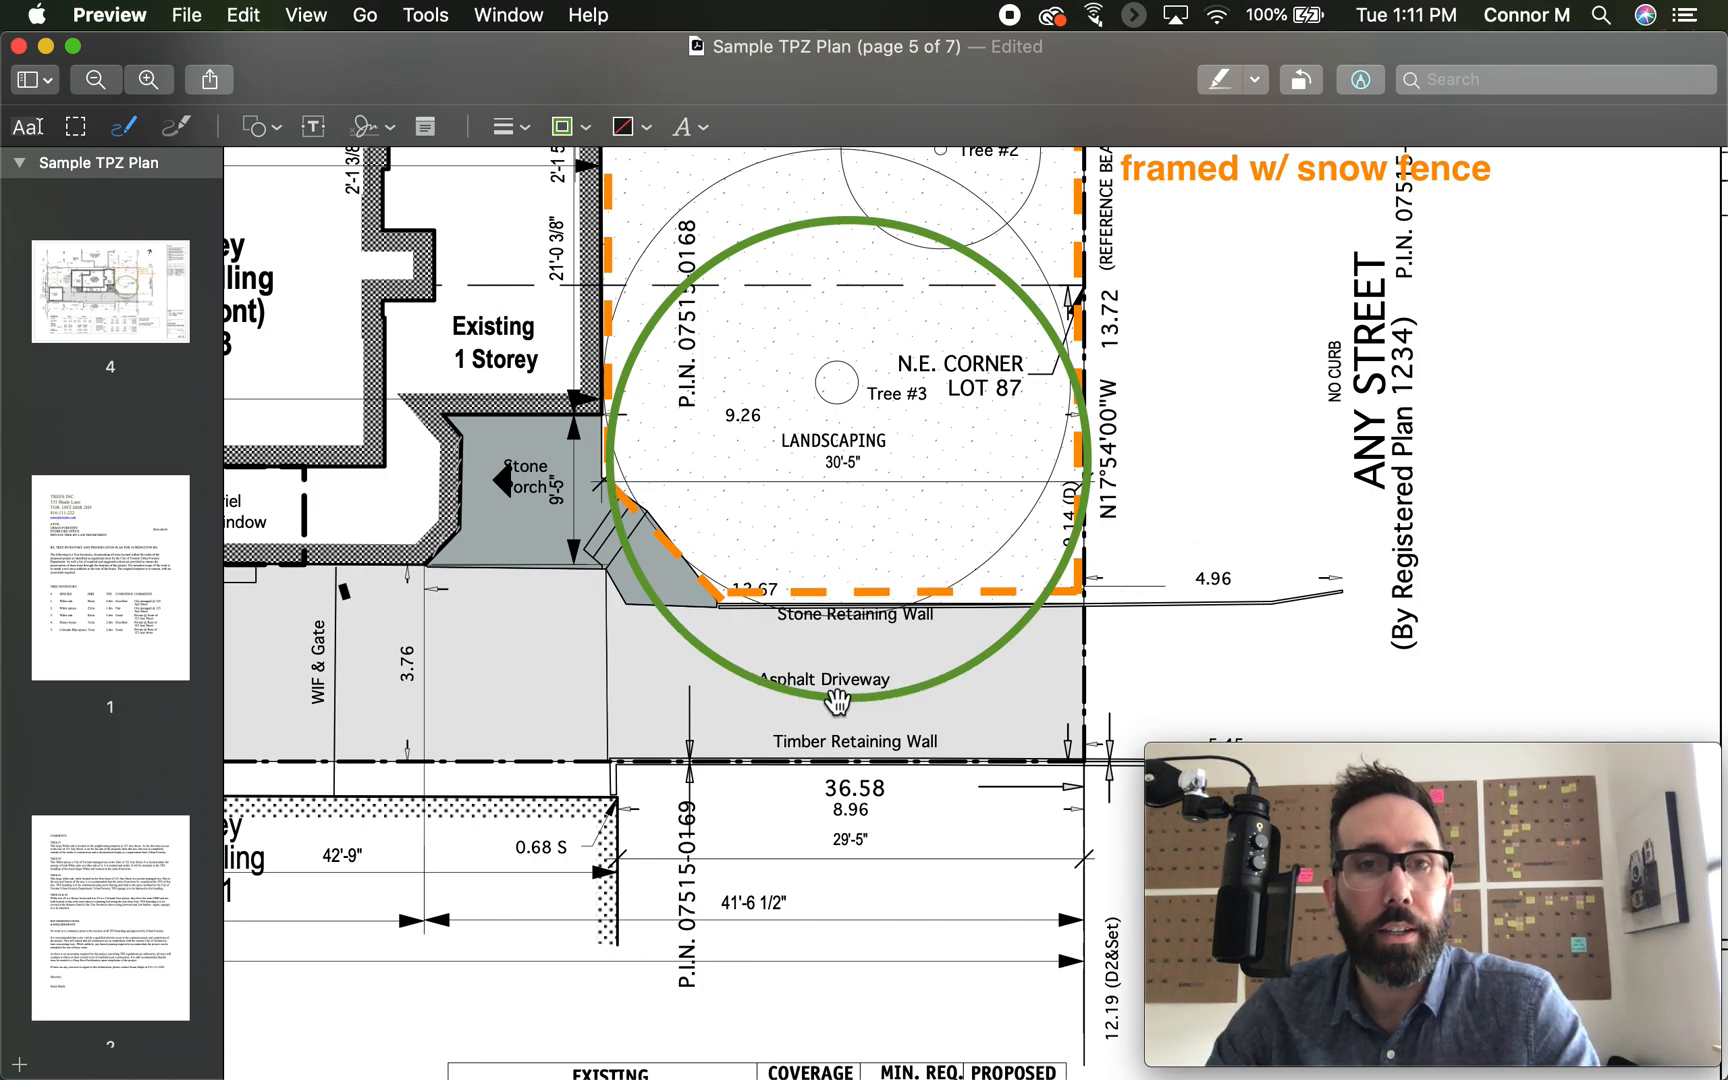
pyautogui.moveTo(911, 673)
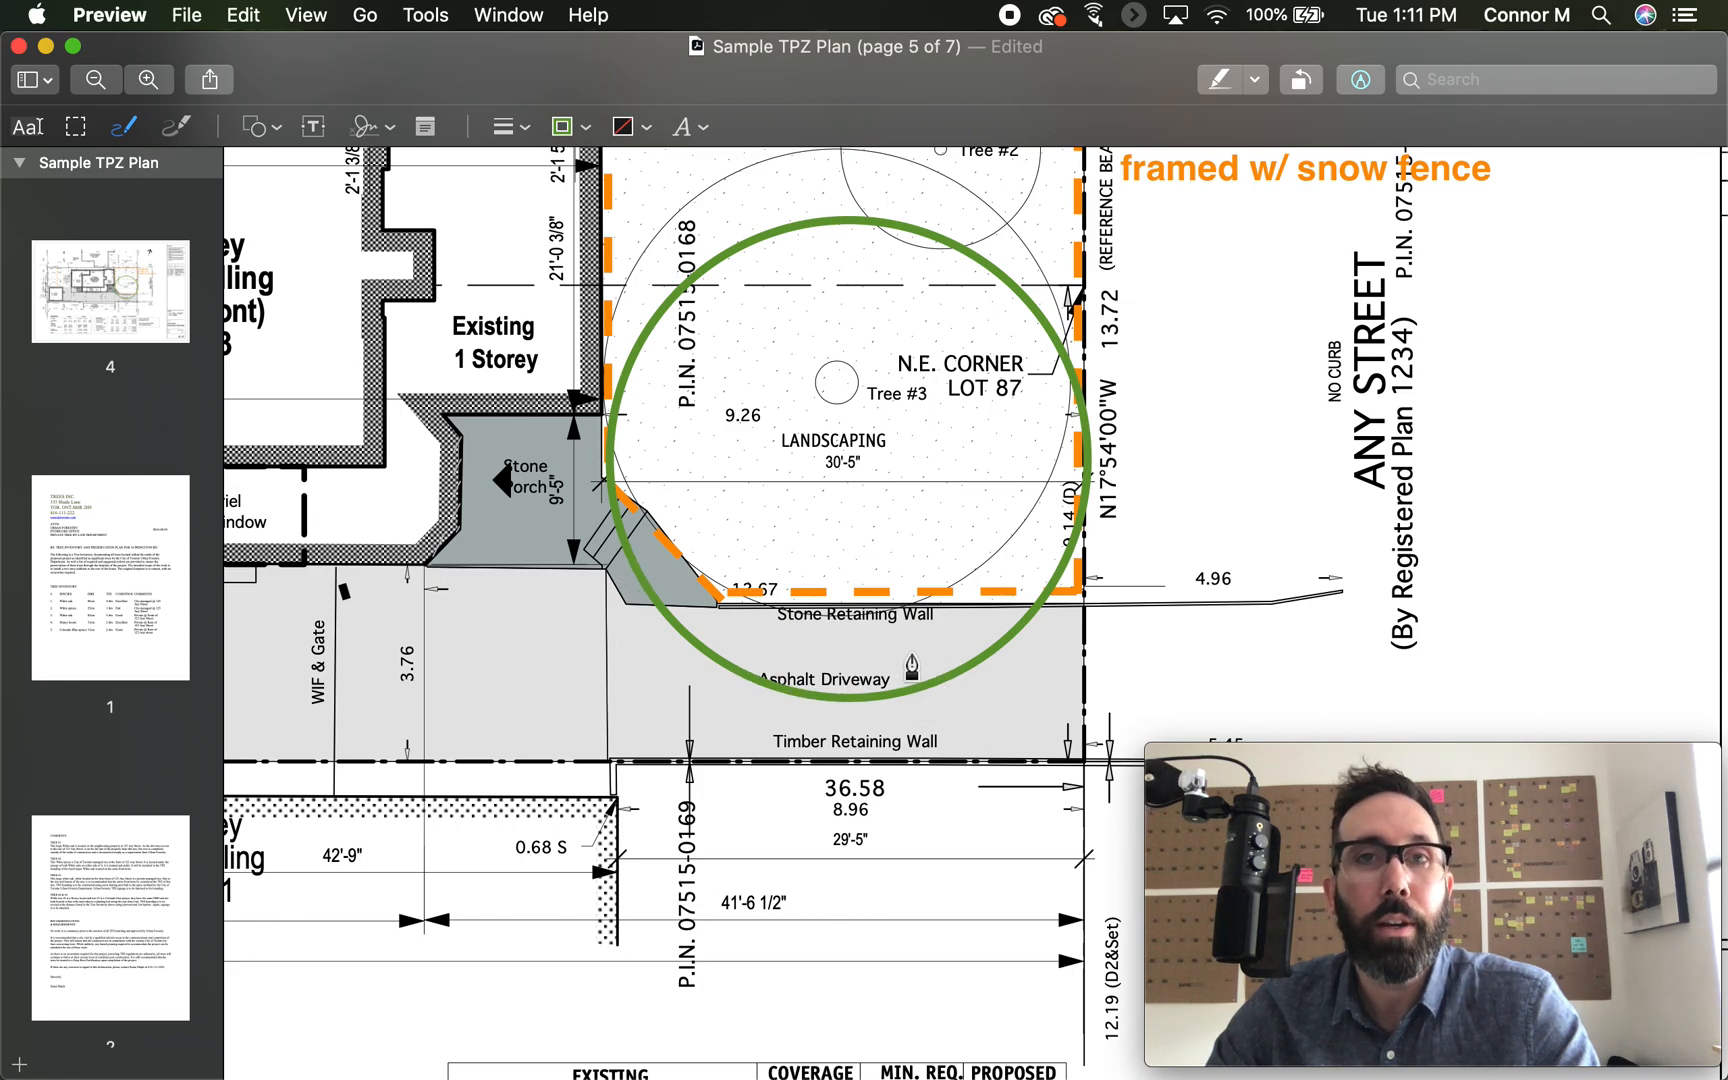
pyautogui.moveTo(929, 662)
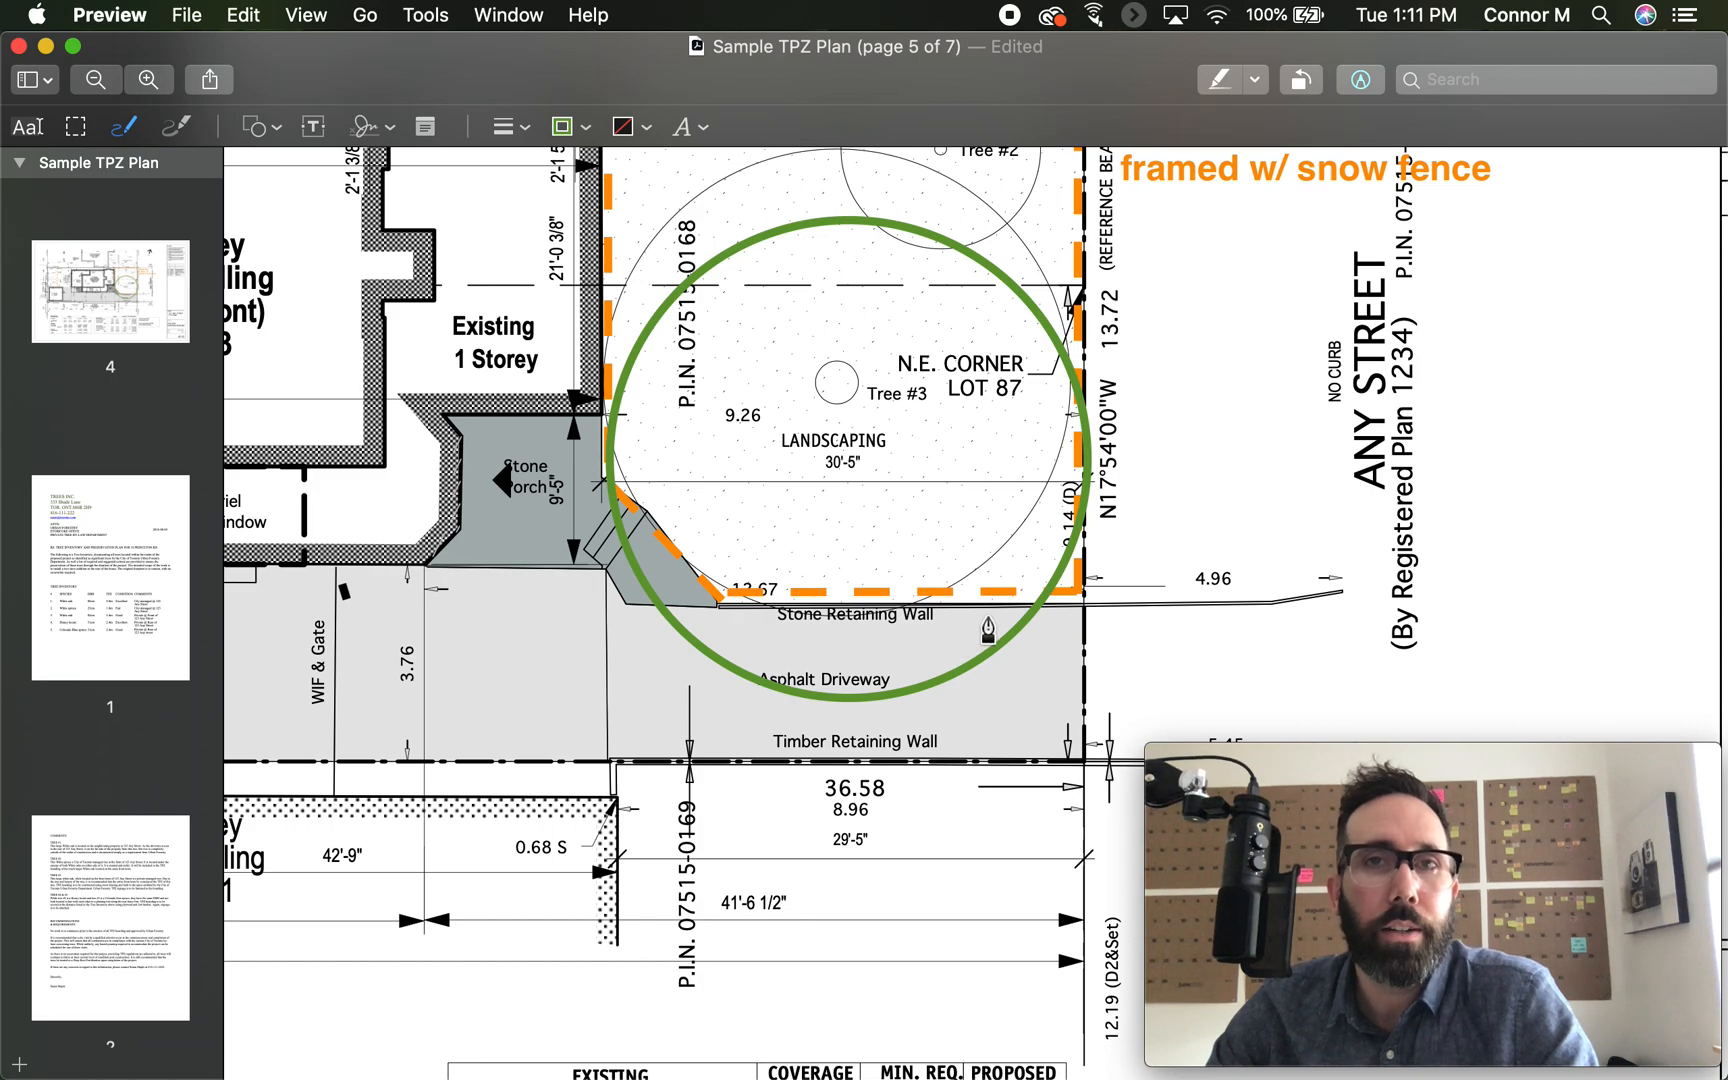
pyautogui.moveTo(754, 622)
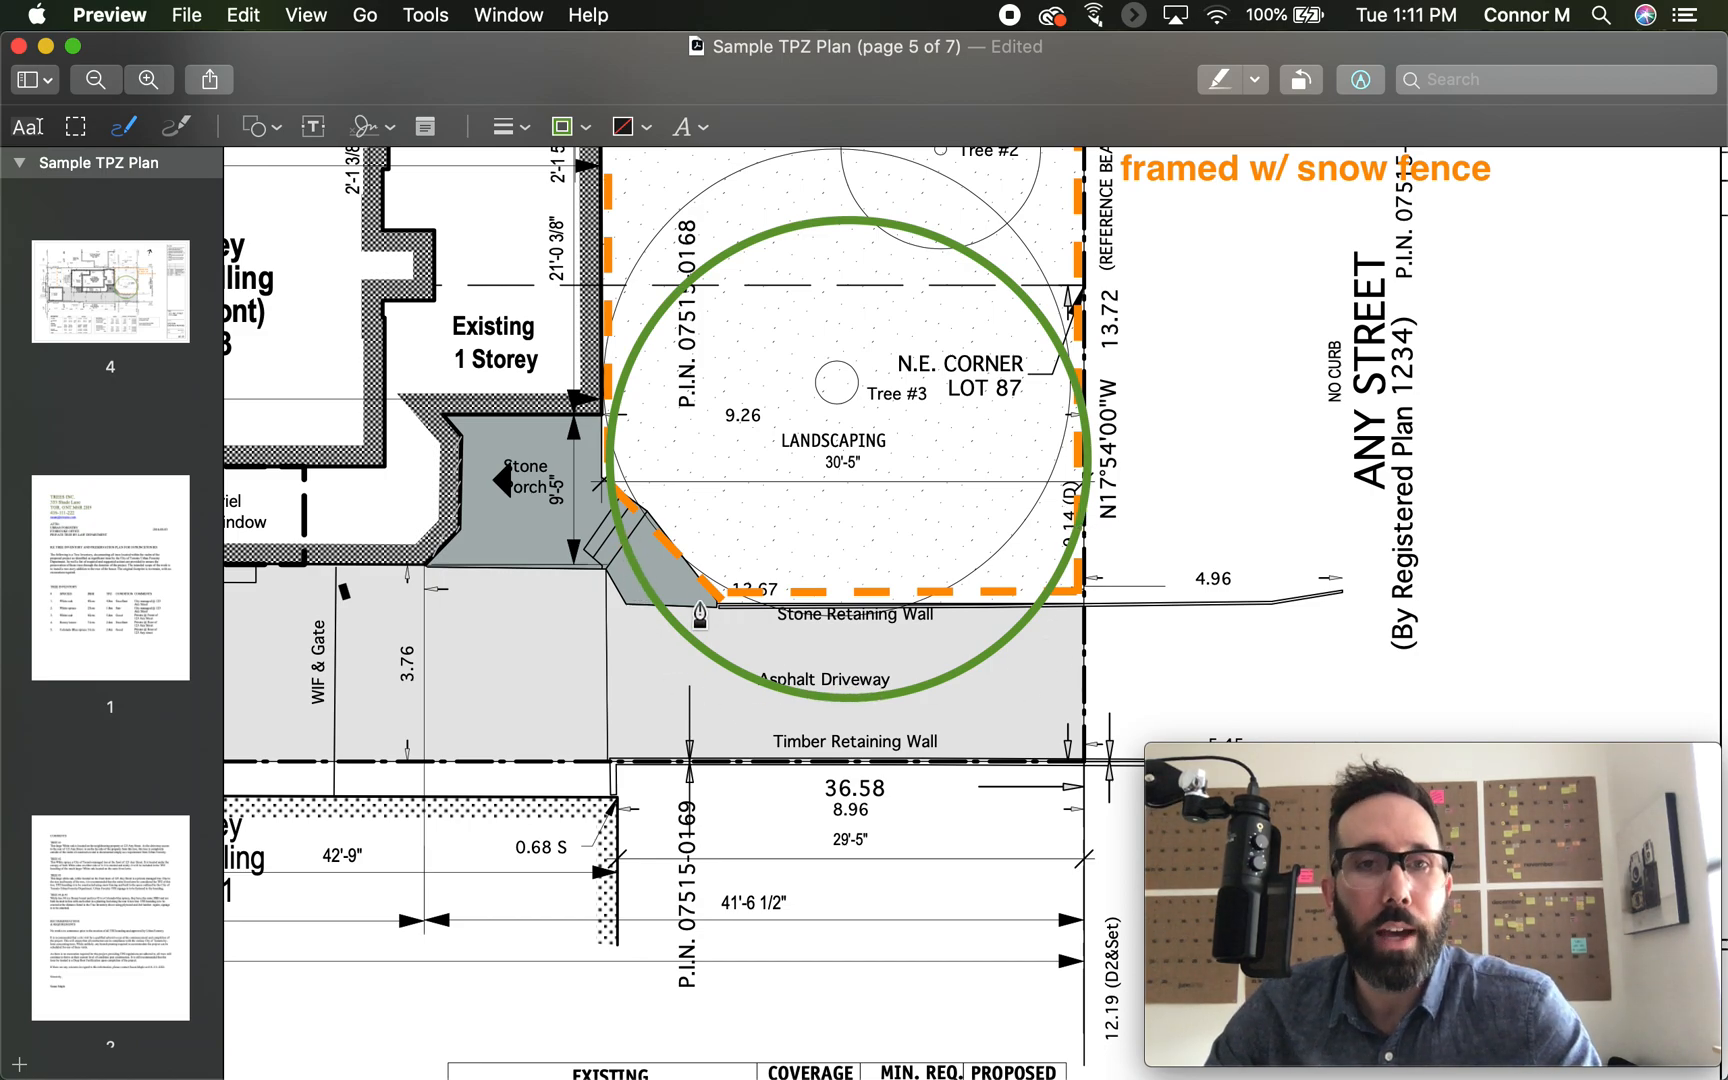
pyautogui.moveTo(1017, 642)
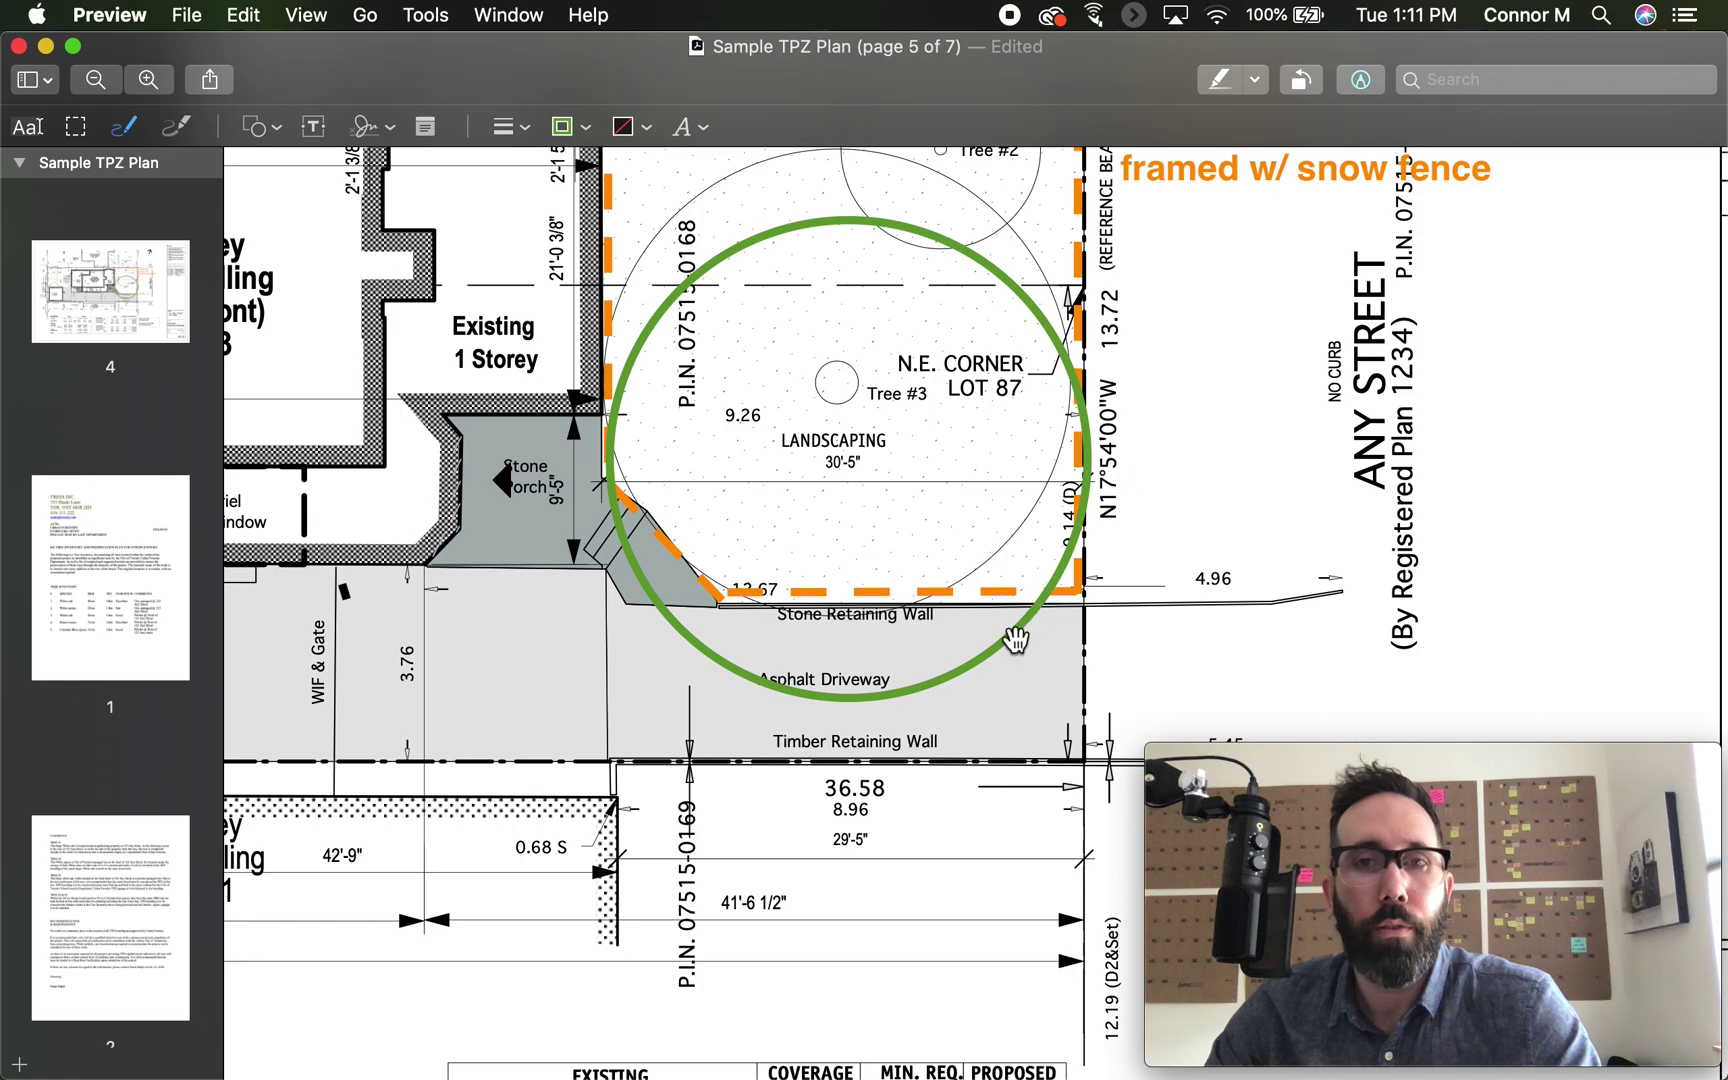
pyautogui.moveTo(1080, 617)
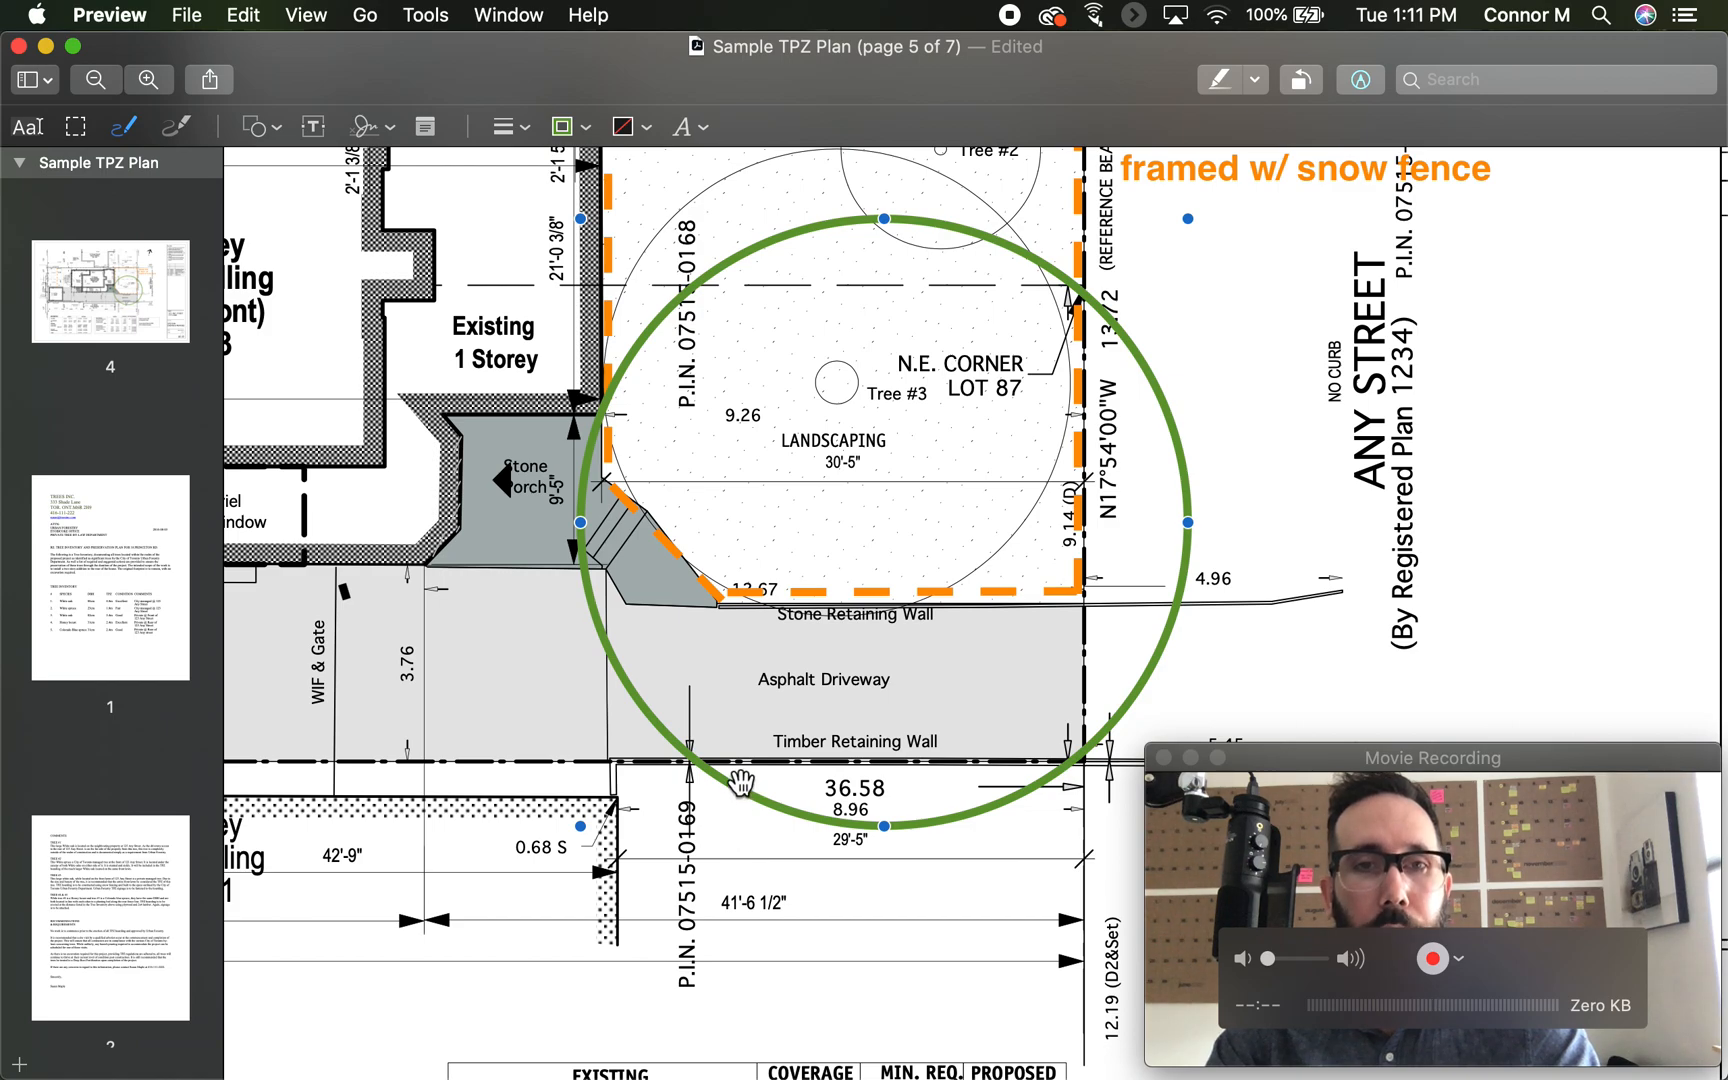
# - Delete the green circle around Tree #3
pyautogui.press('Delete')
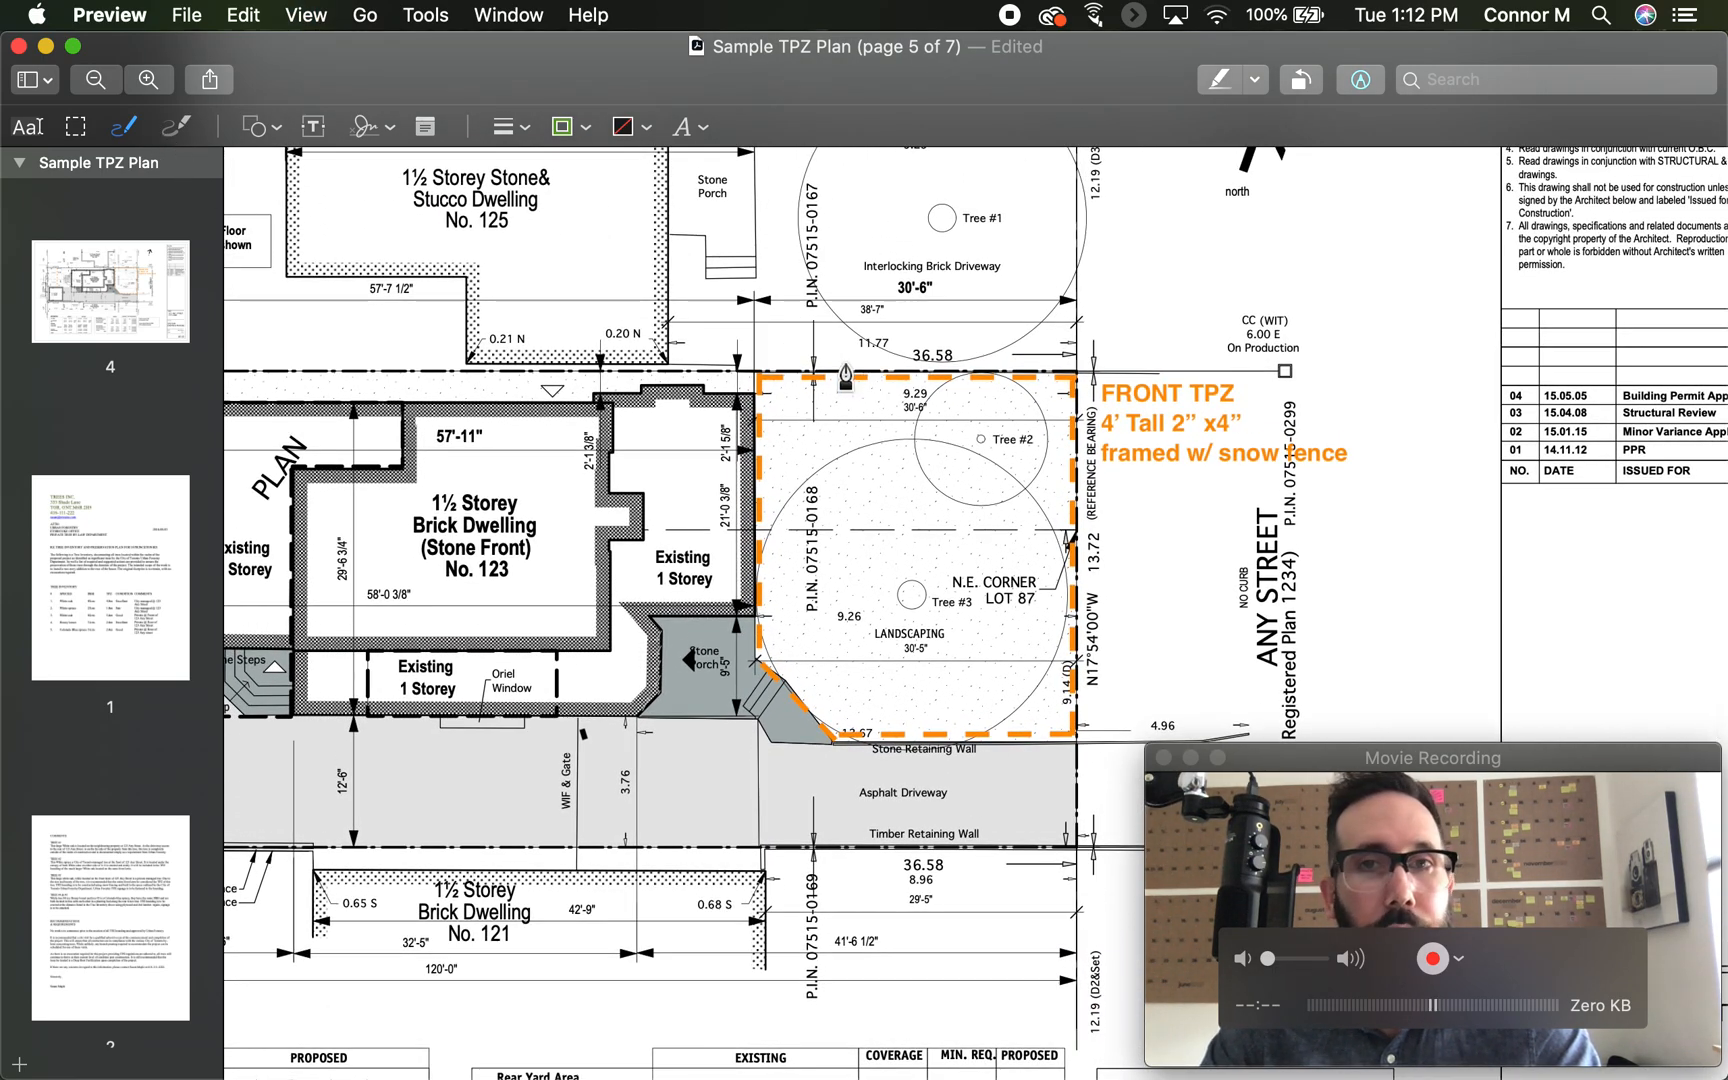
pyautogui.moveTo(1065, 704)
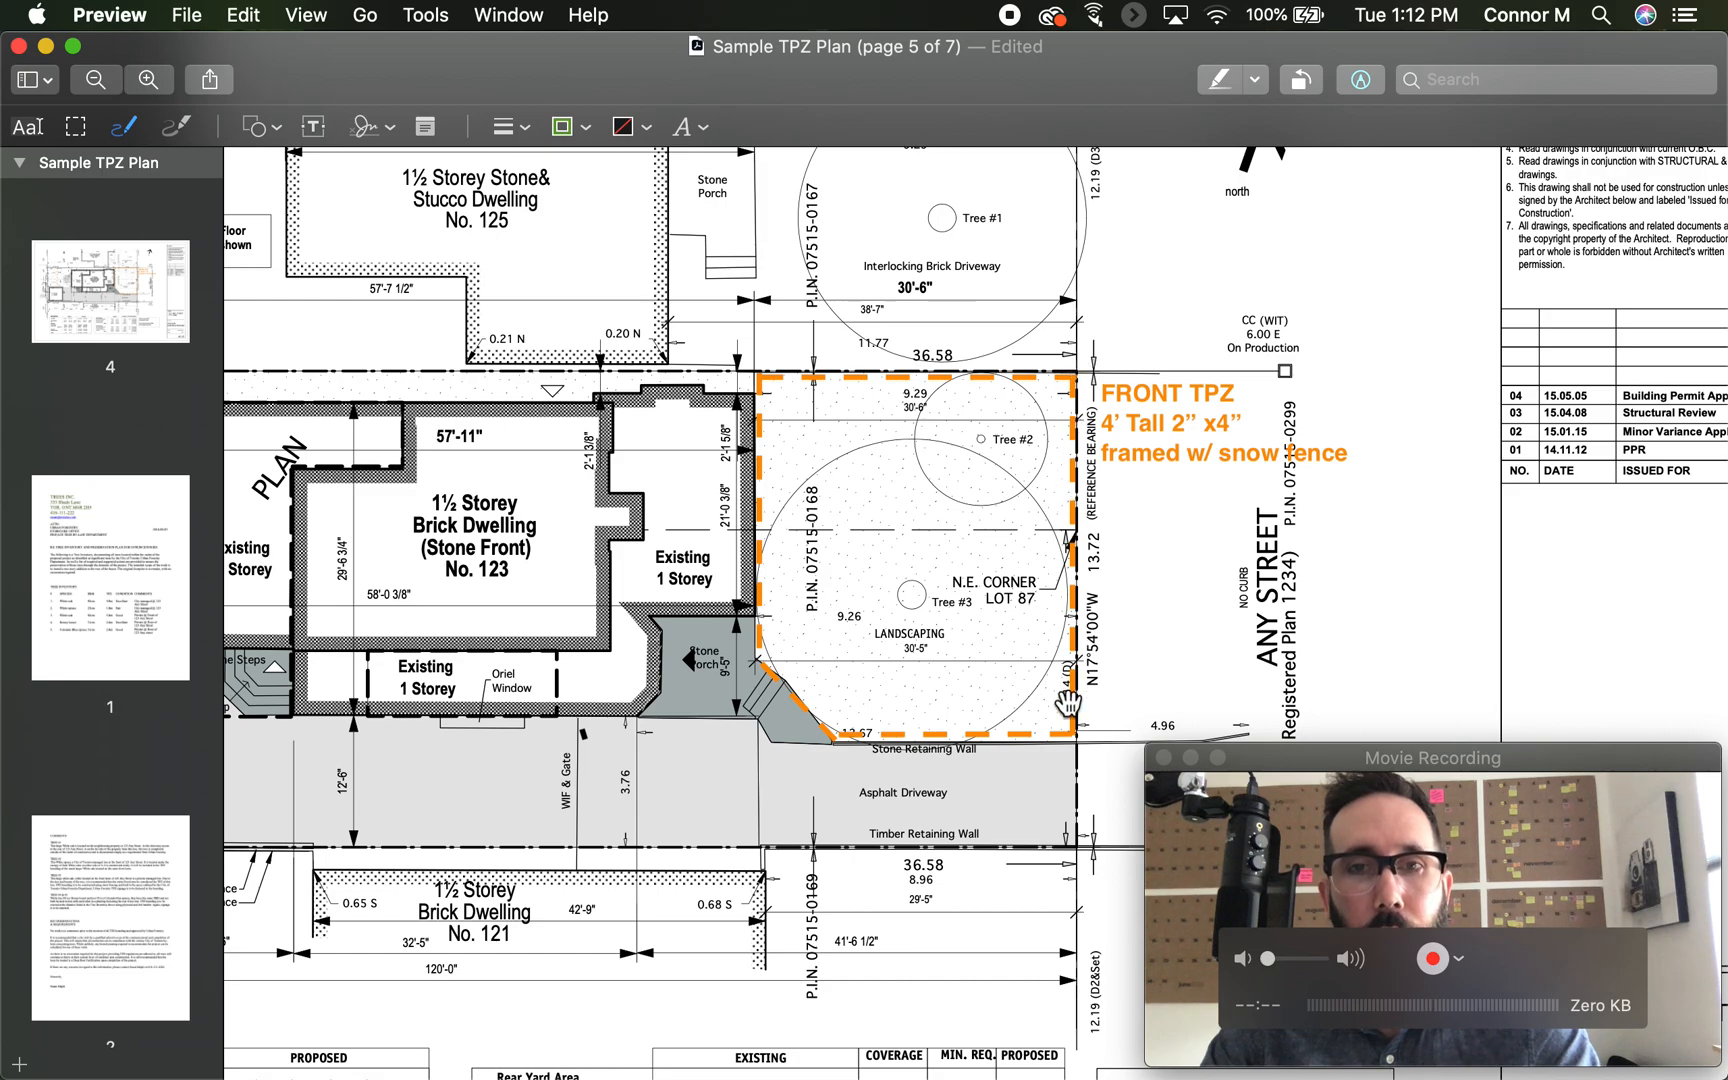
pyautogui.moveTo(770, 482)
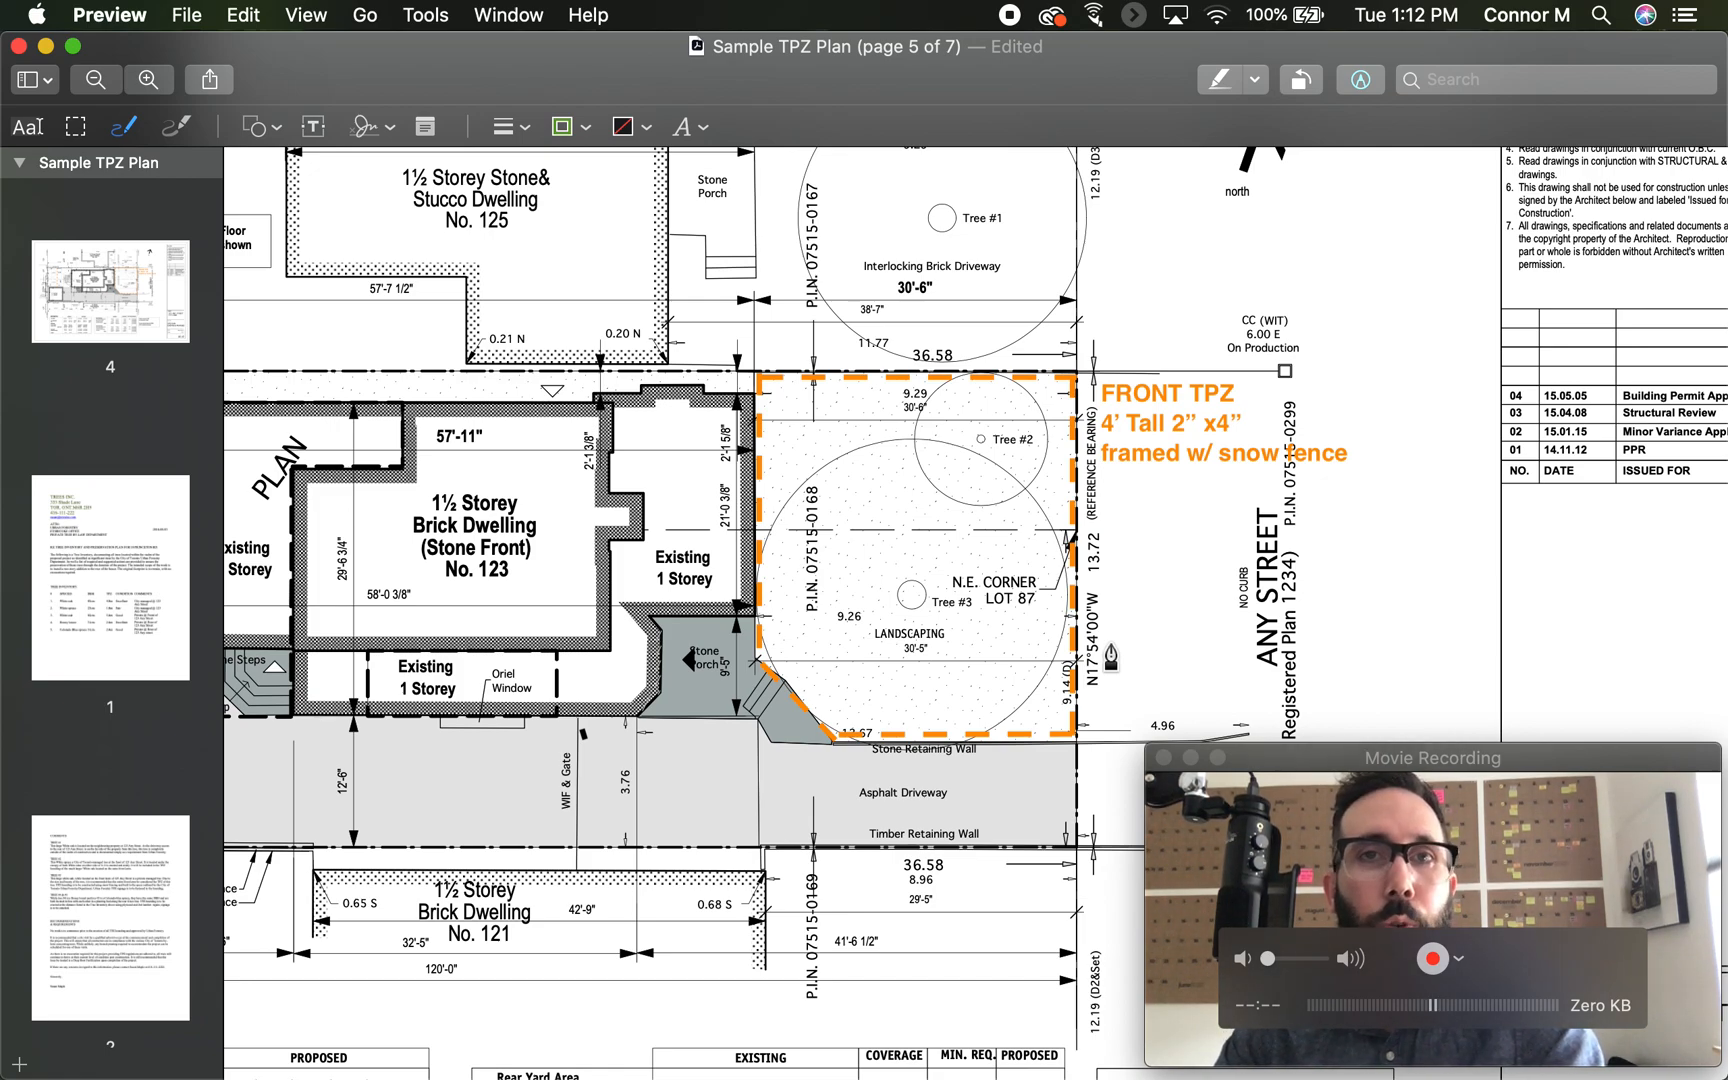
pyautogui.moveTo(1170, 535)
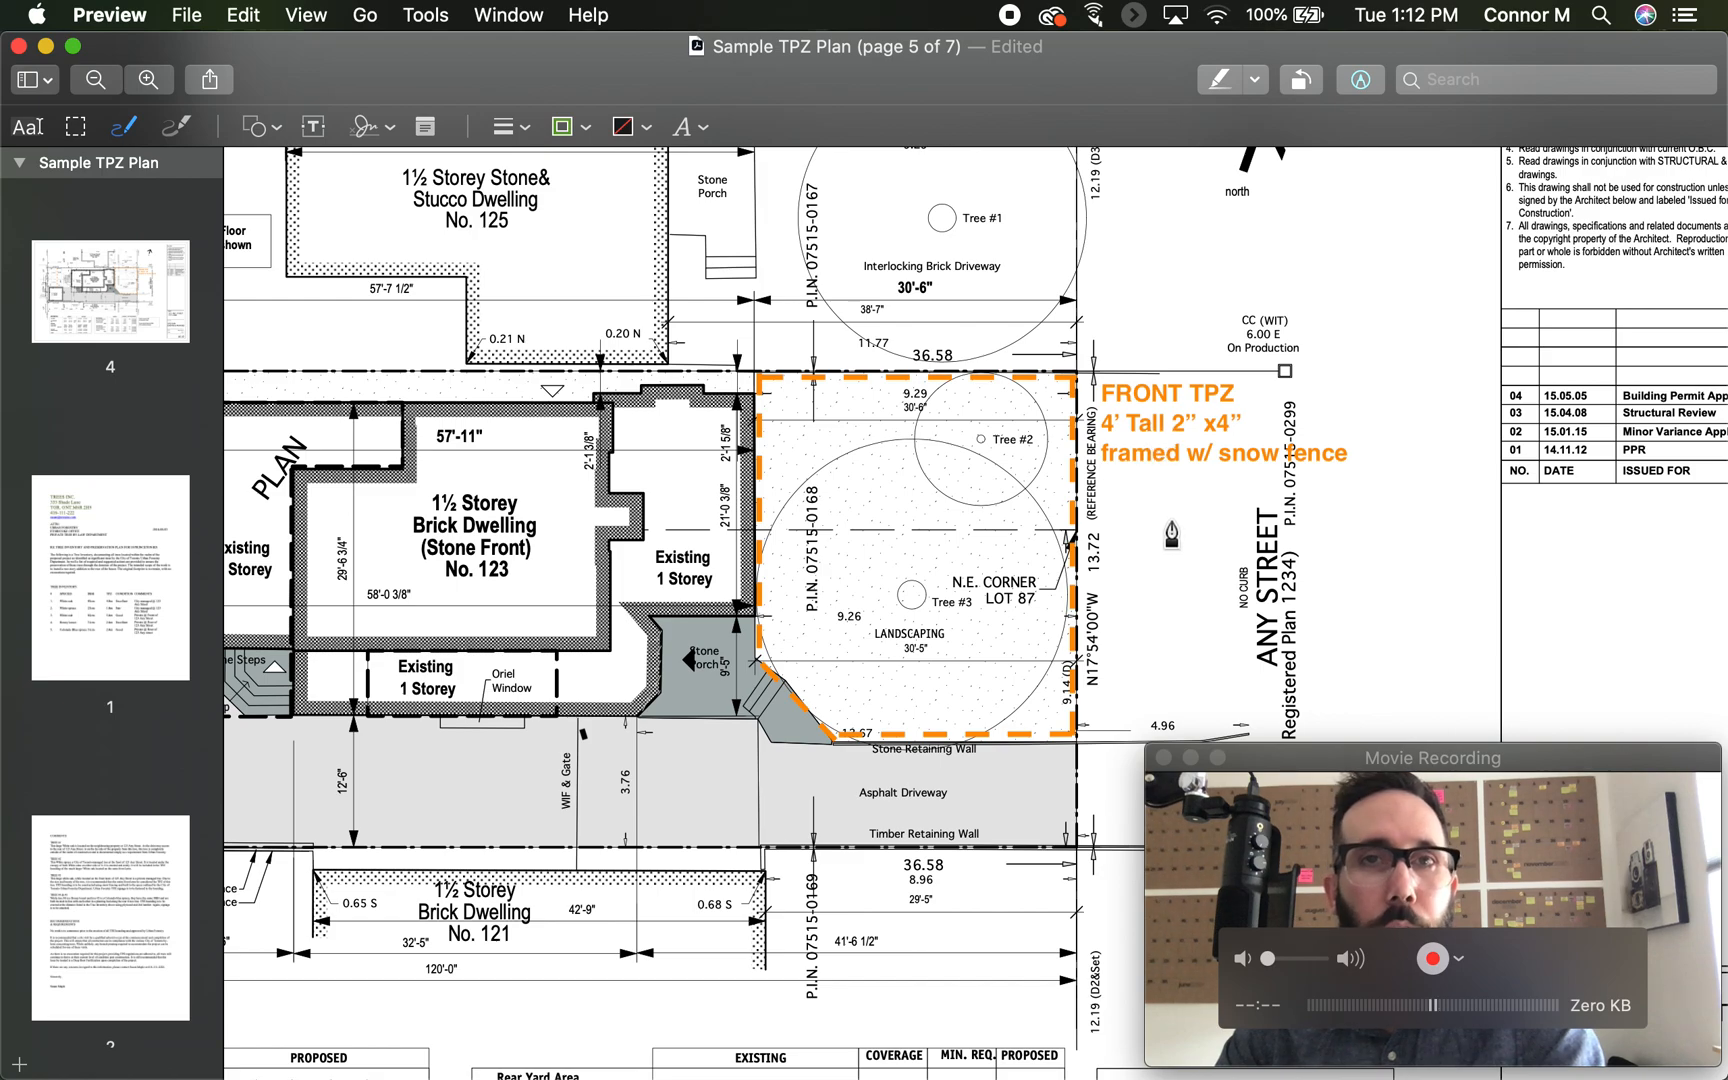